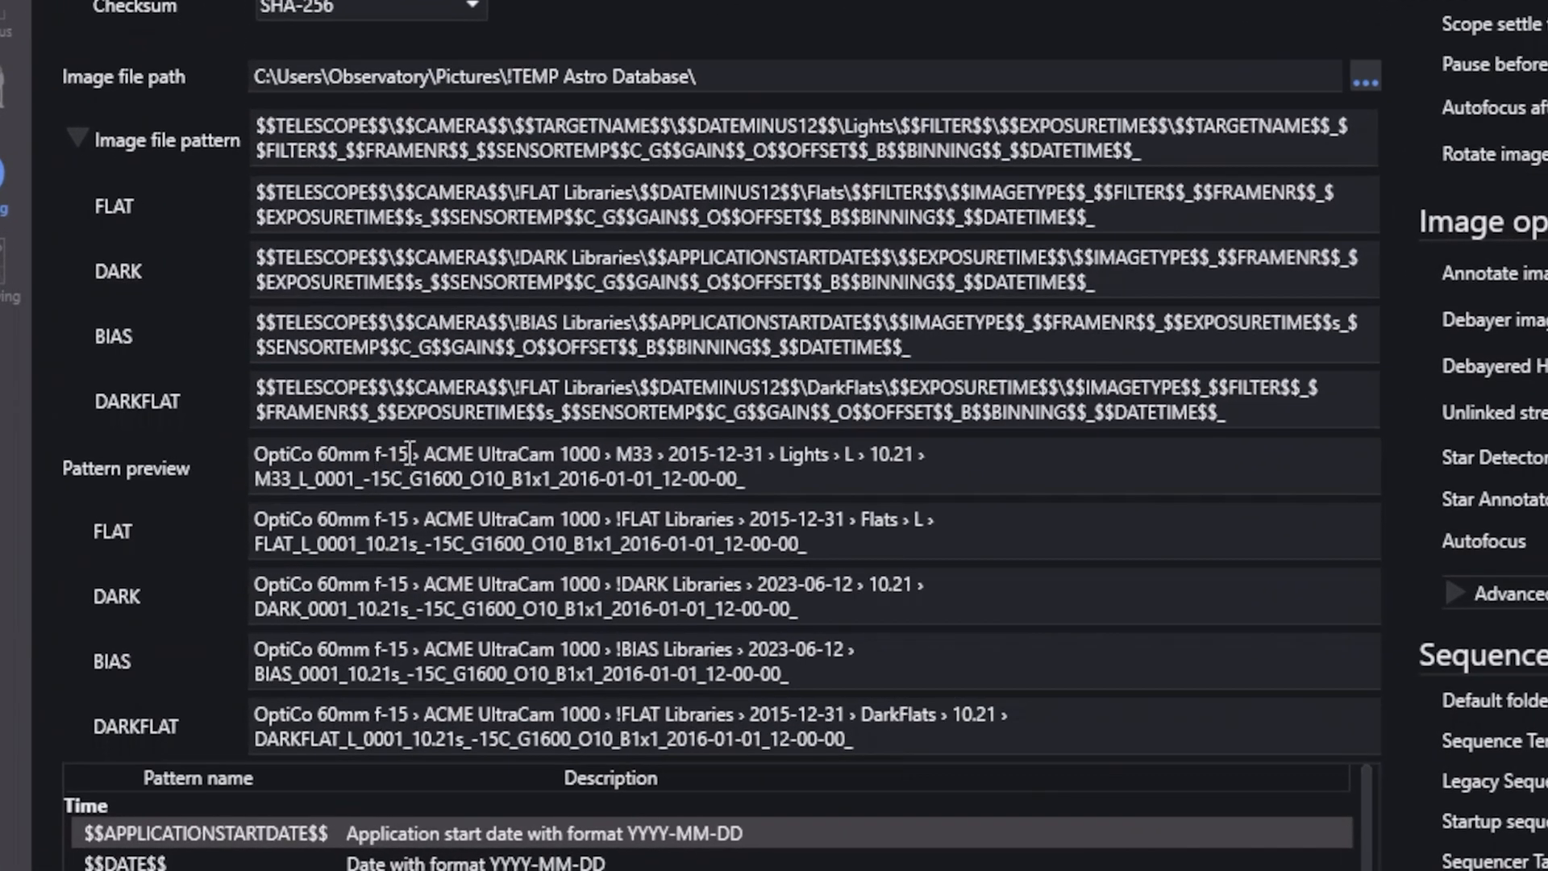
Highlight the telescope, camera, light-frame name and flat/dark dates in the file-path preview
double_click(329, 453)
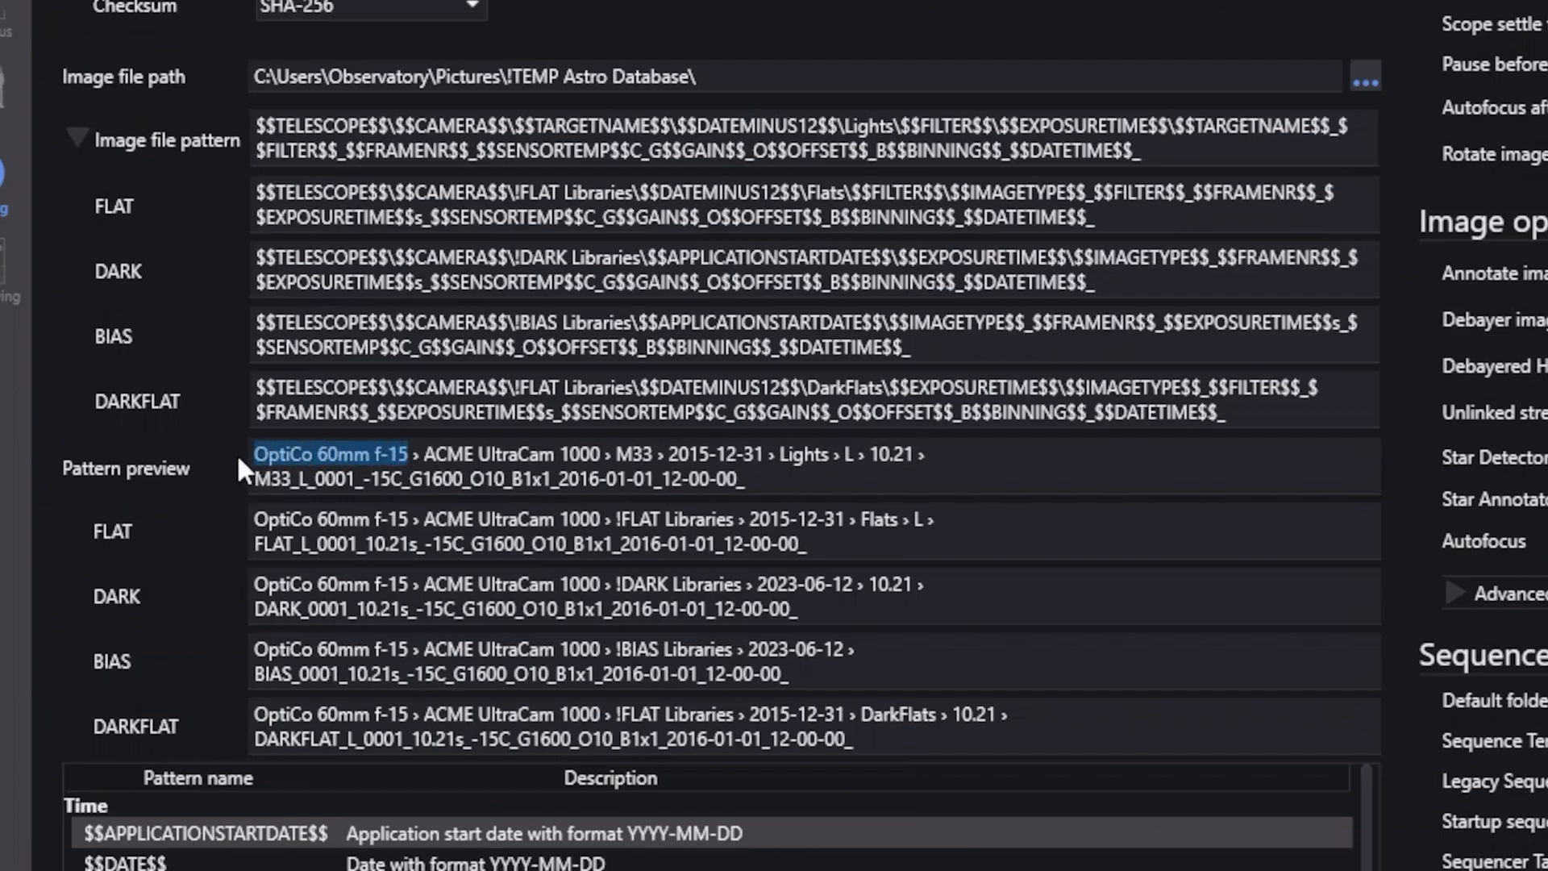
mouse_move(371, 473)
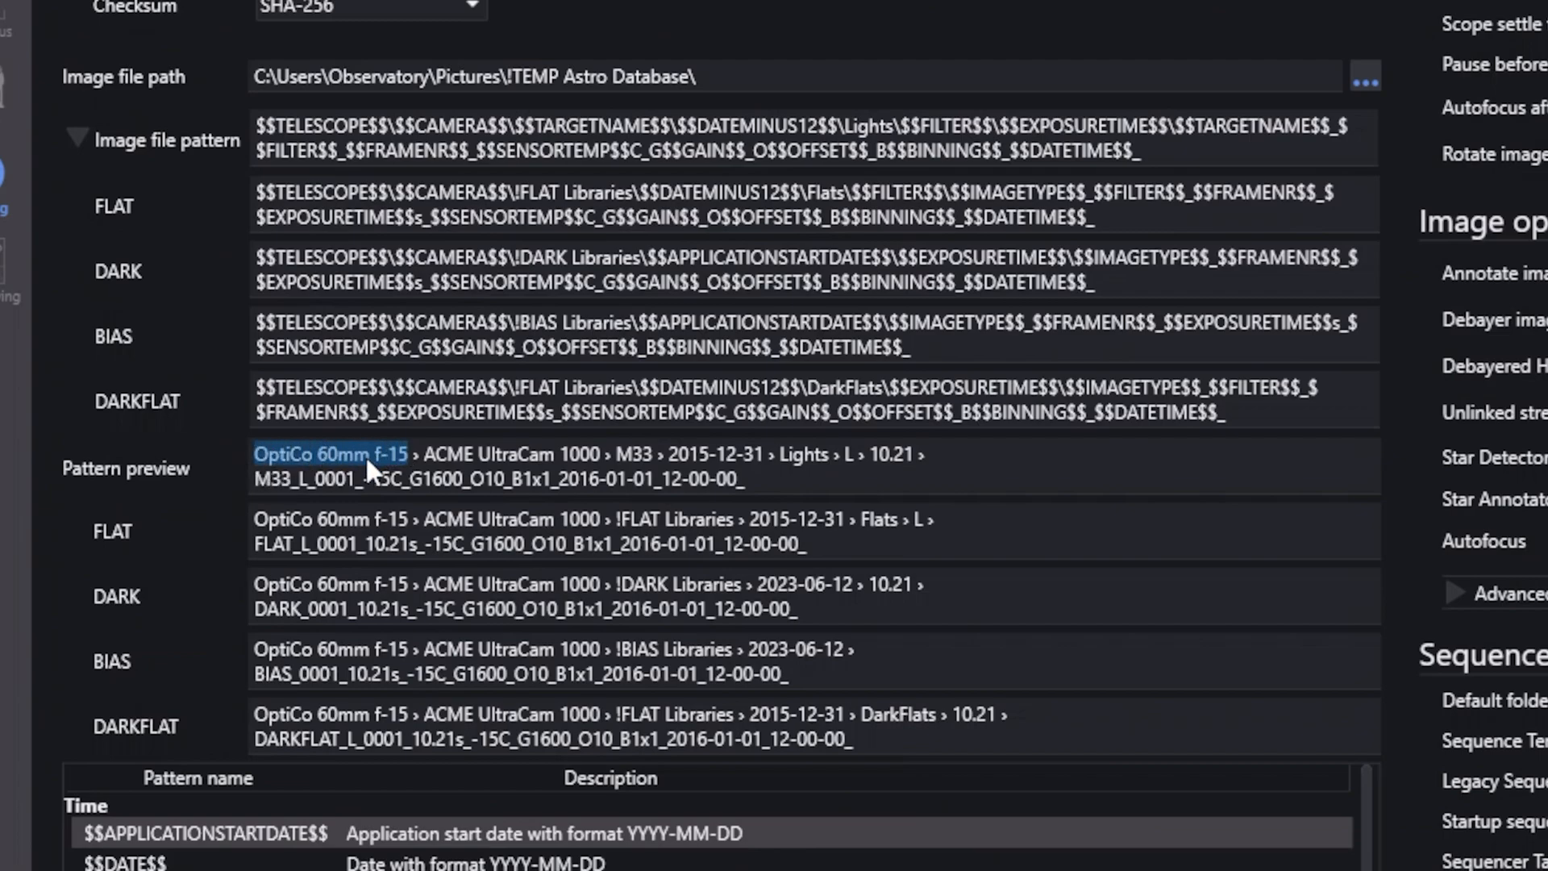
mouse_move(410, 479)
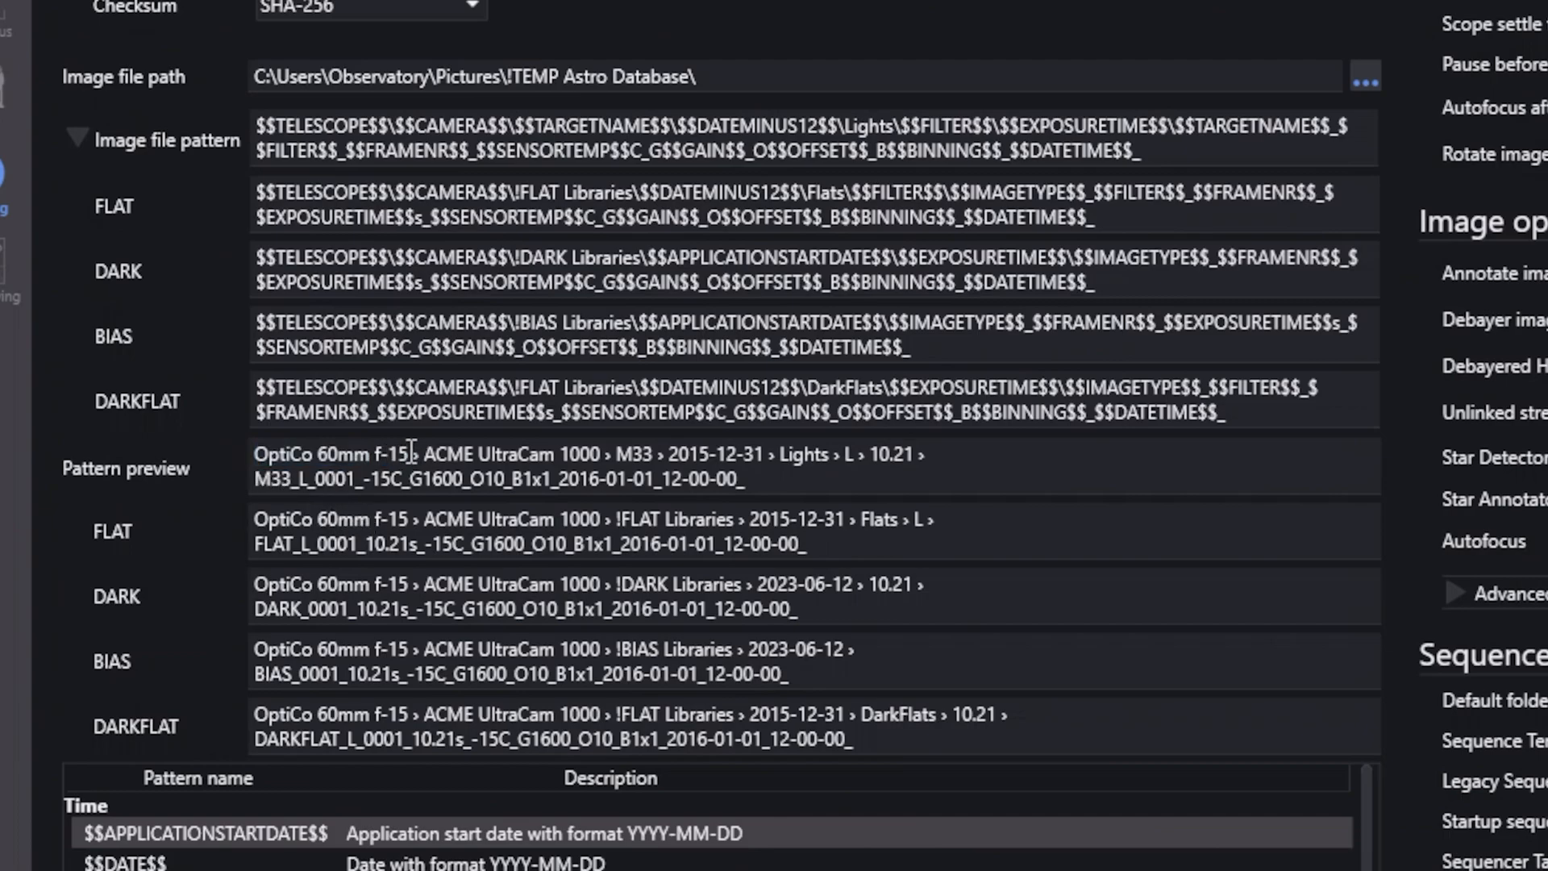
double_click(397, 455)
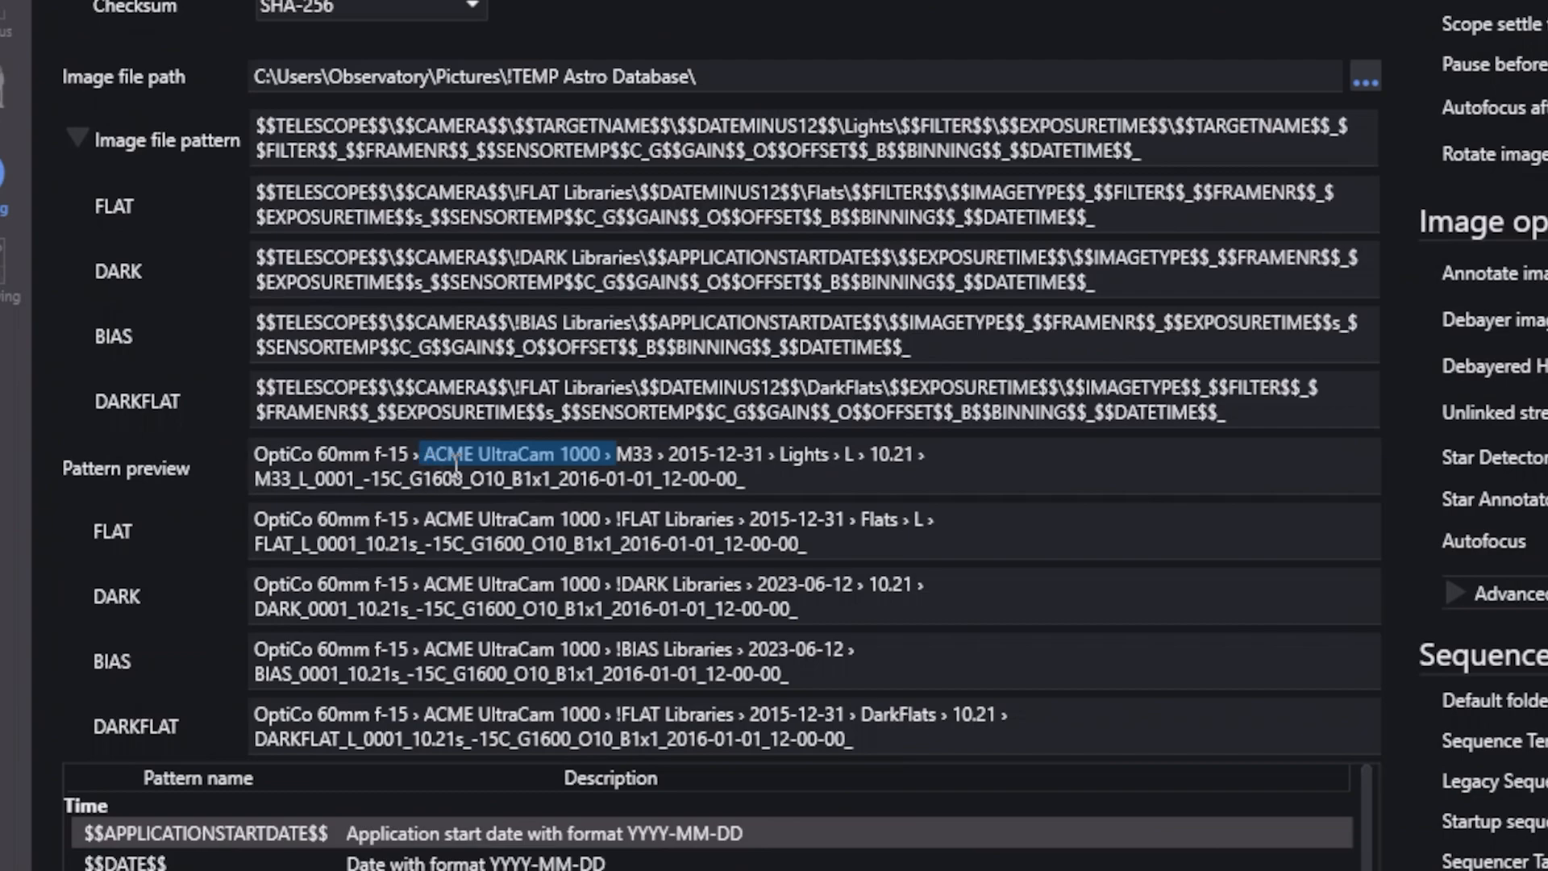
left_click(596, 455)
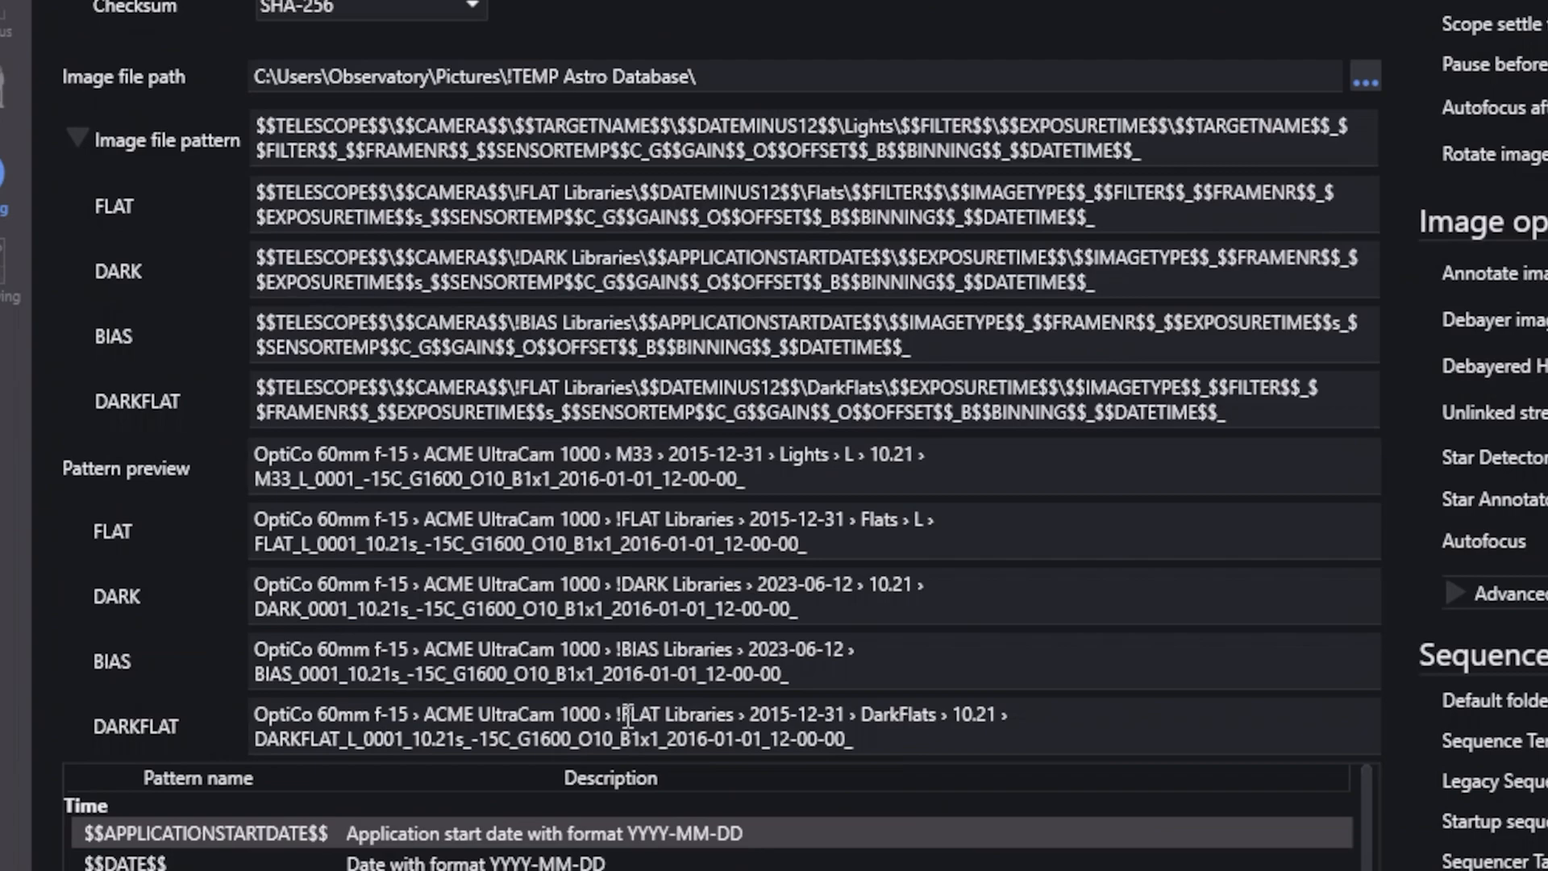
mouse_move(640, 726)
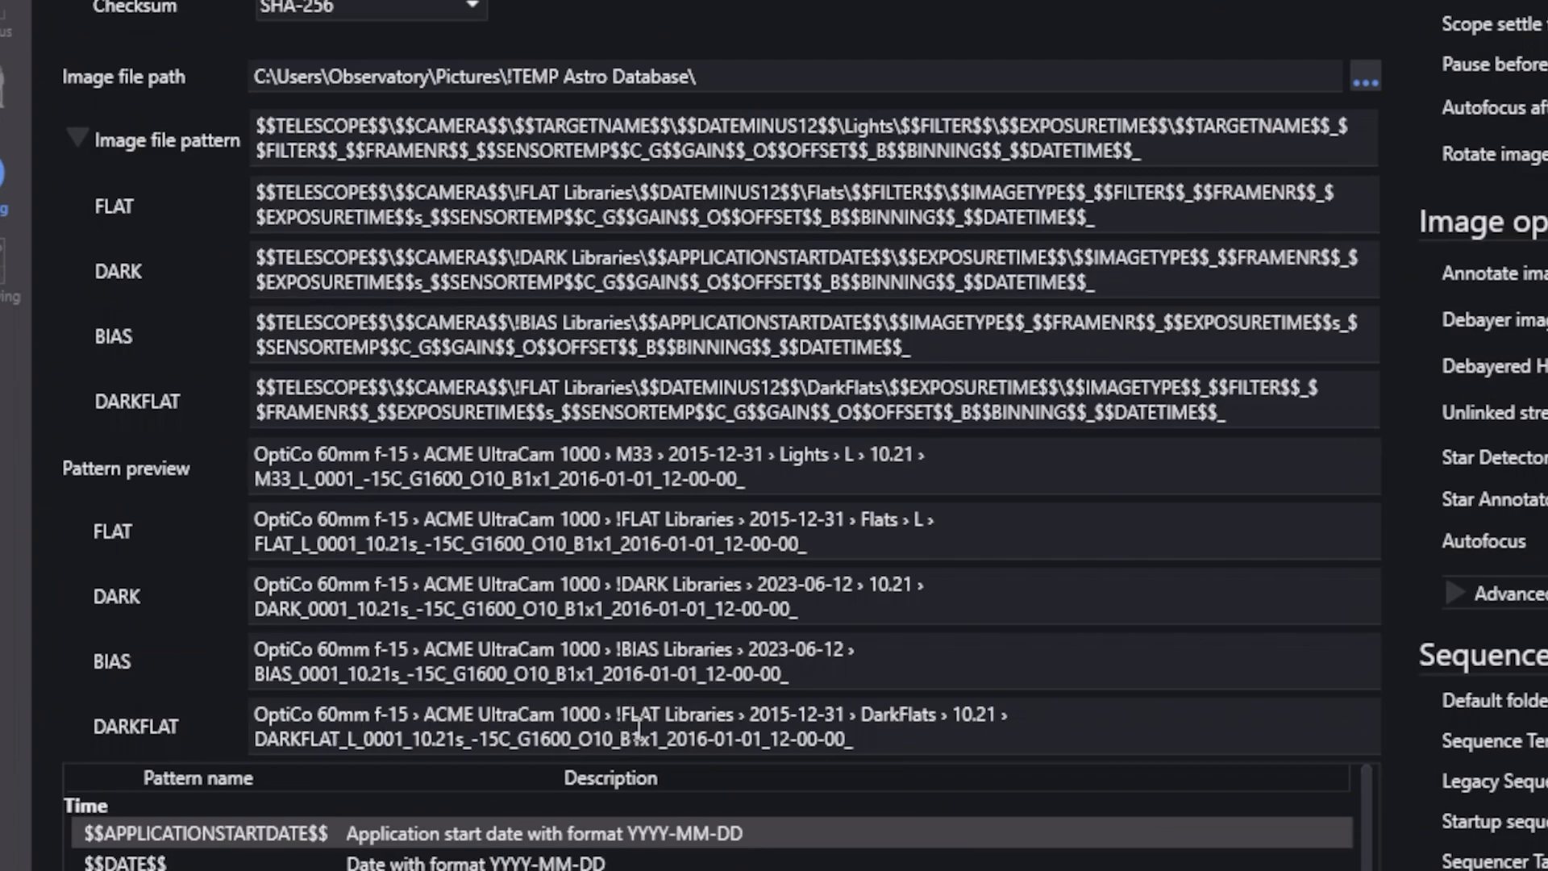
mouse_move(542, 648)
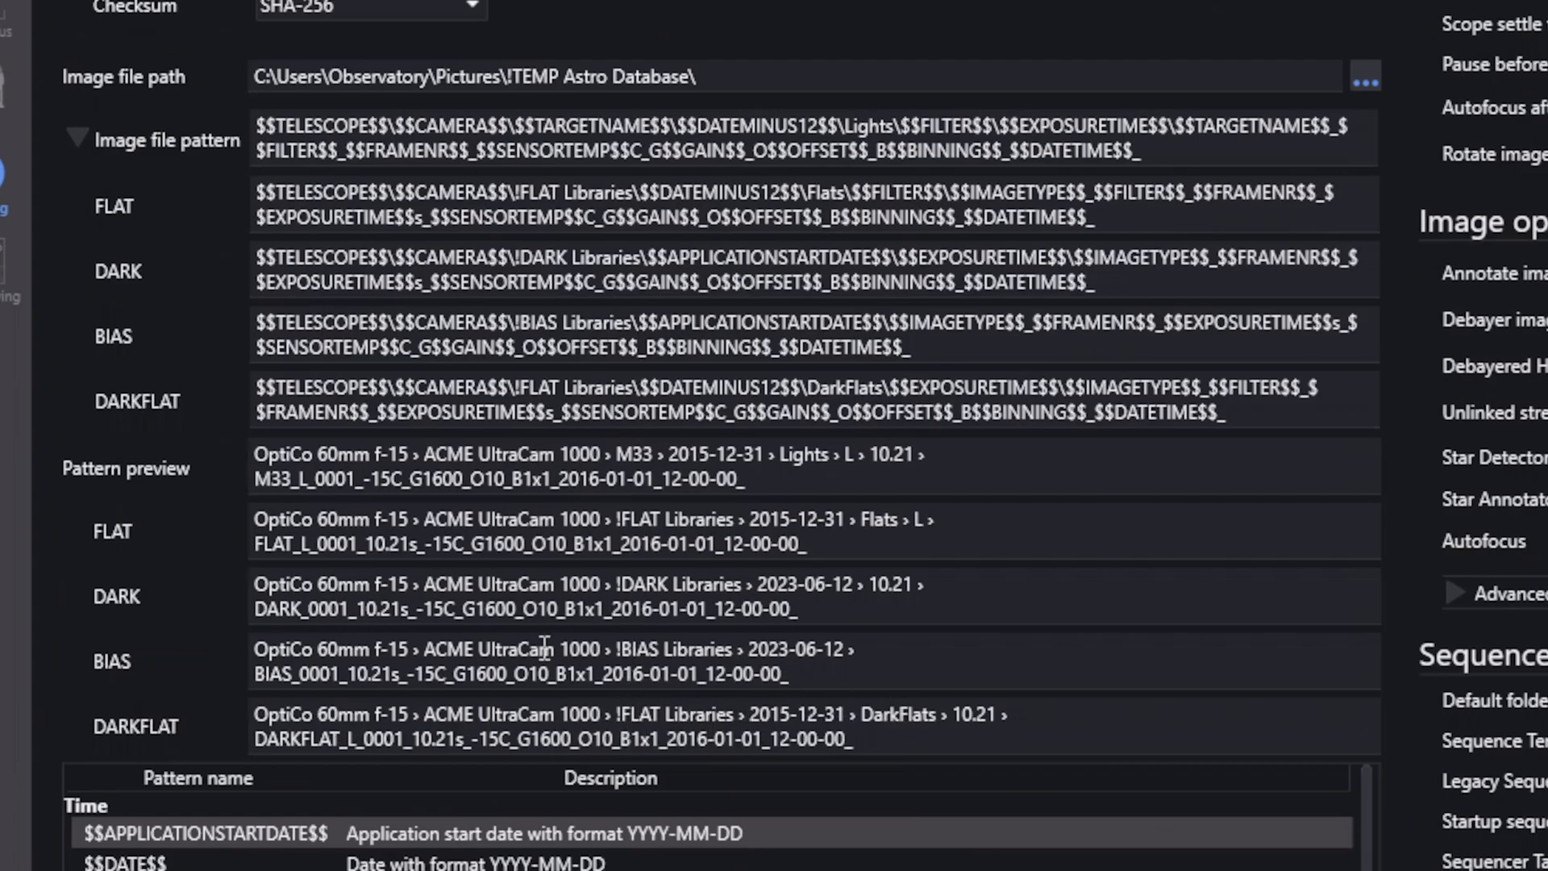
mouse_move(1042, 549)
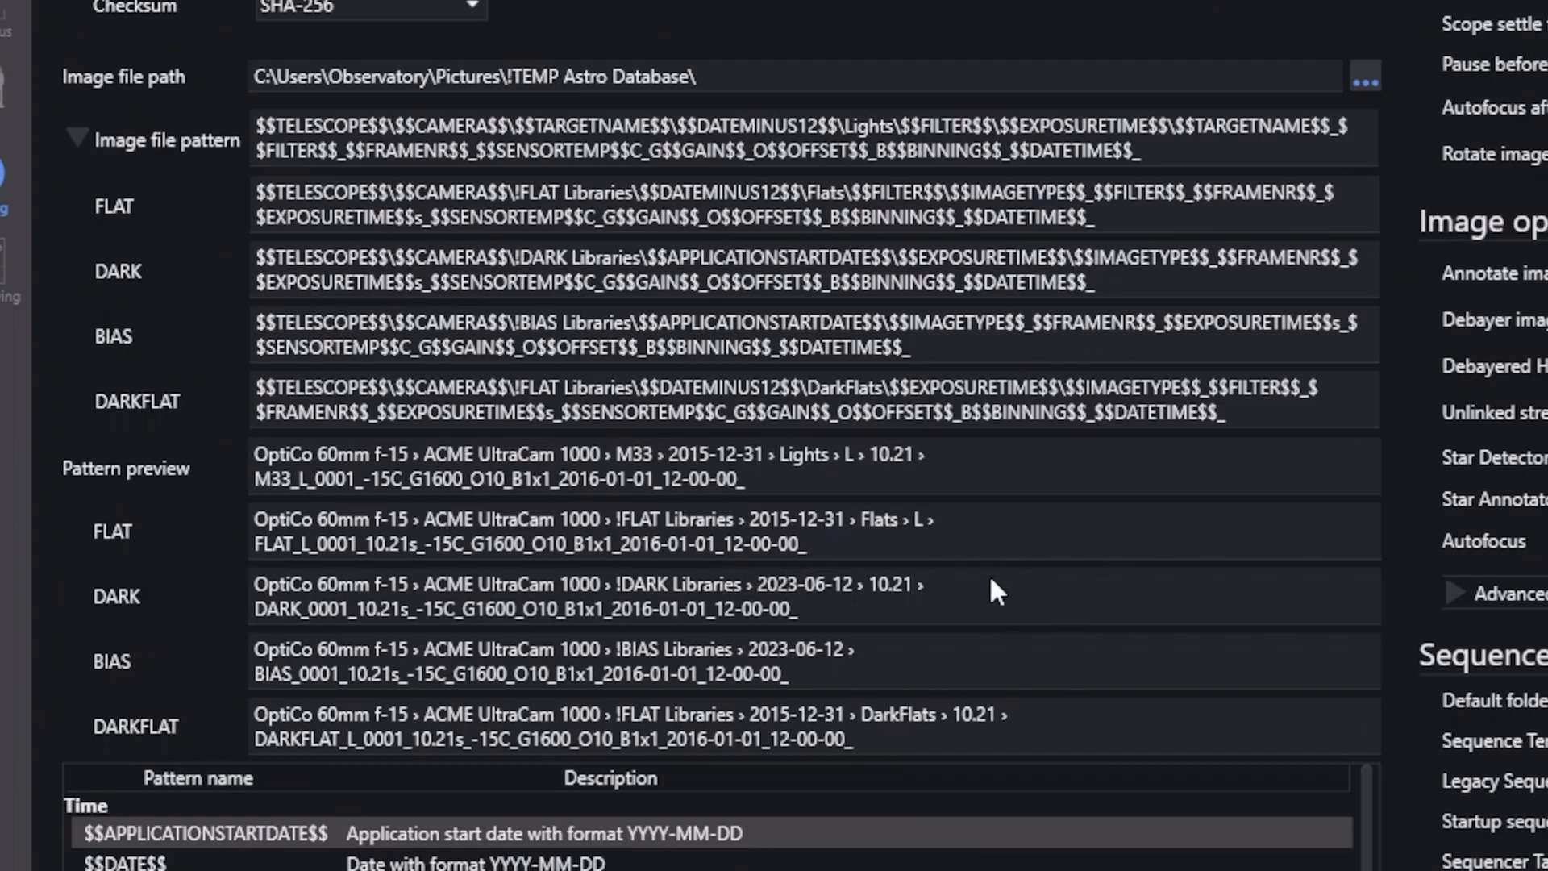
mouse_move(701, 661)
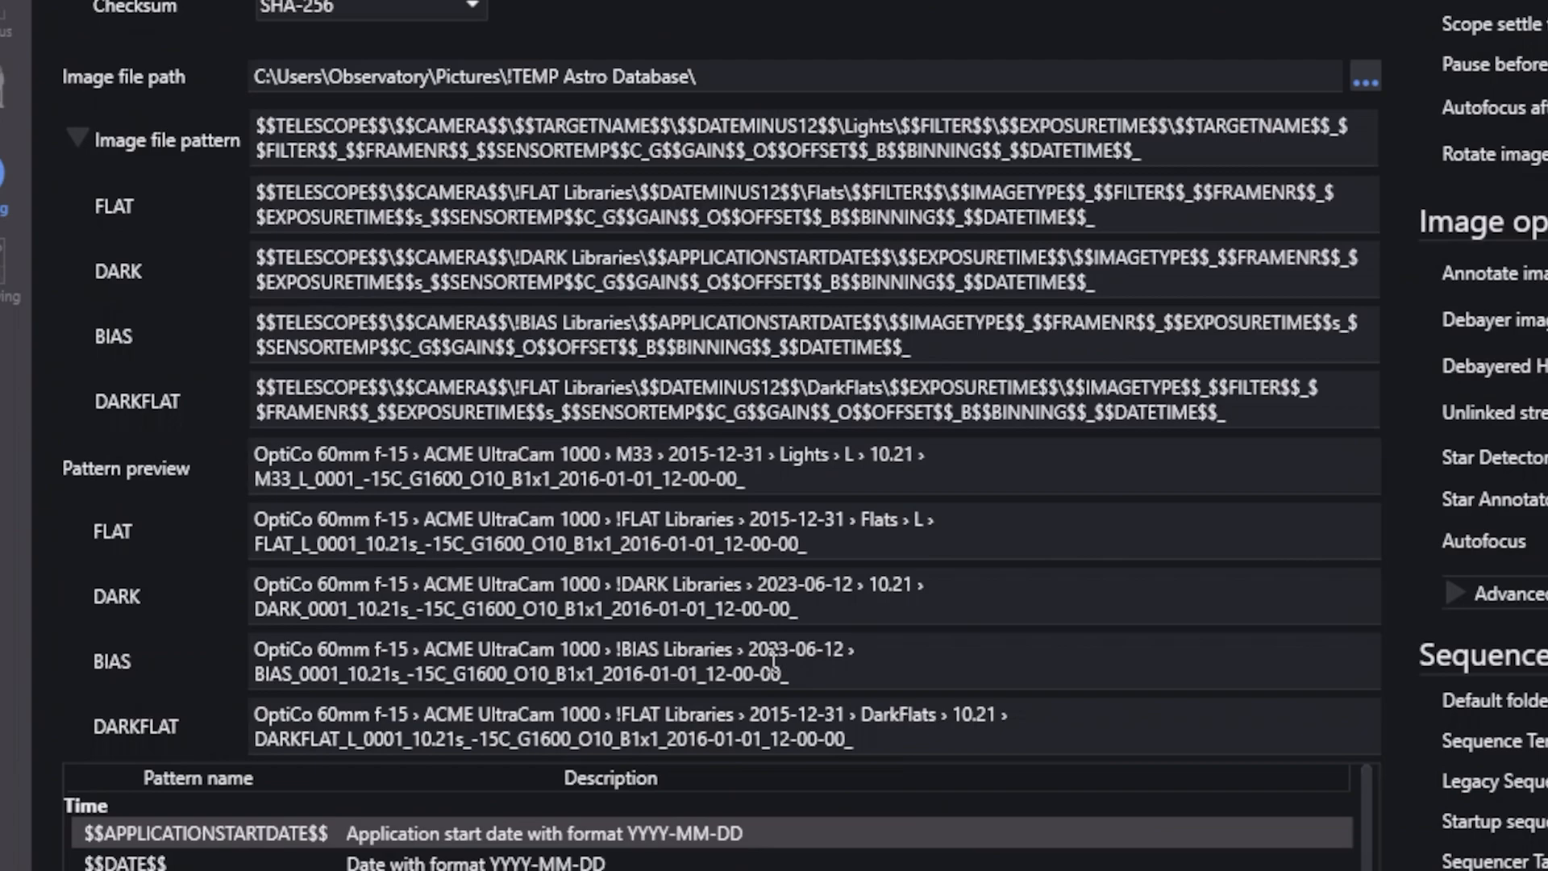
mouse_move(479, 596)
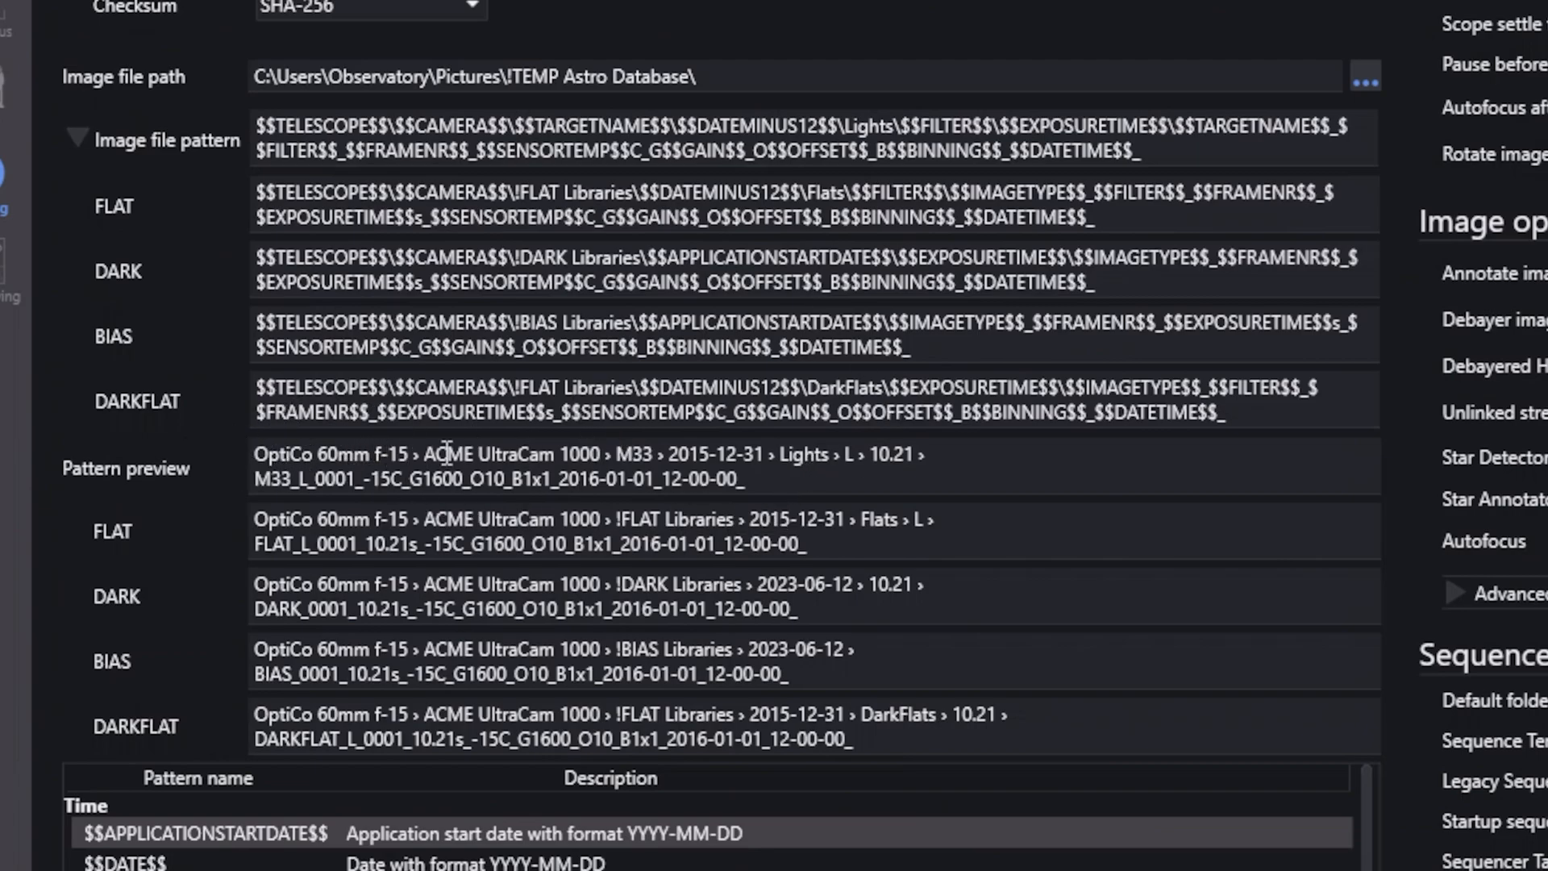
mouse_move(572, 455)
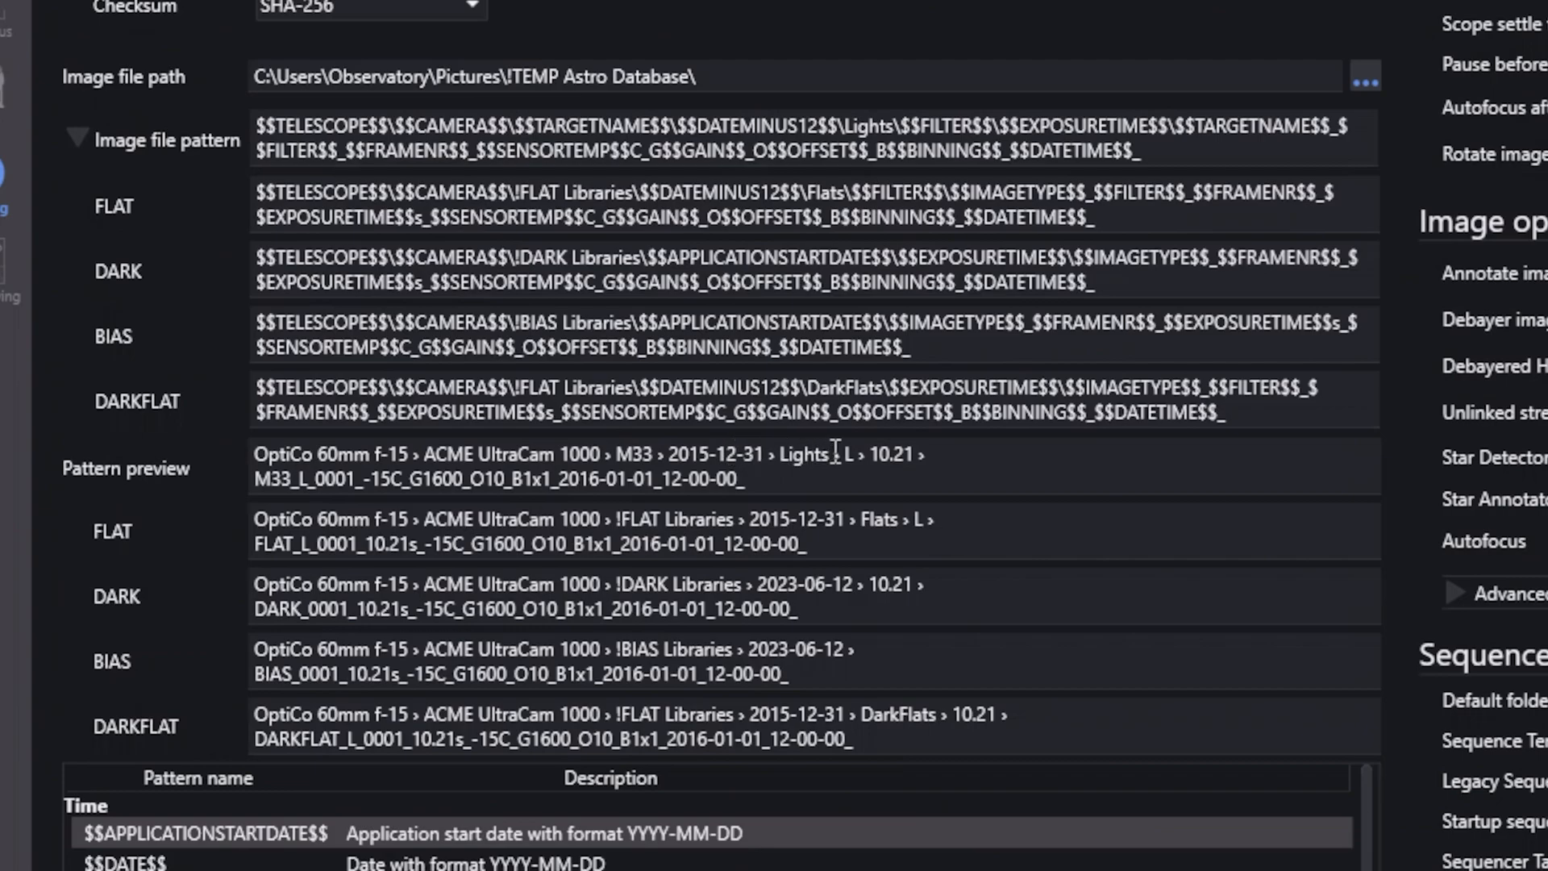
mouse_move(906, 513)
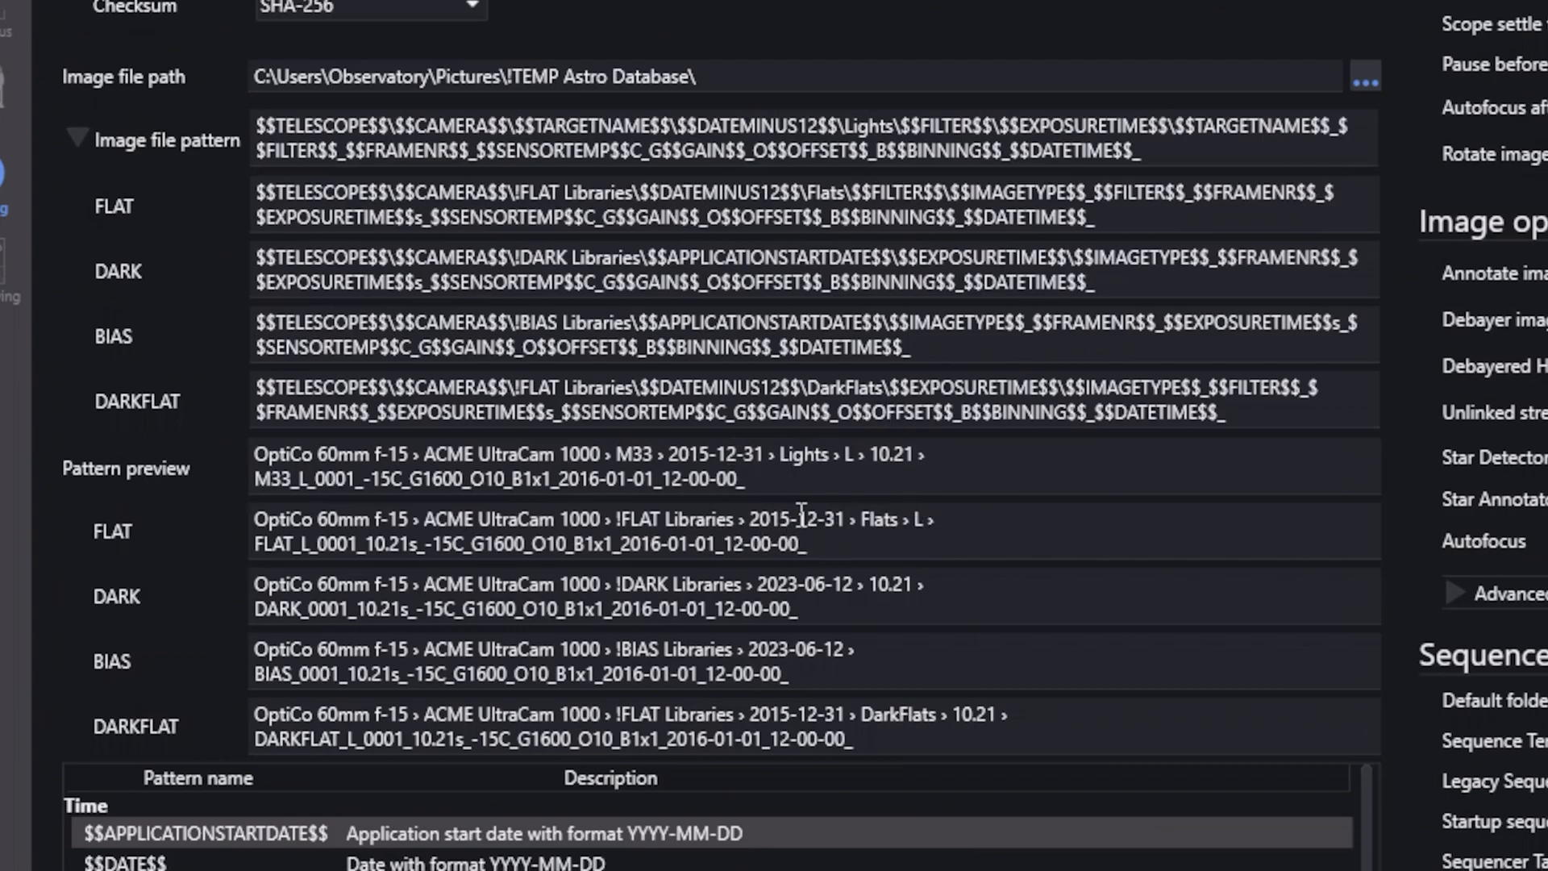
left_click_drag(358, 481, 745, 481)
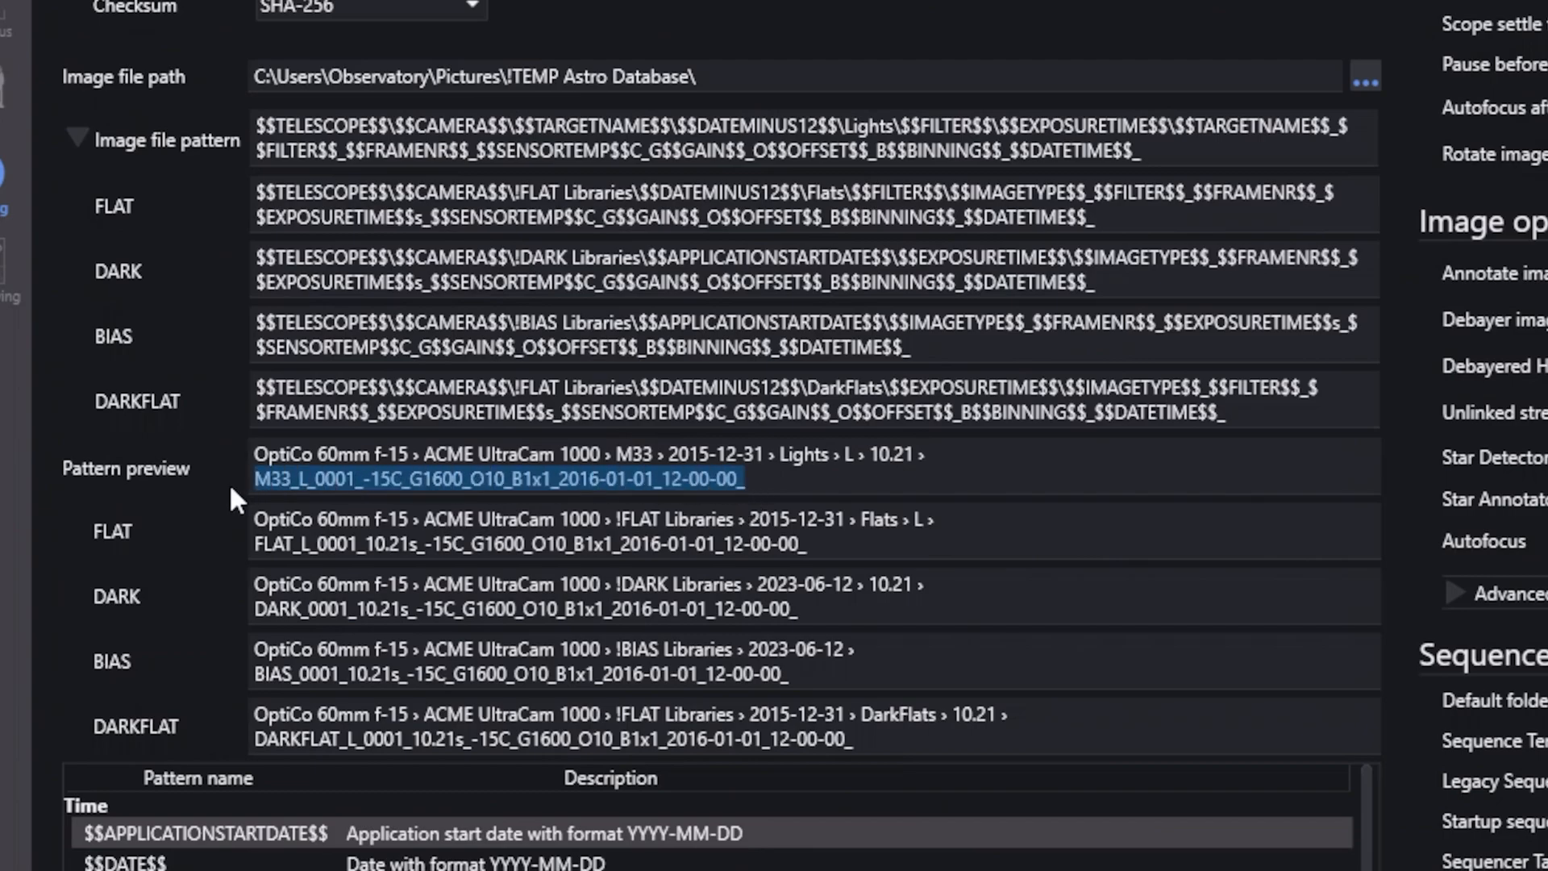
mouse_move(249, 494)
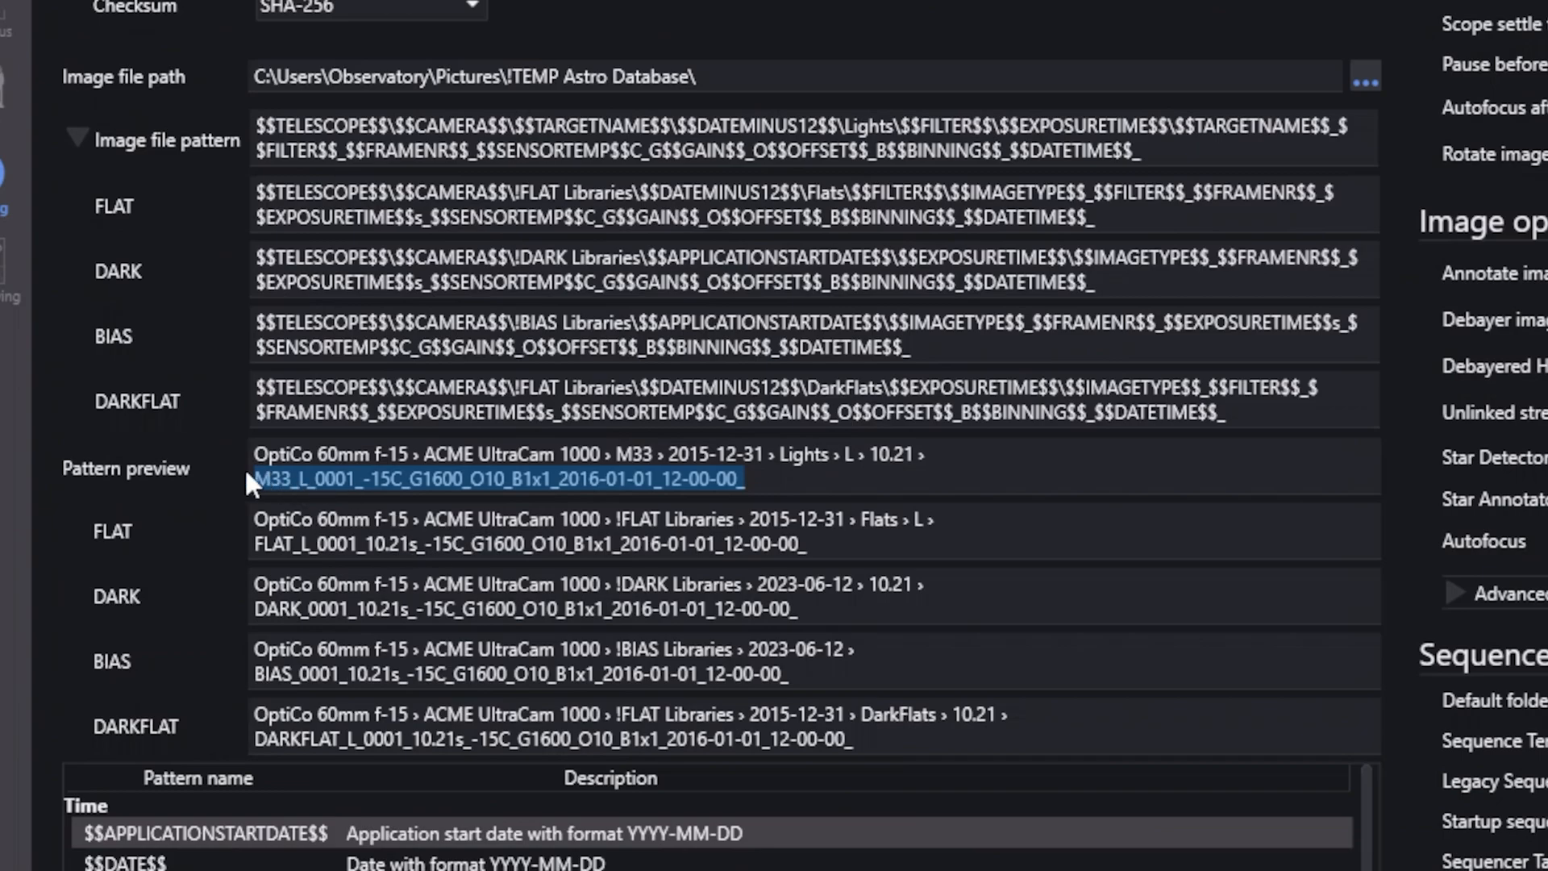
mouse_move(265, 556)
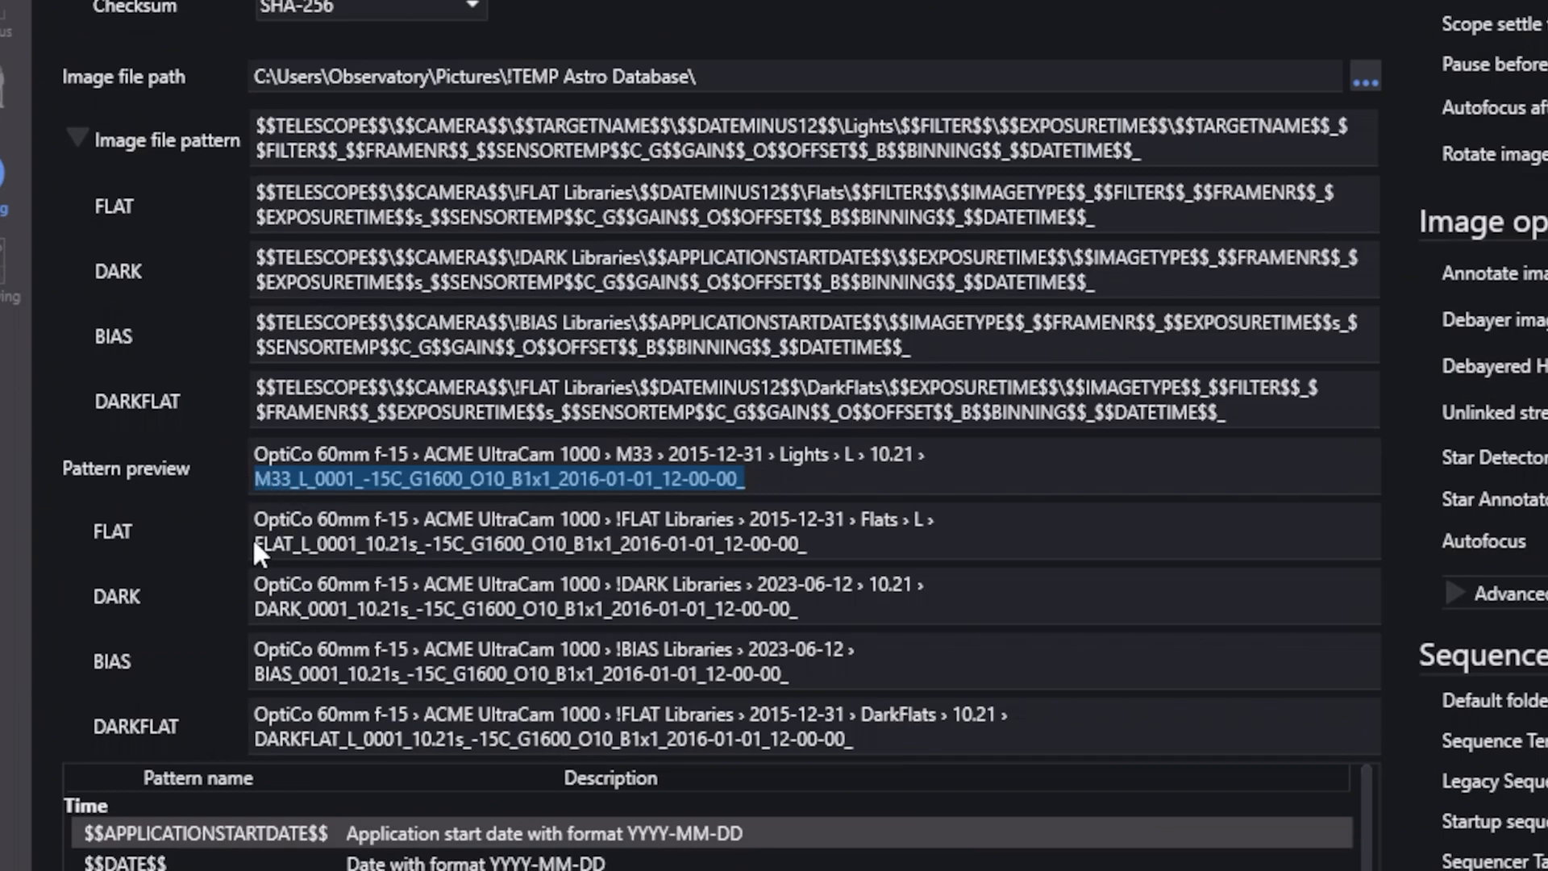
mouse_move(296, 503)
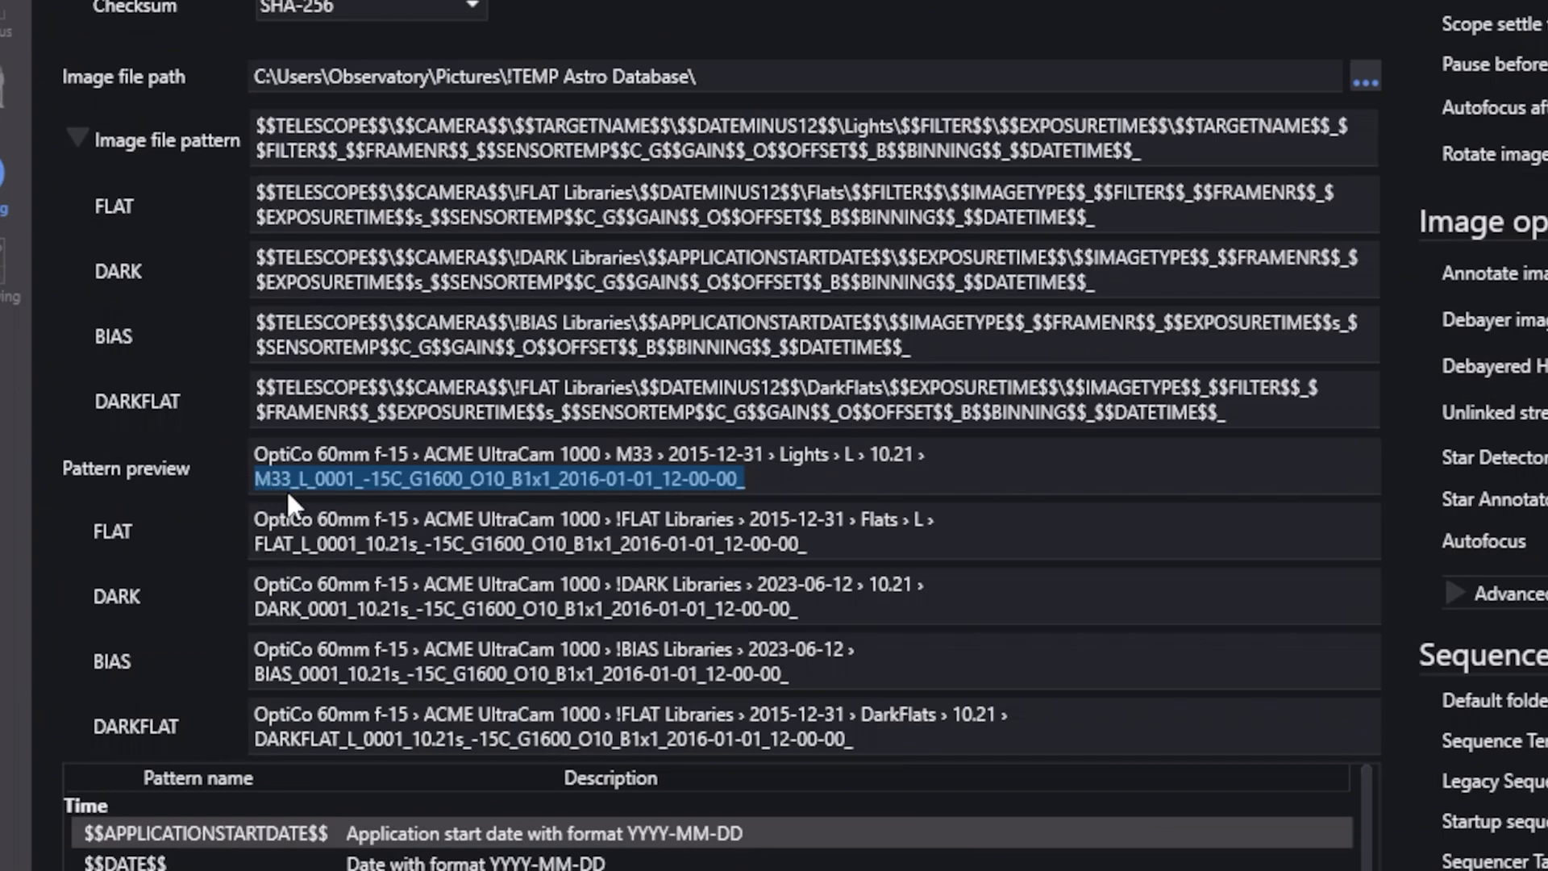
mouse_move(336, 508)
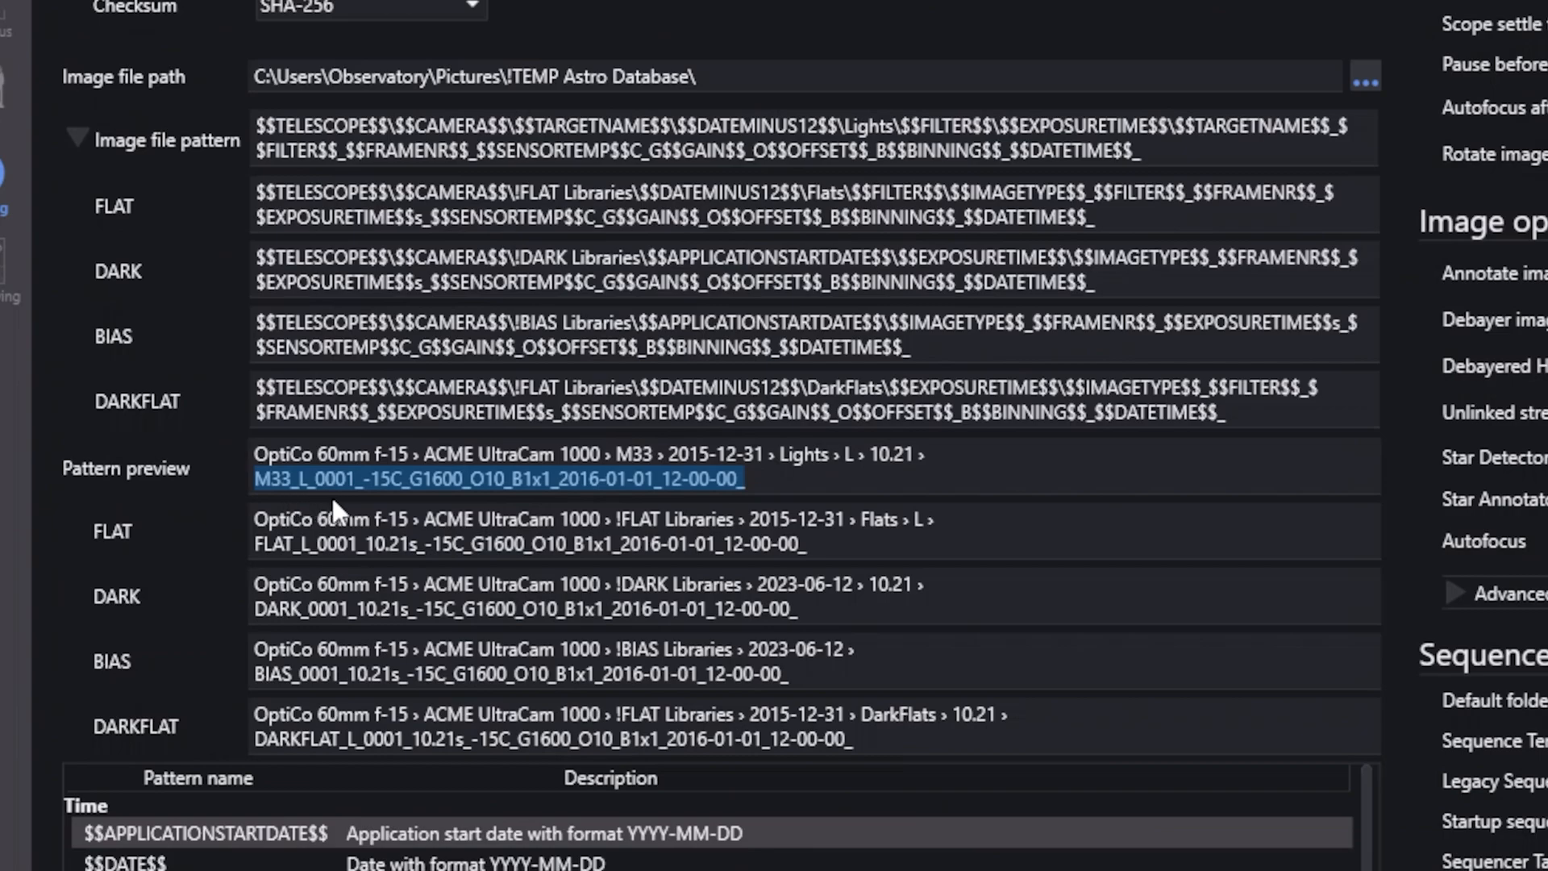
mouse_move(384, 505)
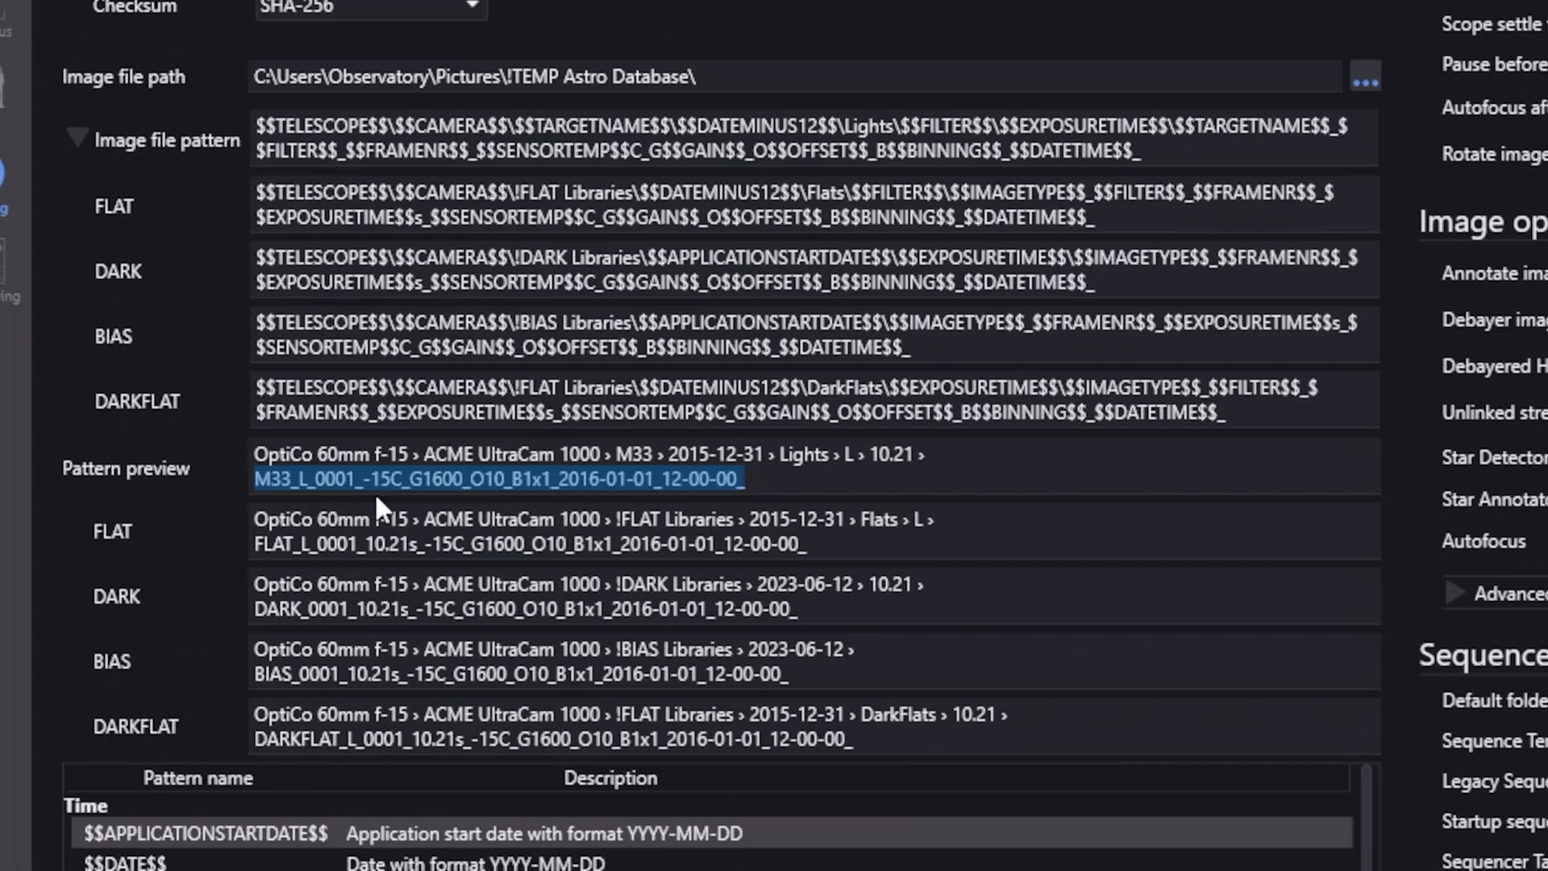
mouse_move(438, 517)
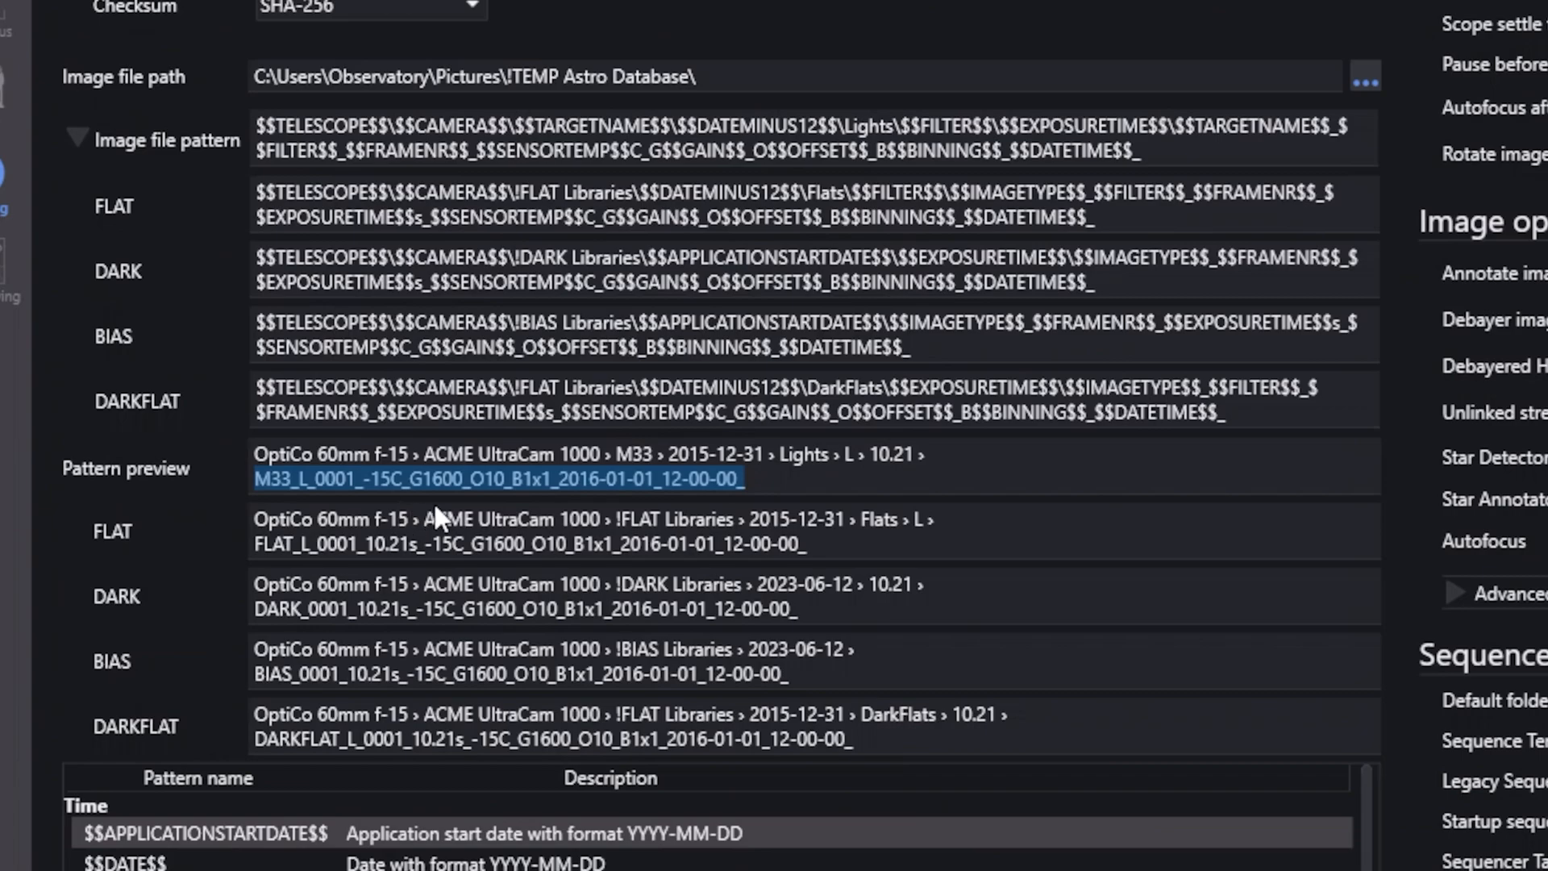
mouse_move(539, 508)
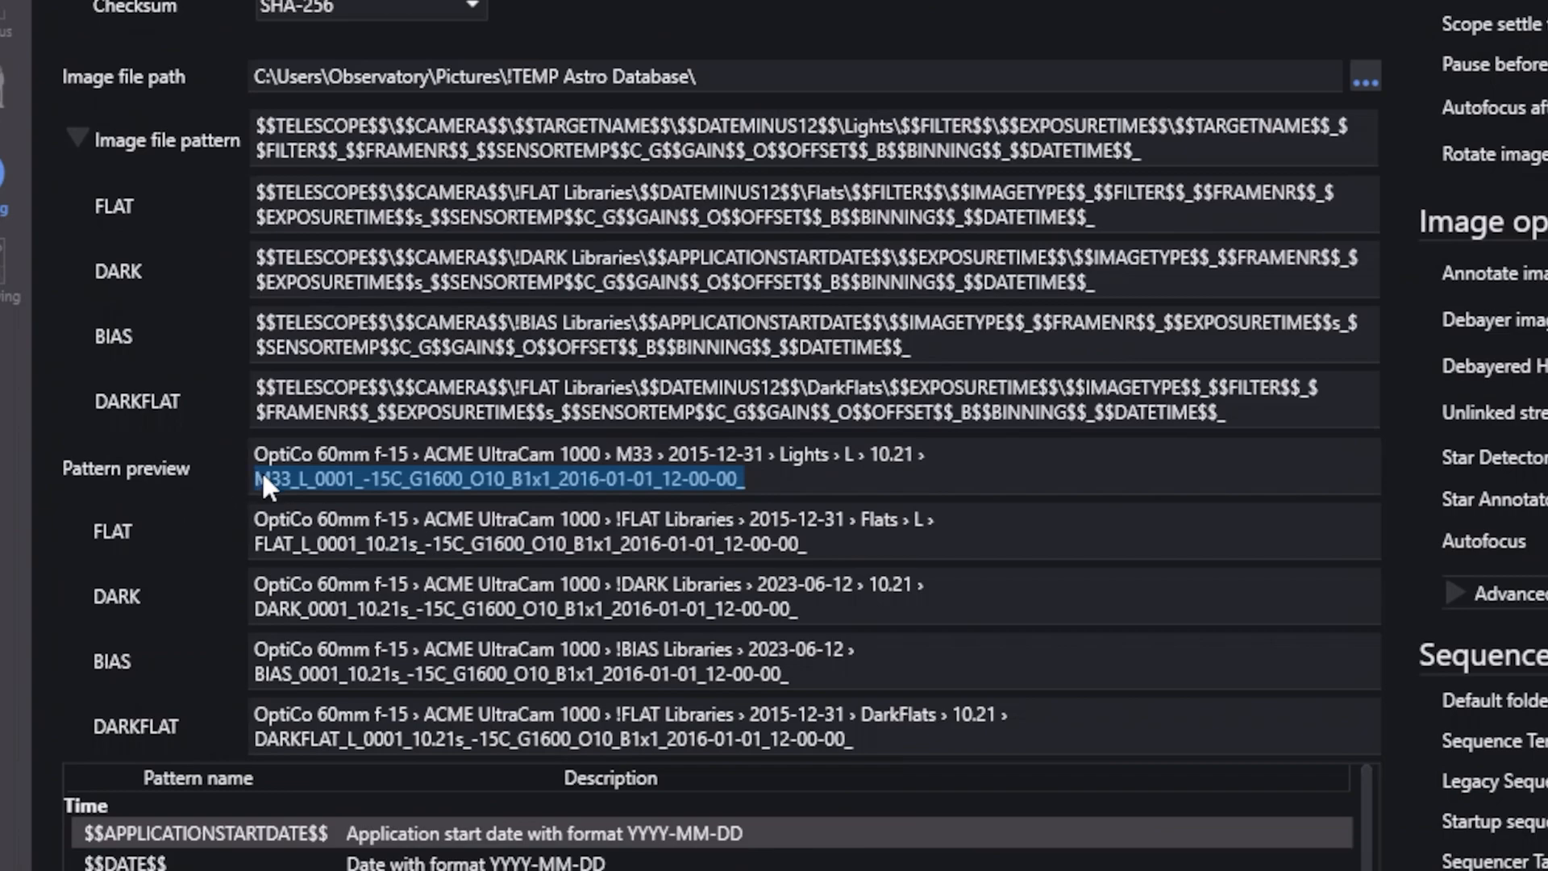
mouse_move(749, 477)
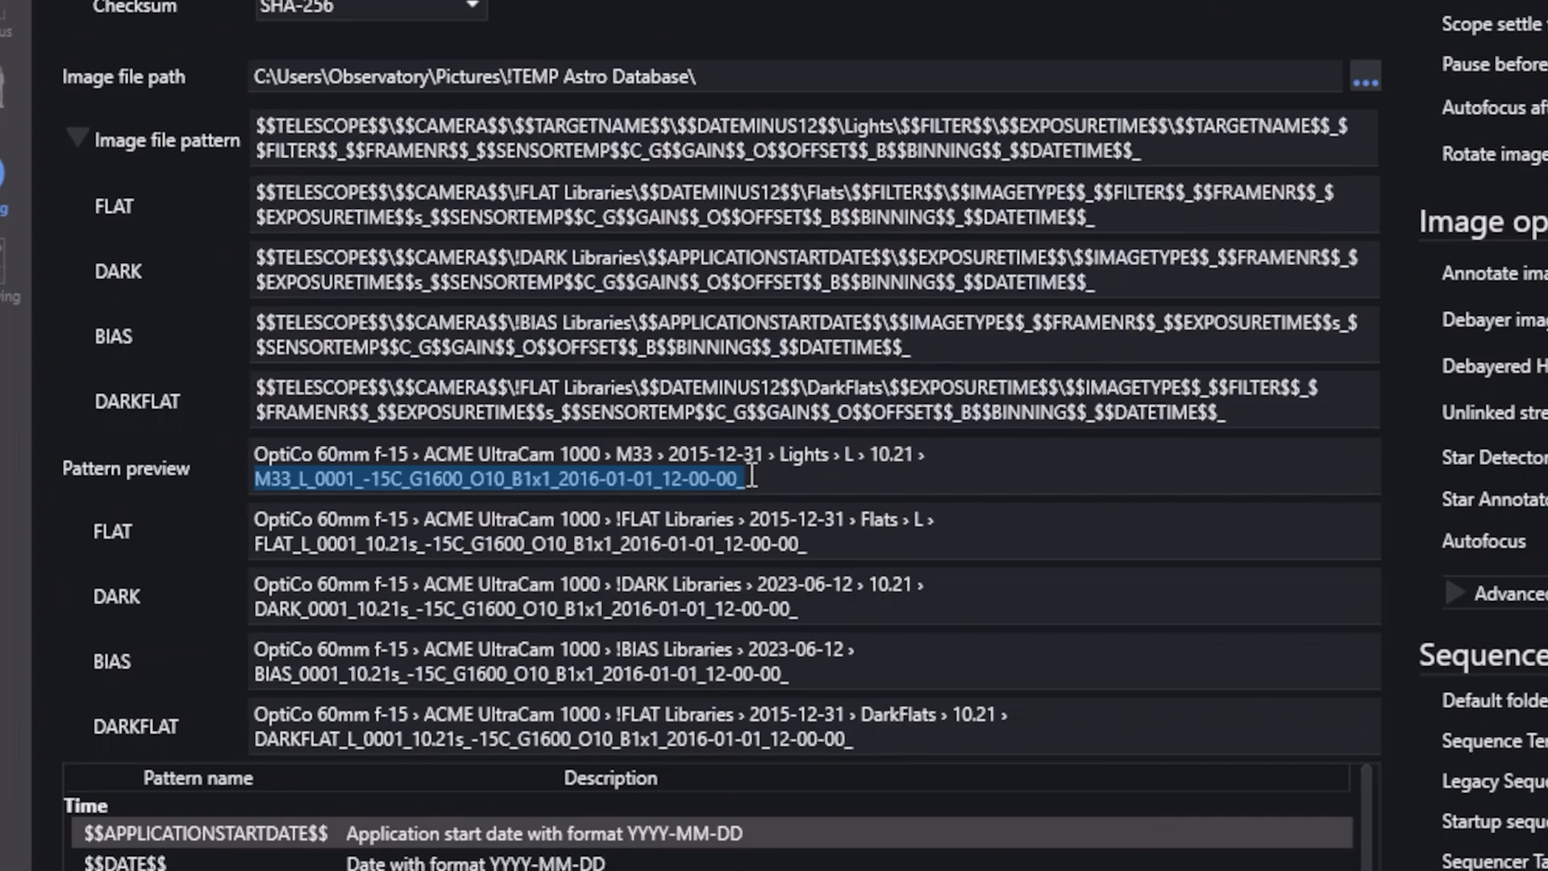
mouse_move(504, 490)
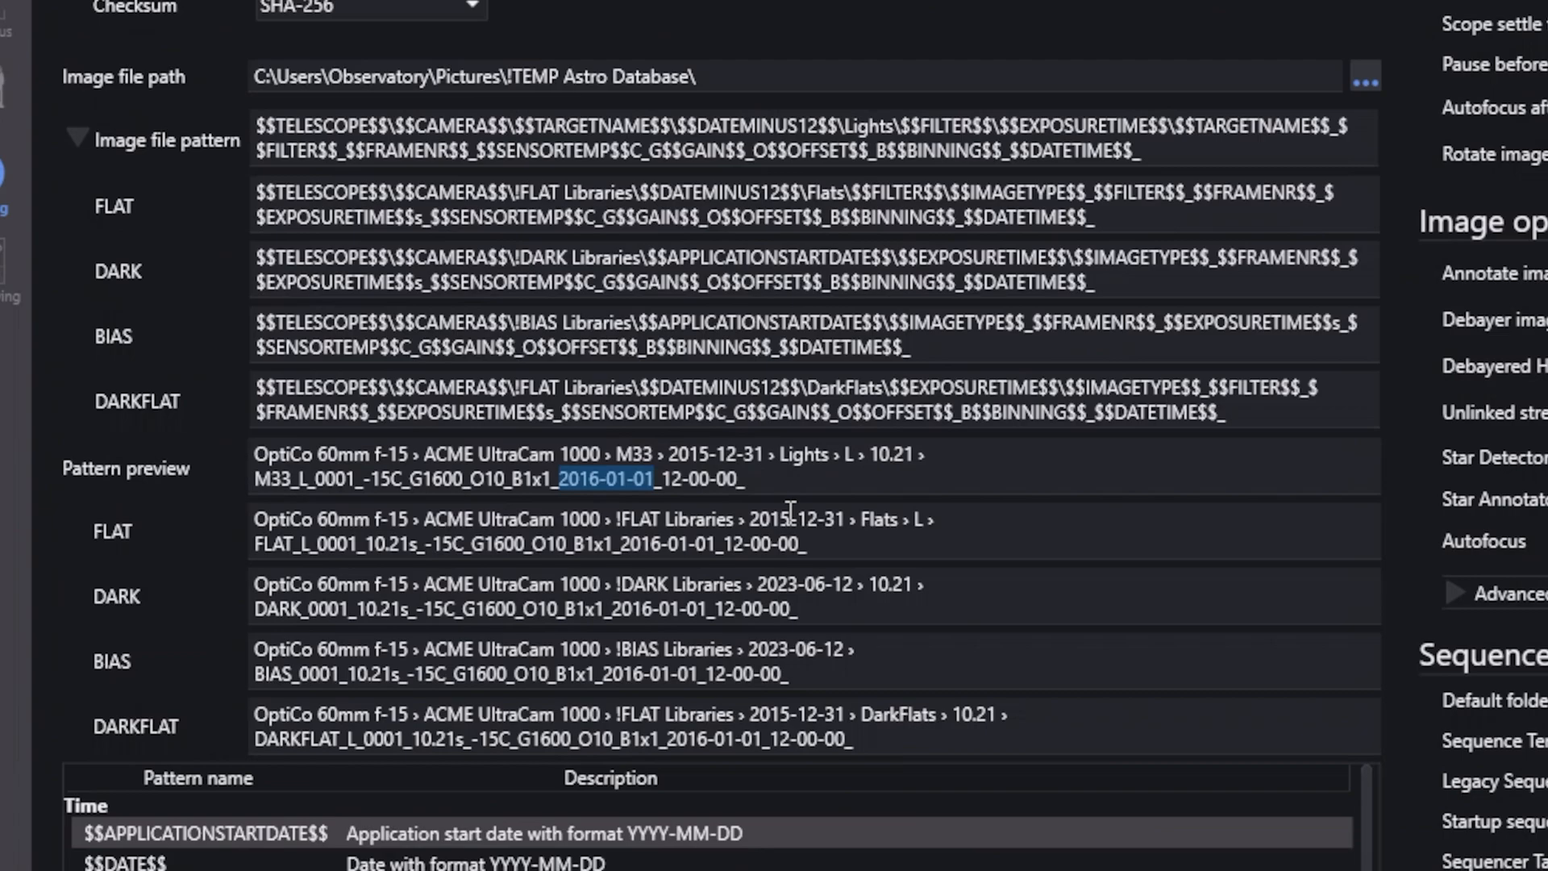
mouse_move(632, 583)
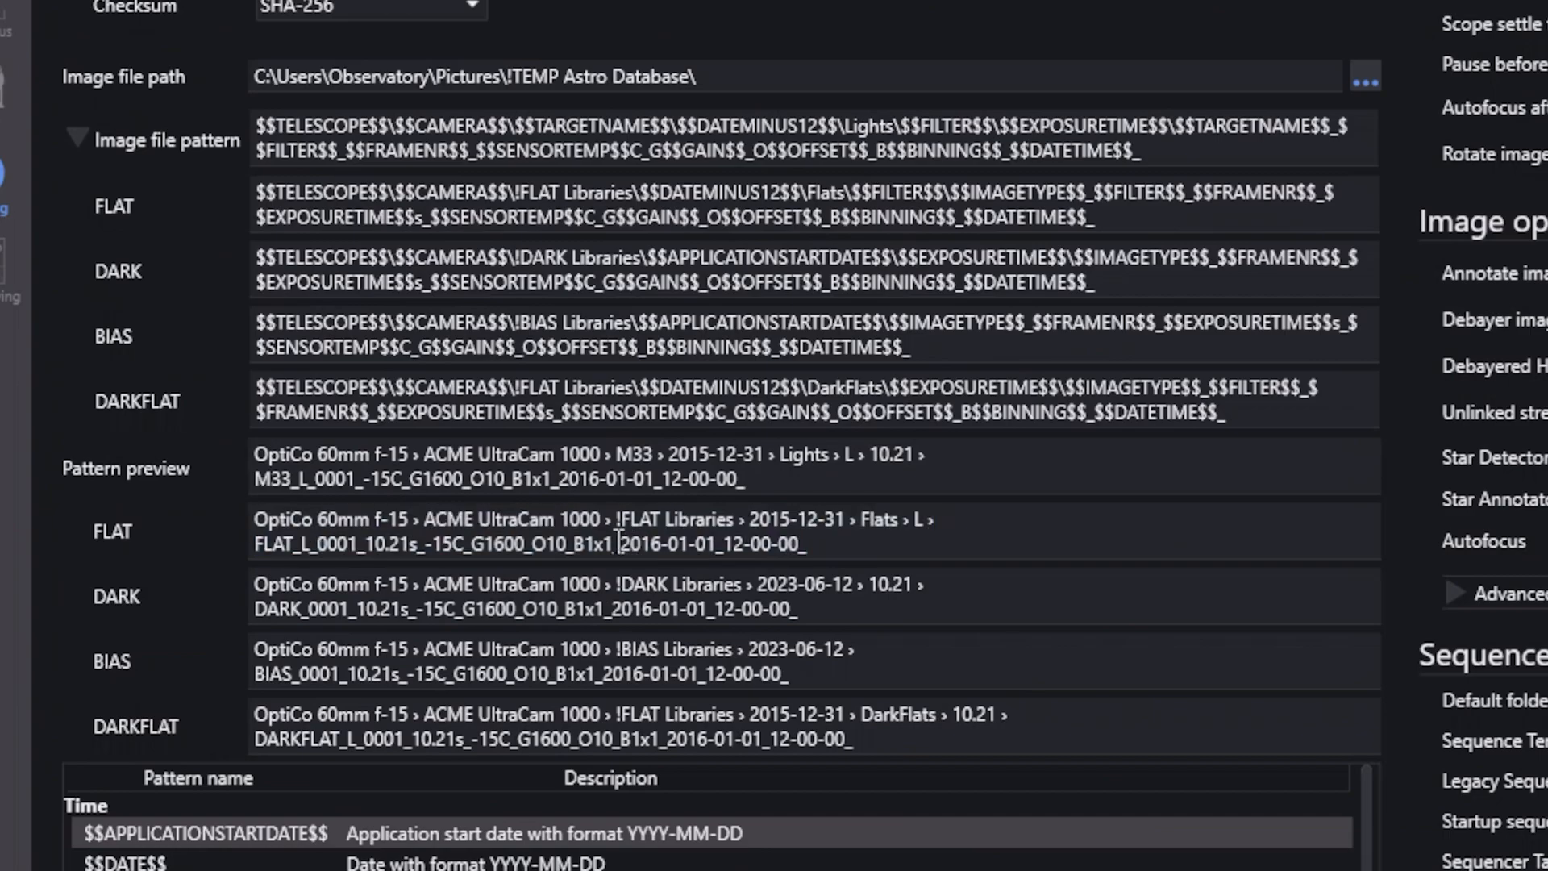
double_click(667, 543)
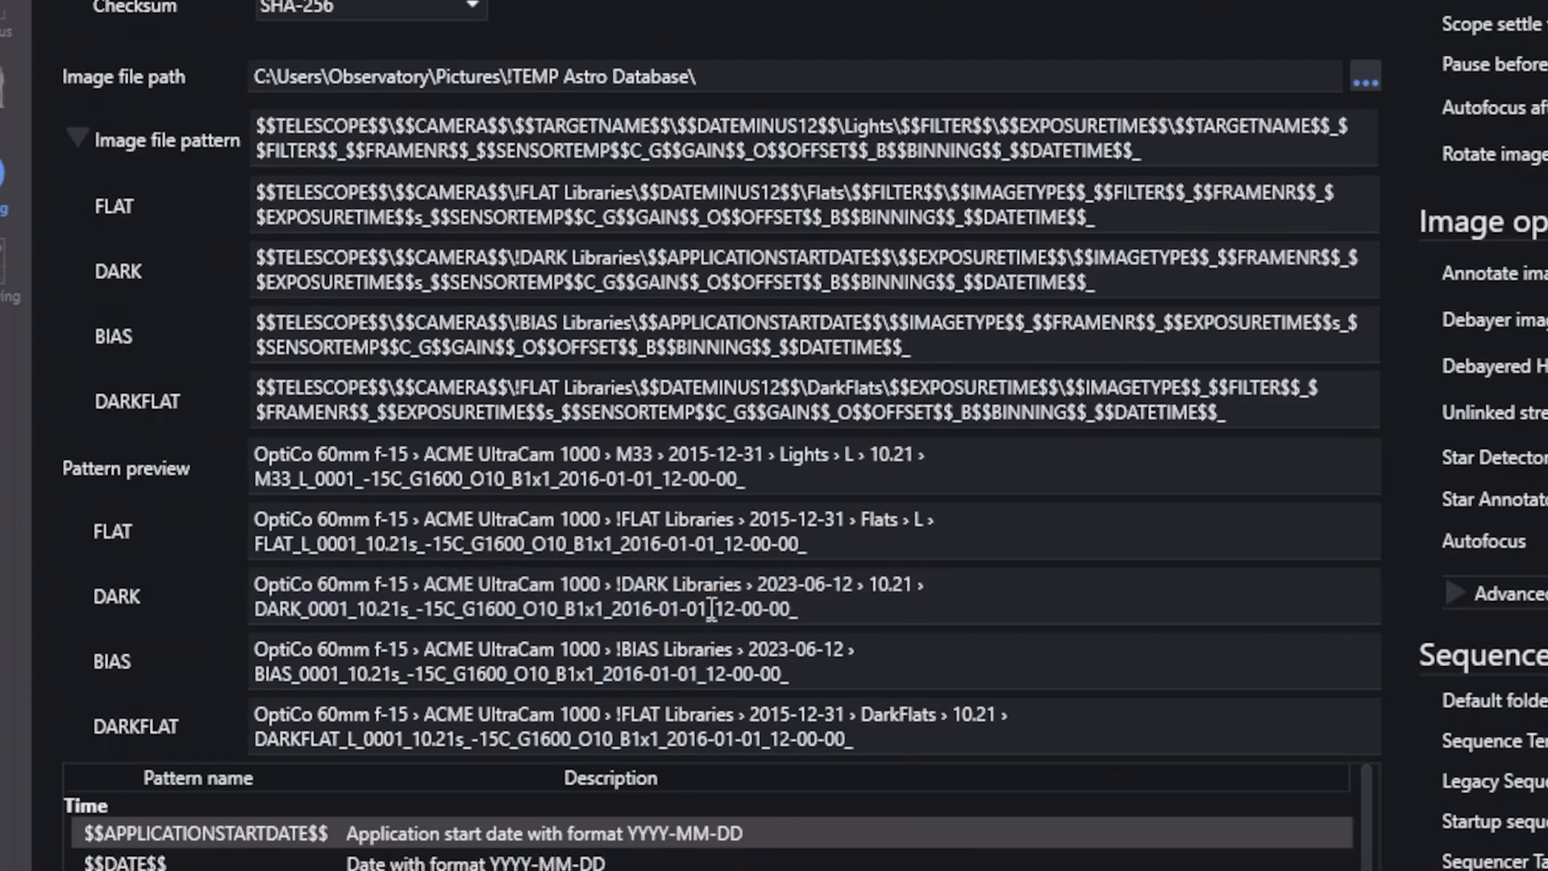
double_click(657, 610)
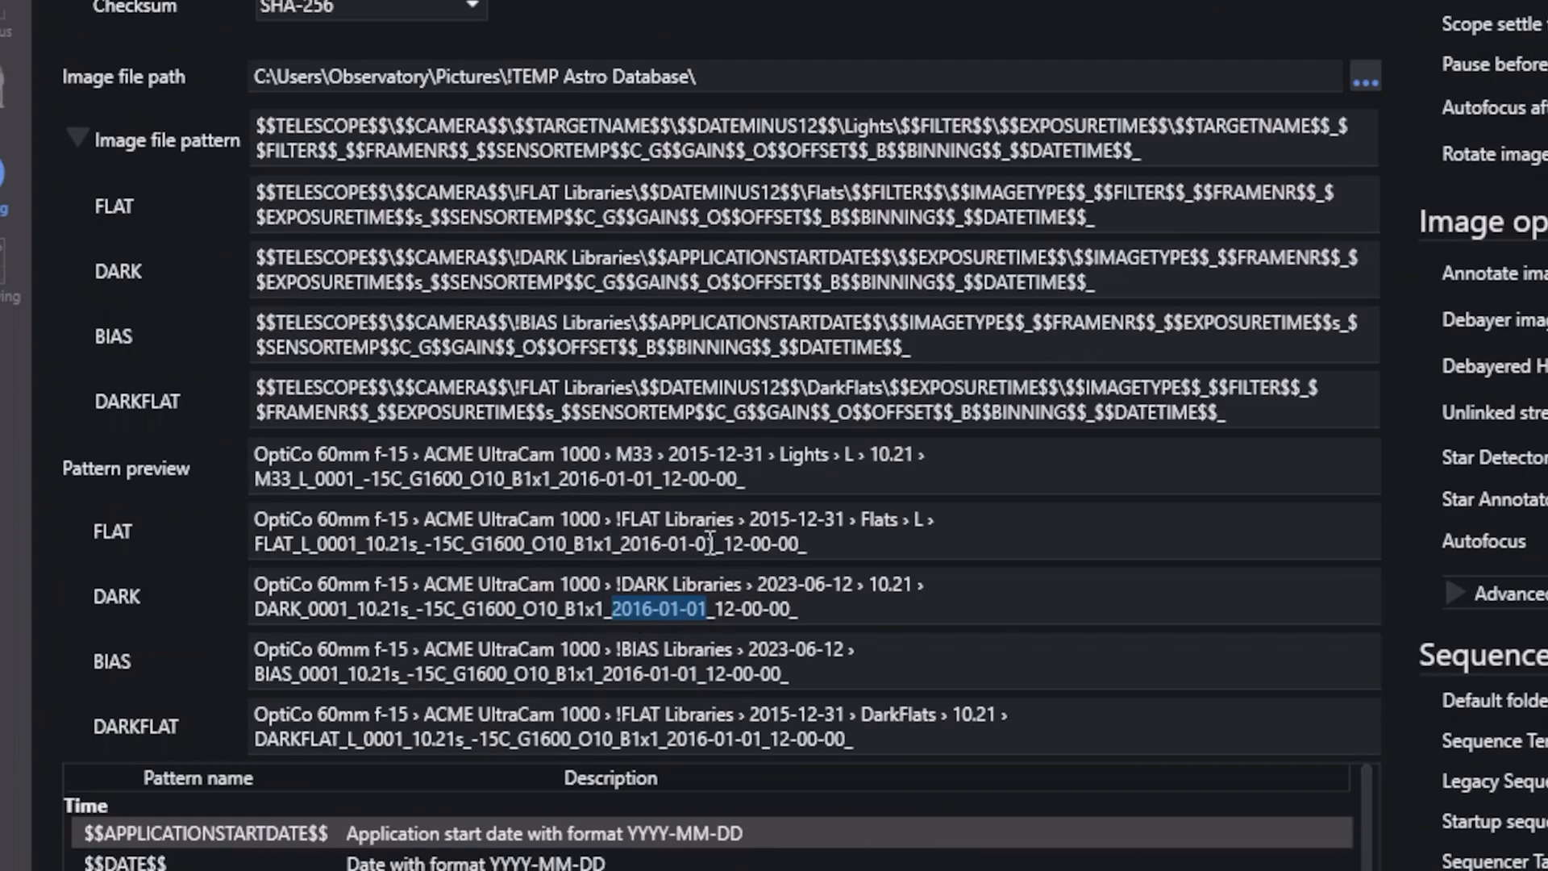
mouse_move(671, 779)
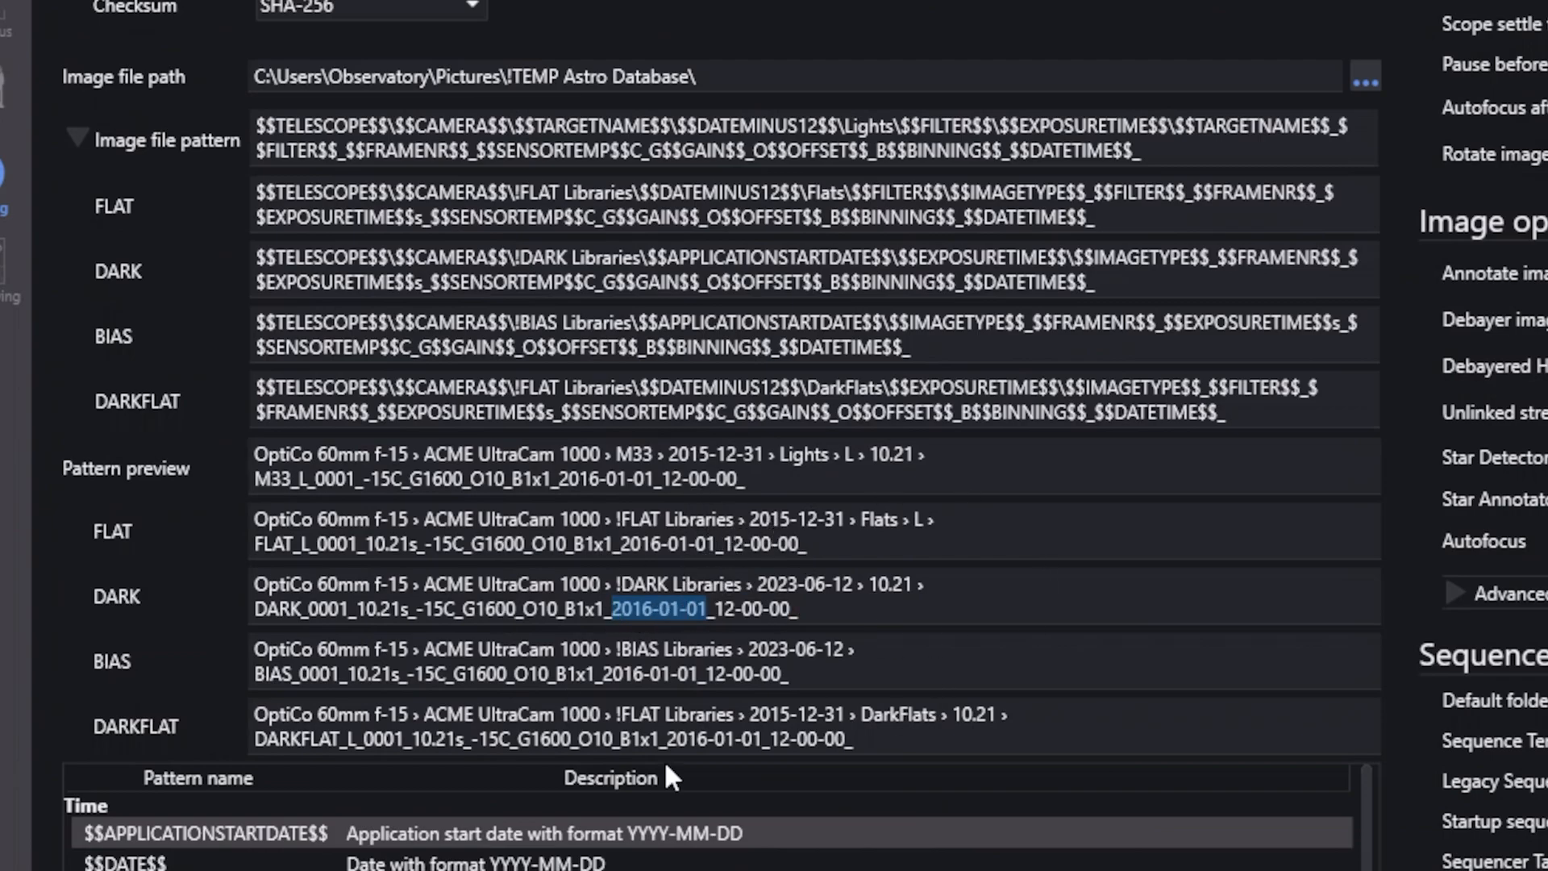
mouse_move(513, 612)
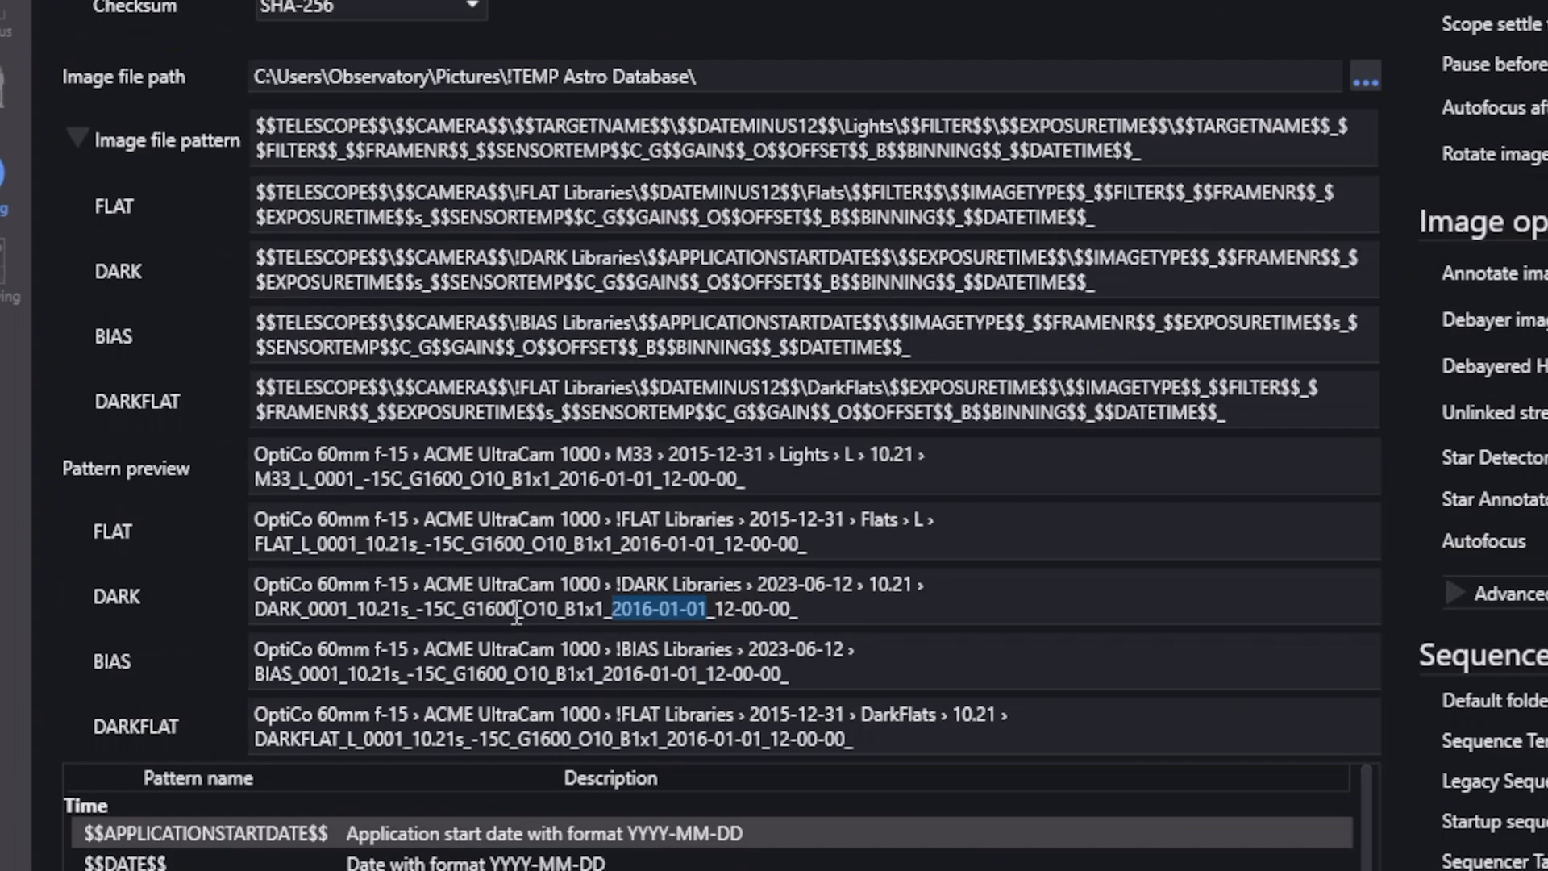
mouse_move(642, 706)
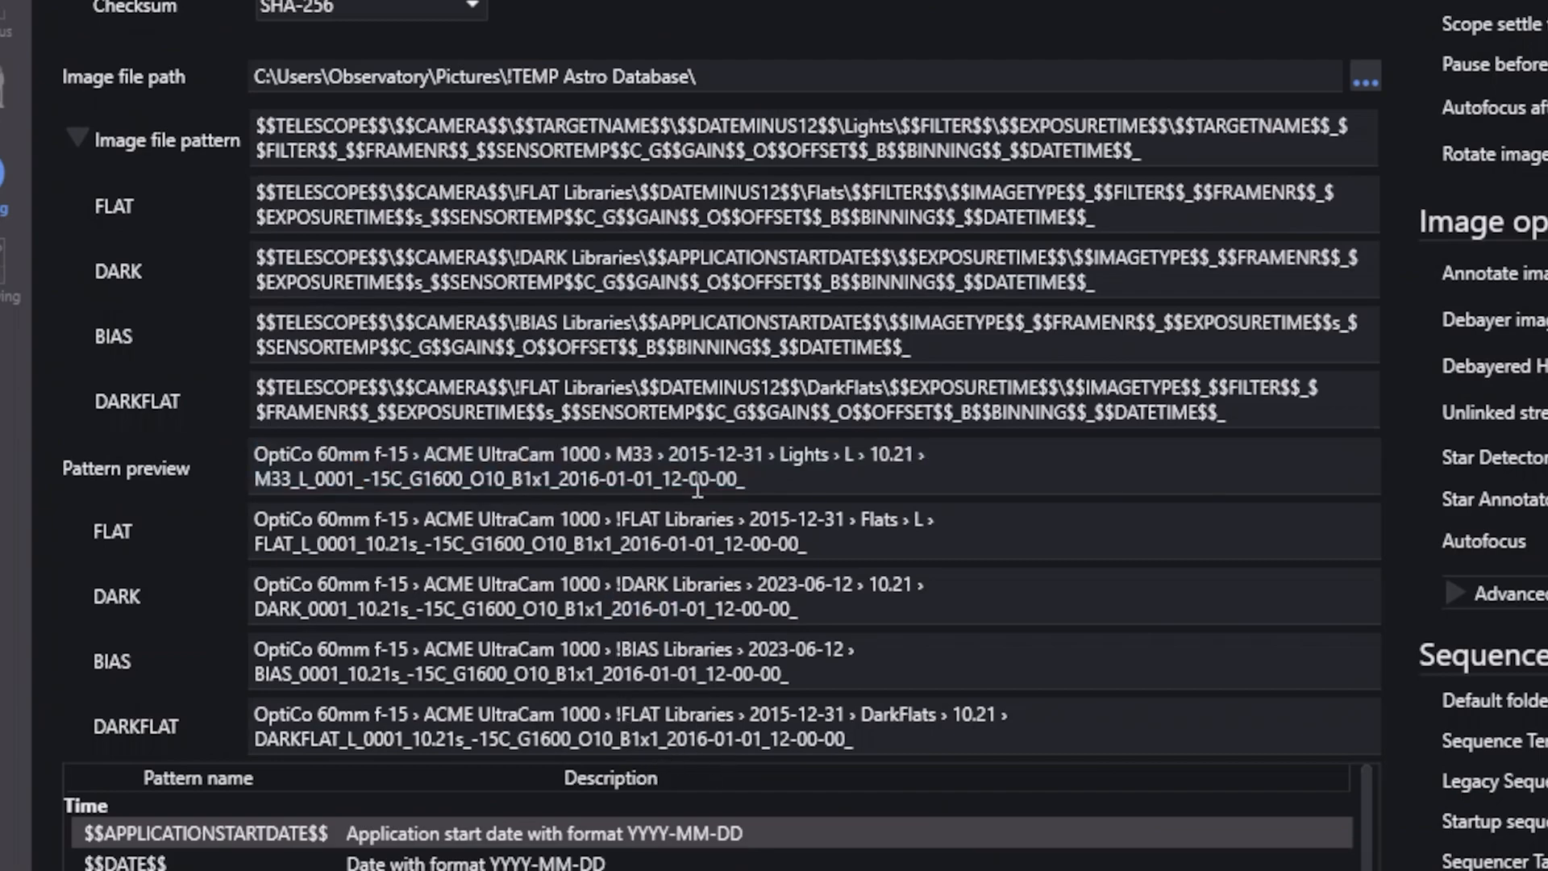
left_click_drag(254, 455, 745, 481)
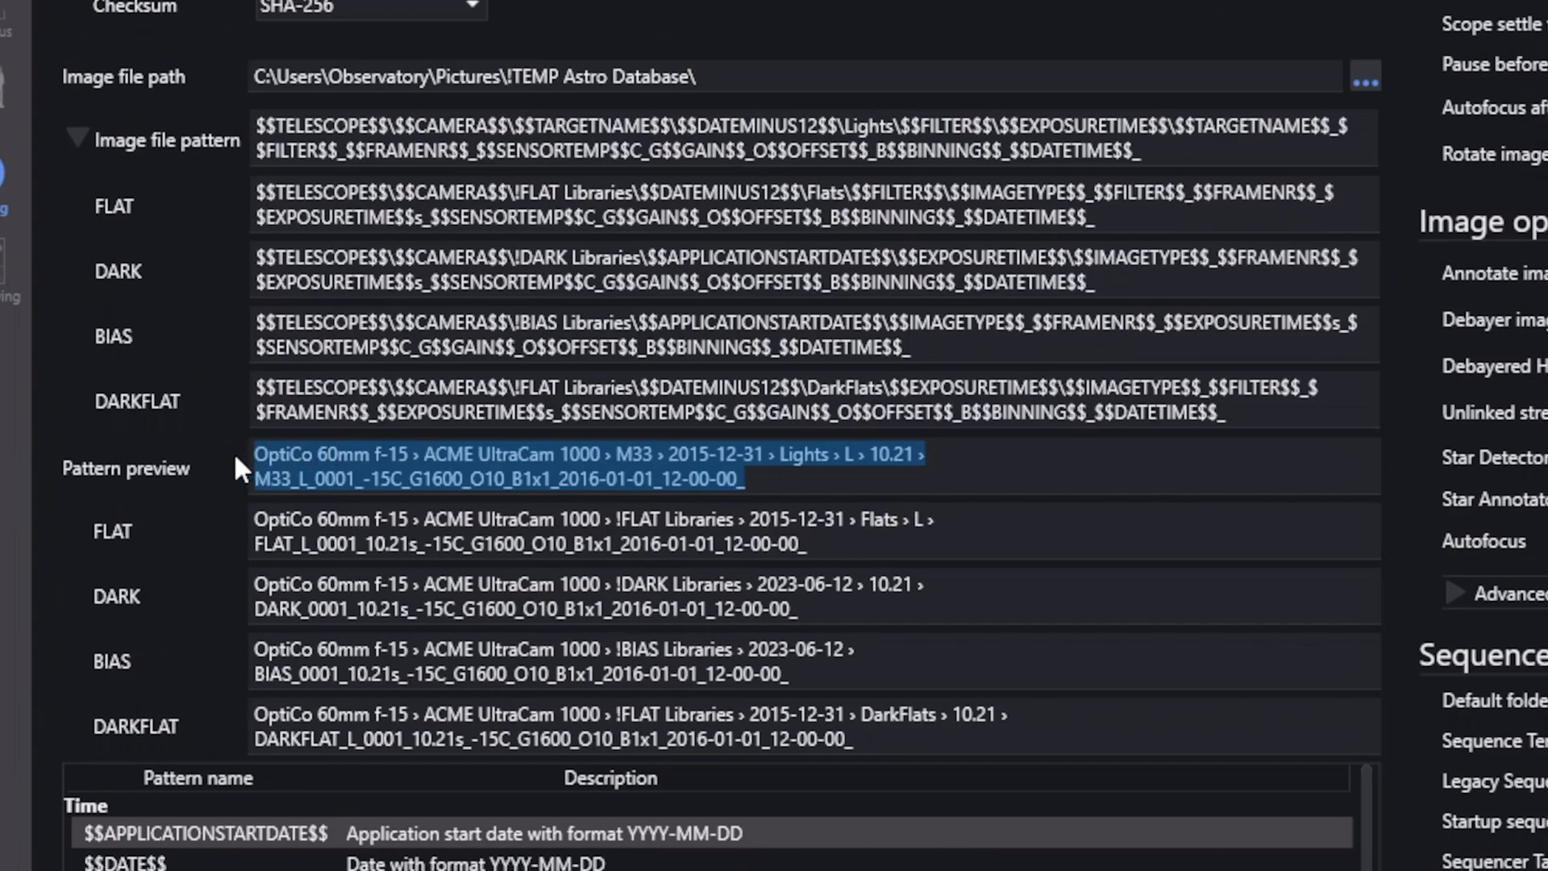
mouse_move(729, 447)
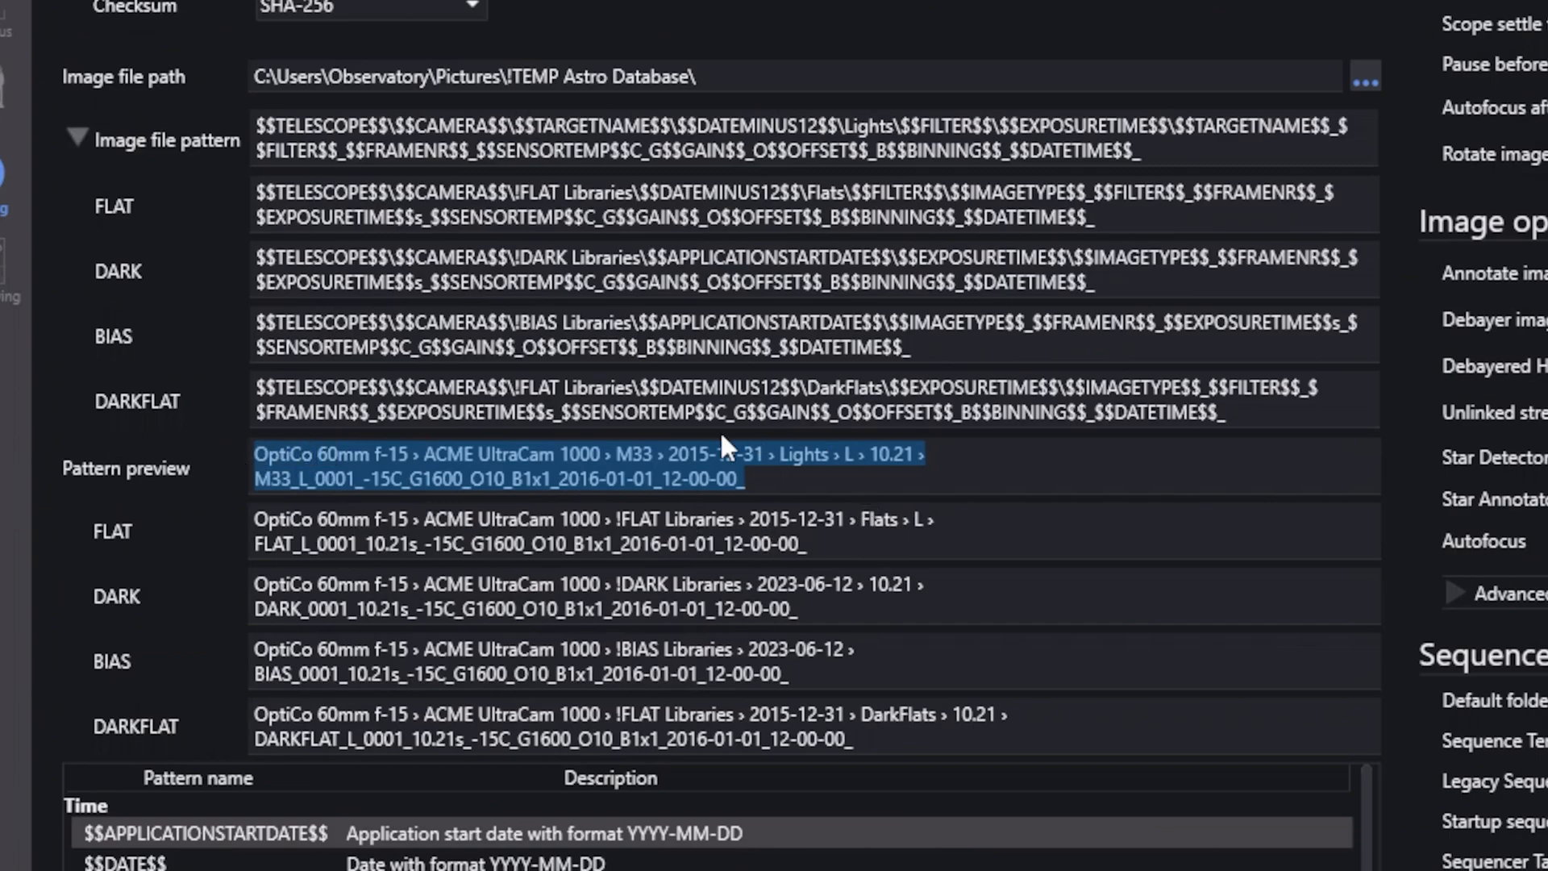
left_click(508, 562)
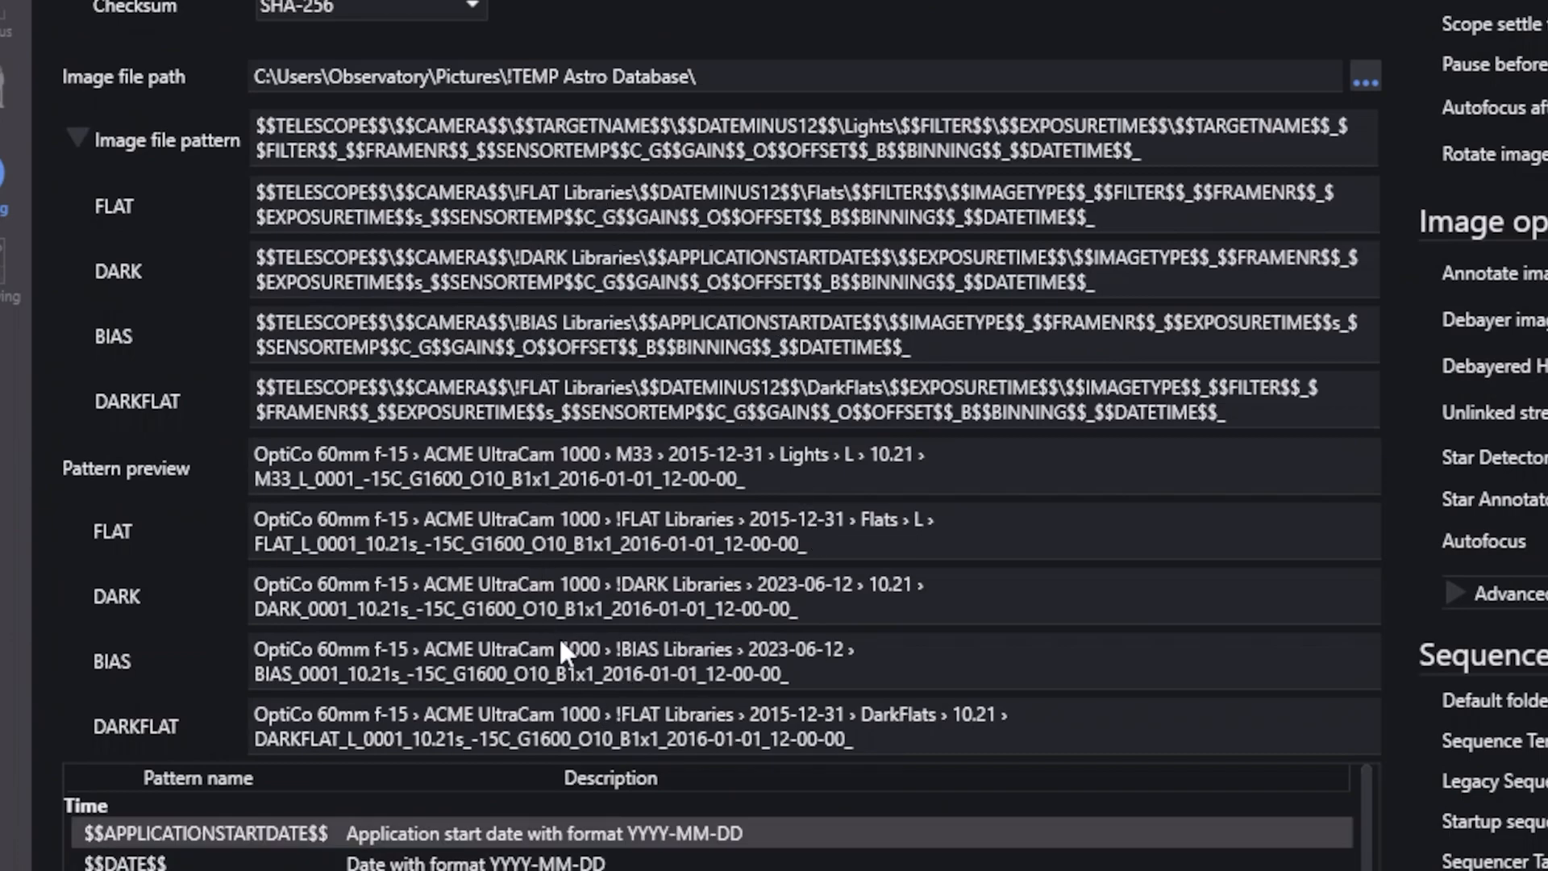
mouse_move(566, 651)
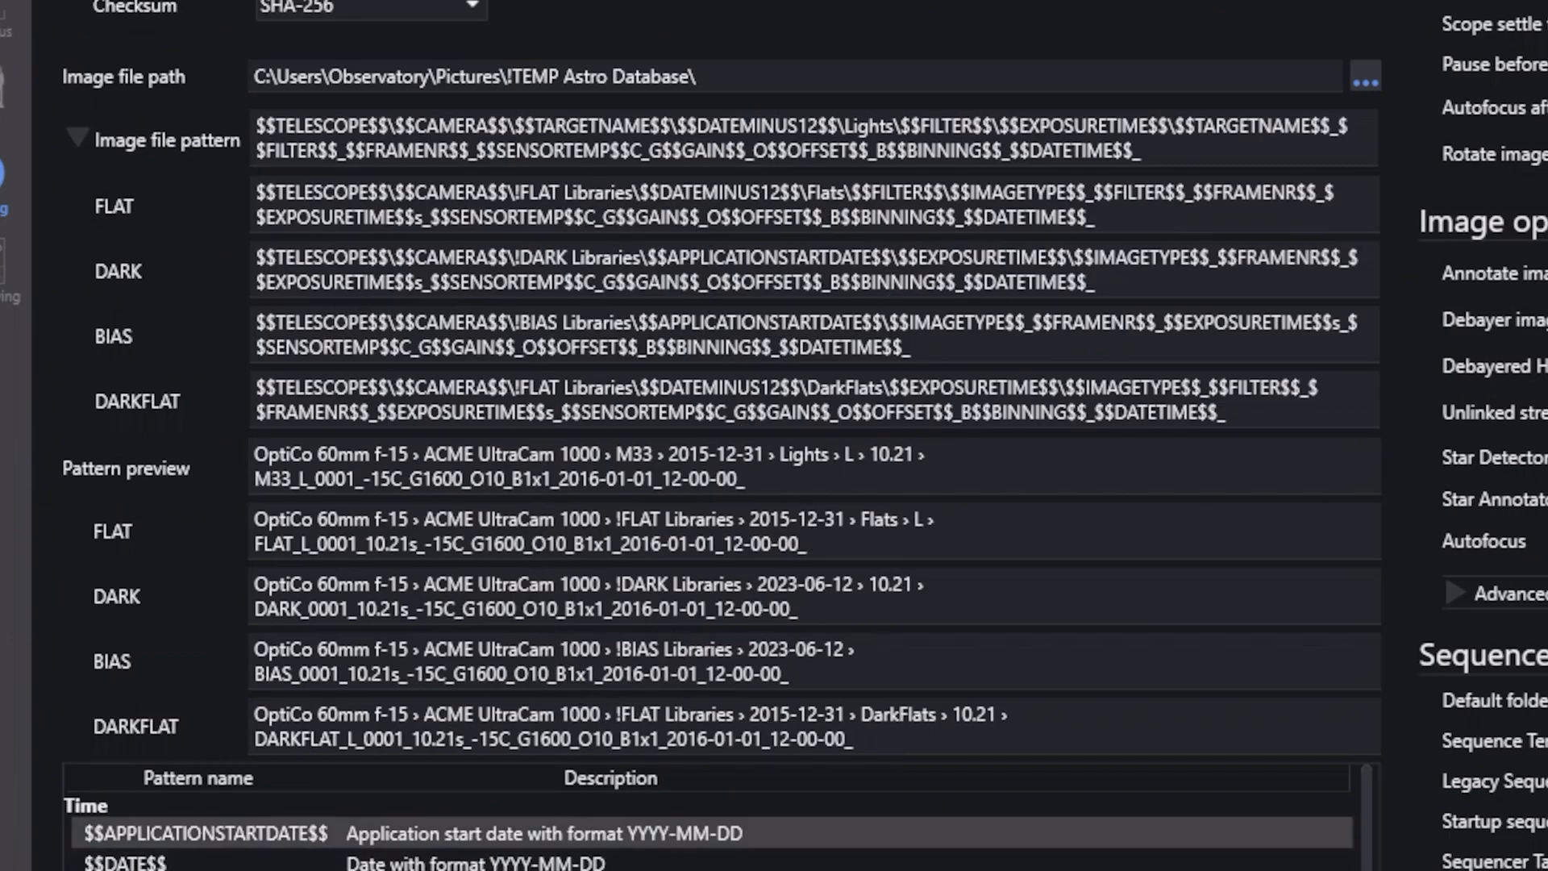
mouse_move(1049, 739)
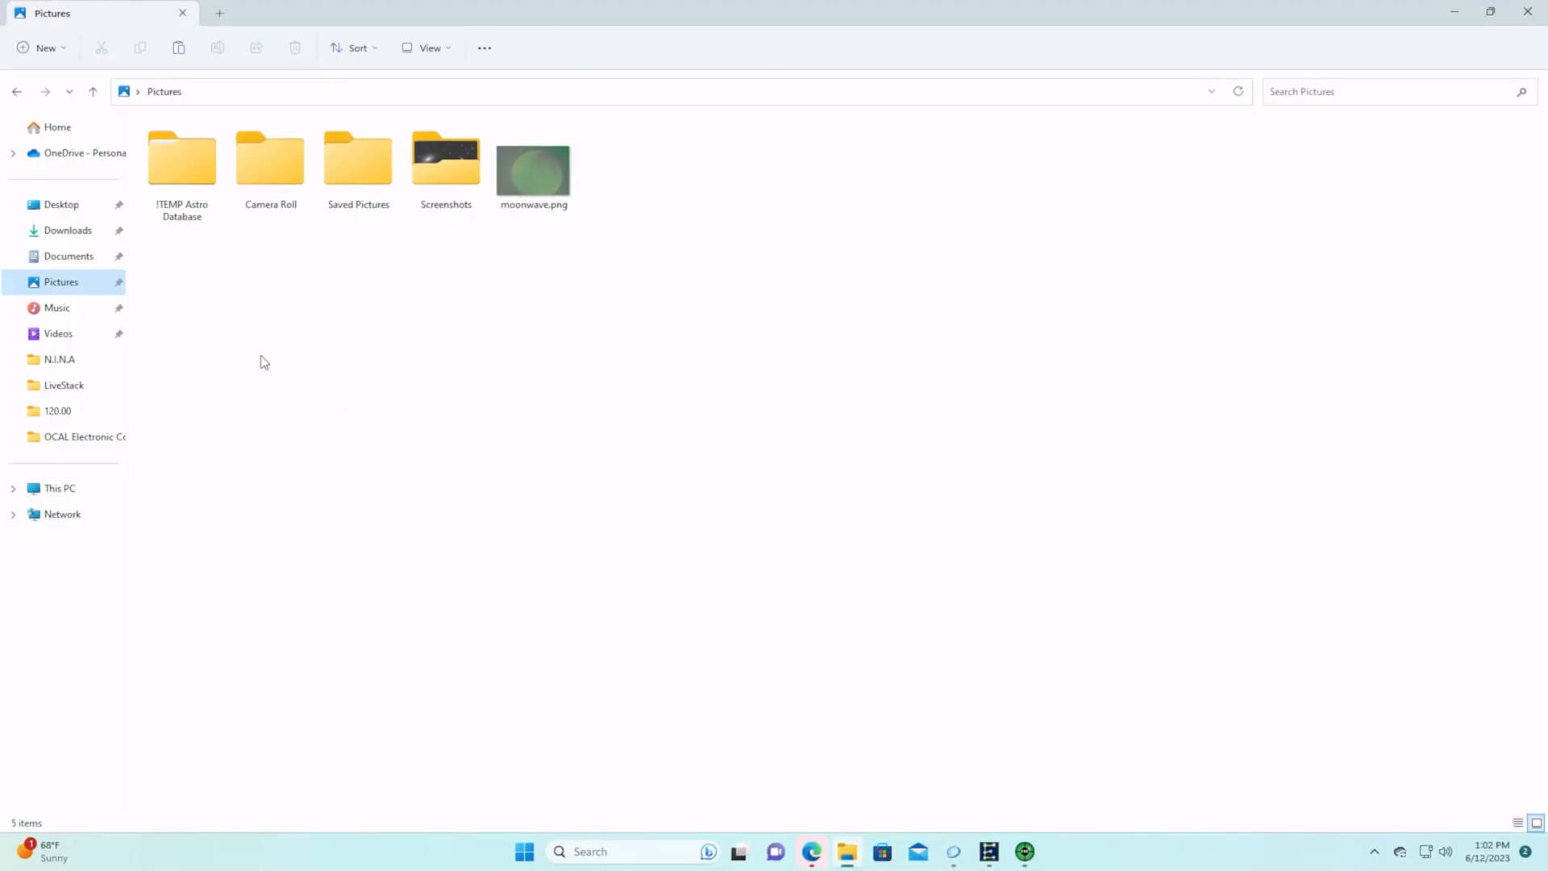
Browse into !TEMP Astro Database > Edge 8 > ZWO ASI294MM Pro and select NGC 7000 Panel 1
left_click(182, 158)
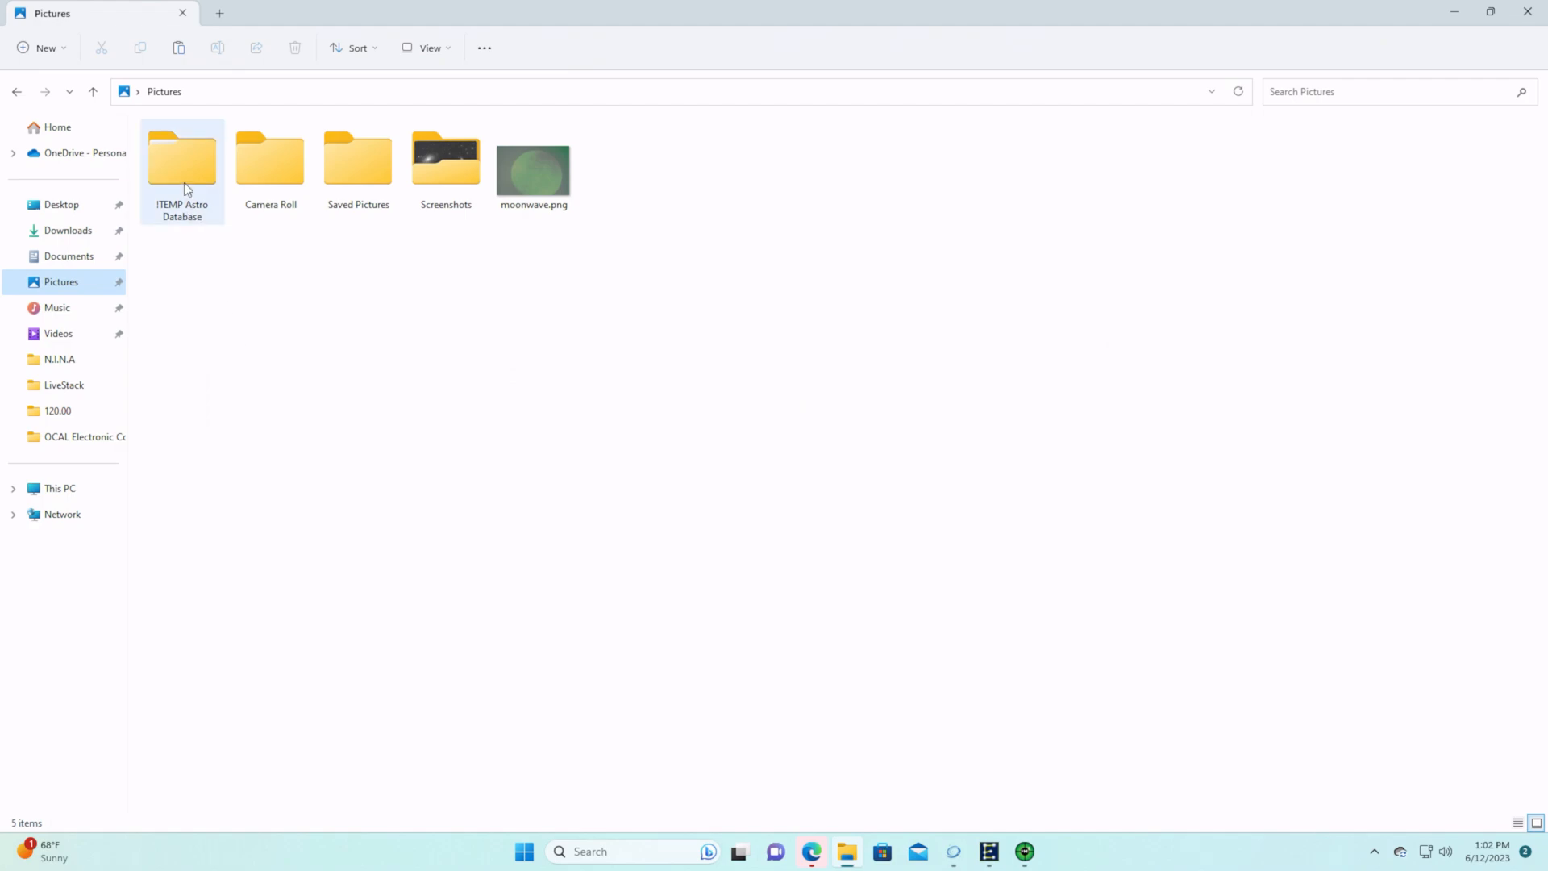
double_click(182, 160)
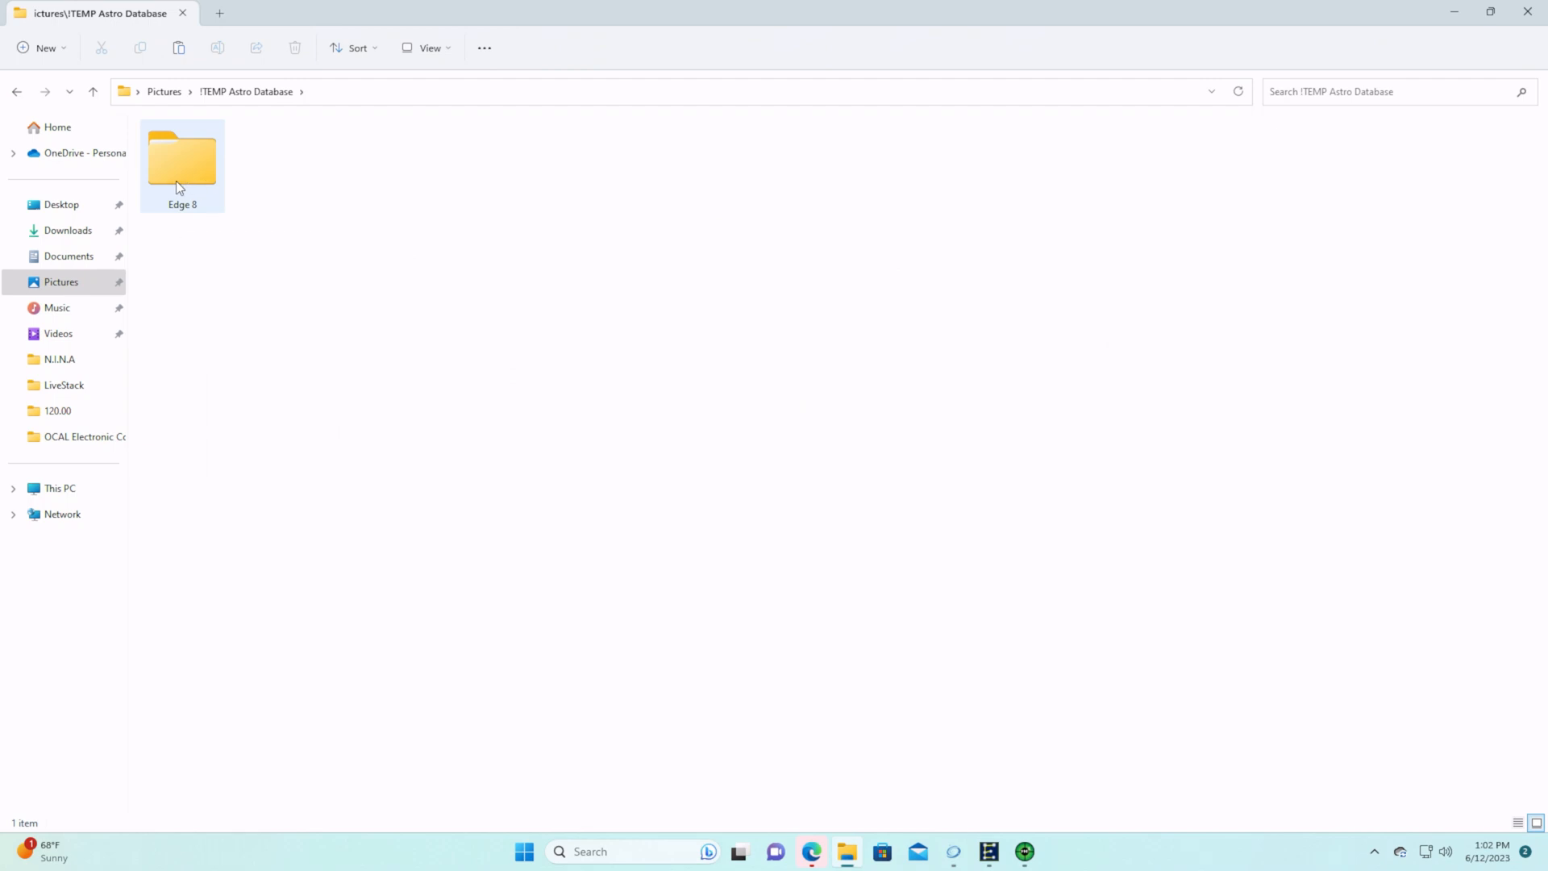
double_click(182, 159)
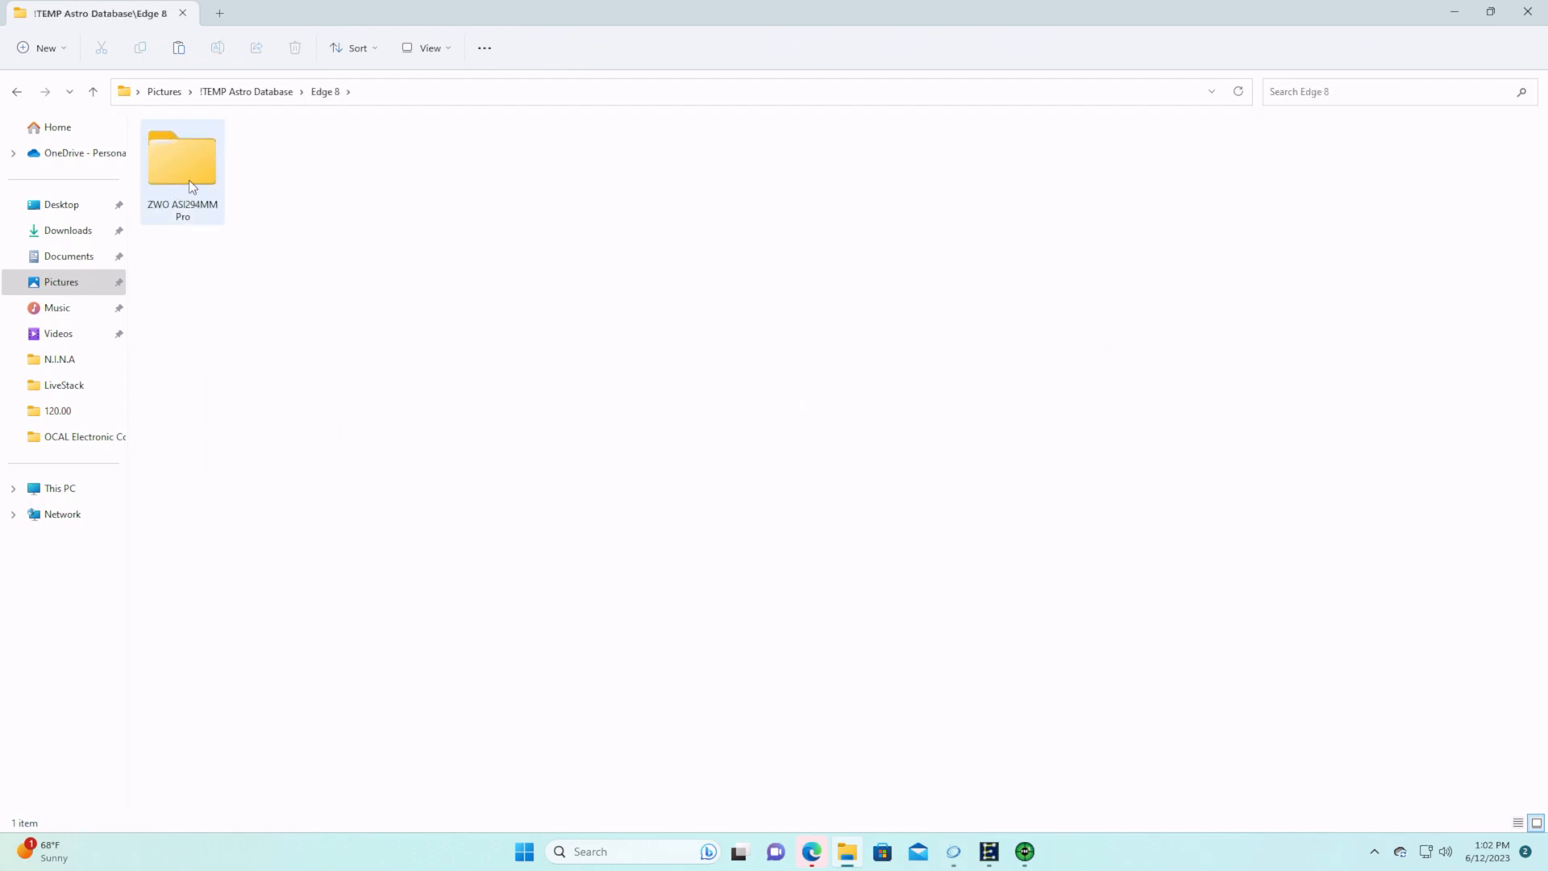
mouse_move(182, 163)
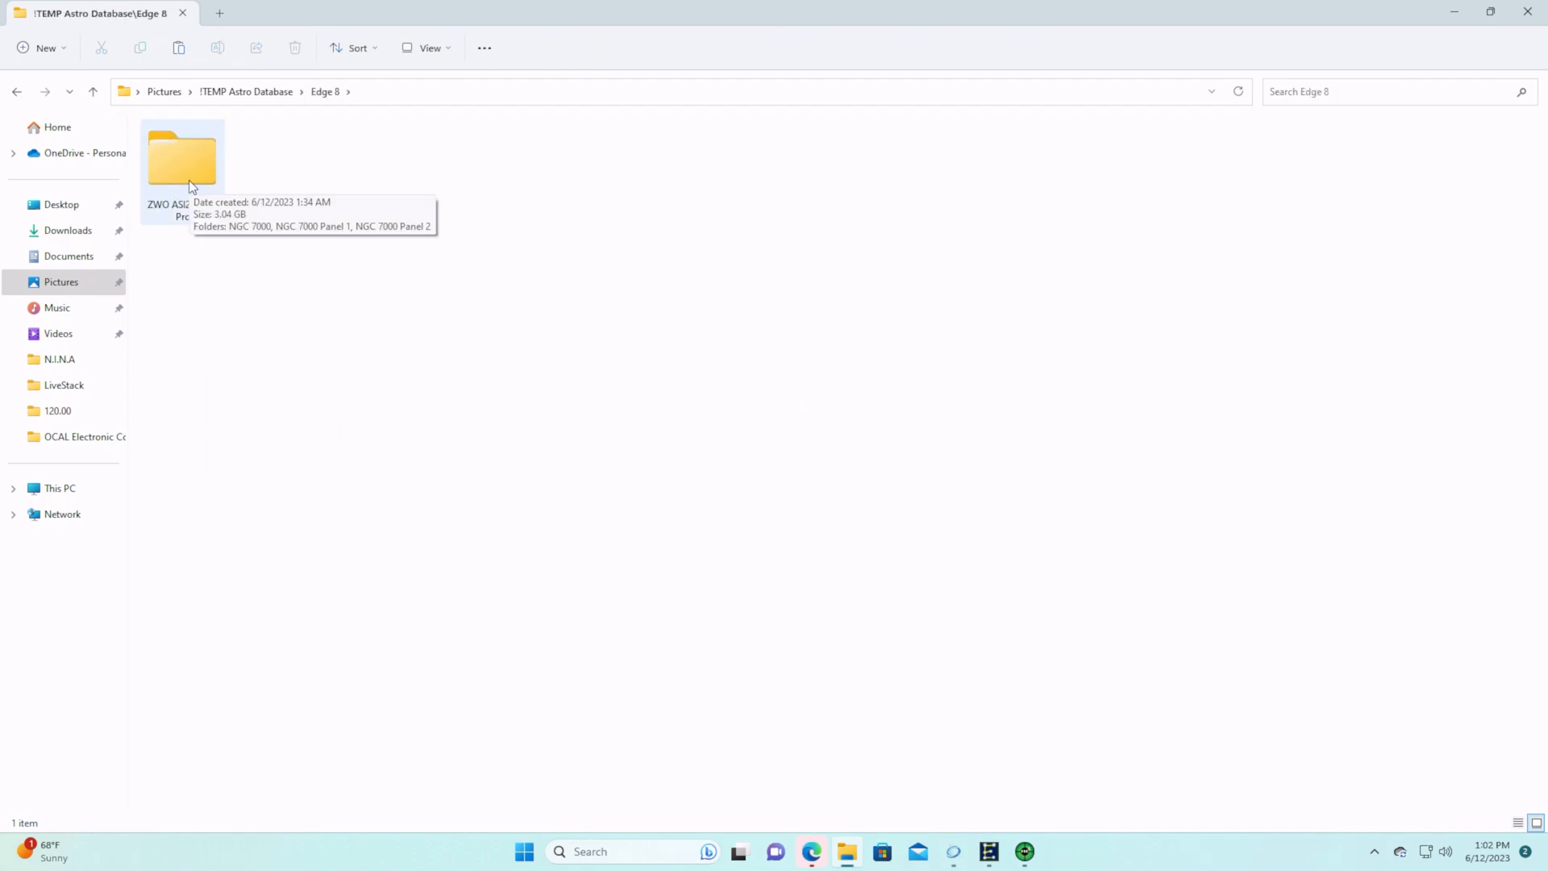
double_click(182, 158)
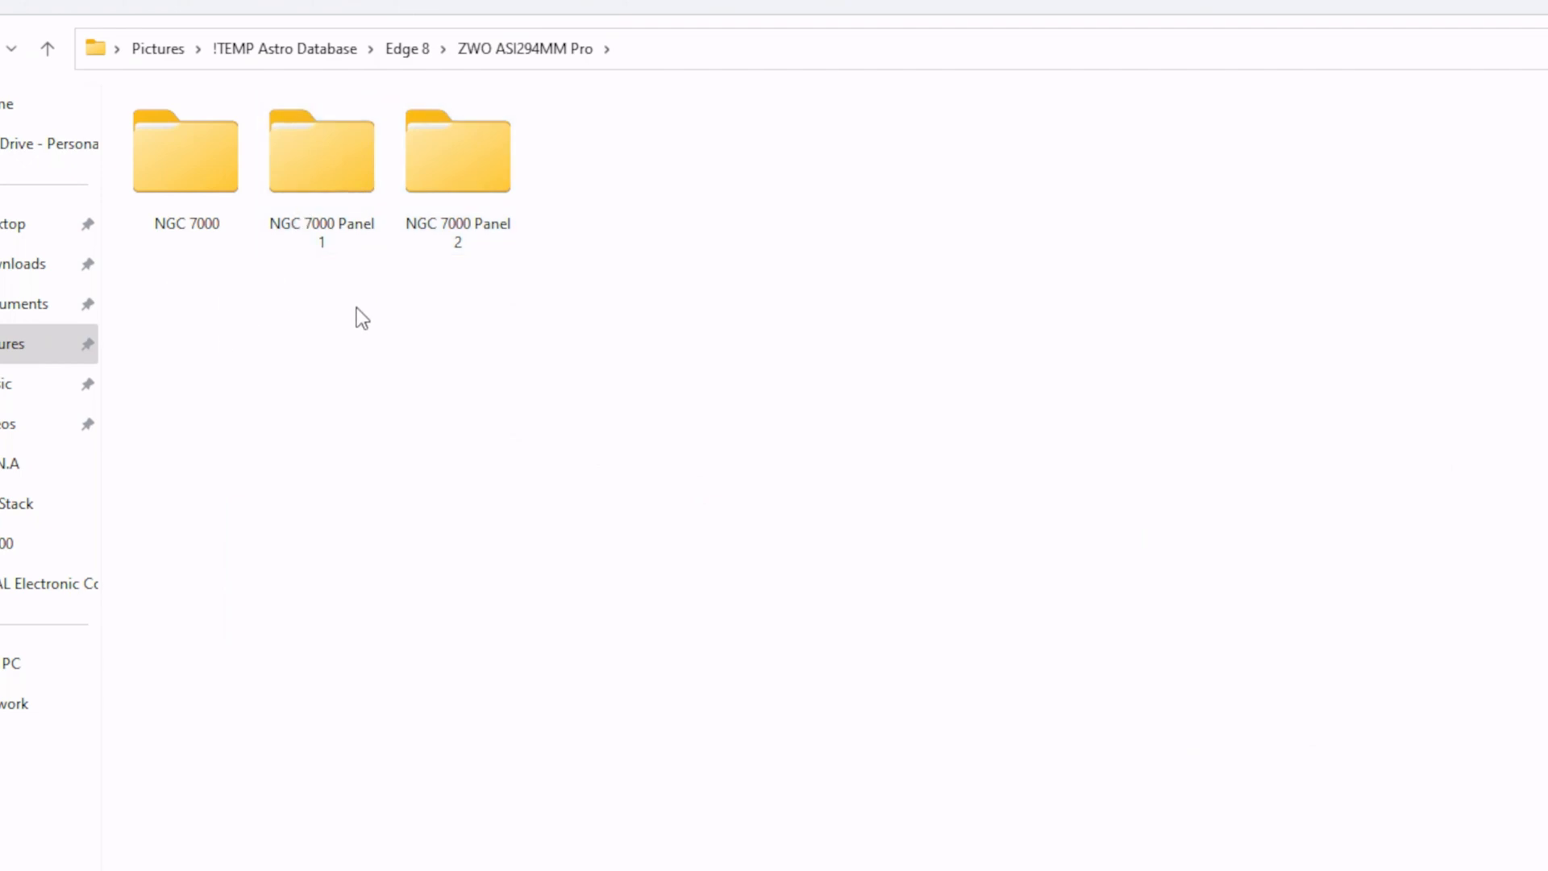
mouse_move(339, 368)
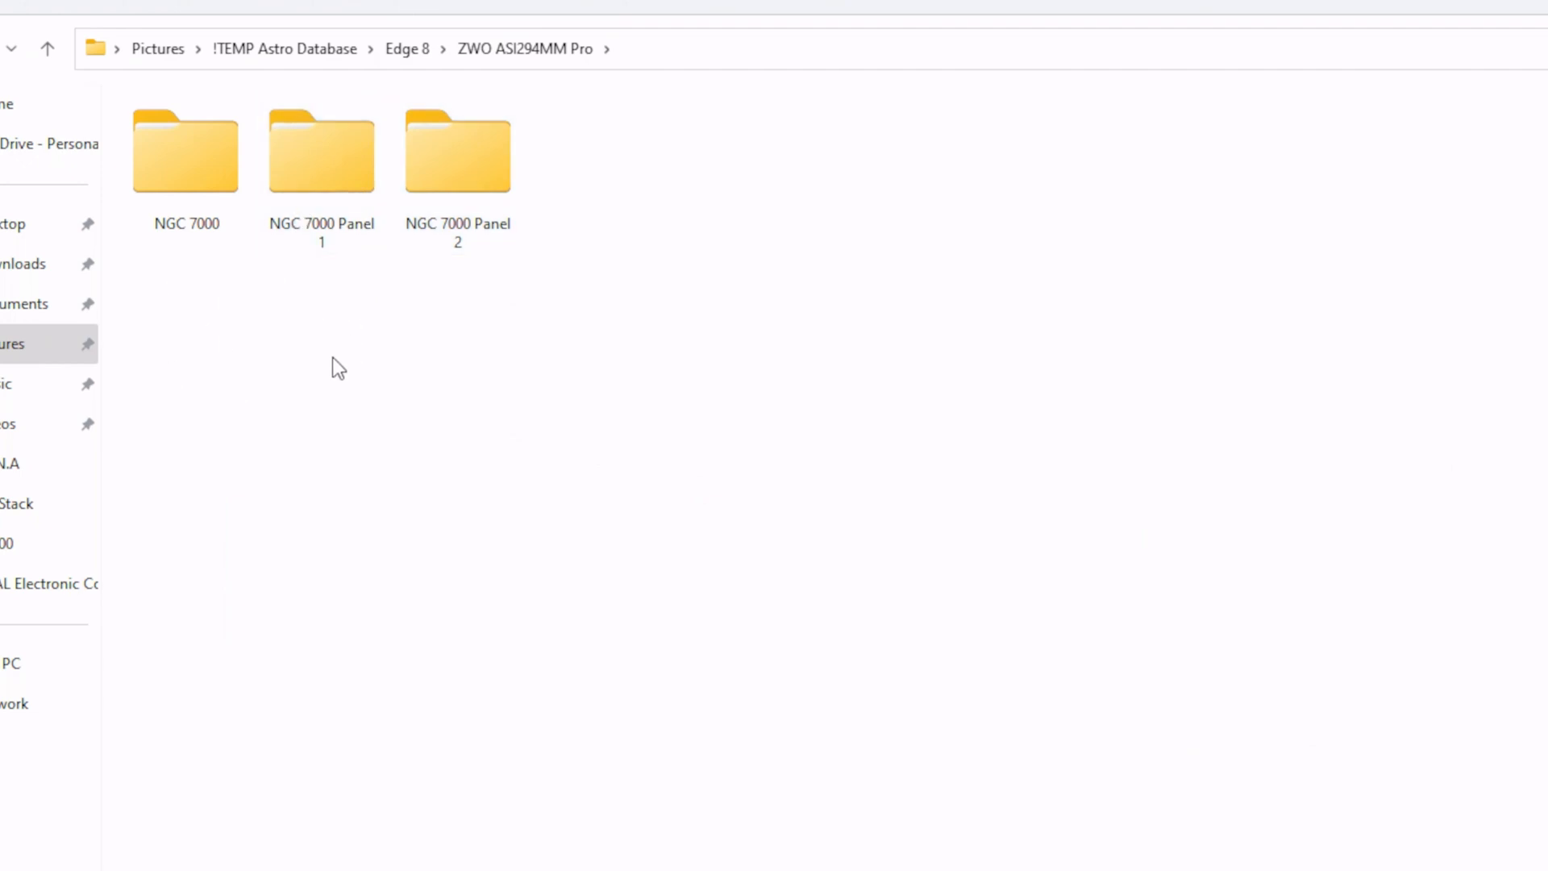
mouse_move(172, 303)
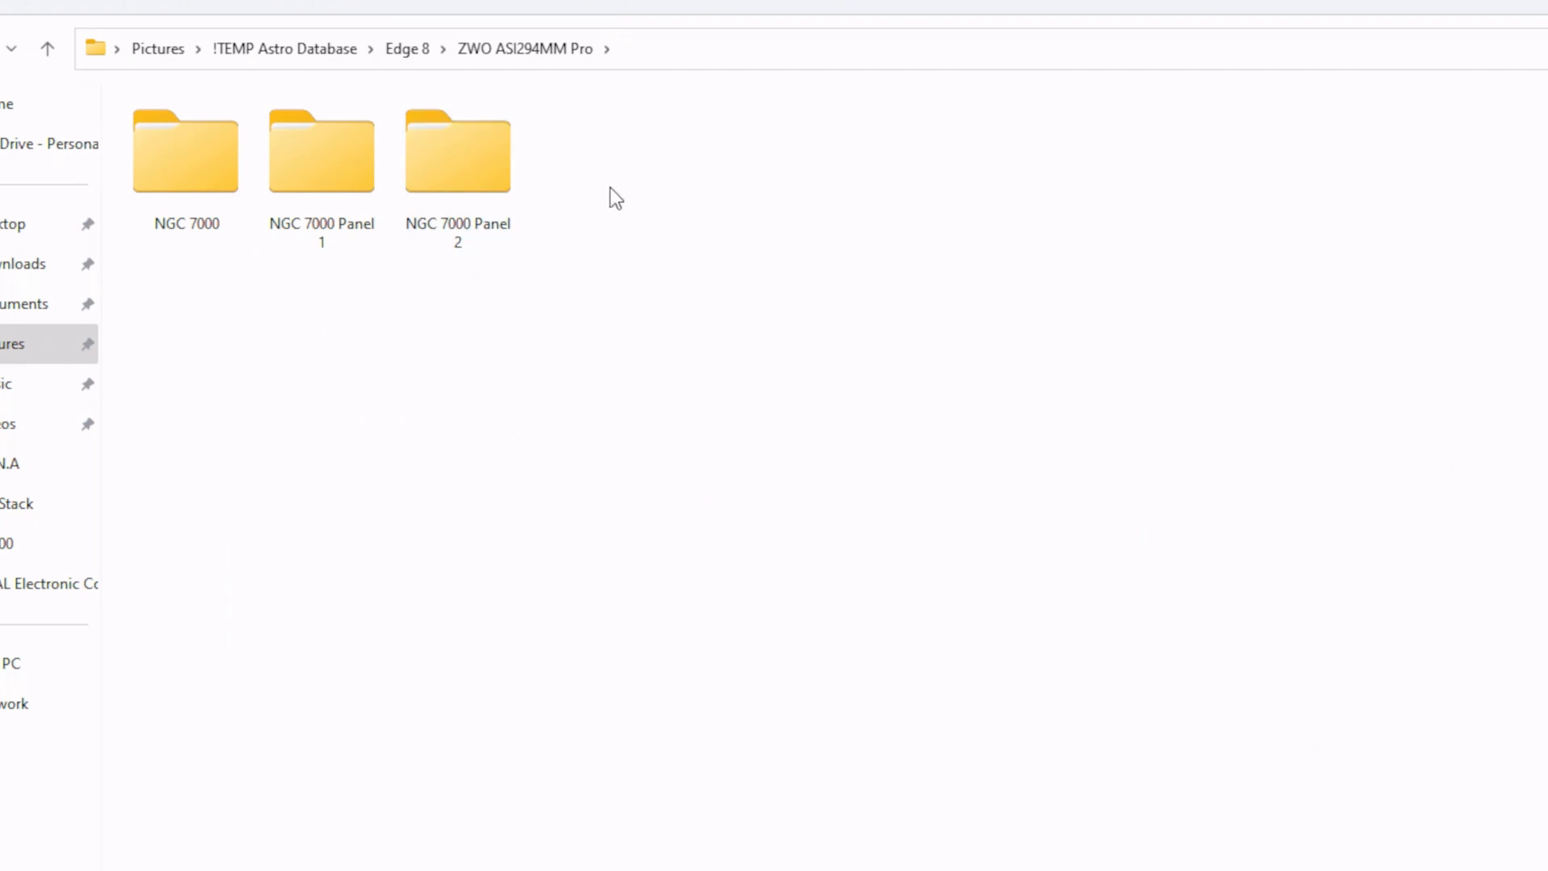
mouse_move(827, 213)
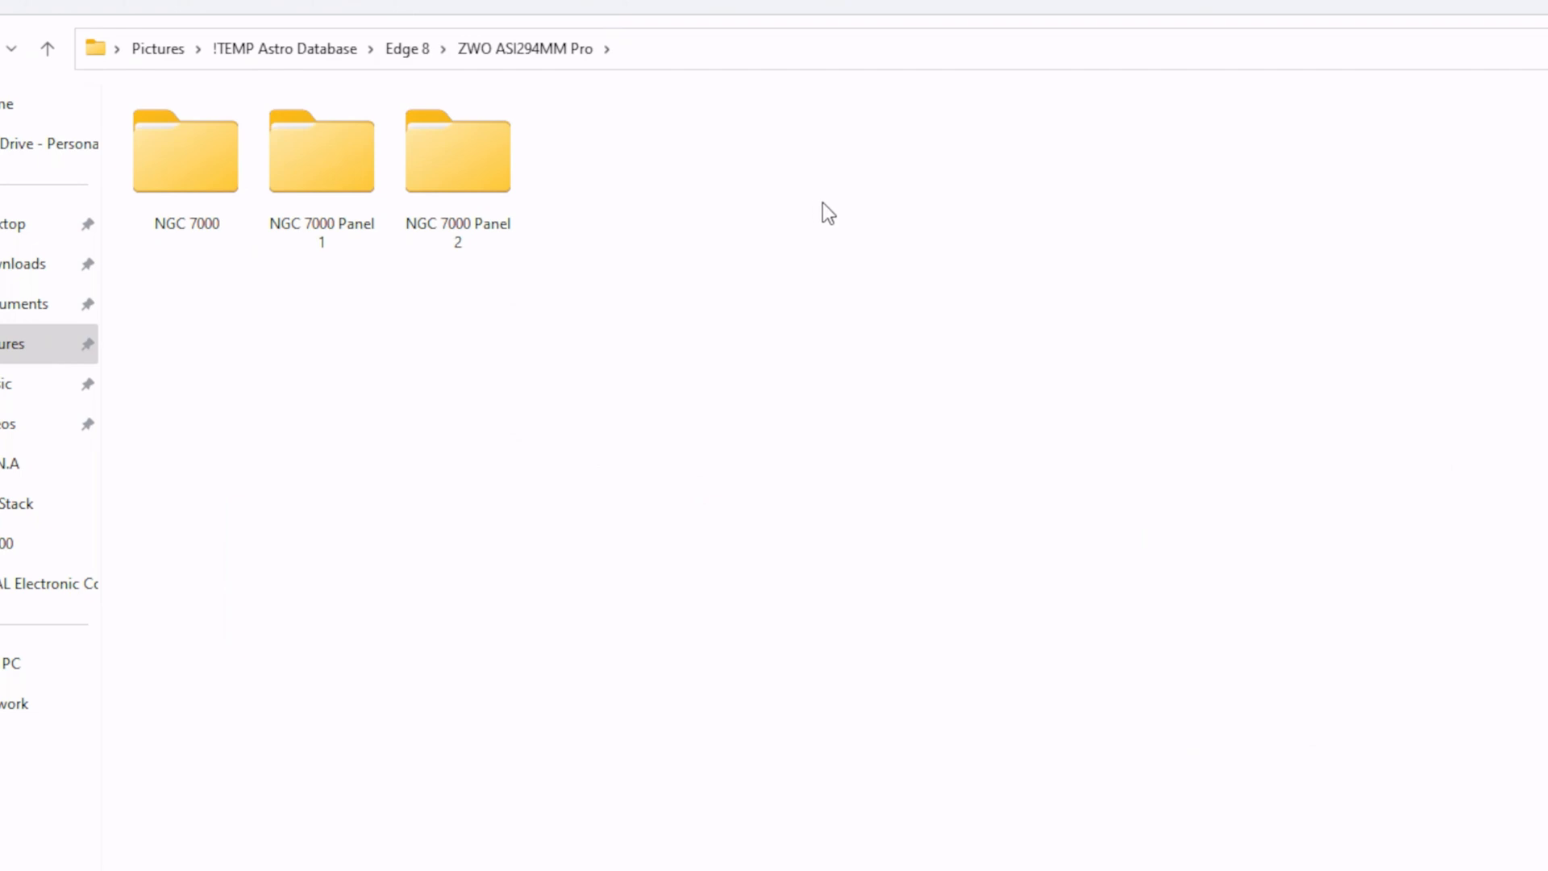
mouse_move(705, 215)
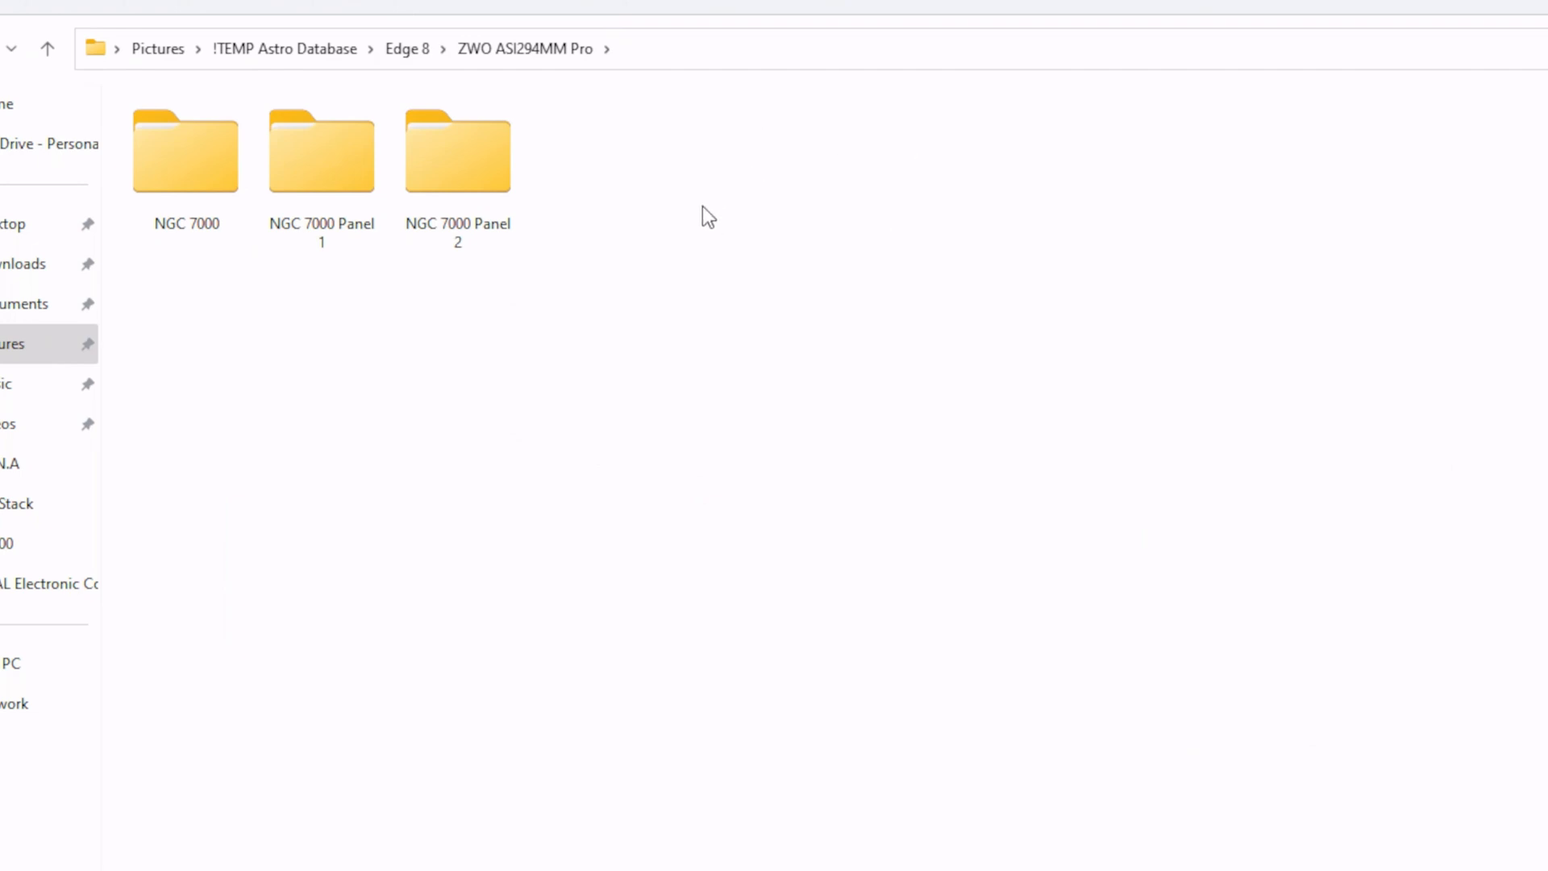
left_click(320, 153)
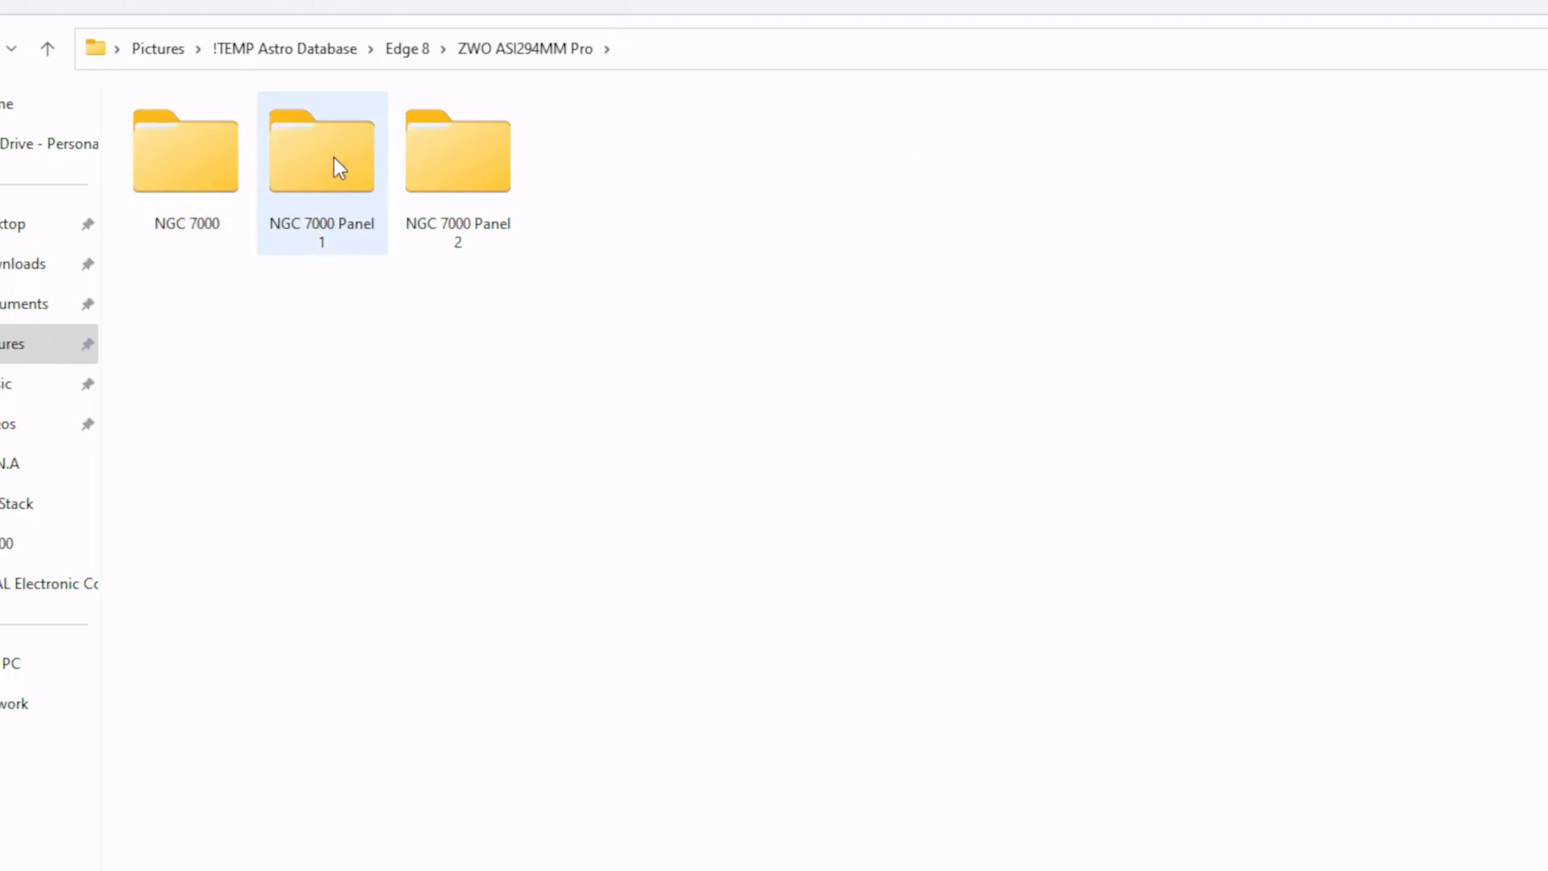
Browse into NGC 7000 Panel 1 > 2023-06-11 > Lights > R to reach the 60.00 exposure folder
double_click(321, 152)
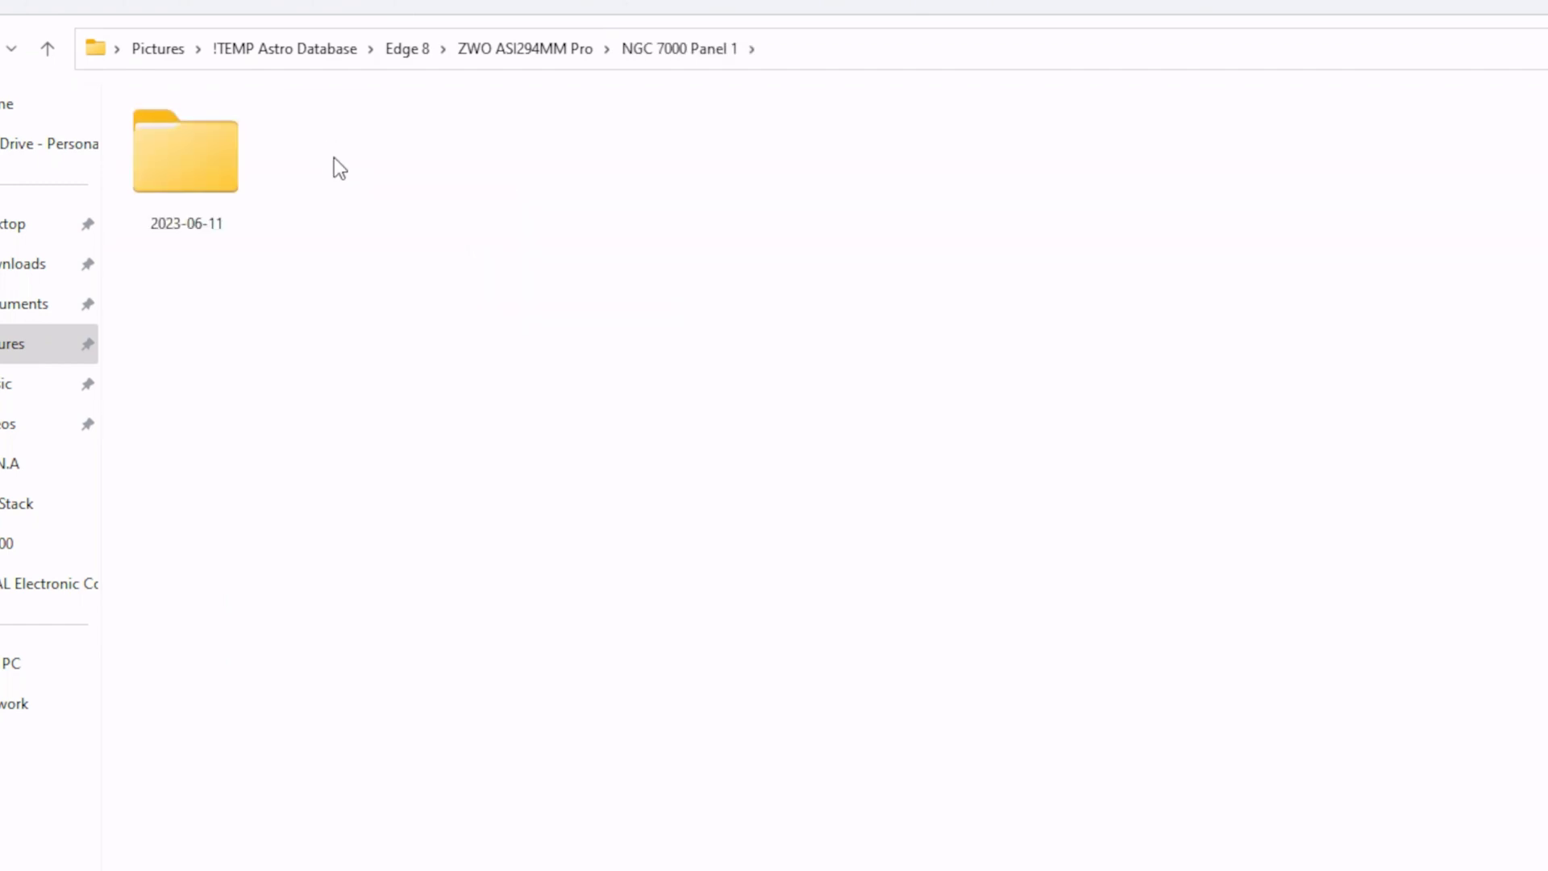
left_click(186, 153)
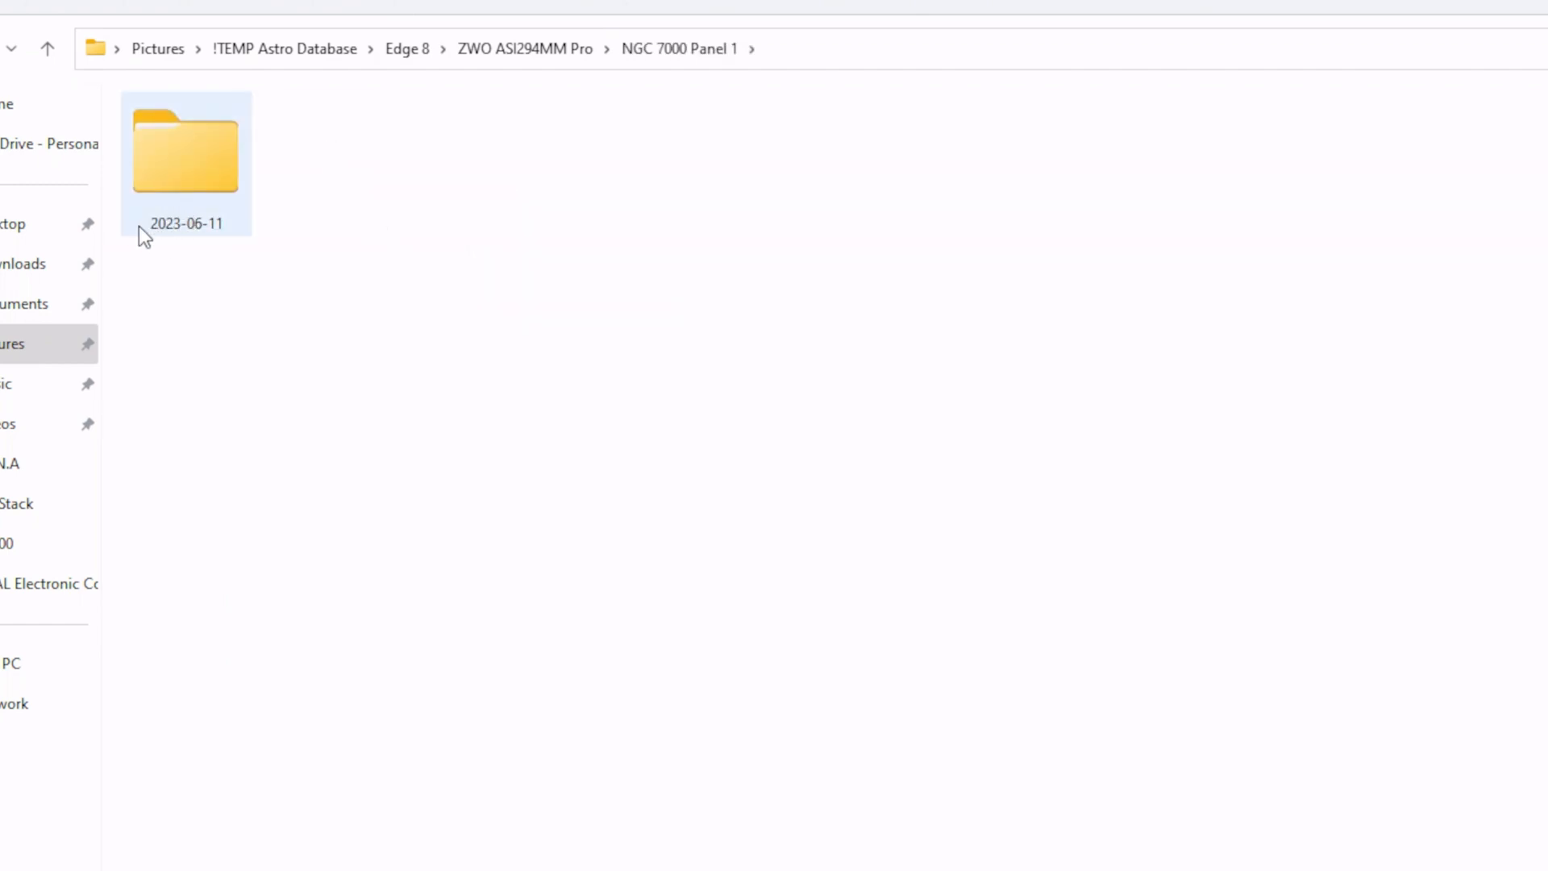
mouse_move(214, 210)
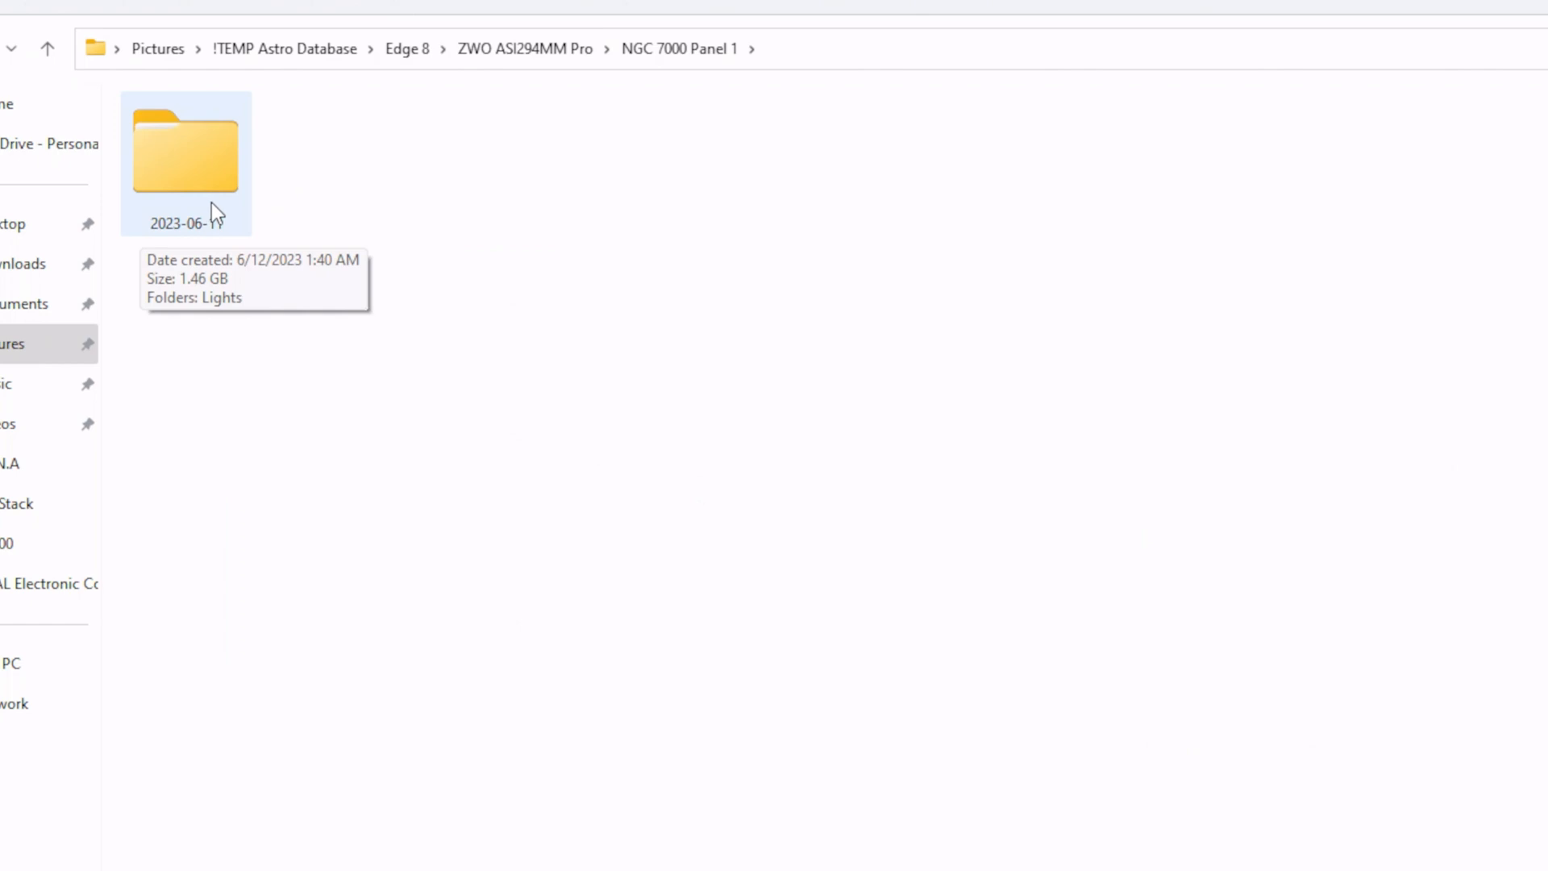
double_click(186, 152)
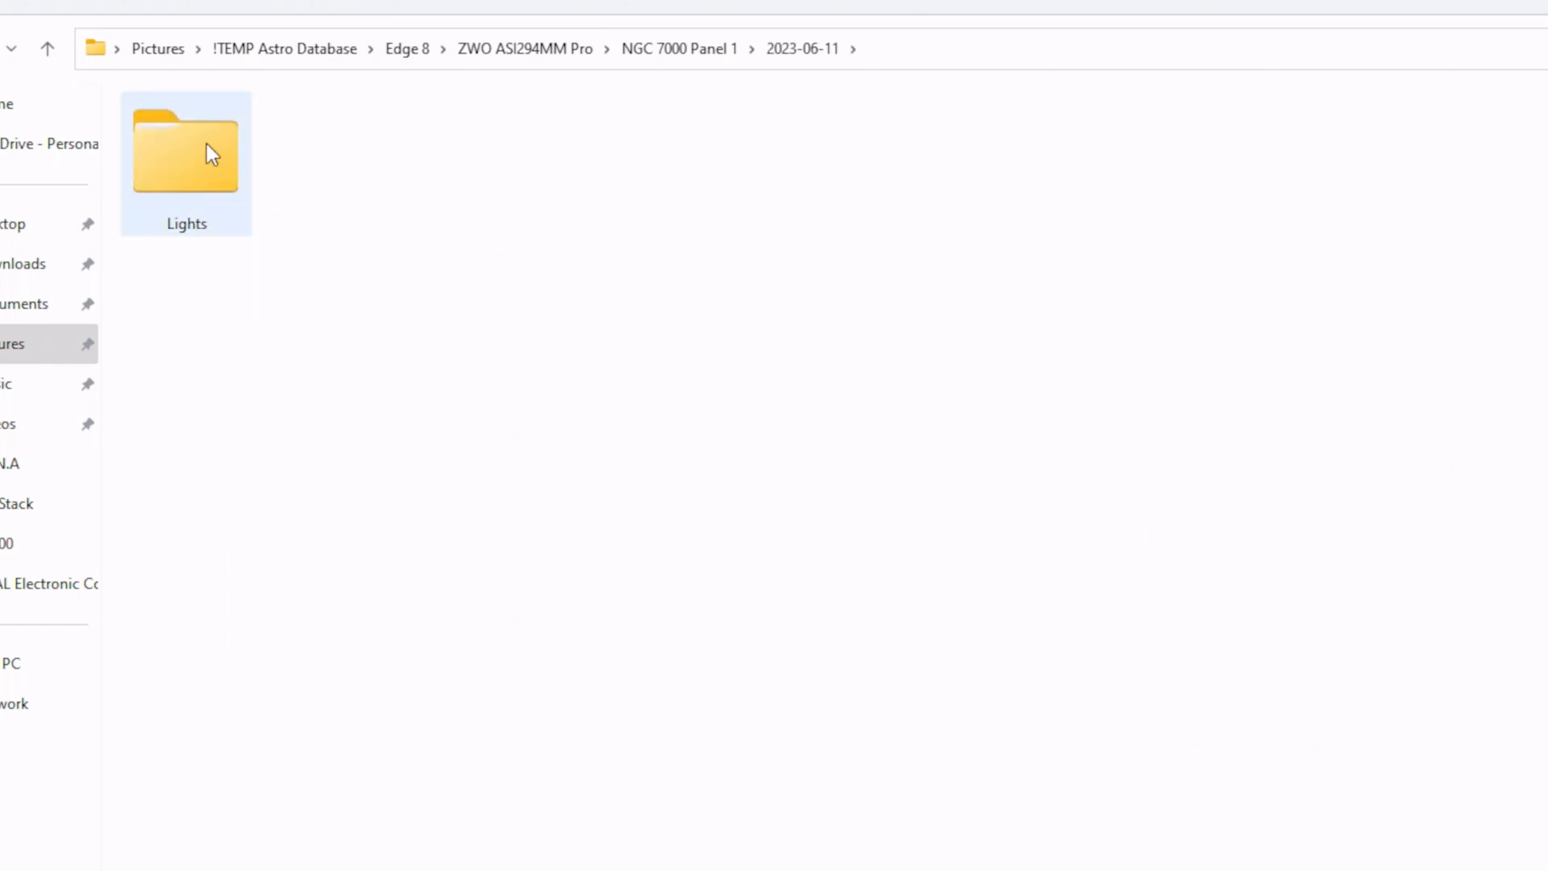
double_click(185, 154)
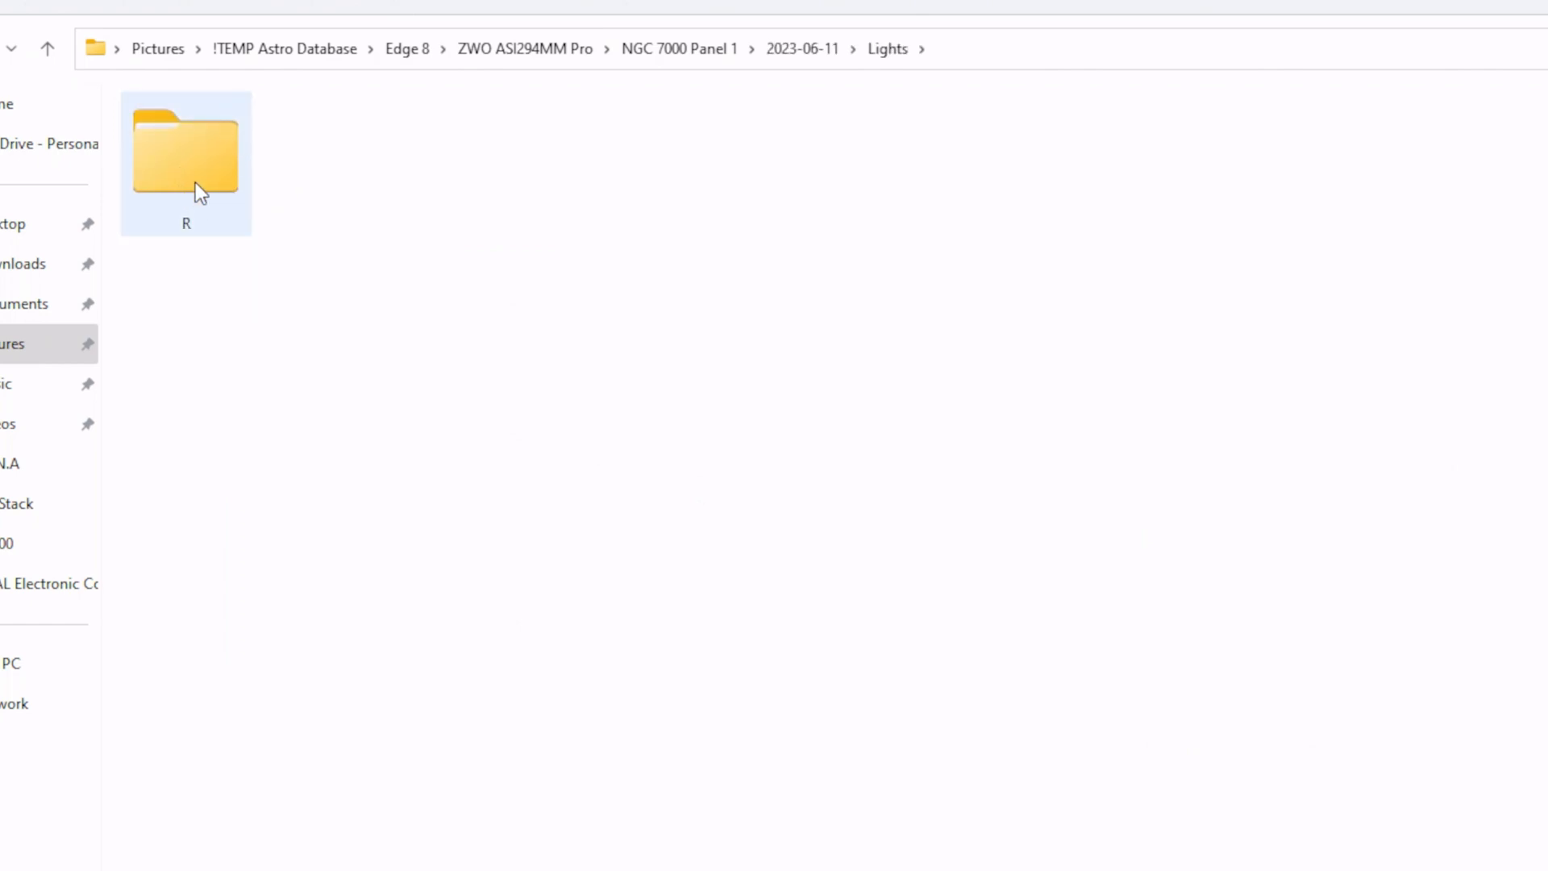
mouse_move(192, 197)
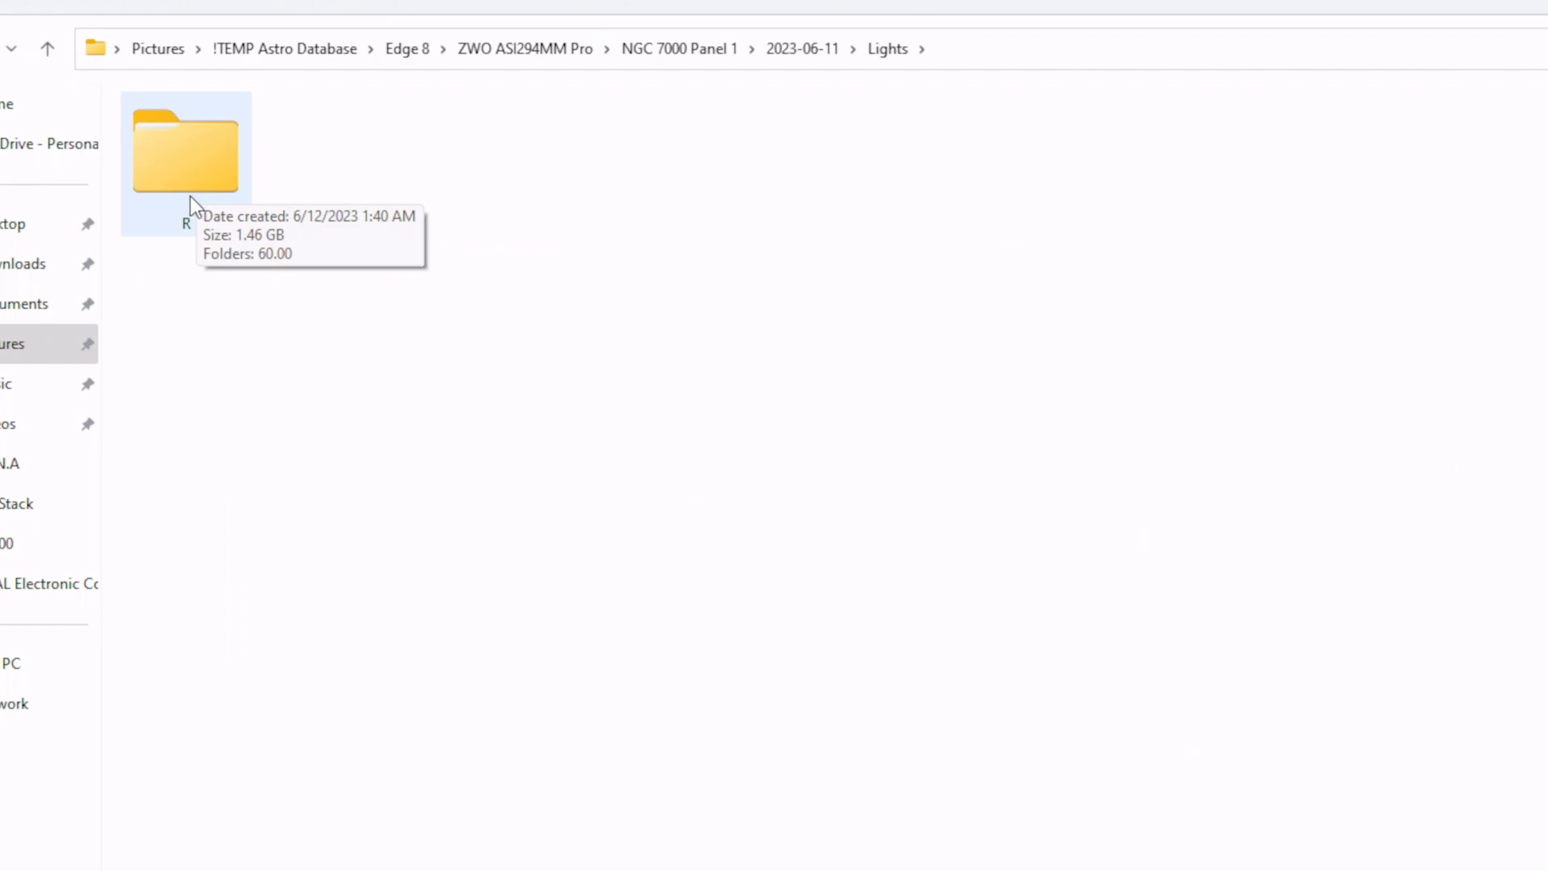
double_click(185, 152)
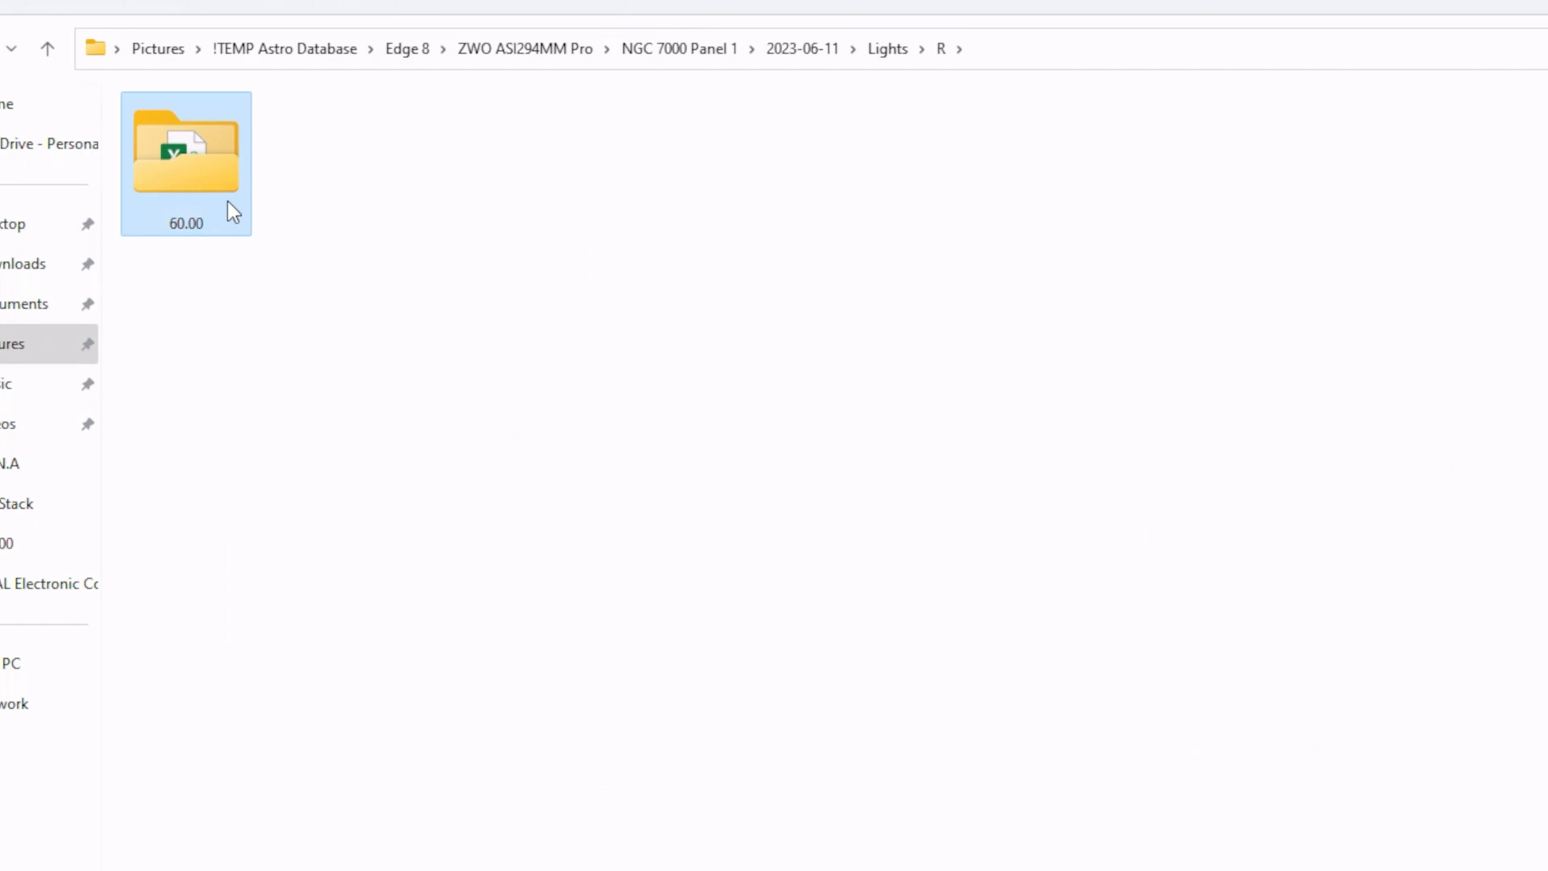
Inspect the 60.00 folder's ImageMetaData.csv and WeatherData.csv, then go back up to ZWO ASI294MM Pro
double_click(184, 148)
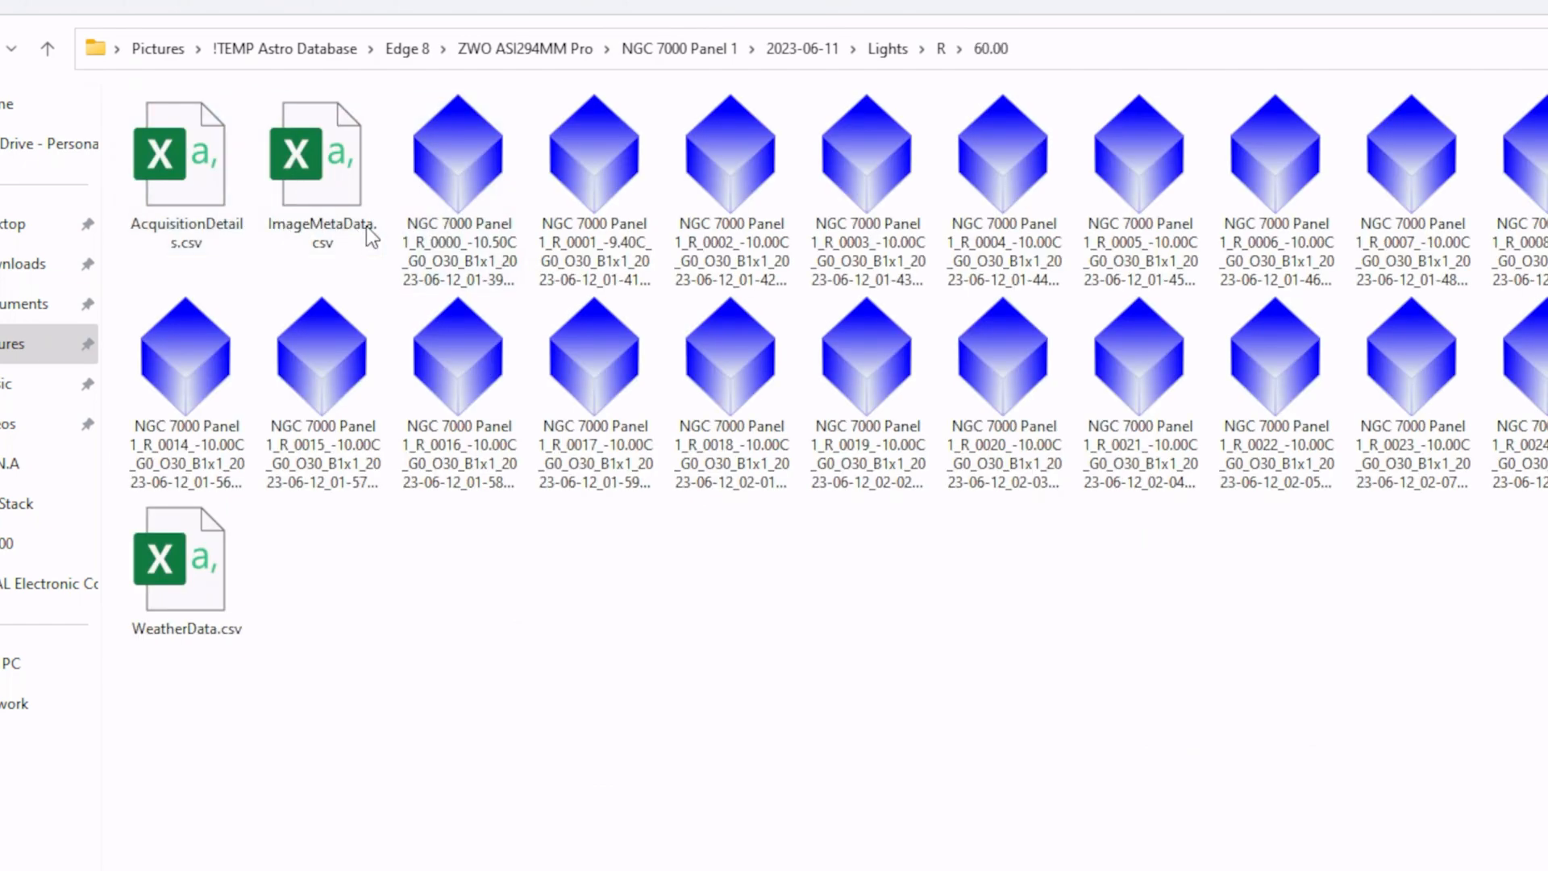
mouse_move(185, 158)
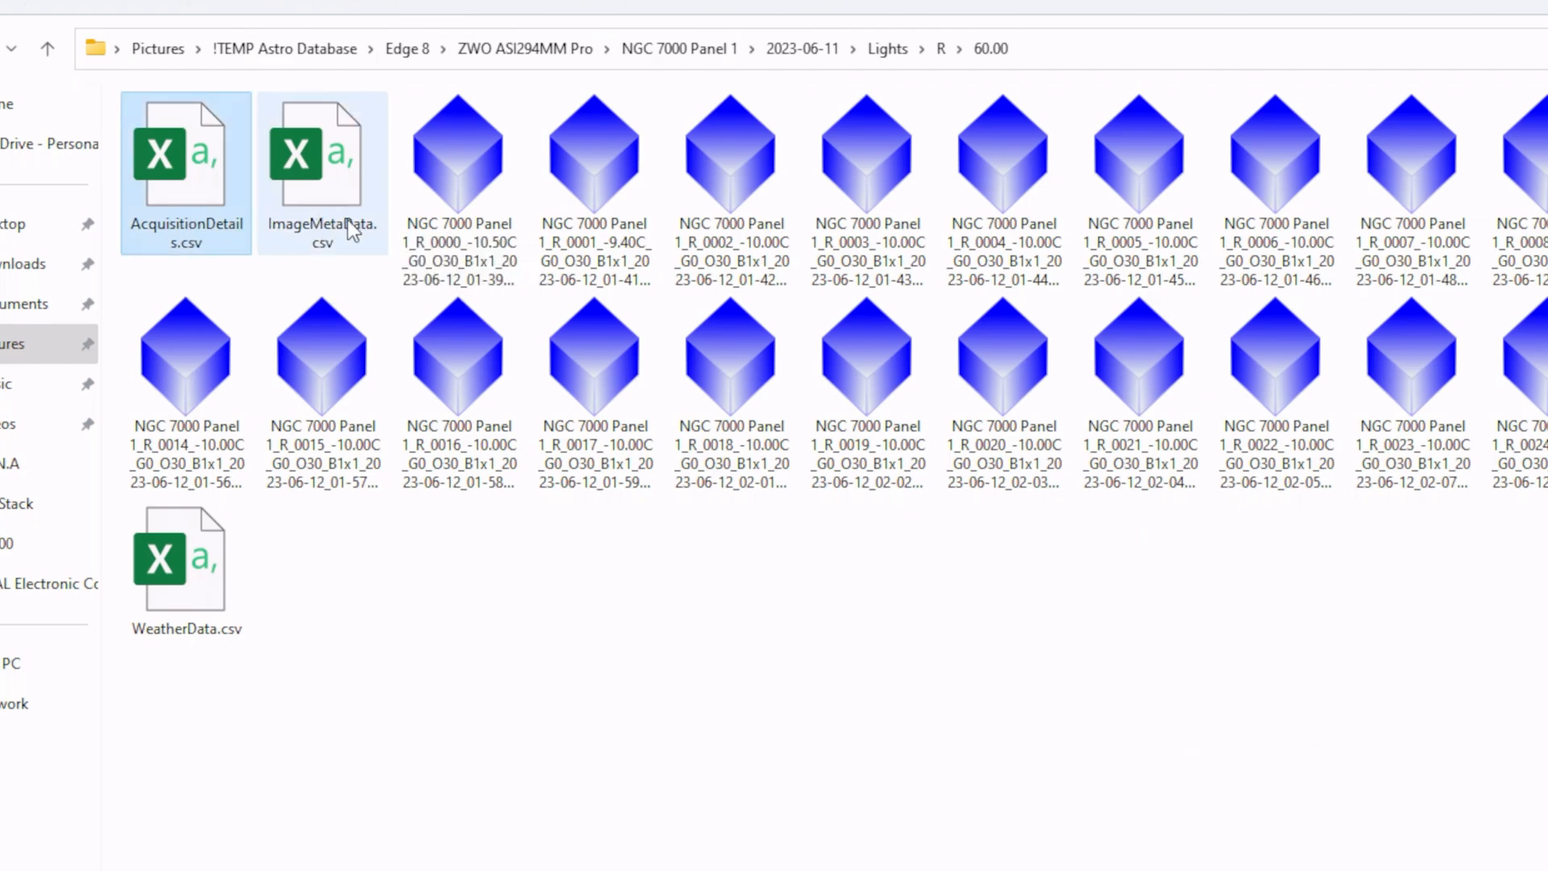
left_click(322, 158)
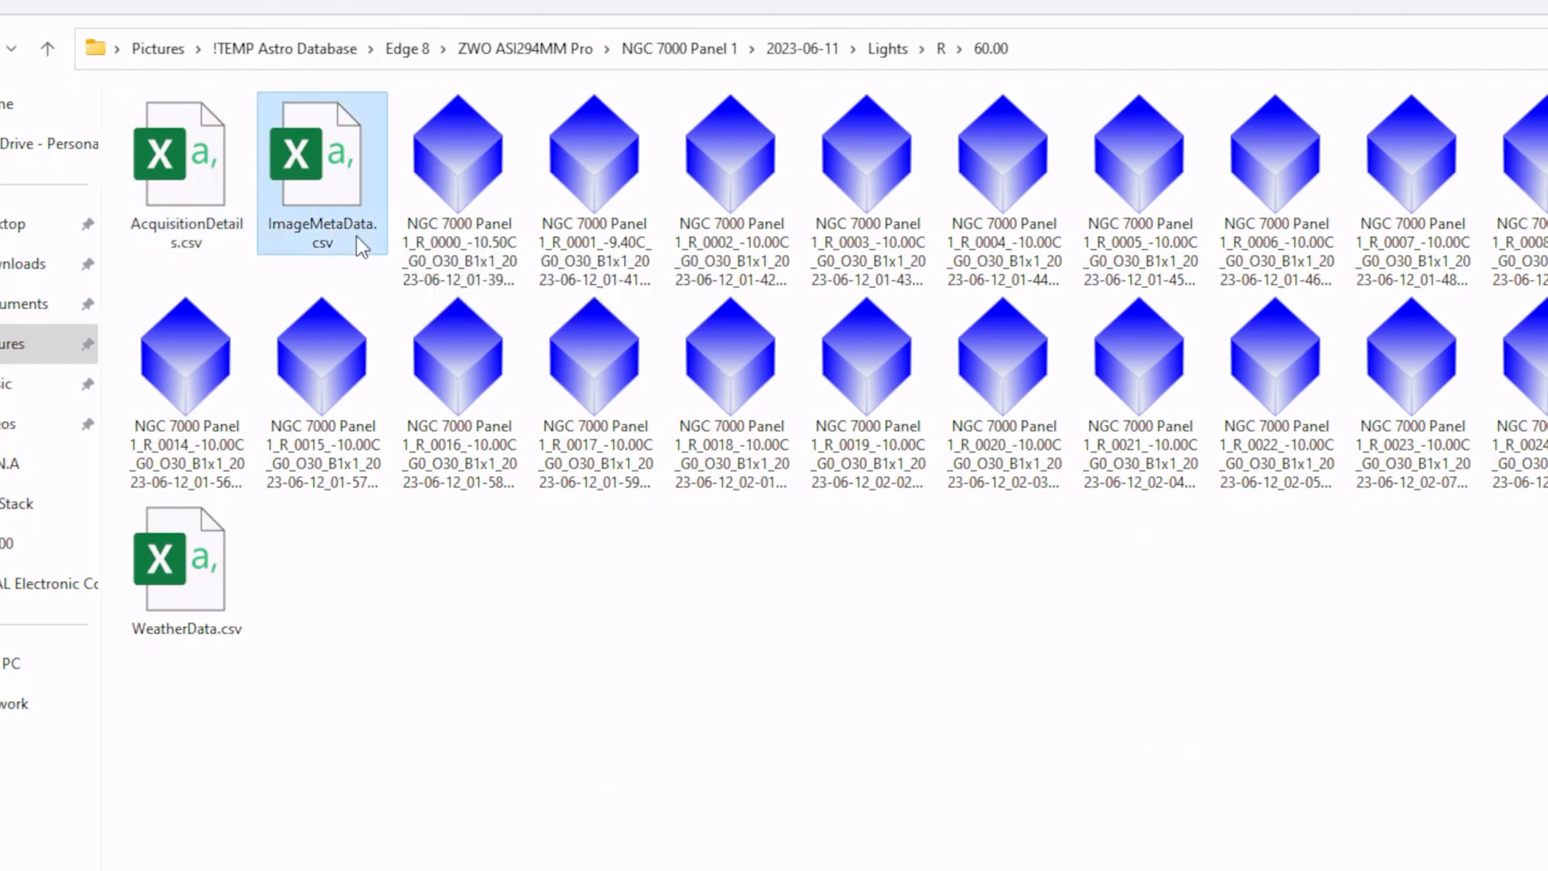
left_click(185, 563)
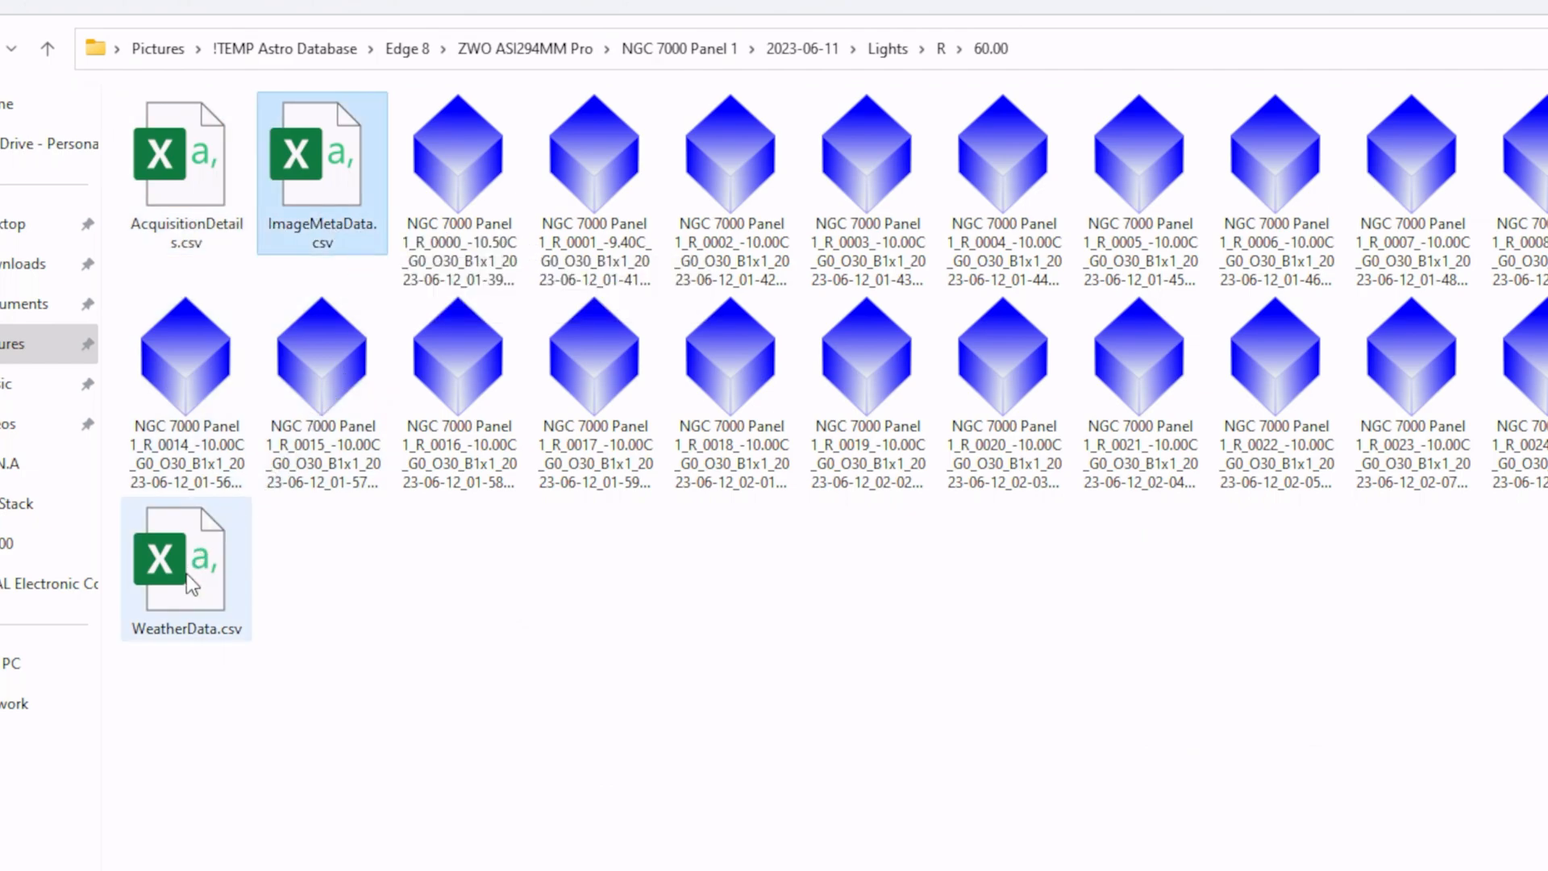
left_click(186, 558)
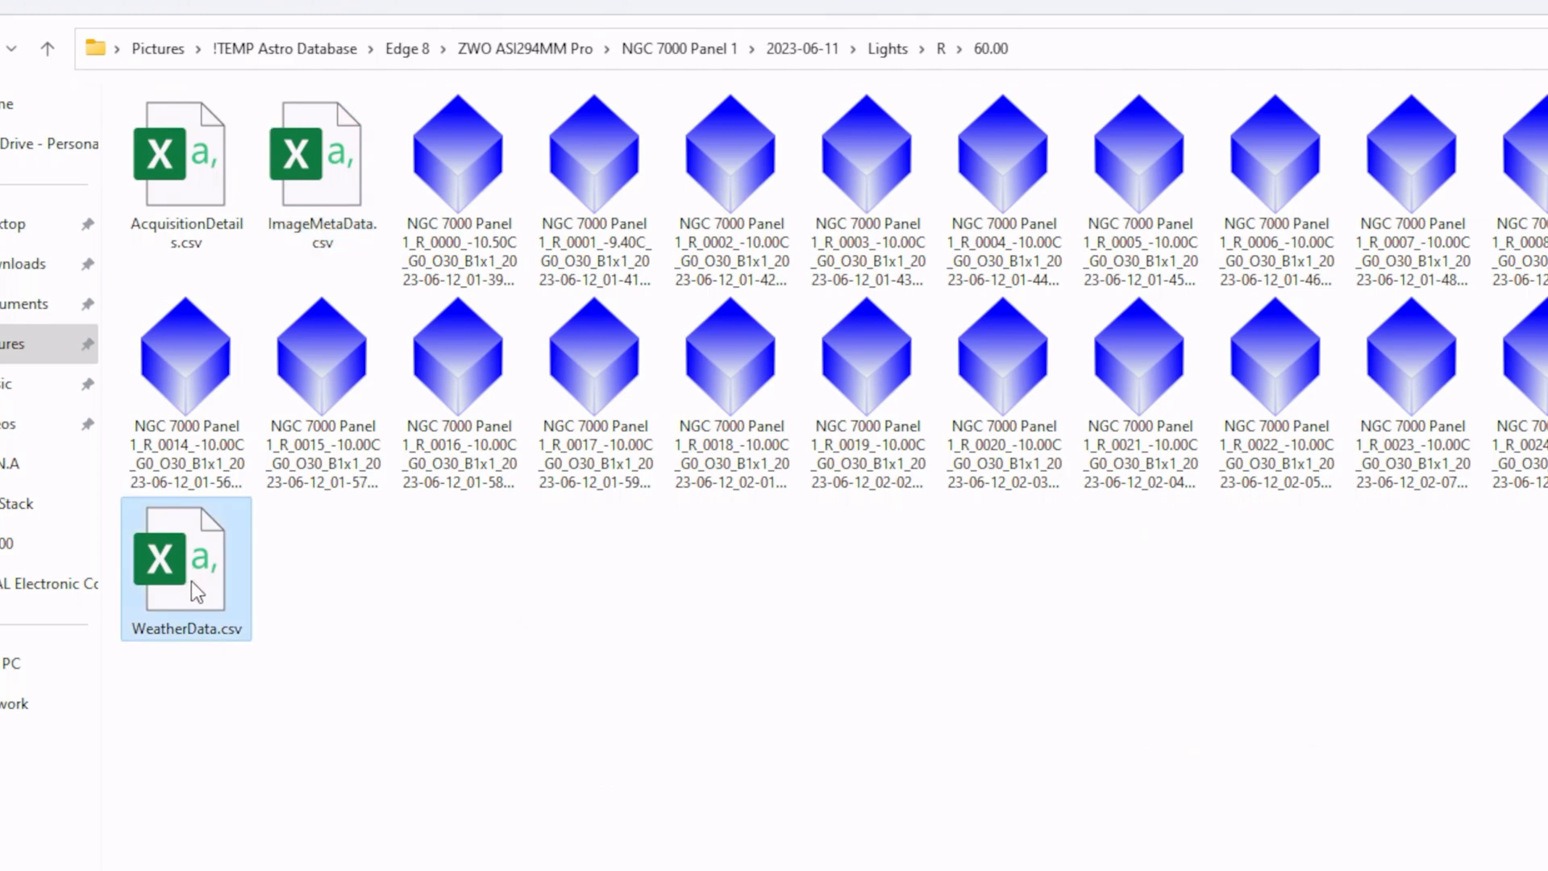
left_click(321, 153)
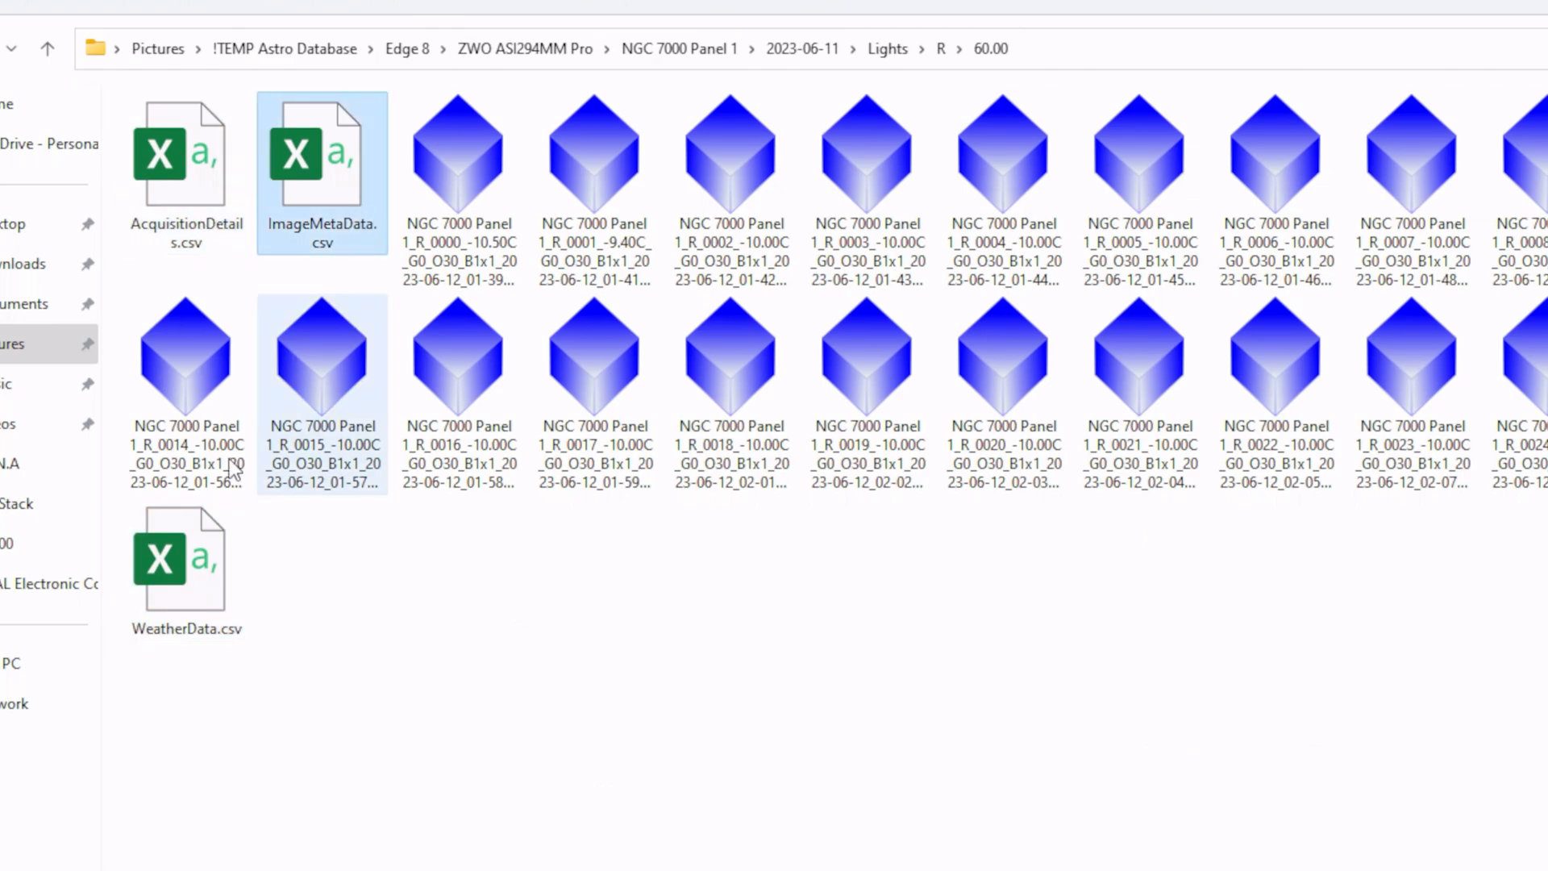
left_click(185, 568)
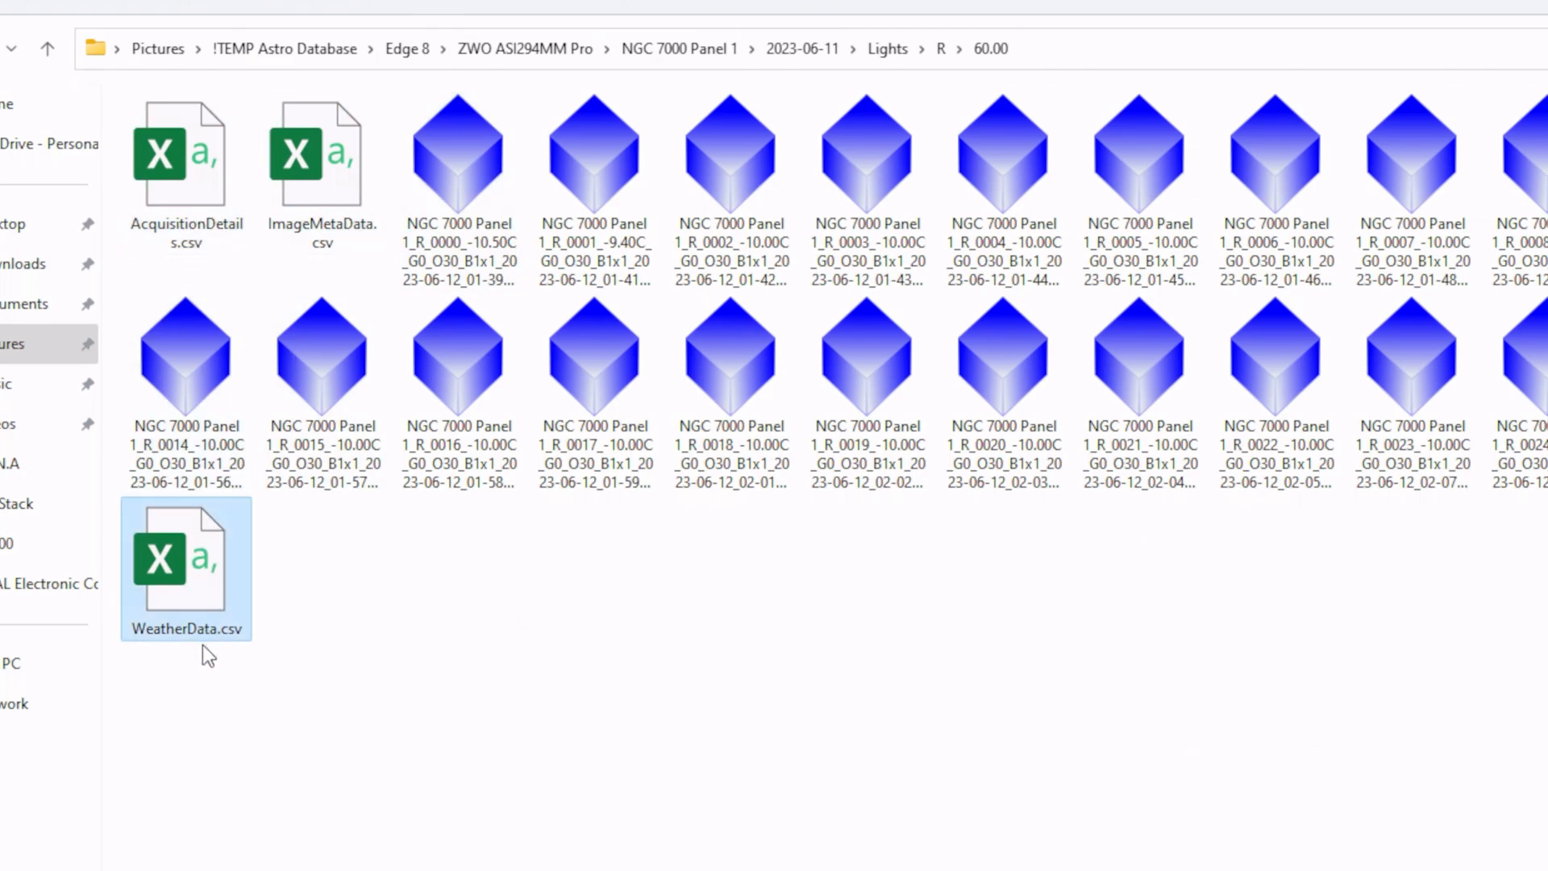
mouse_move(203, 592)
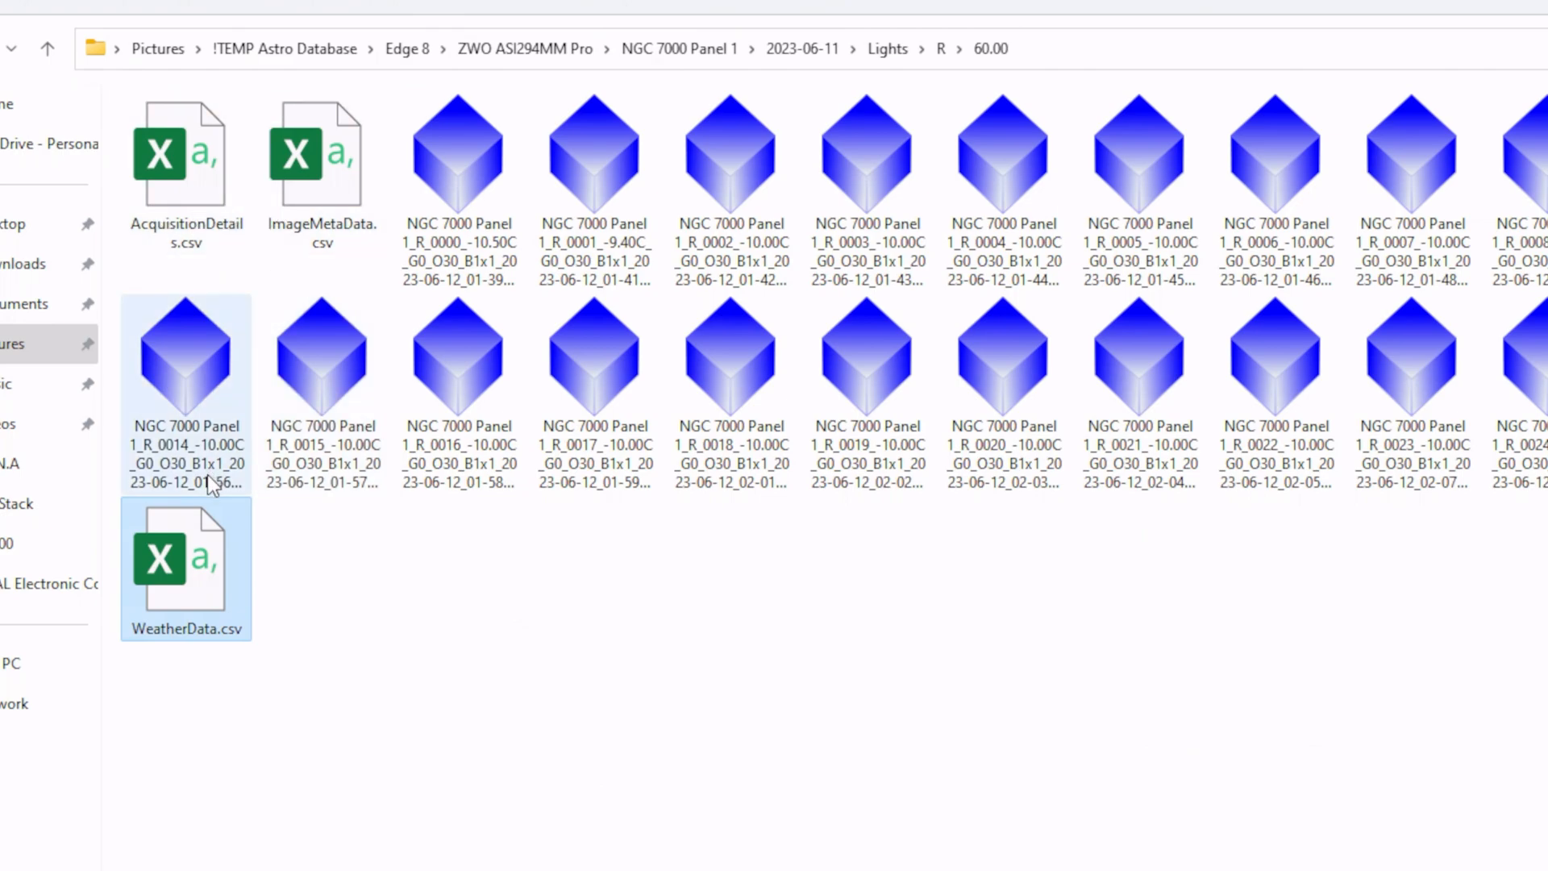
left_click(457, 158)
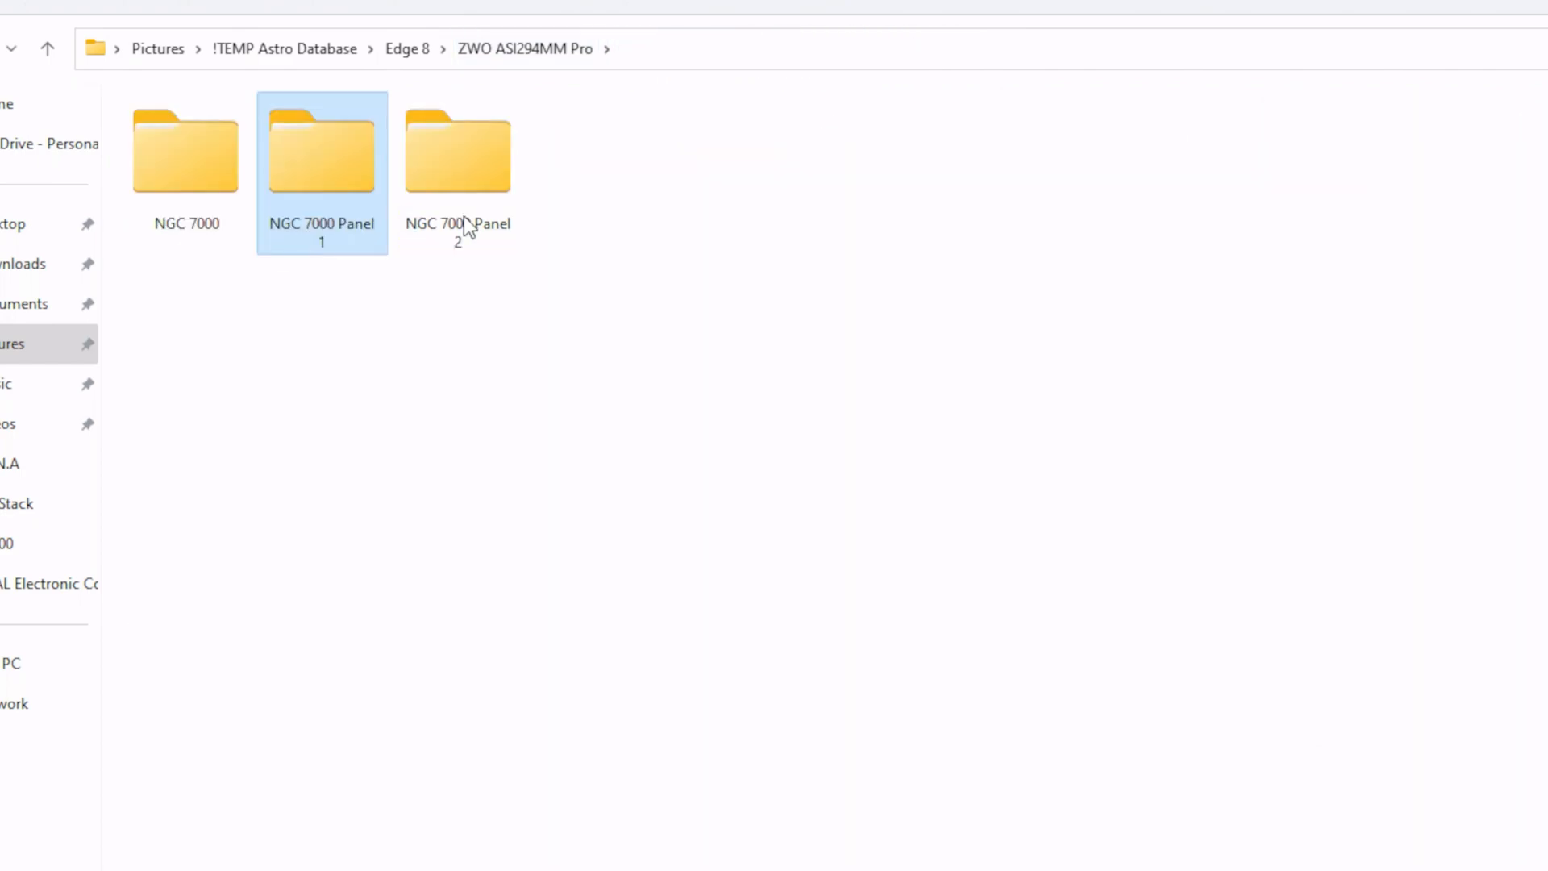
Browse Panel 2's Lights > R > 60.00 folder, checking ImageMetaData.csv and a single light frame
double_click(457, 150)
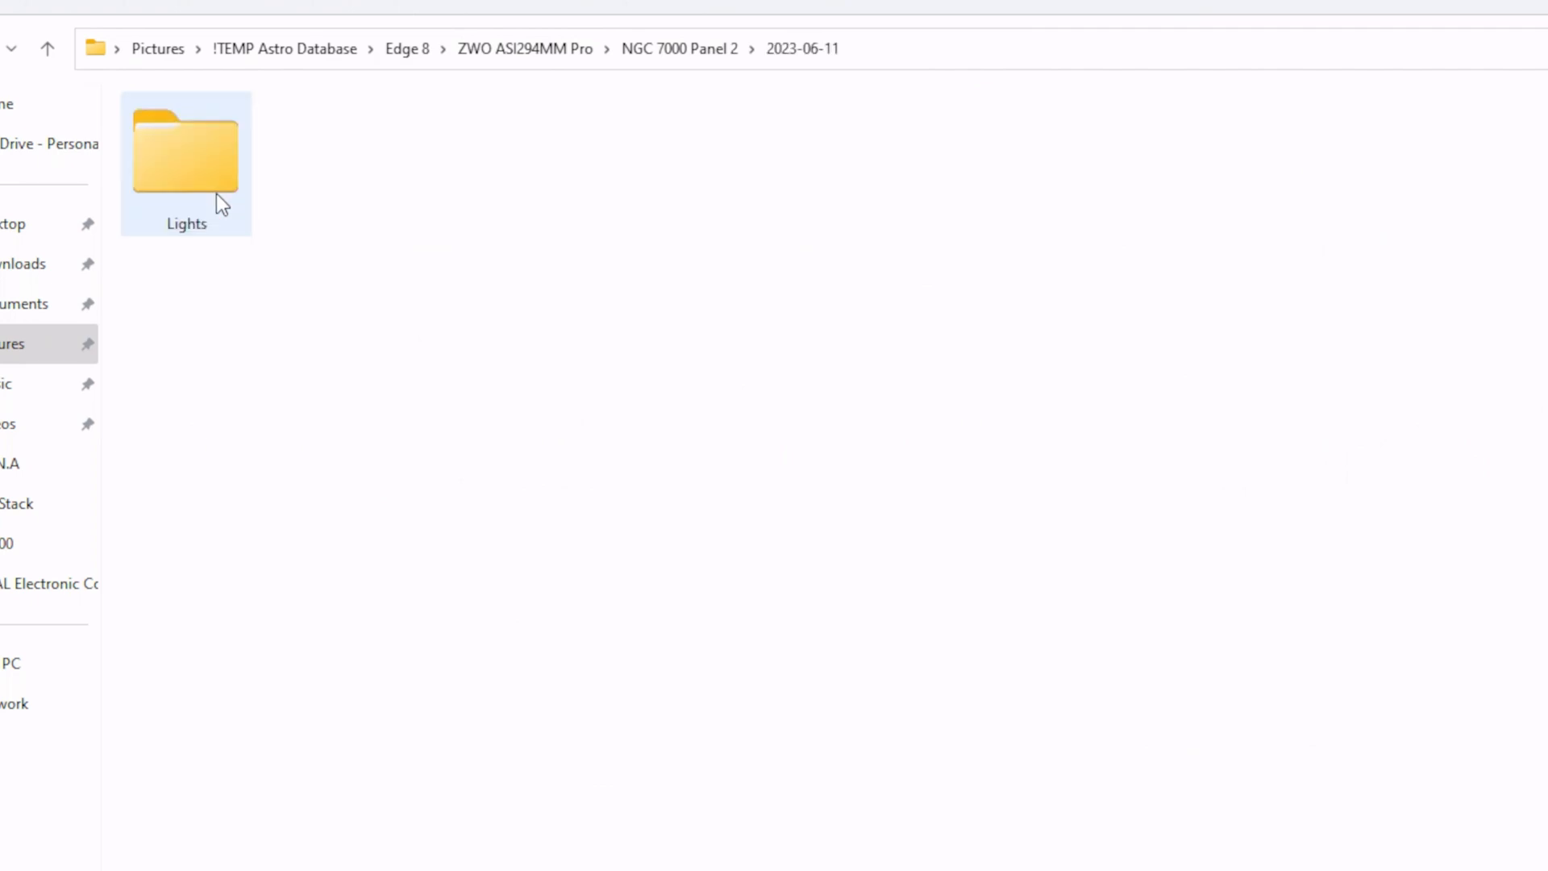
double_click(184, 148)
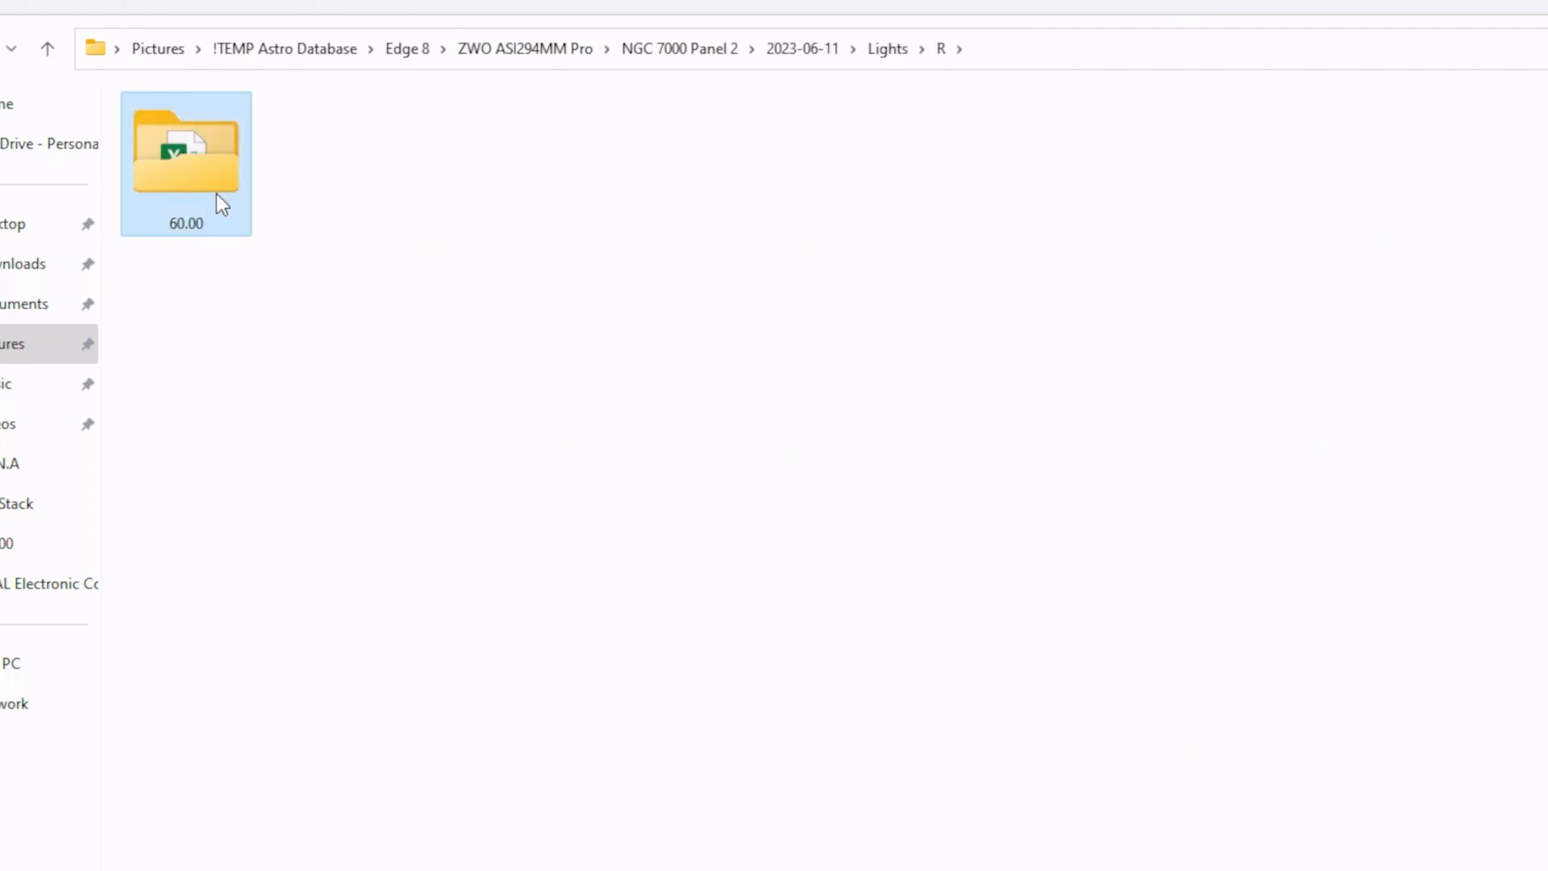
double_click(186, 149)
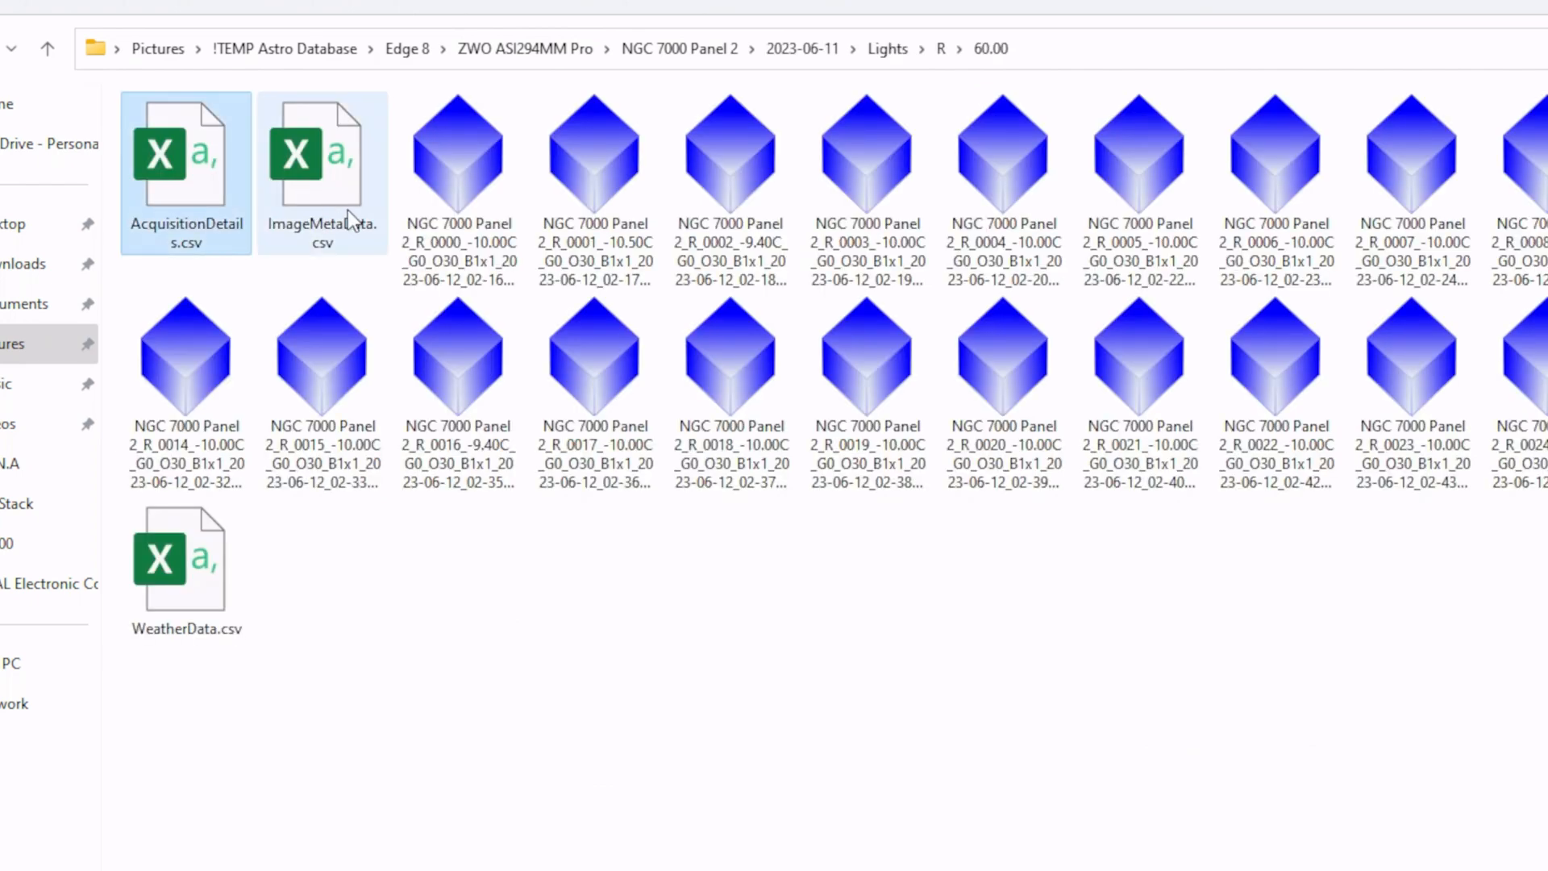
left_click(323, 158)
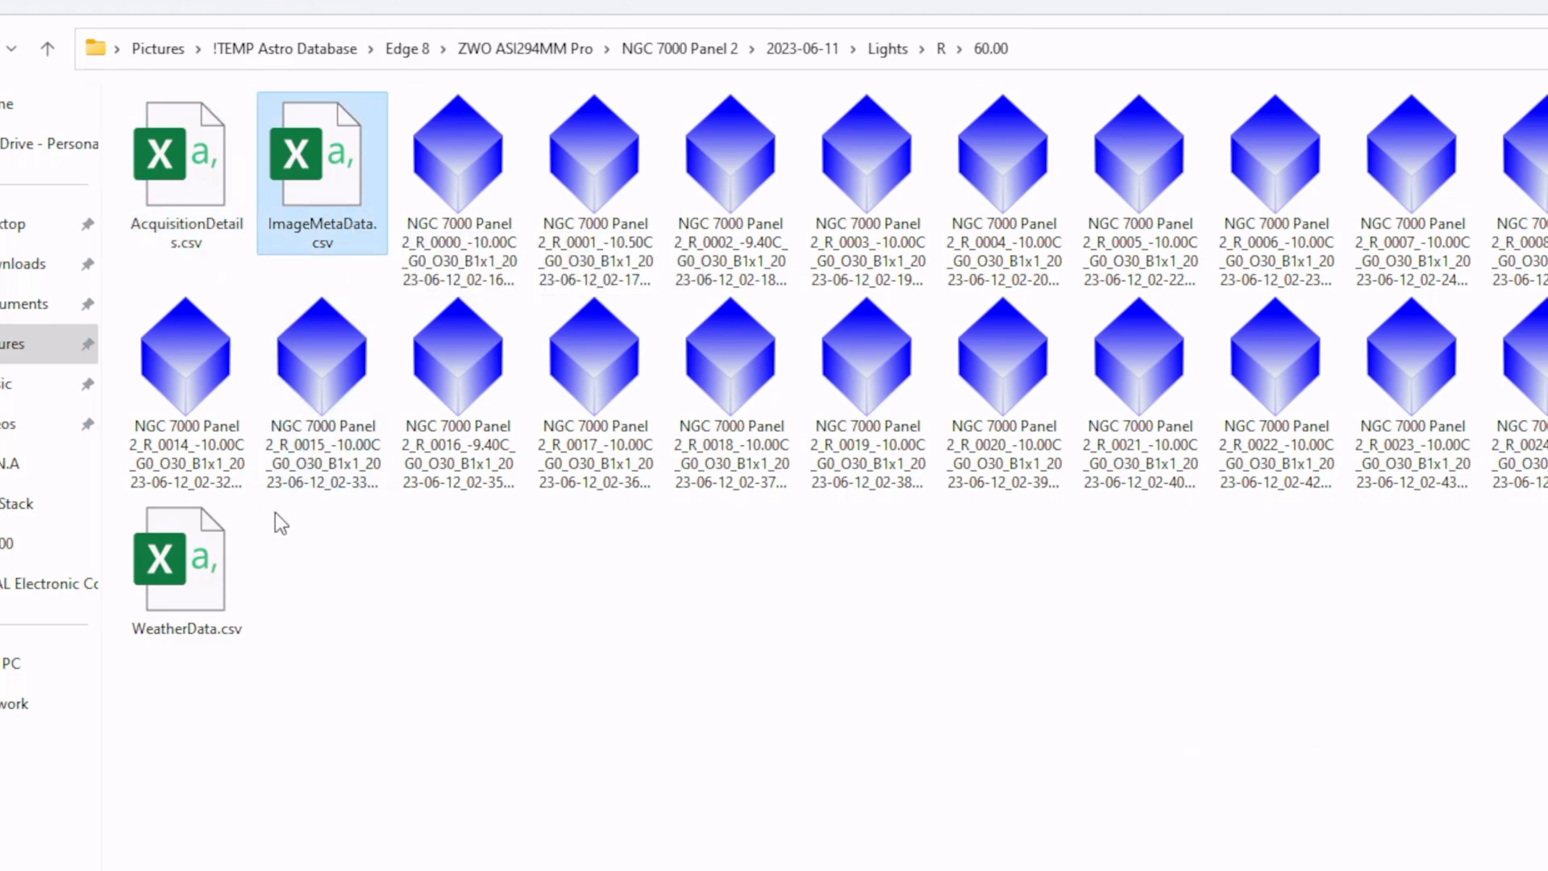
left_click(185, 563)
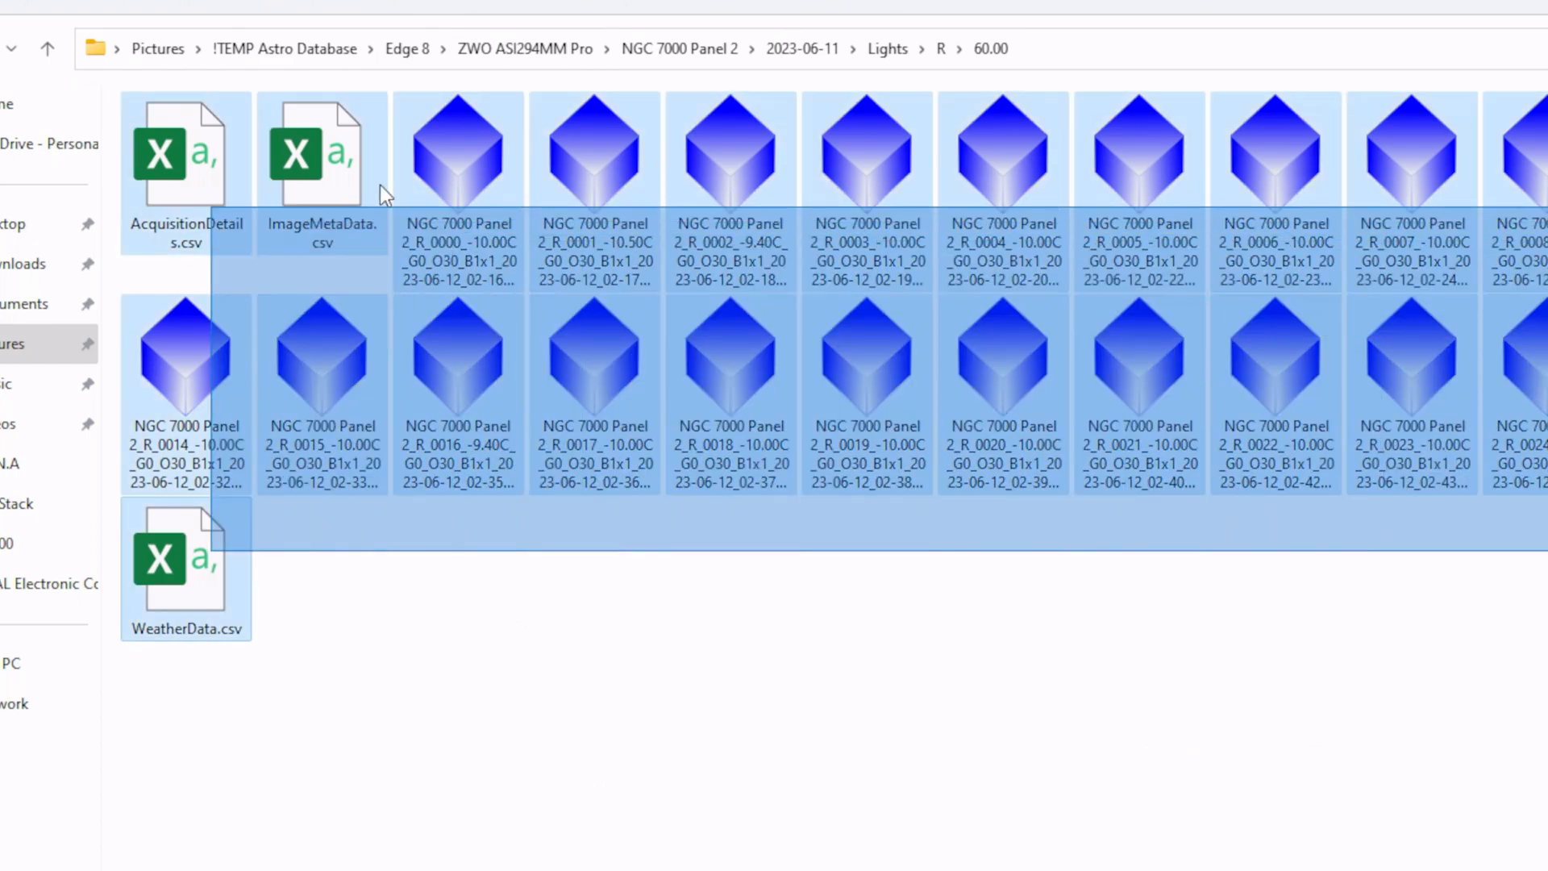
left_click(729, 355)
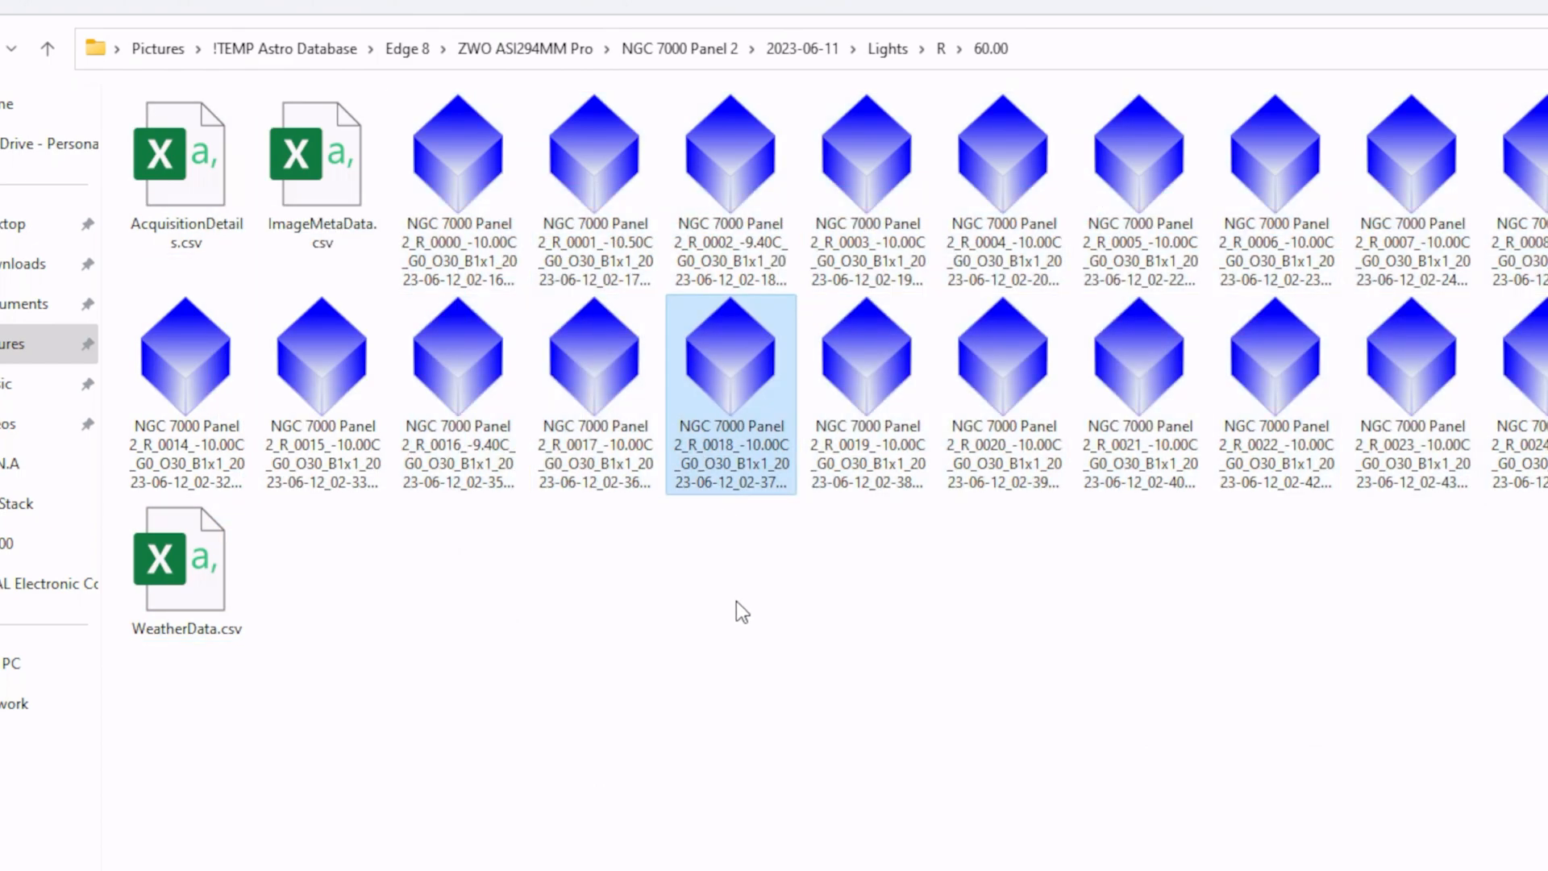
left_click(526, 48)
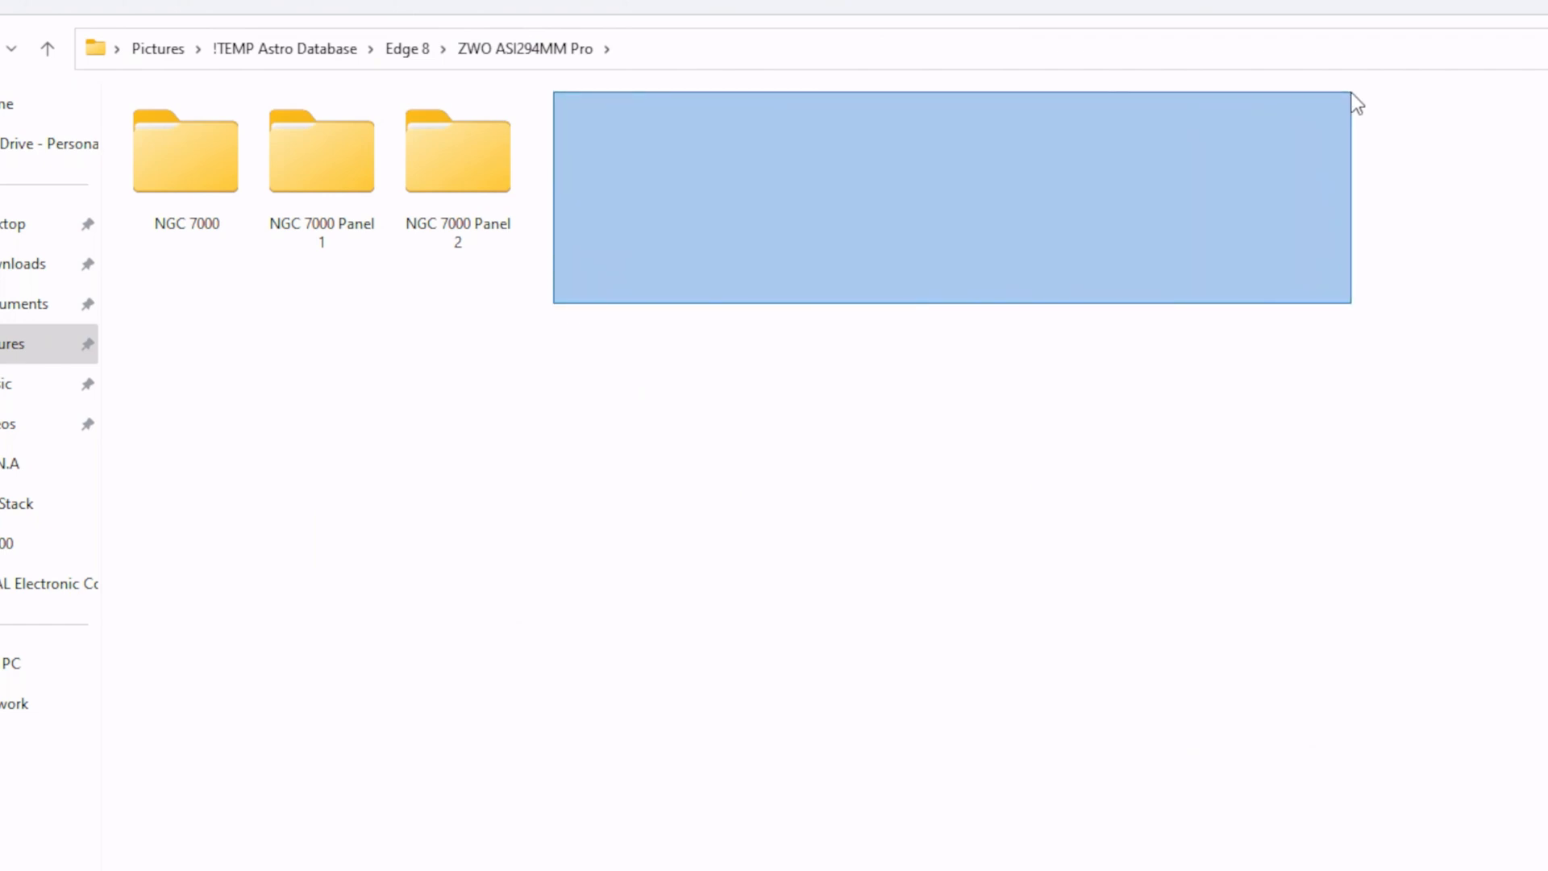
Switch the camera folder to Details view listing the three NGC 7000 folders with dates
left_click(208, 305)
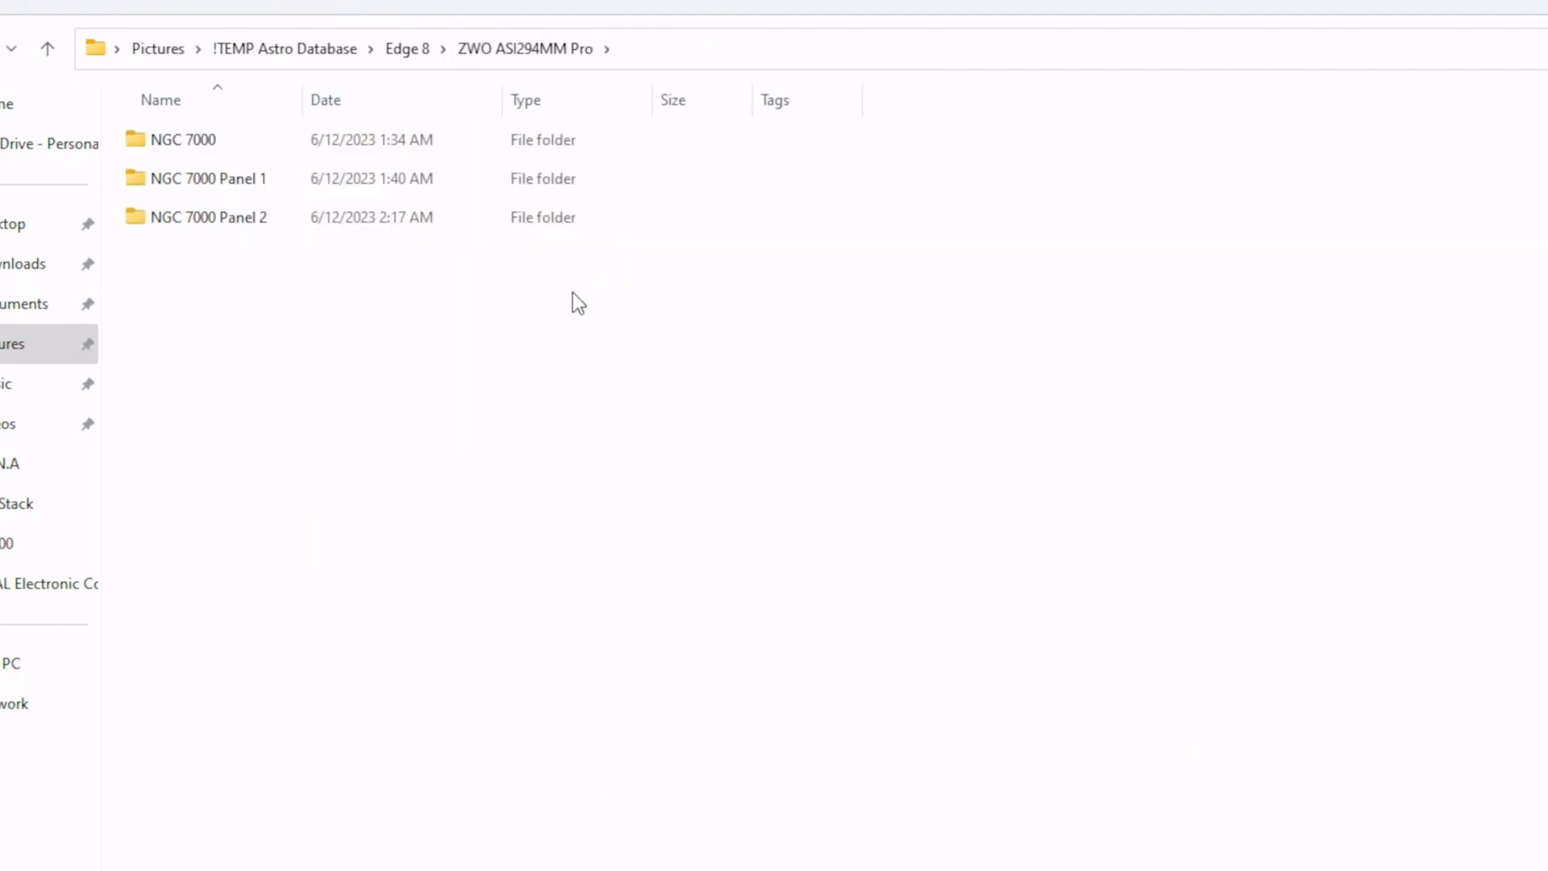
left_click(182, 138)
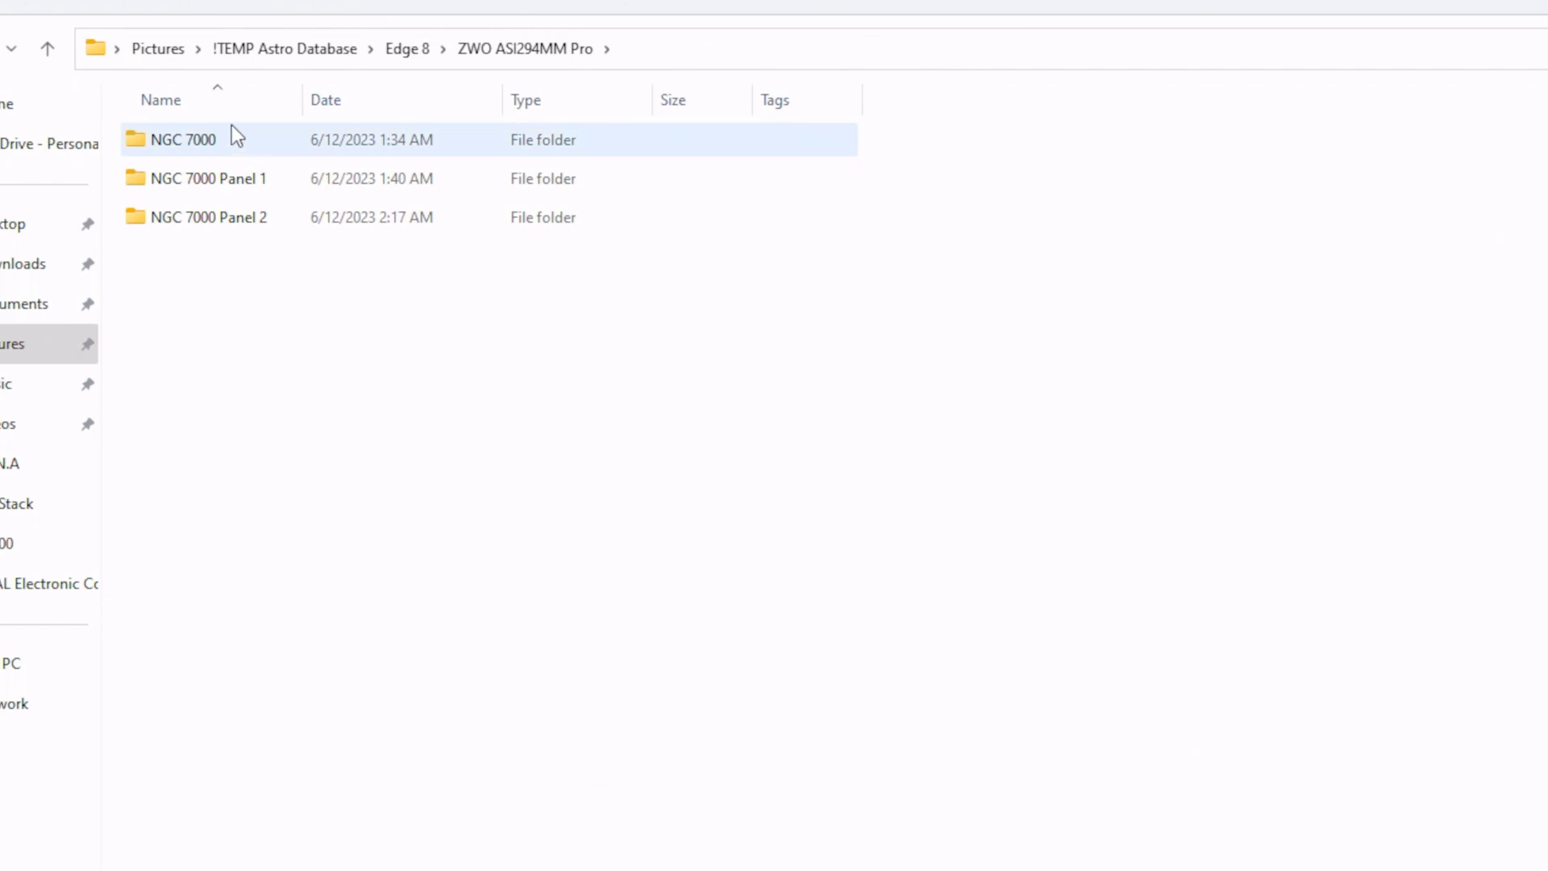
left_click(240, 249)
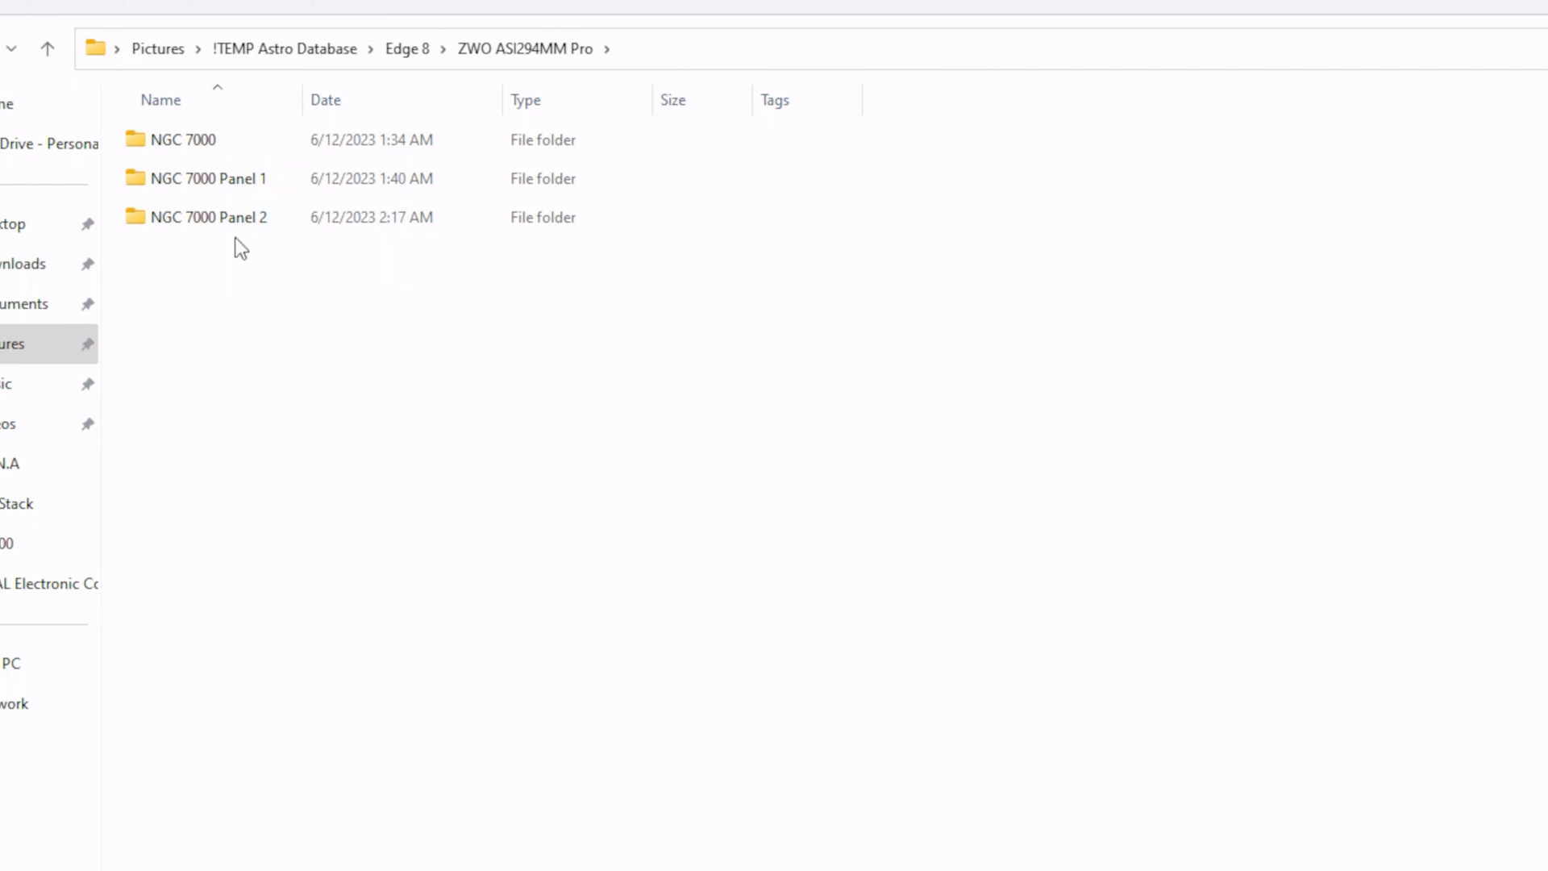
mouse_move(192, 337)
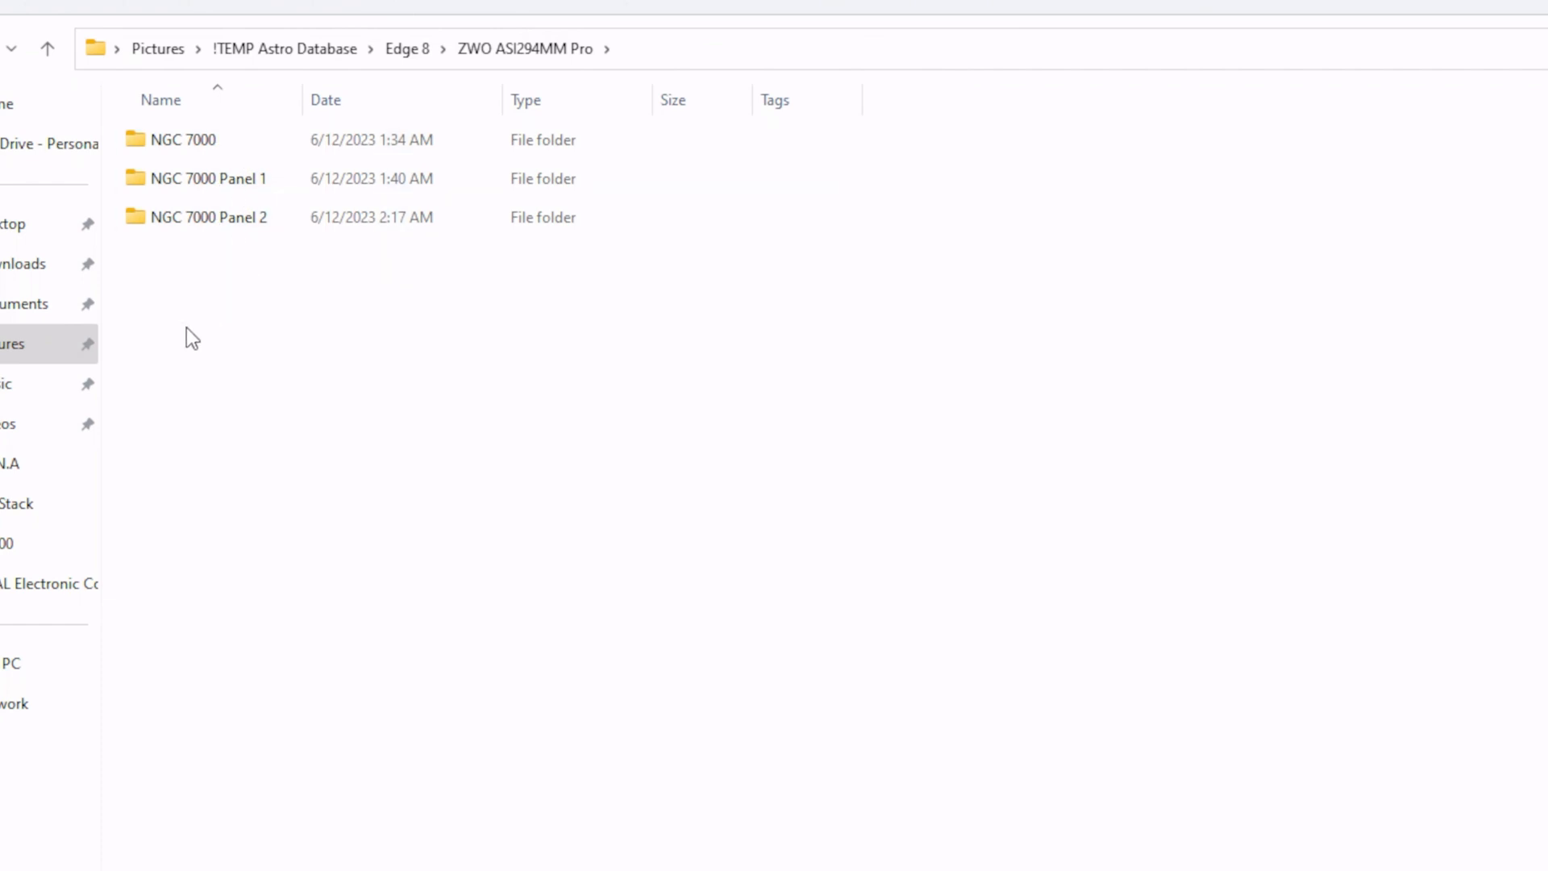
Create a new folder named '!DARK Libraries' beside the NGC 7000 target folders
right_click(191, 335)
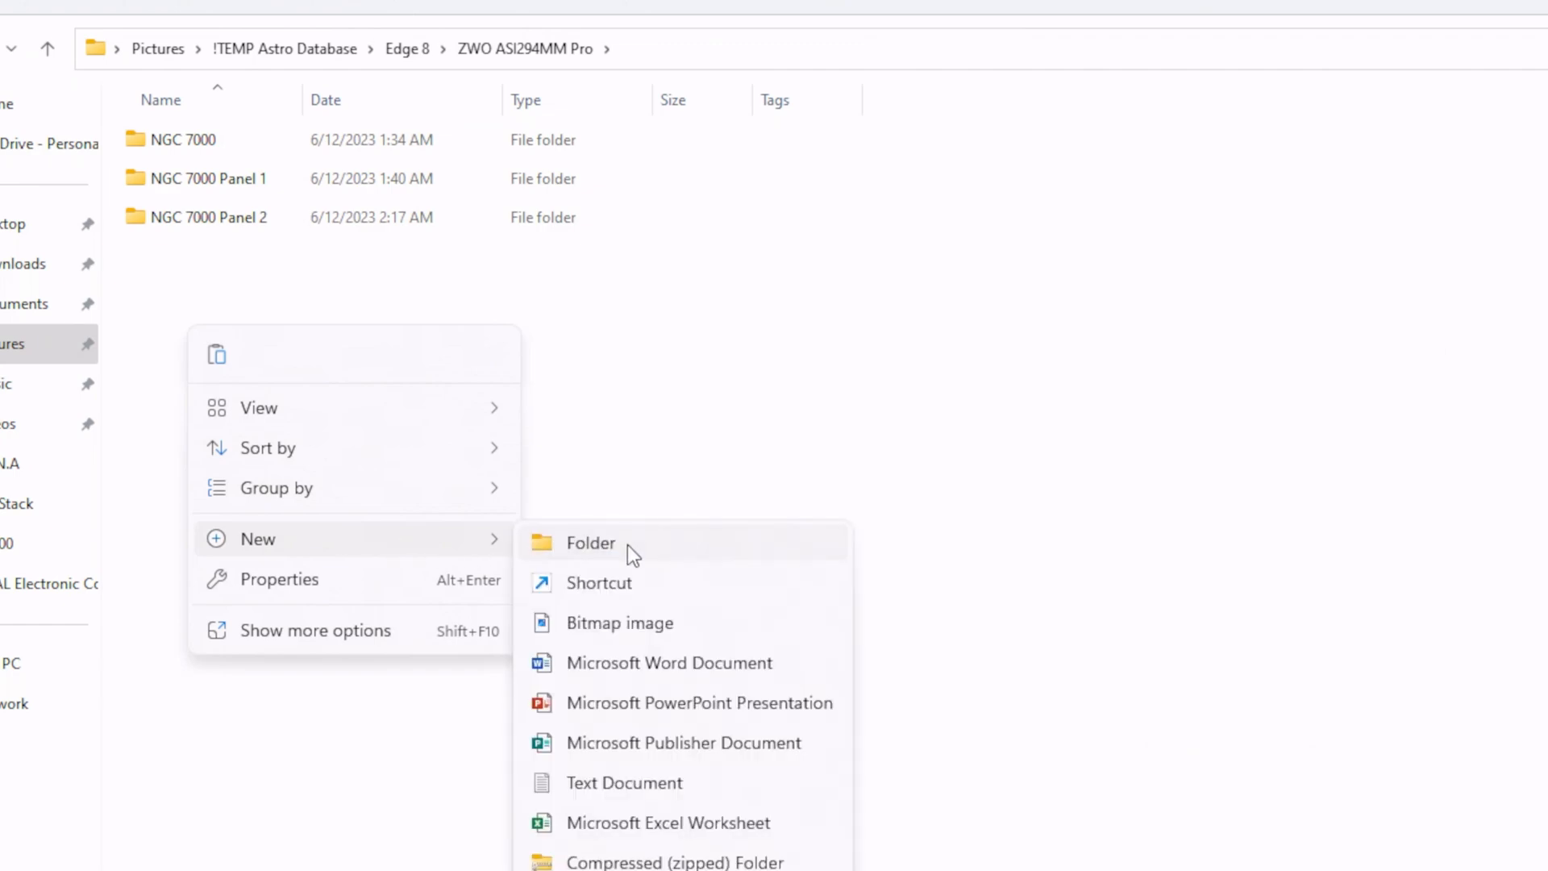
left_click(591, 542)
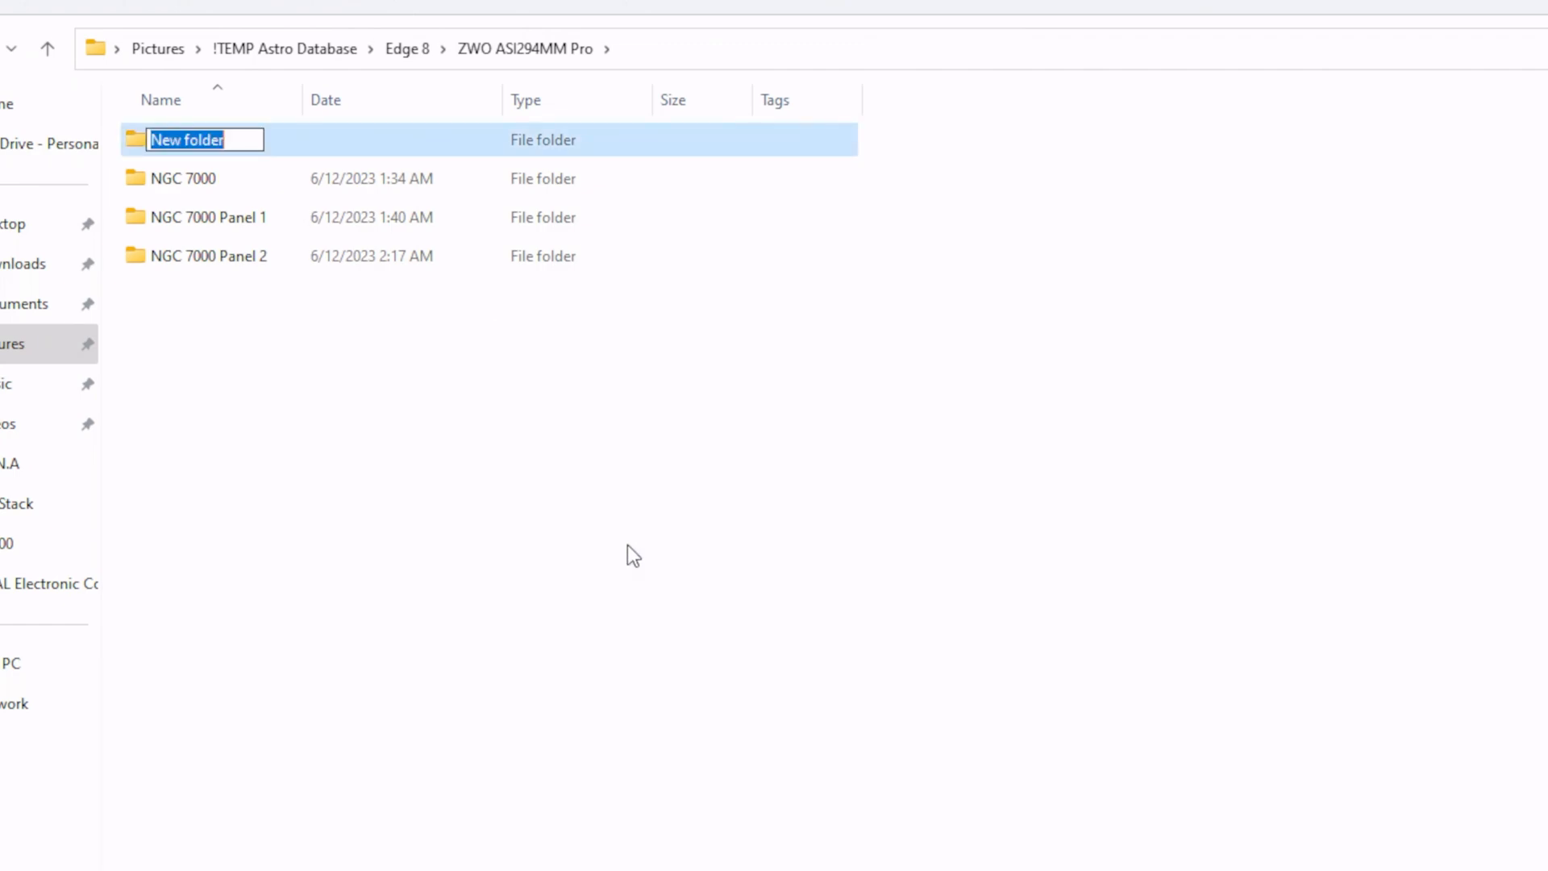
type("!DARK")
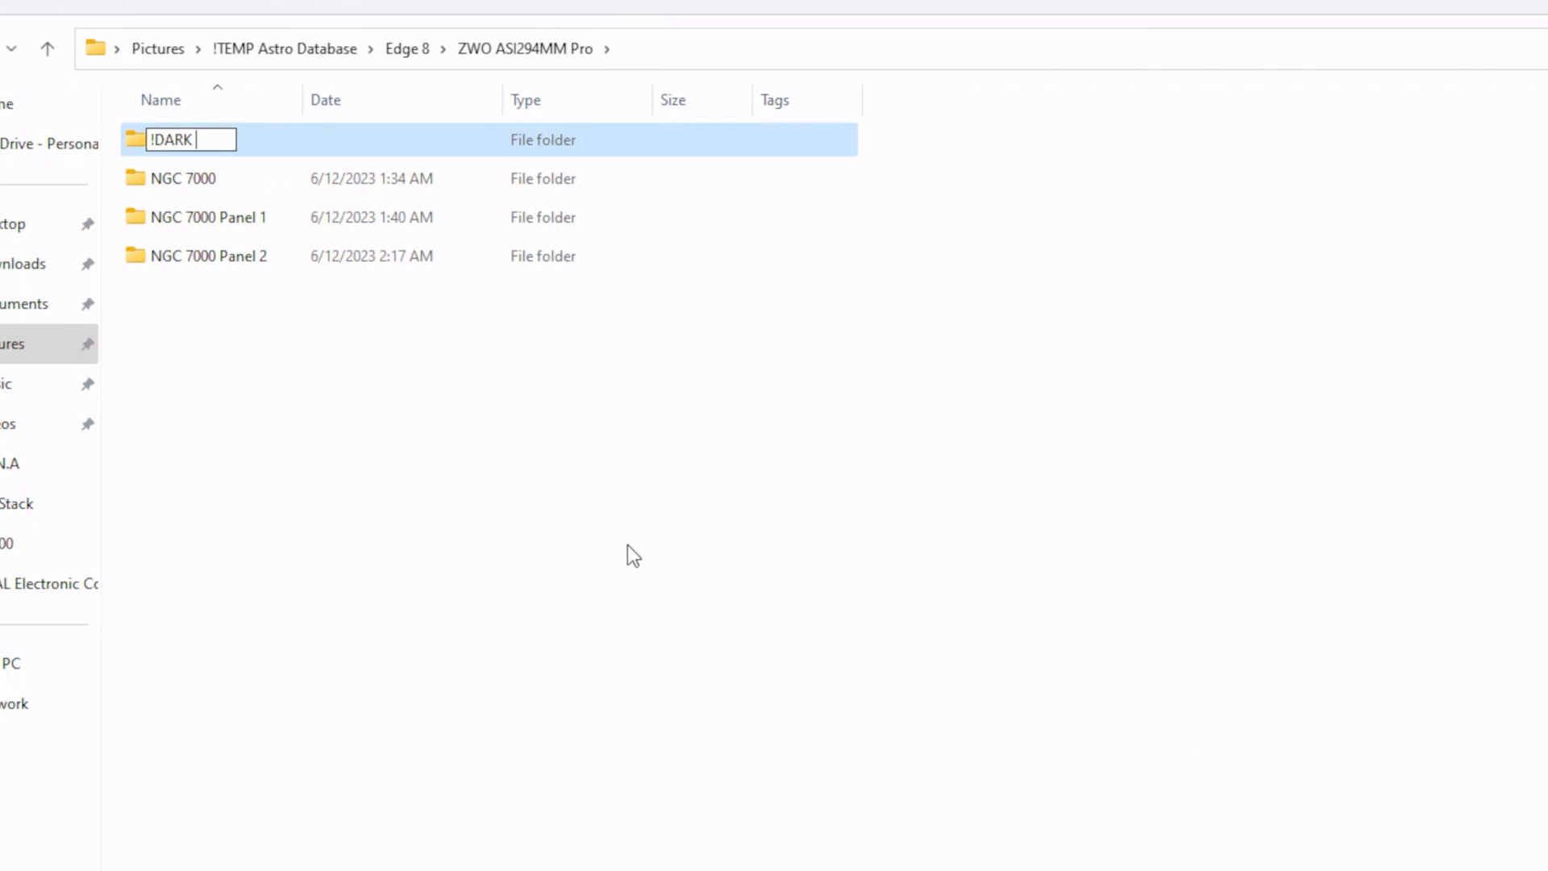
type("Libraries")
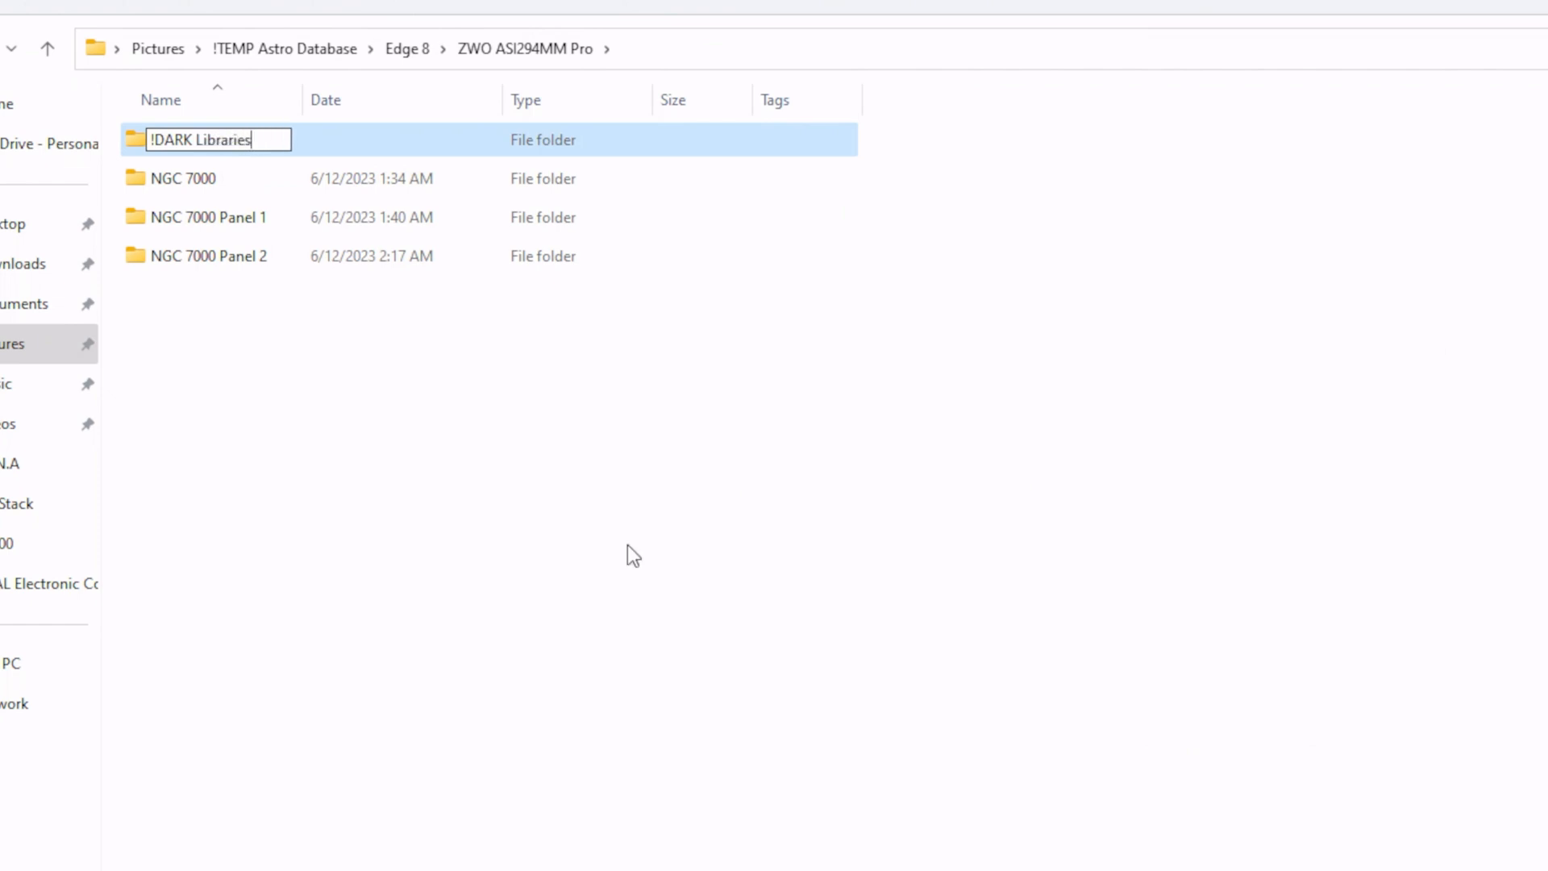
key("enter")
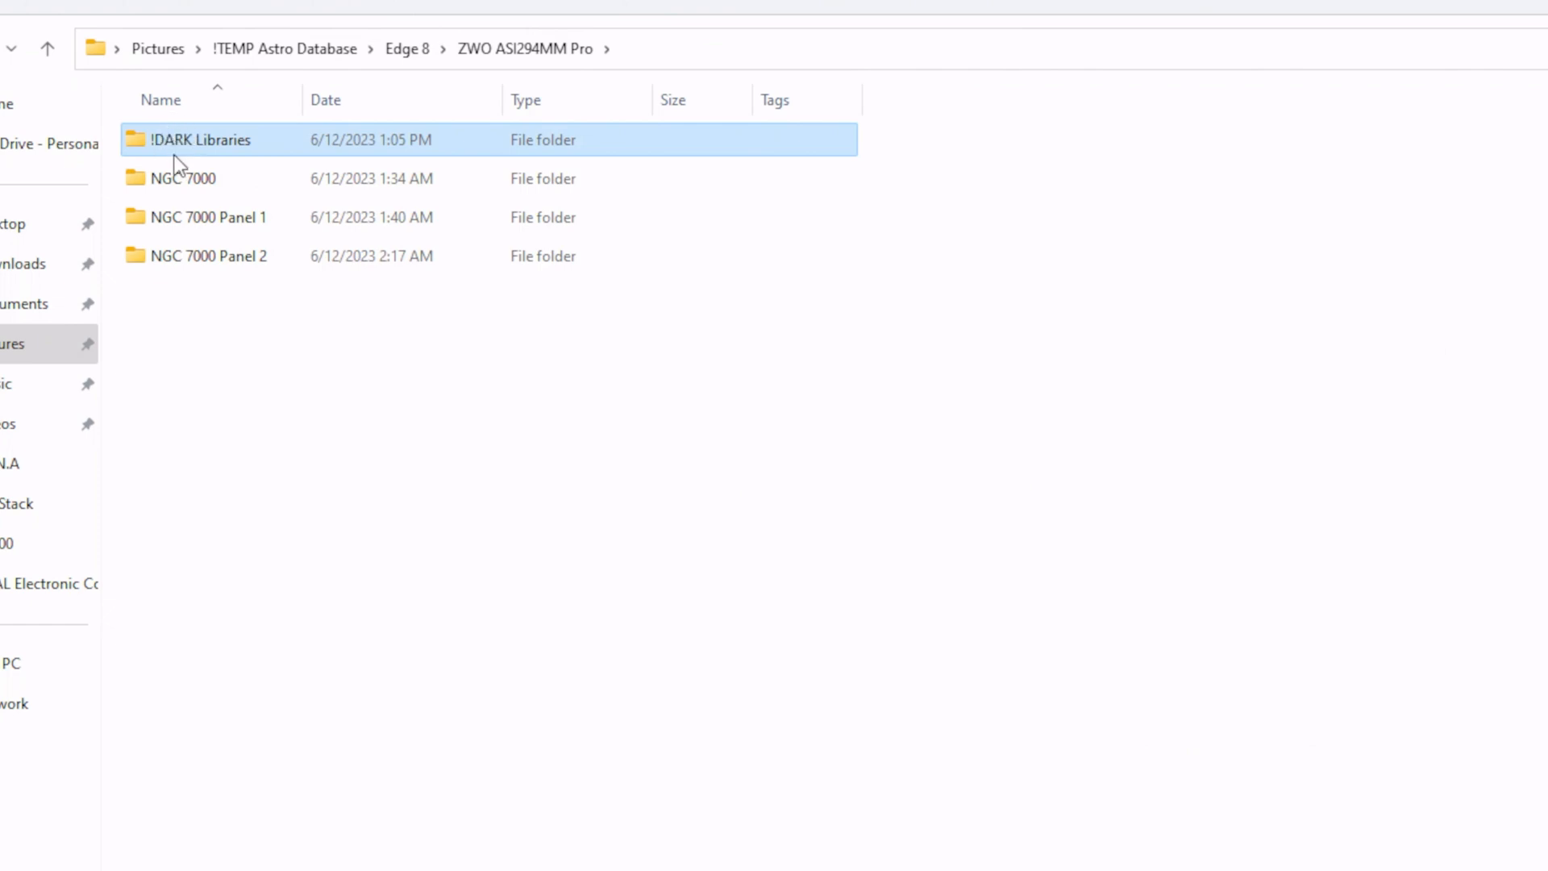
mouse_move(214, 332)
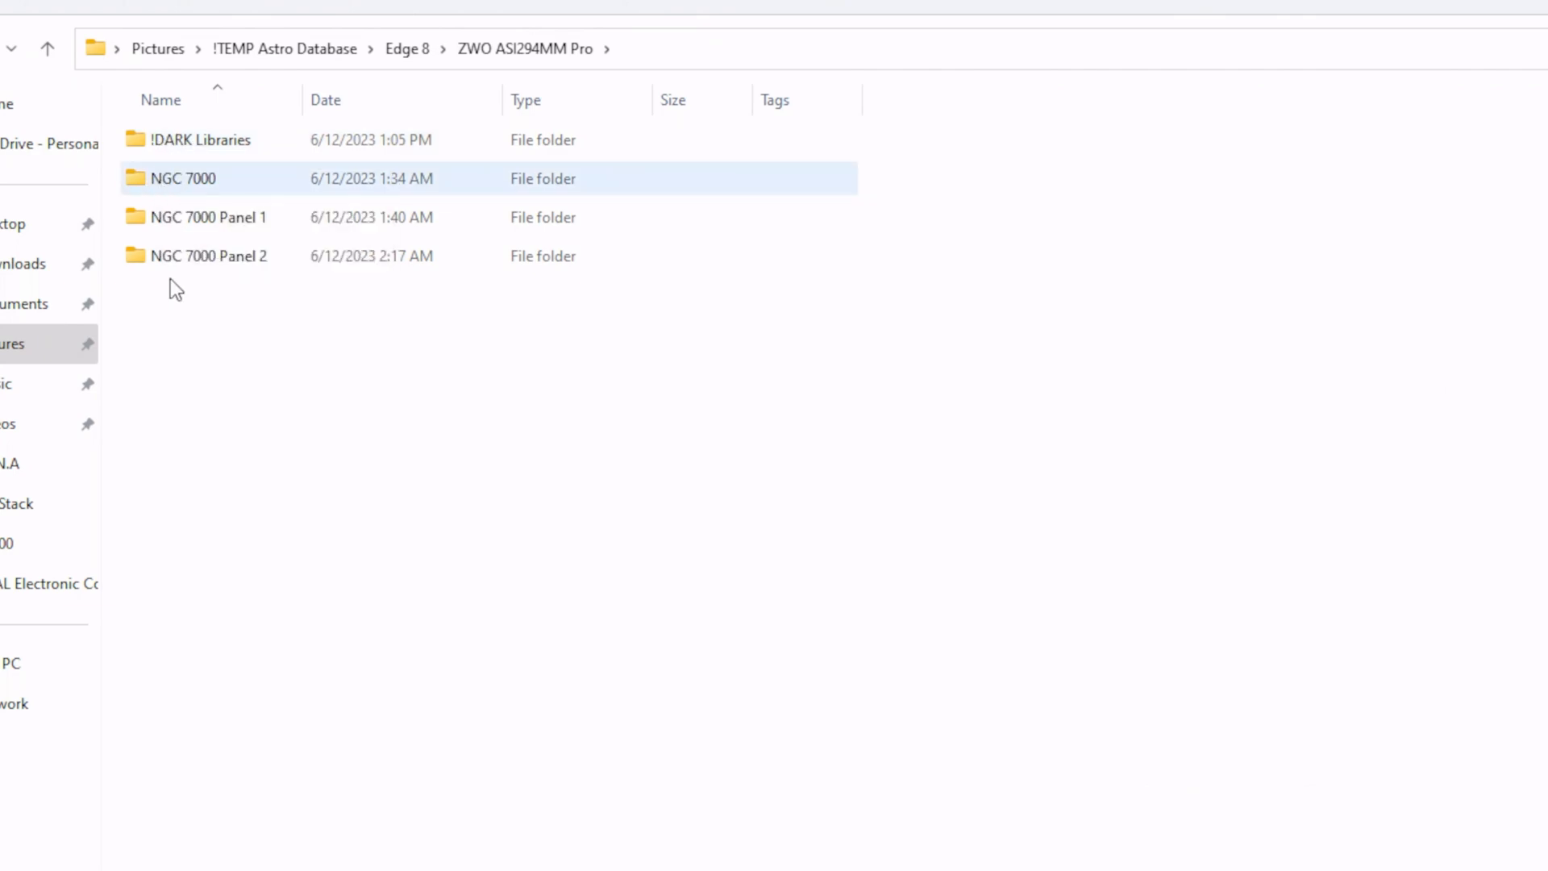
left_click(232, 389)
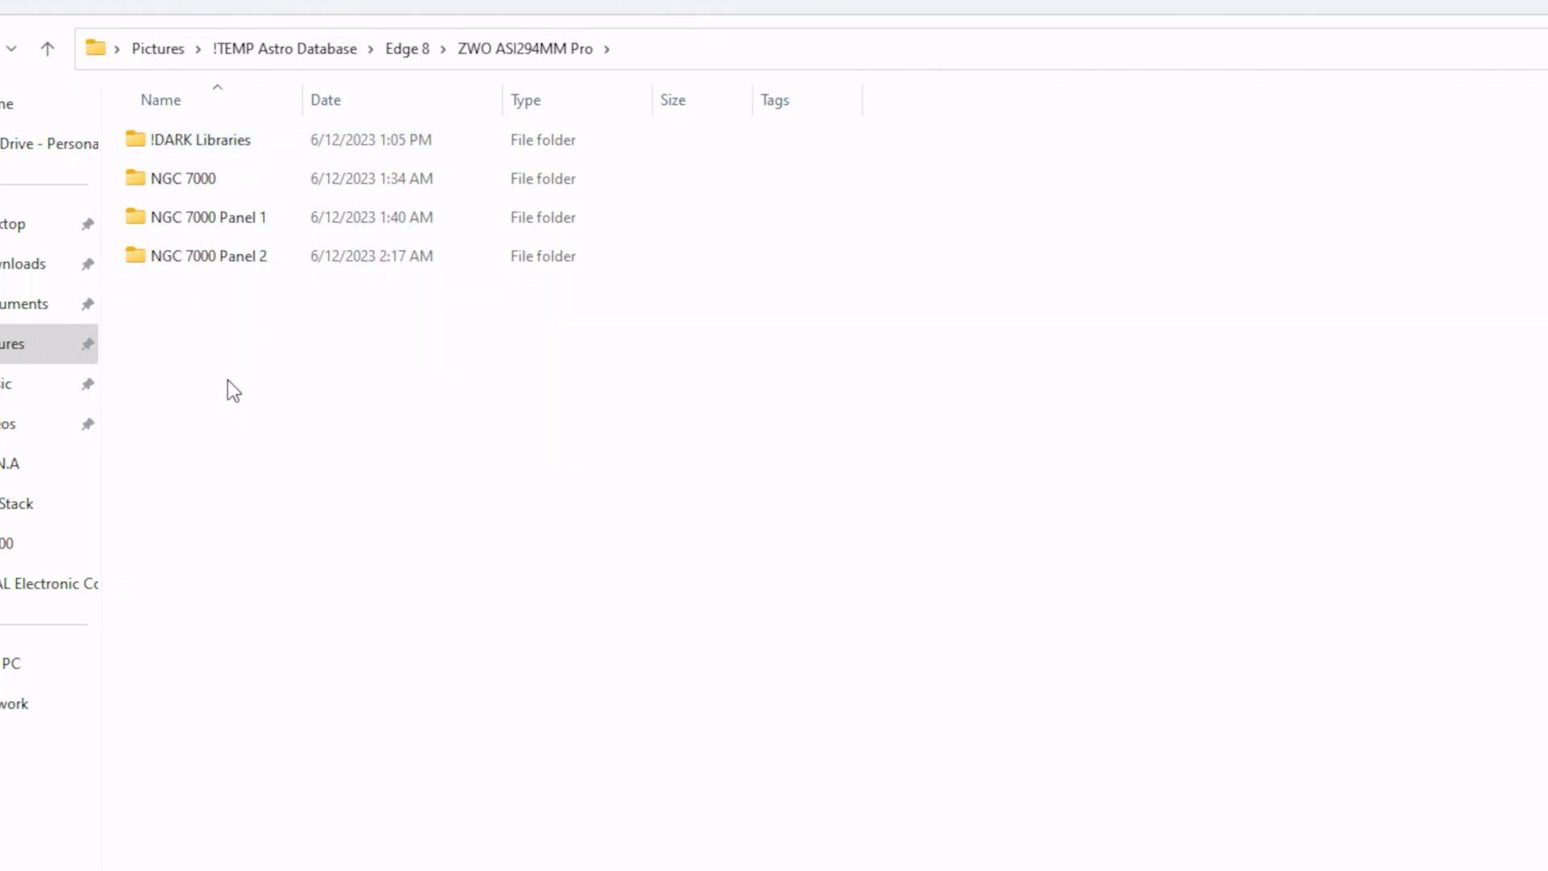
mouse_move(222, 437)
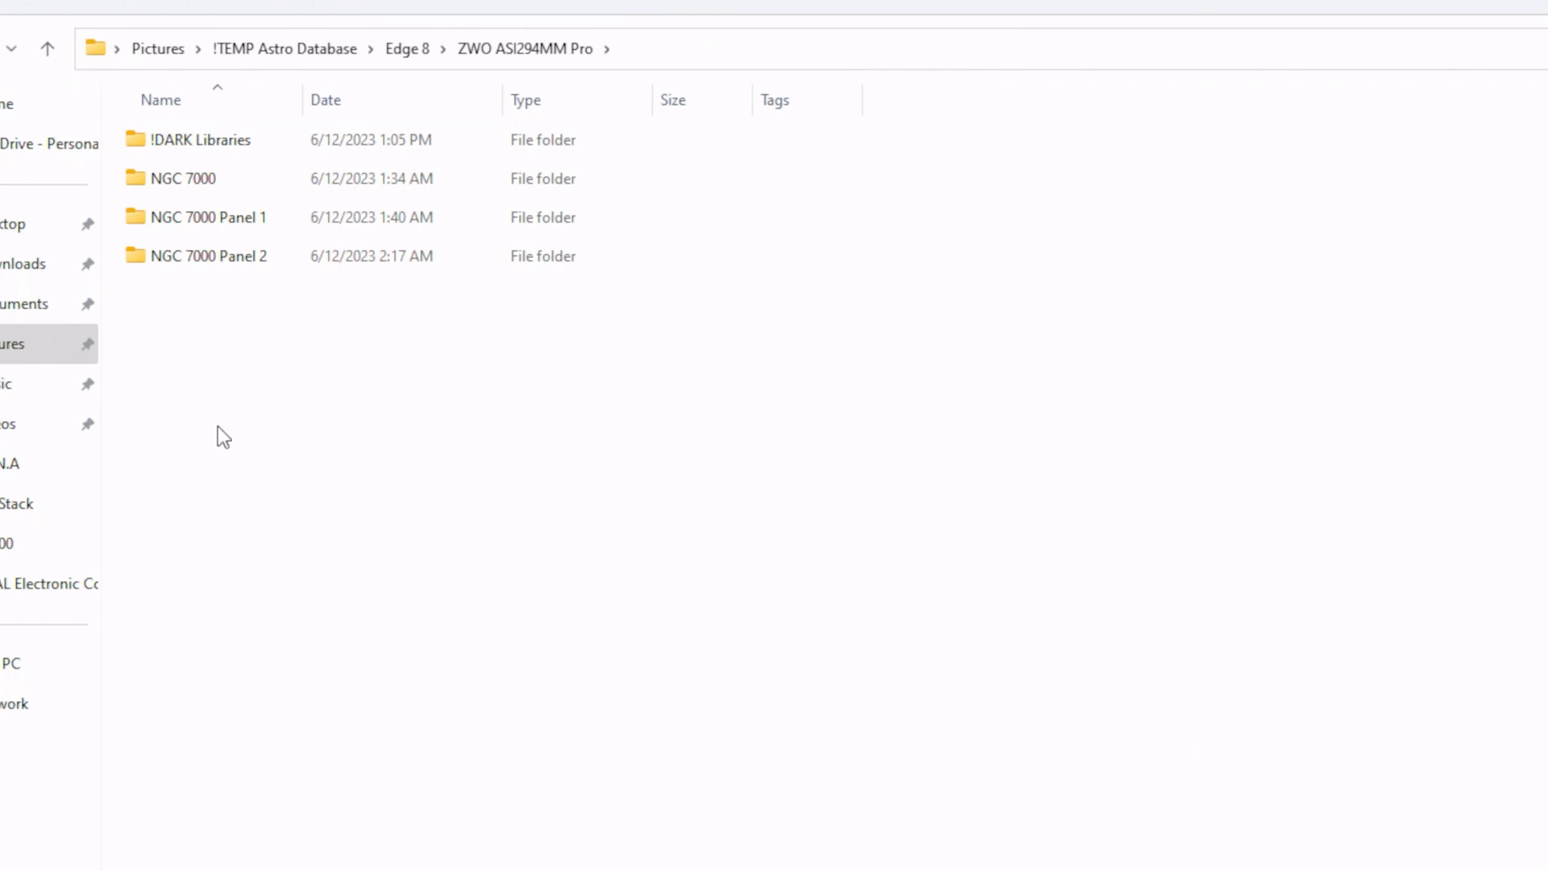
mouse_move(255, 446)
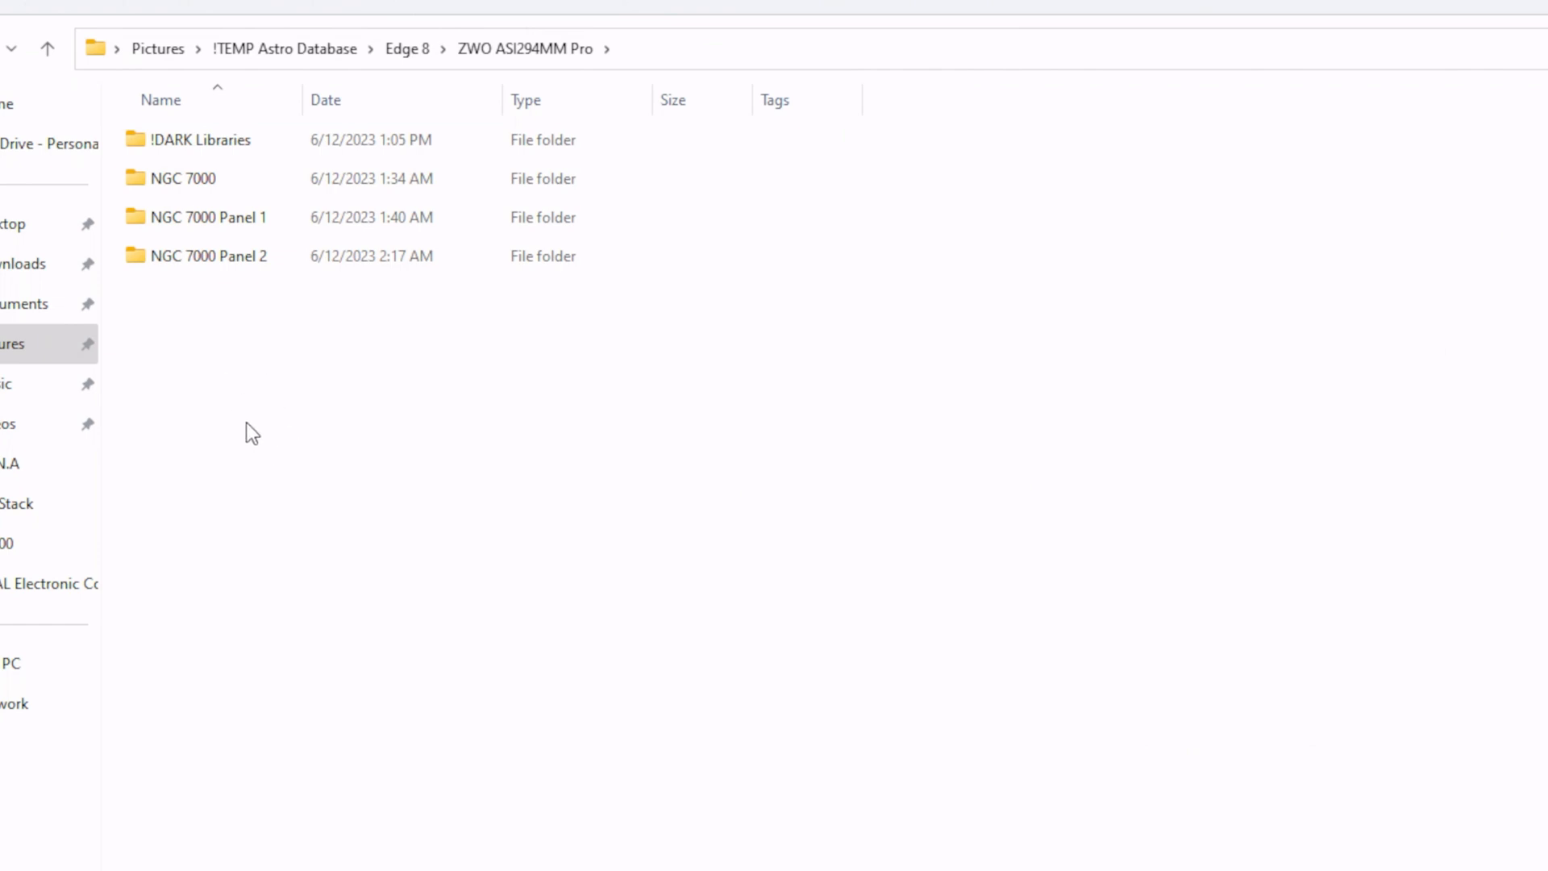
mouse_move(178, 322)
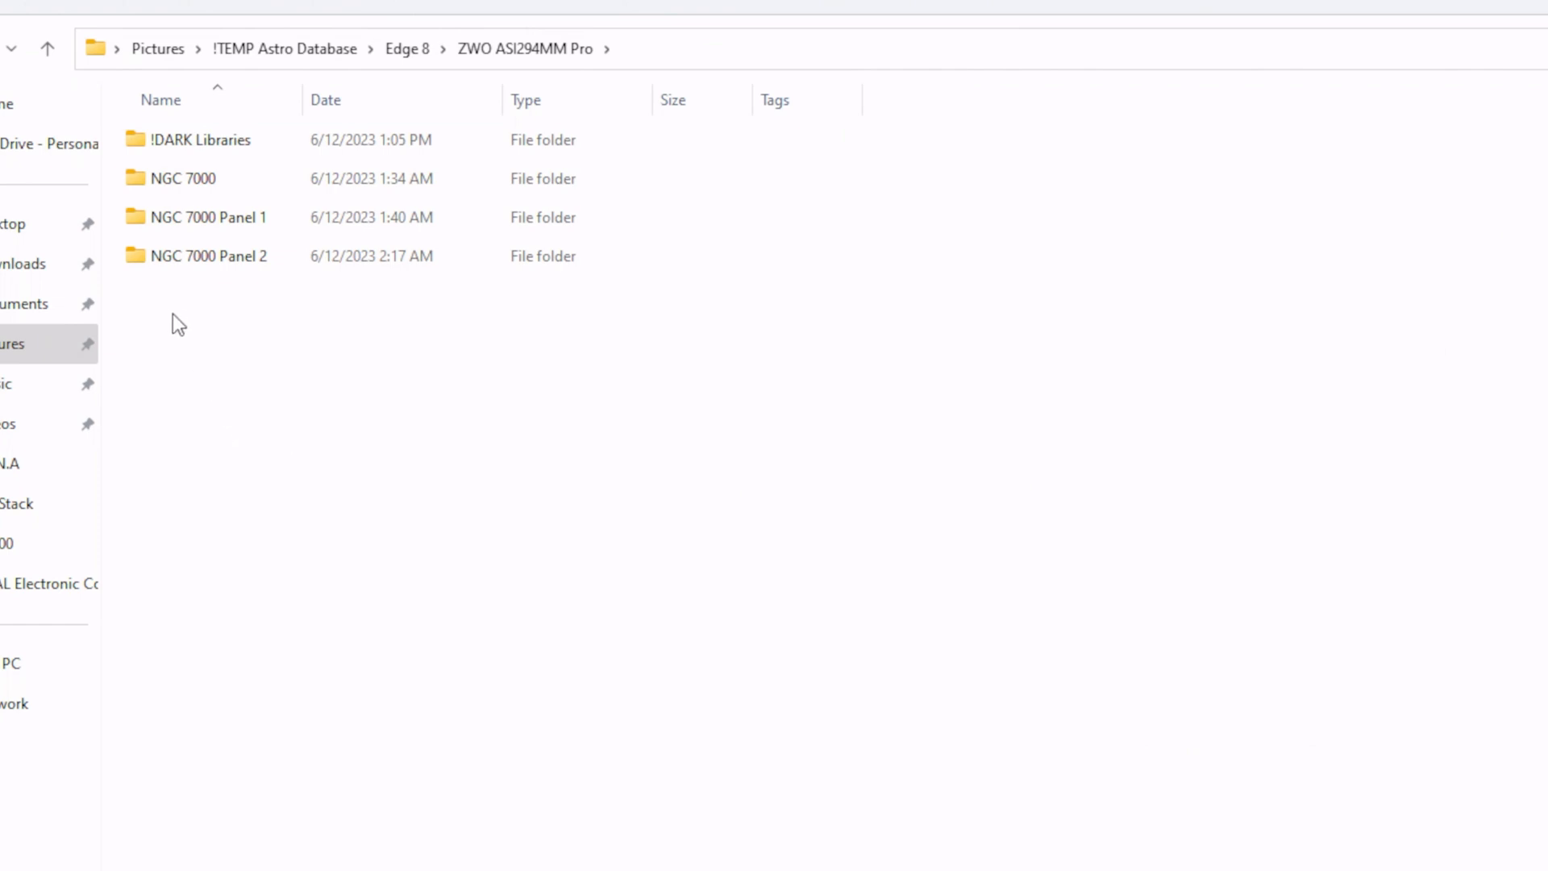
mouse_move(172, 147)
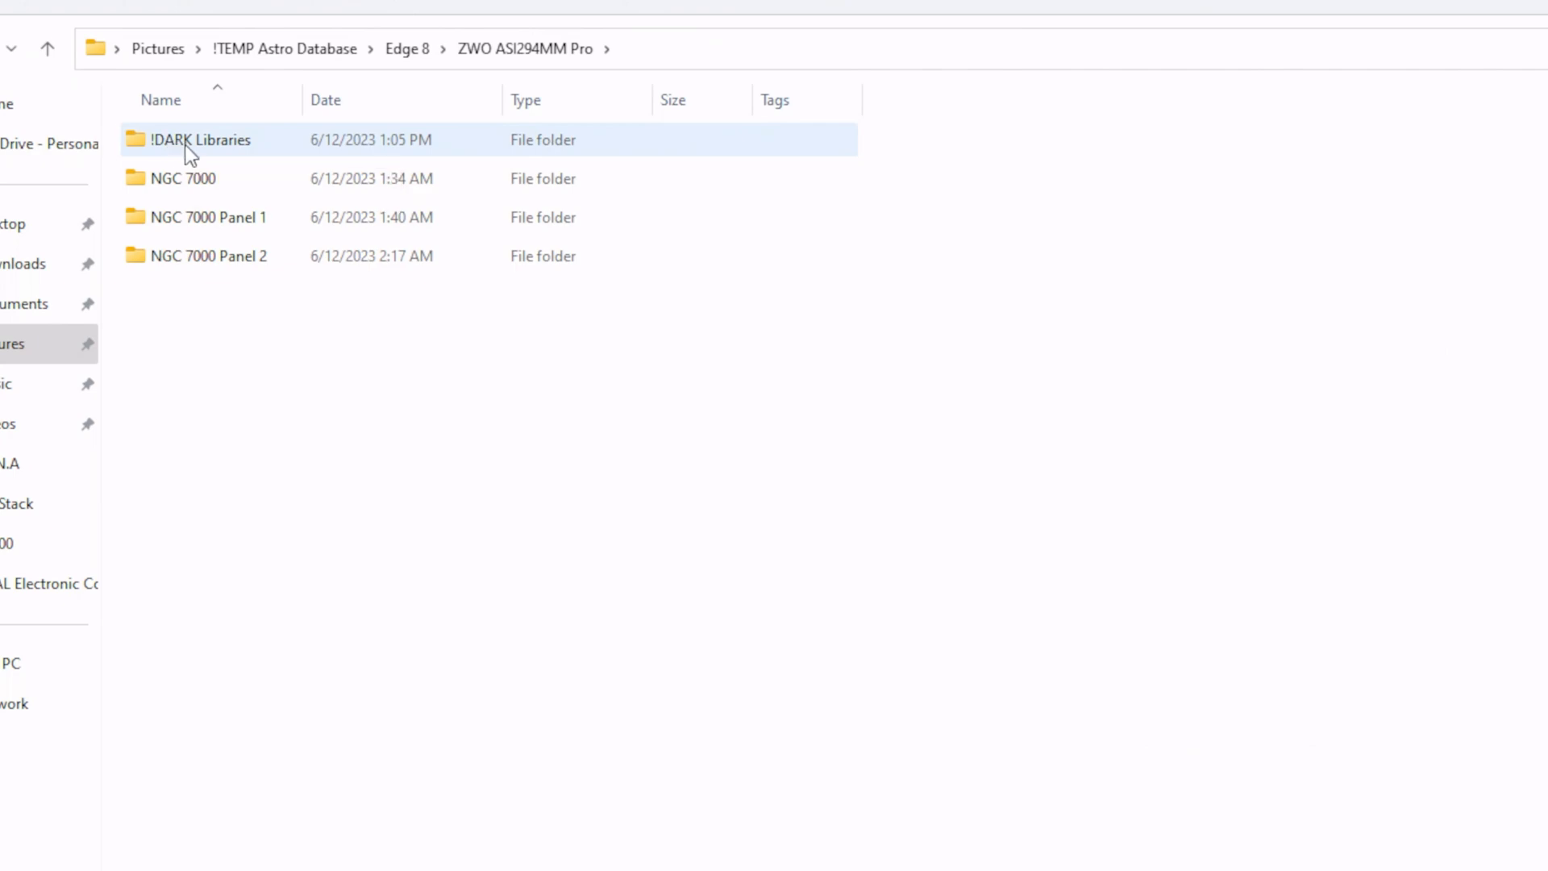
left_click(197, 139)
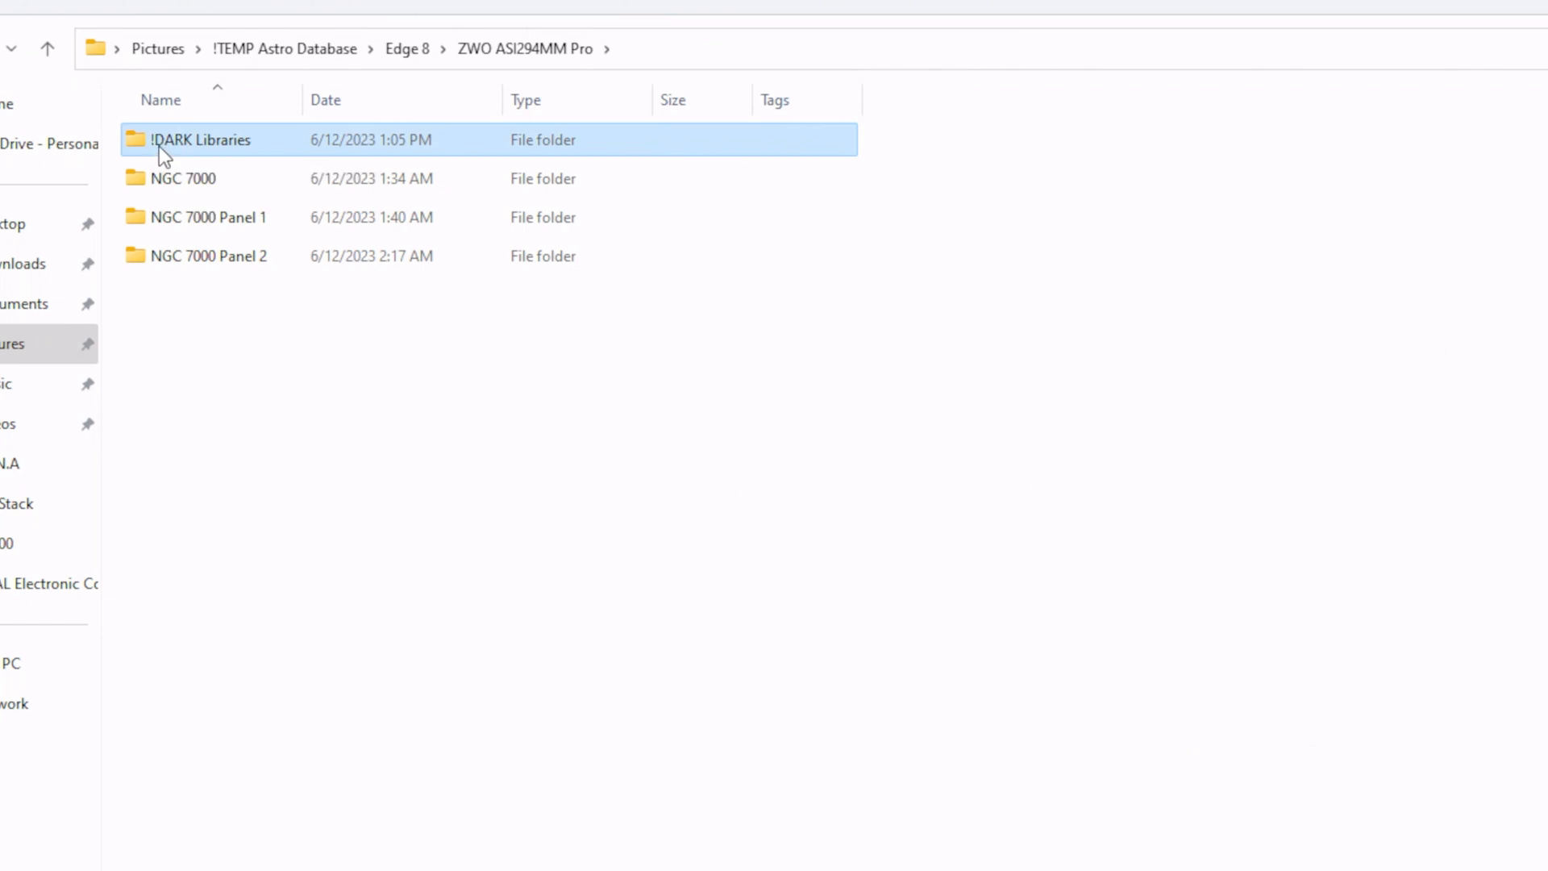
mouse_move(204, 250)
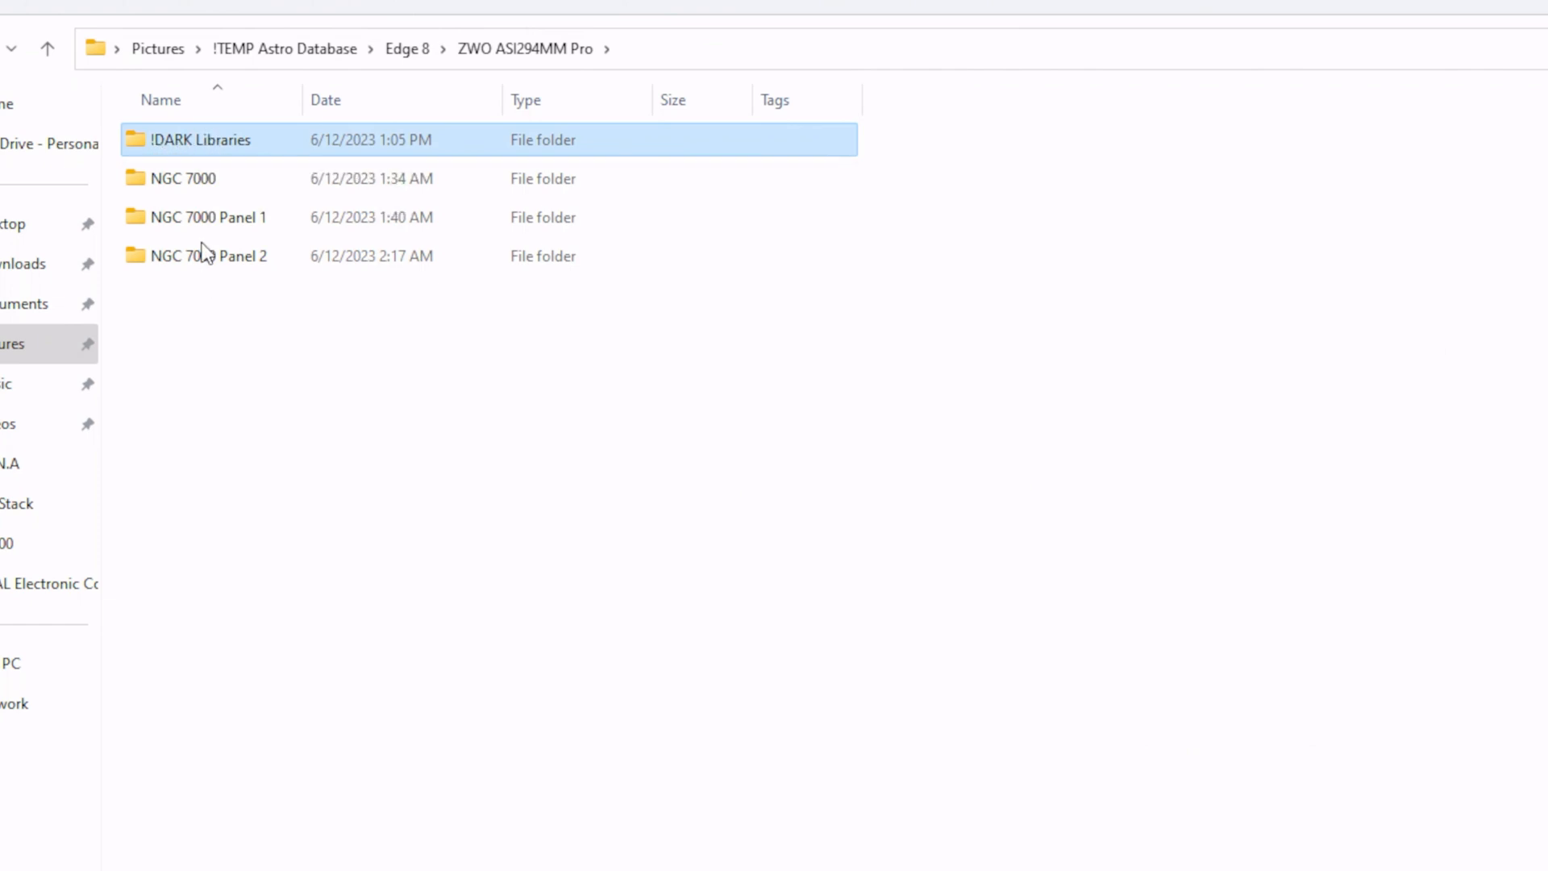
mouse_move(429, 155)
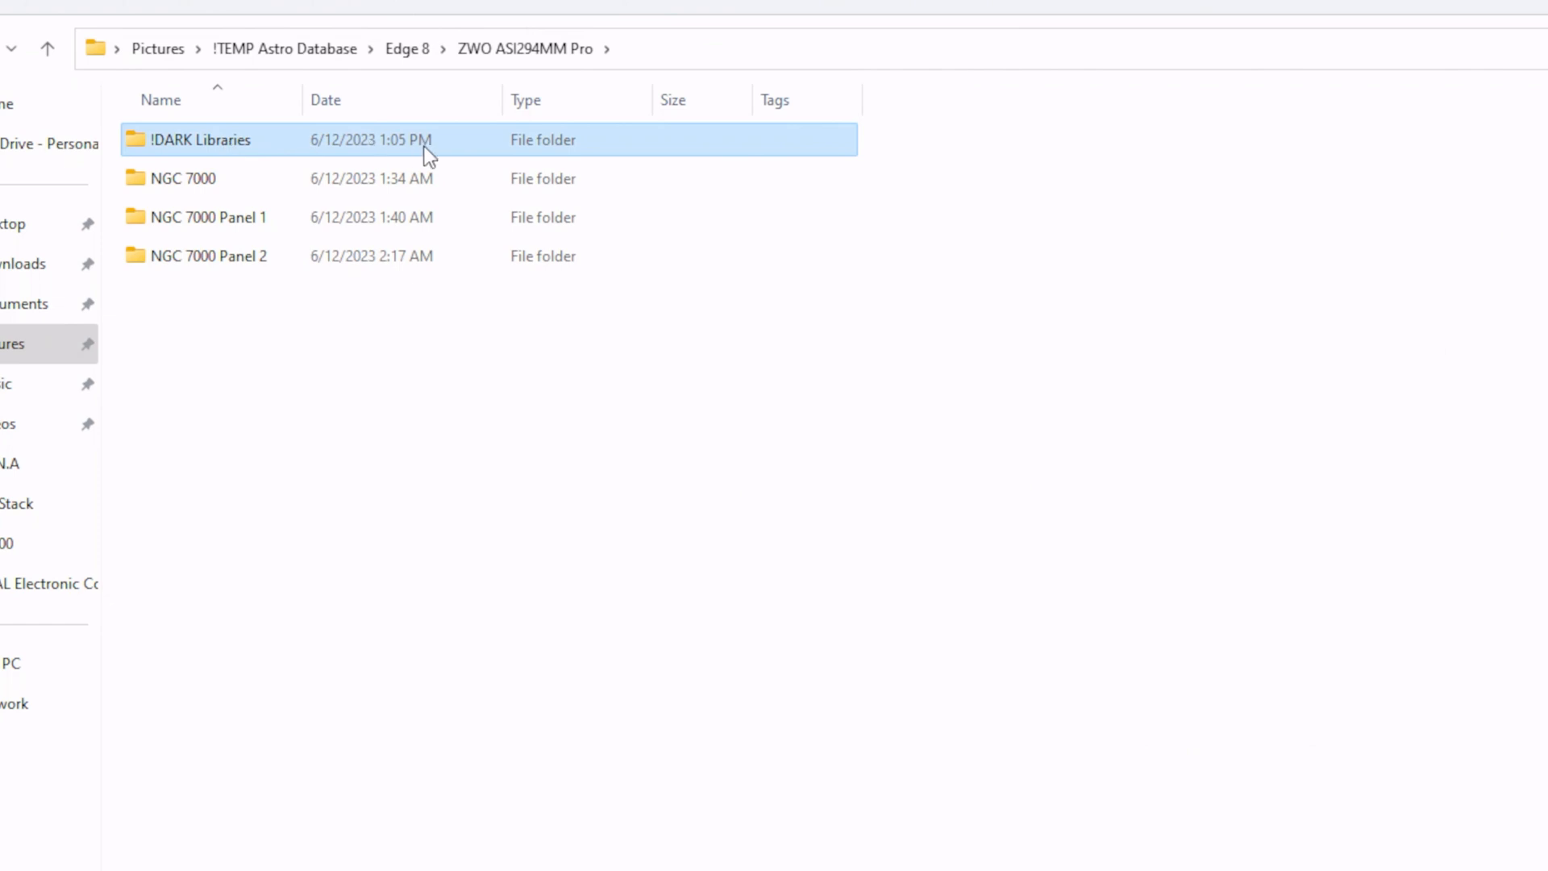
mouse_move(187, 163)
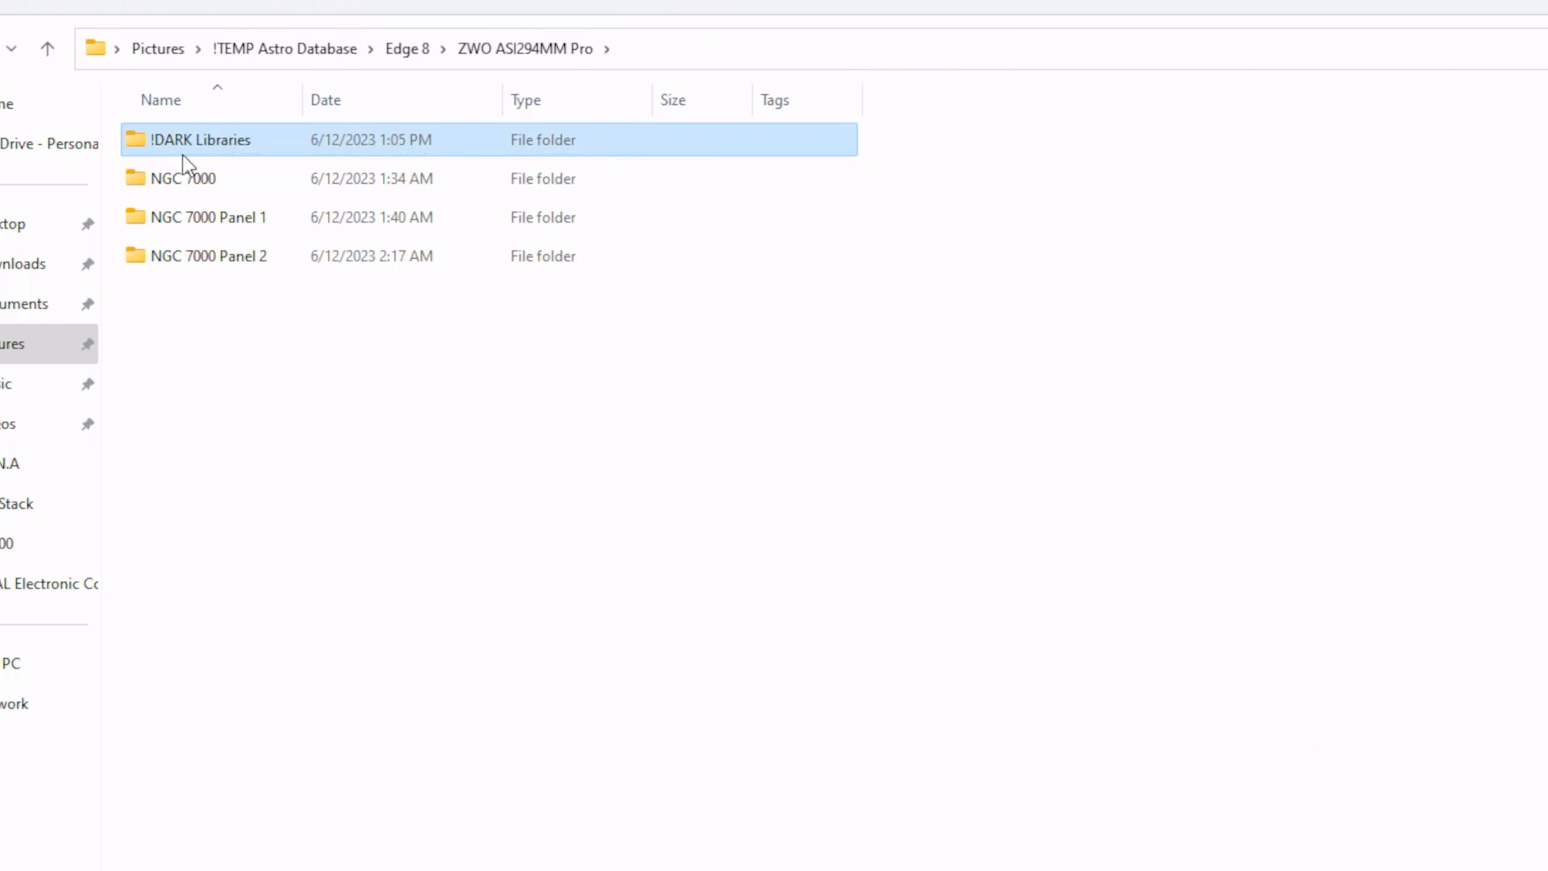
mouse_move(410, 167)
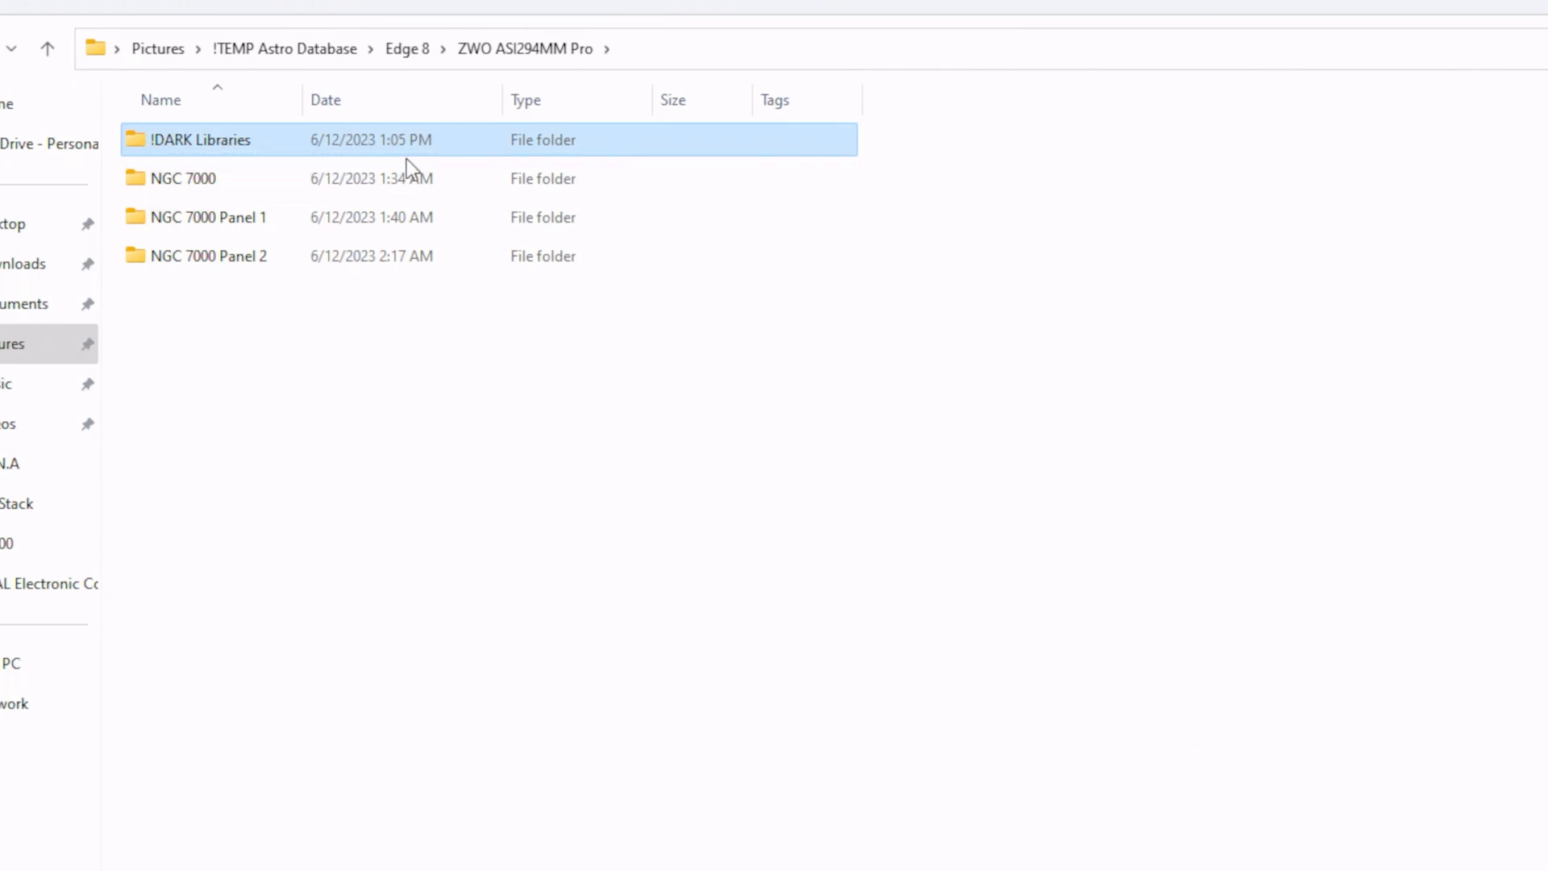
mouse_move(187, 158)
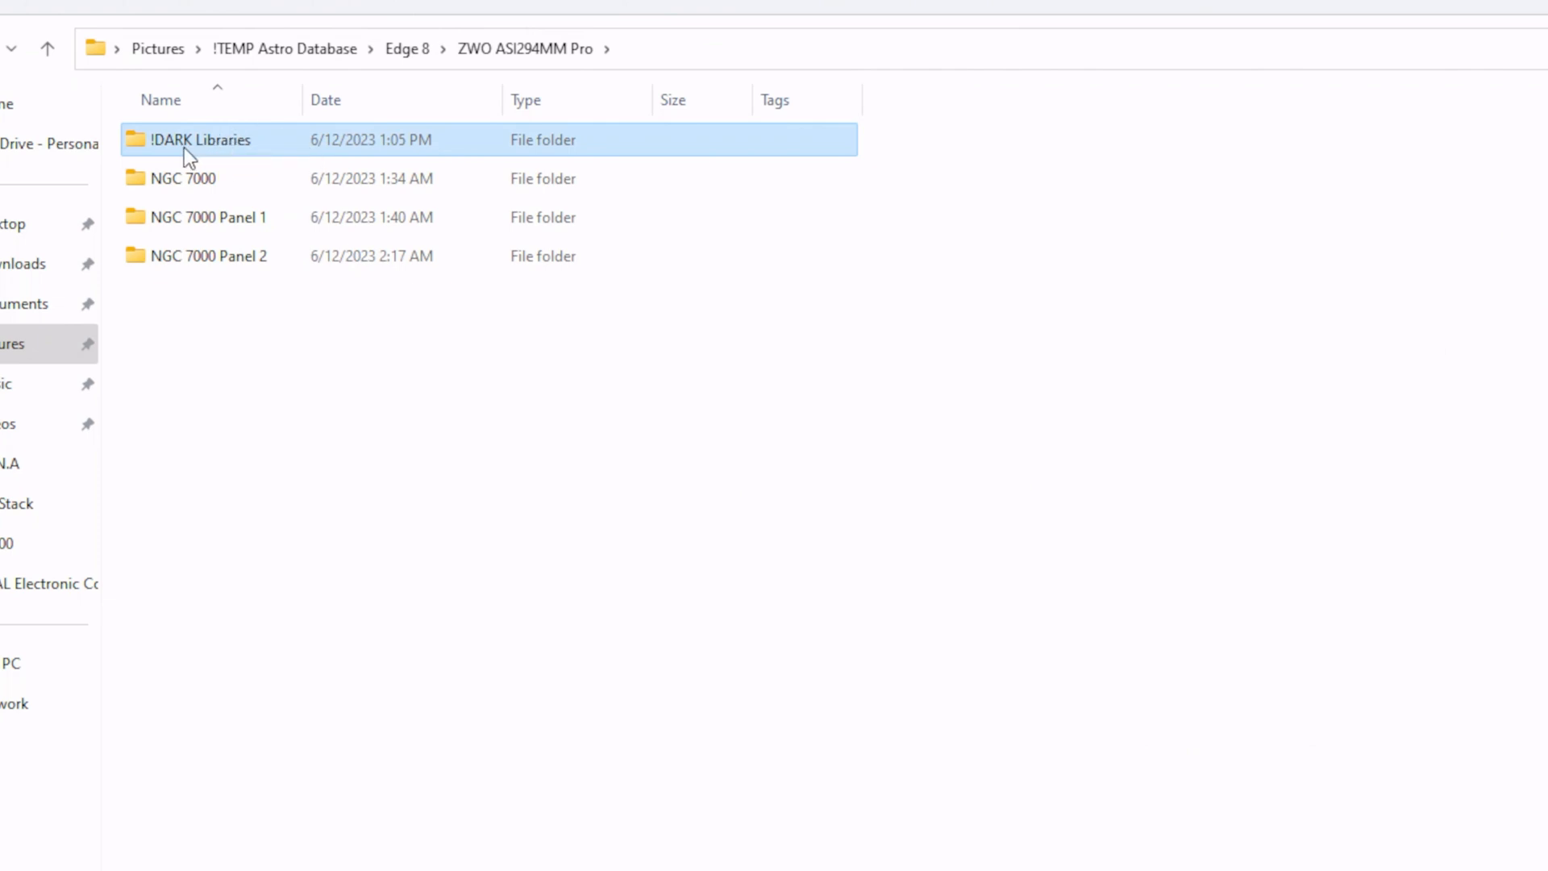
mouse_move(177, 156)
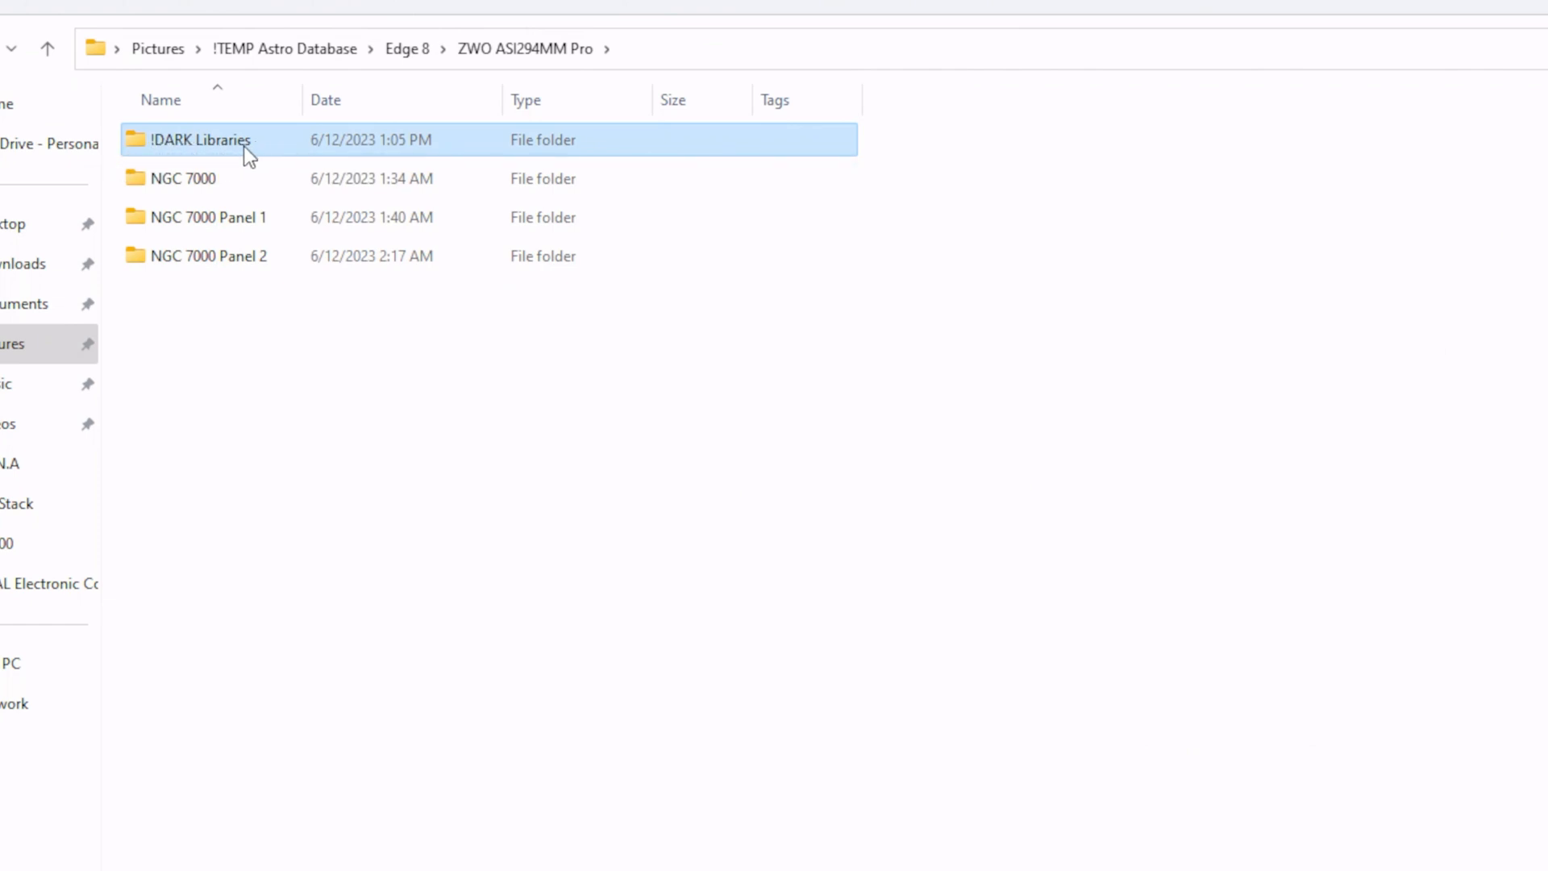
mouse_move(183, 148)
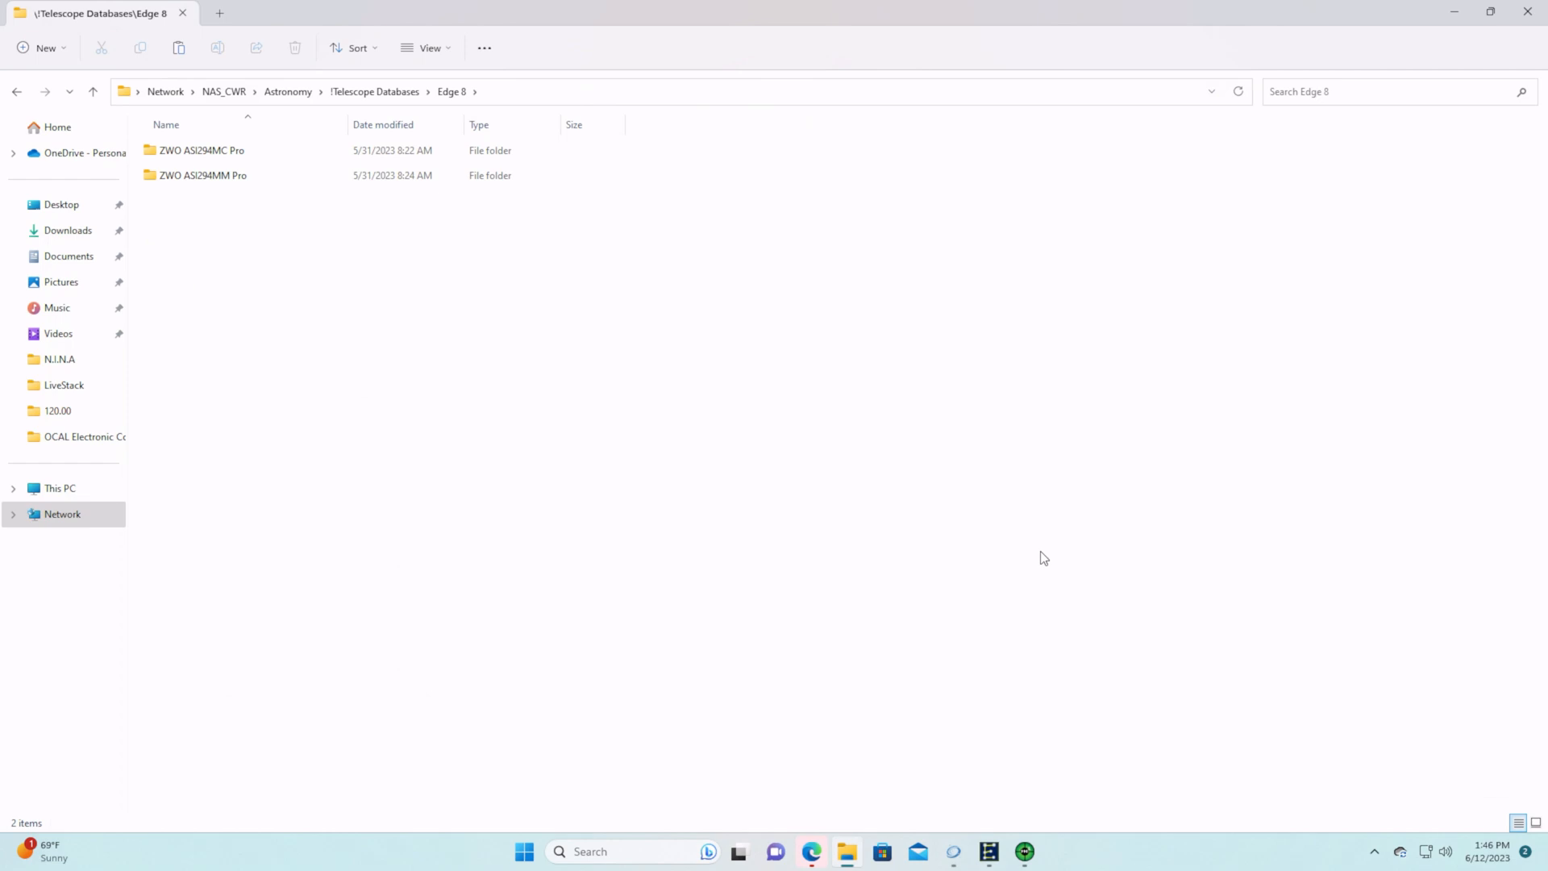
mouse_move(1042, 550)
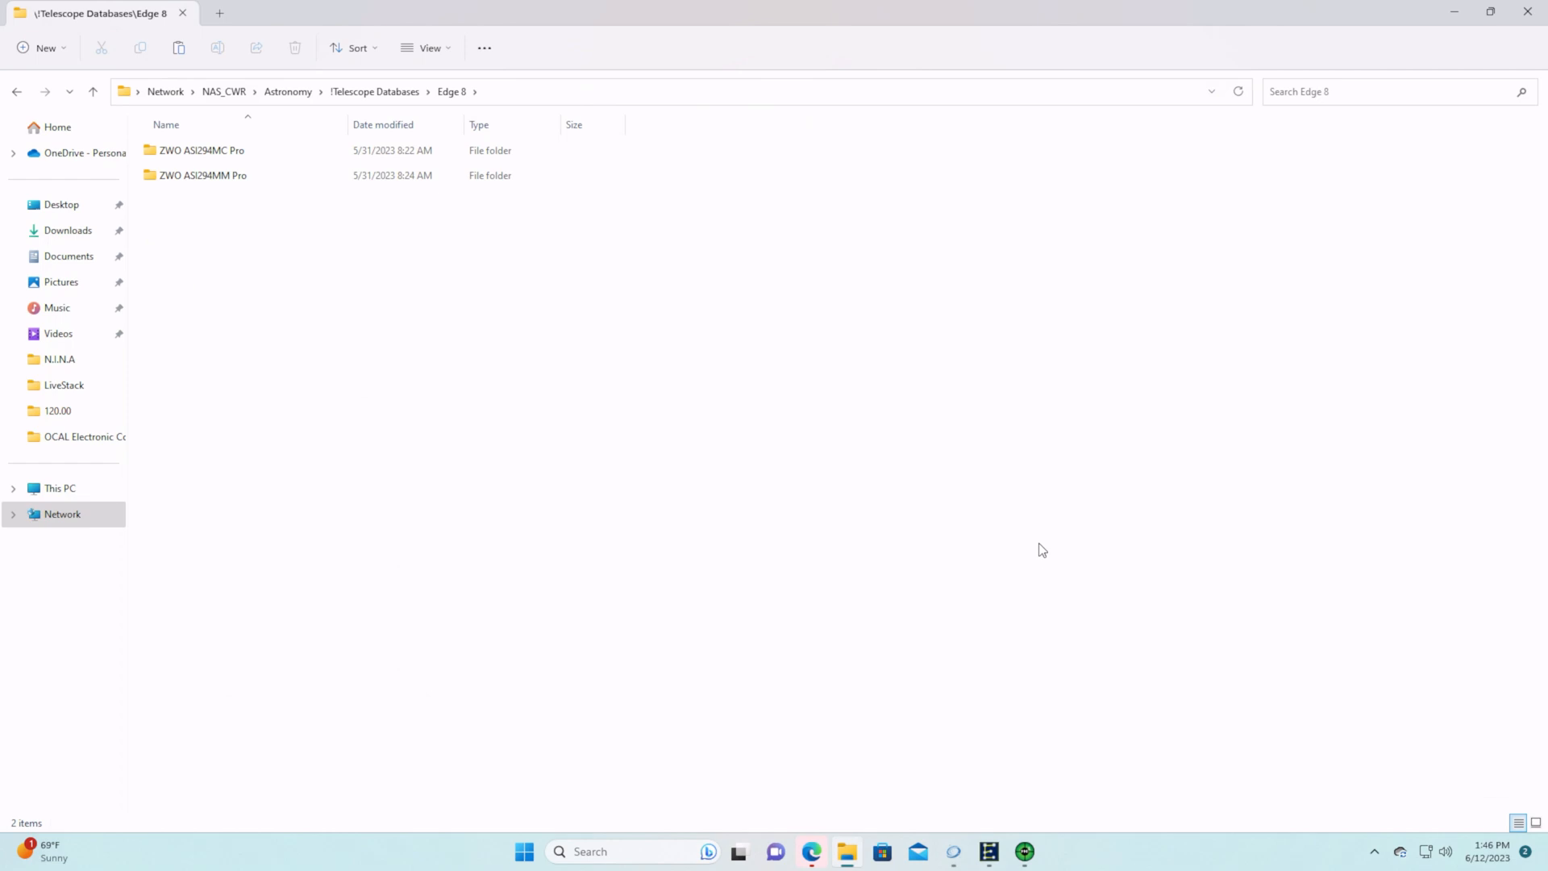
mouse_move(863, 469)
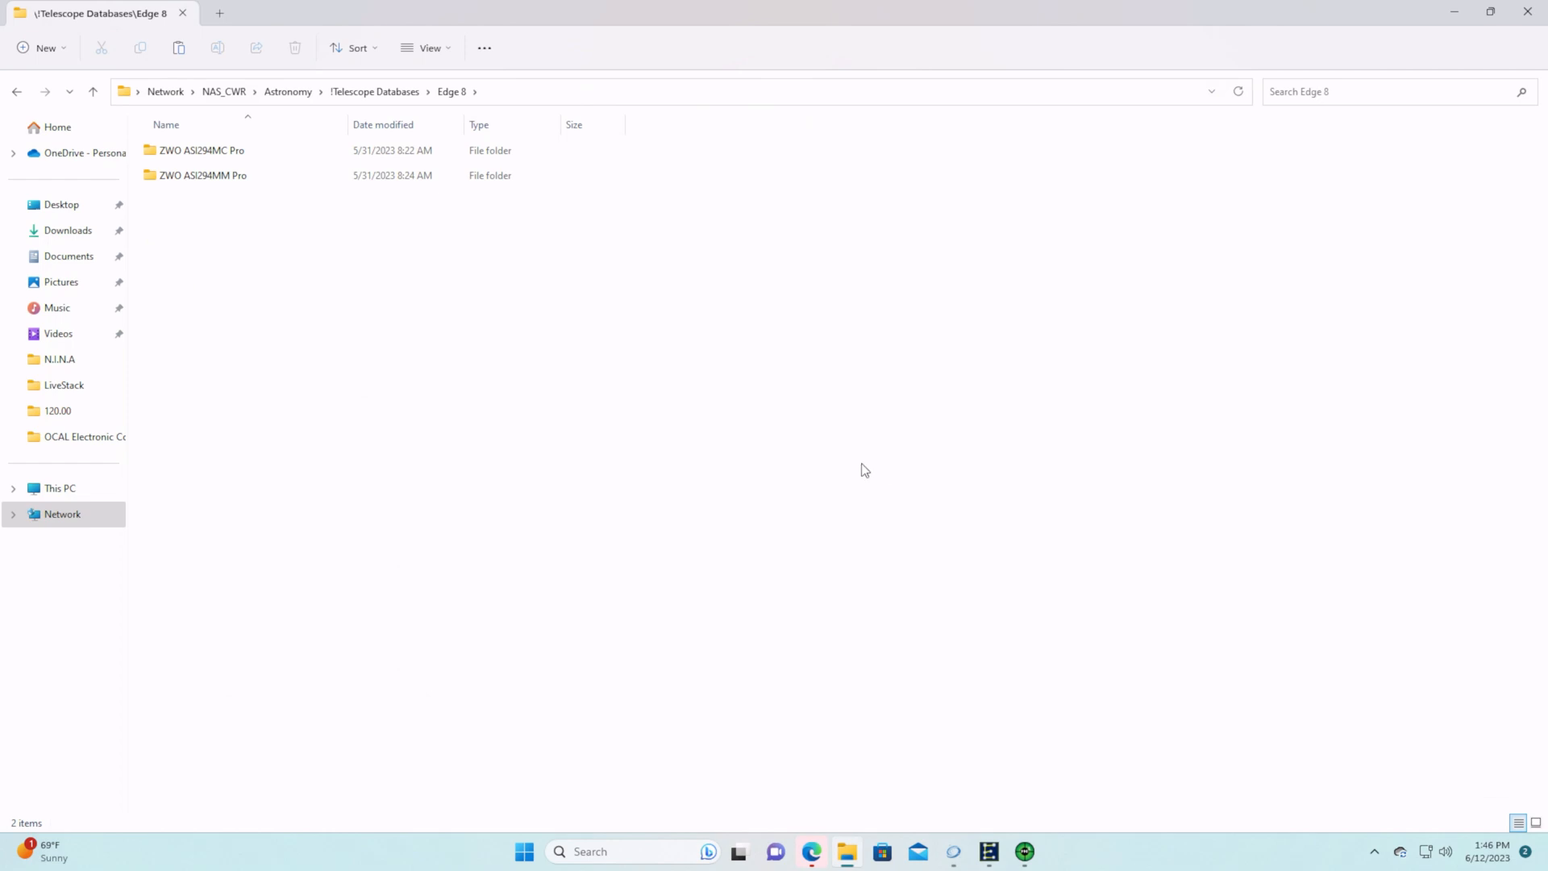
mouse_move(809, 477)
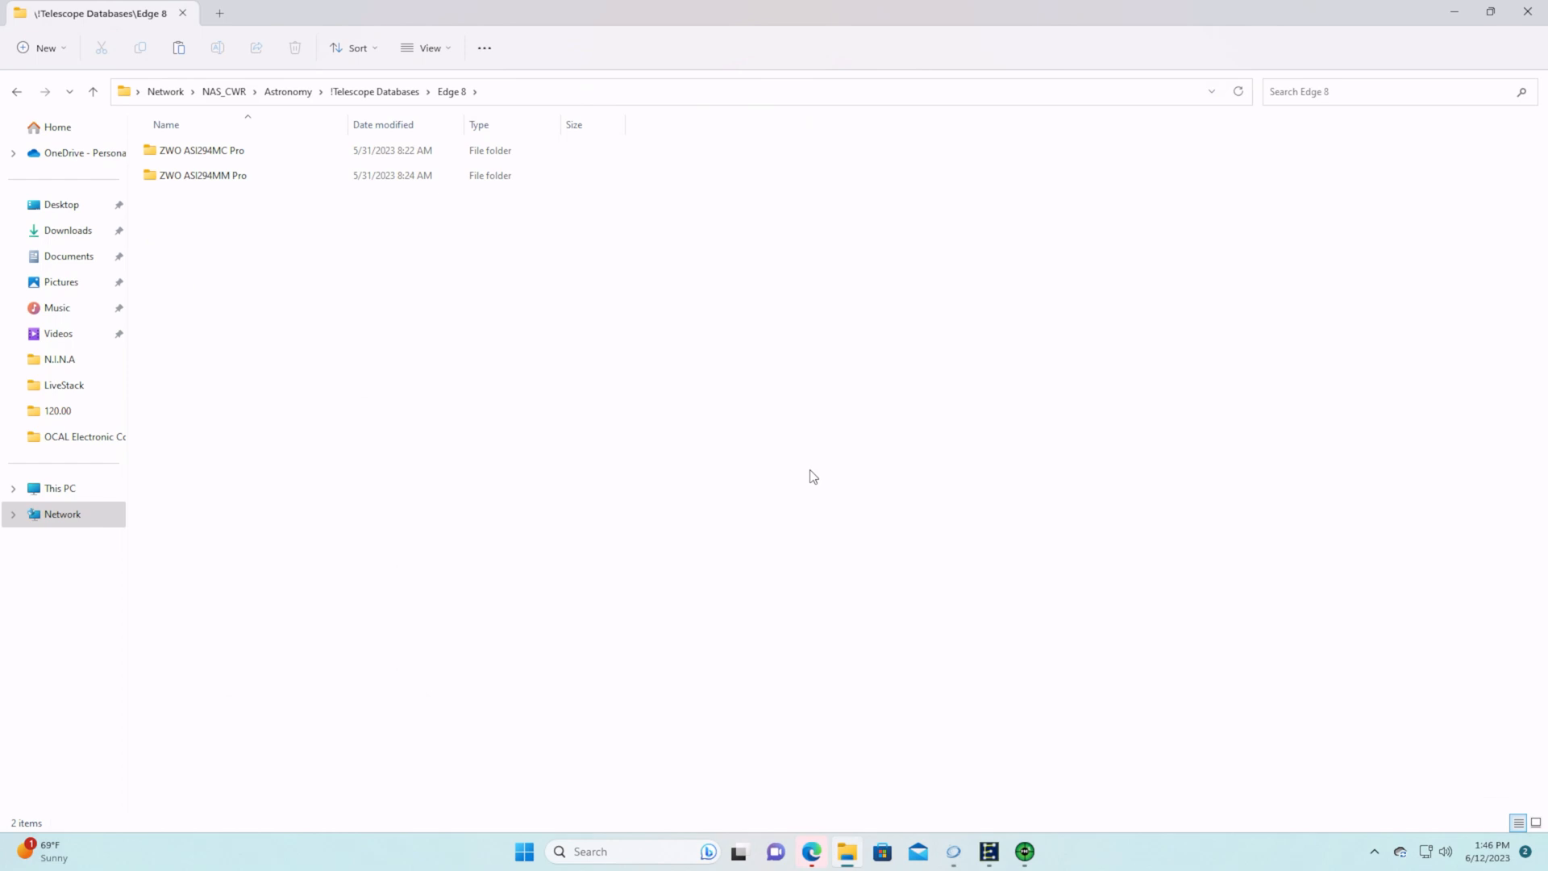
mouse_move(460, 101)
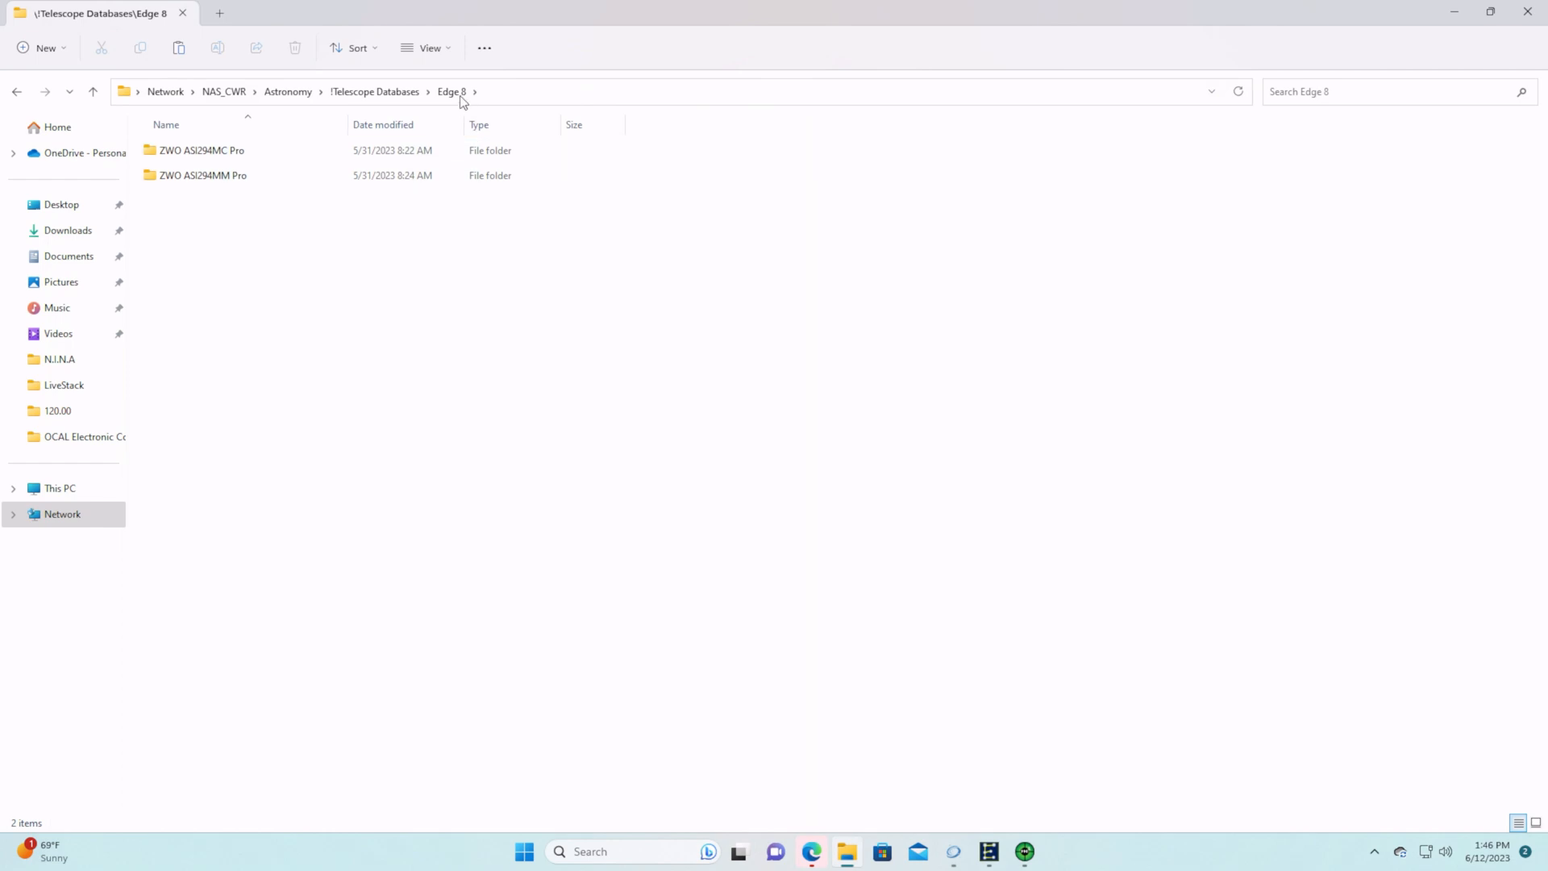
Enter the network Edge 8 database's ZWO ASI294MM Pro folder with its calibration libraries
left_click(203, 175)
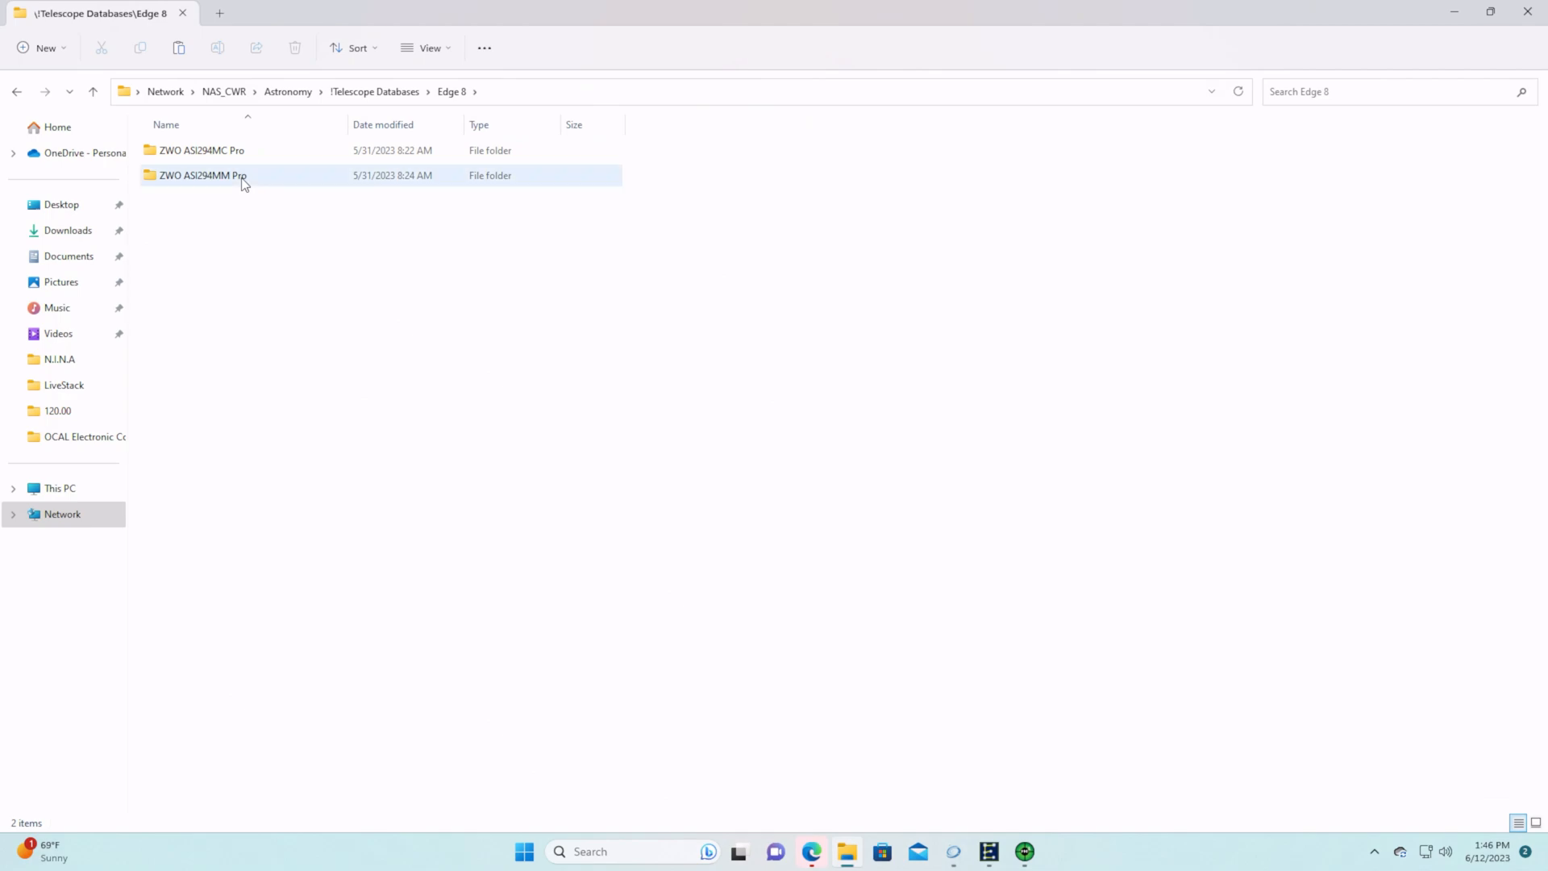
left_click(237, 150)
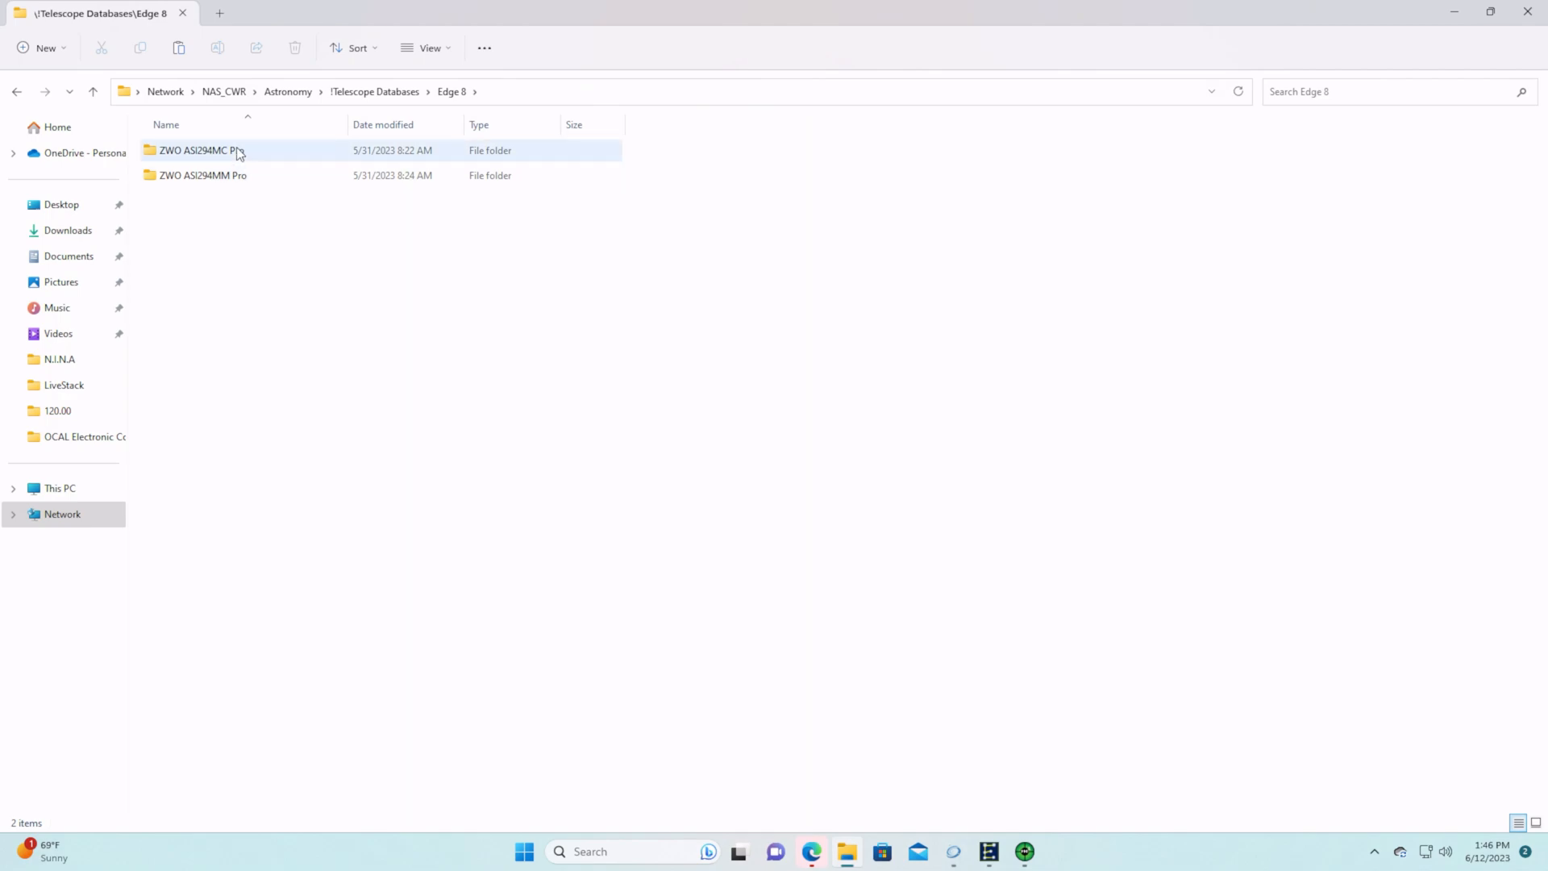
double_click(203, 174)
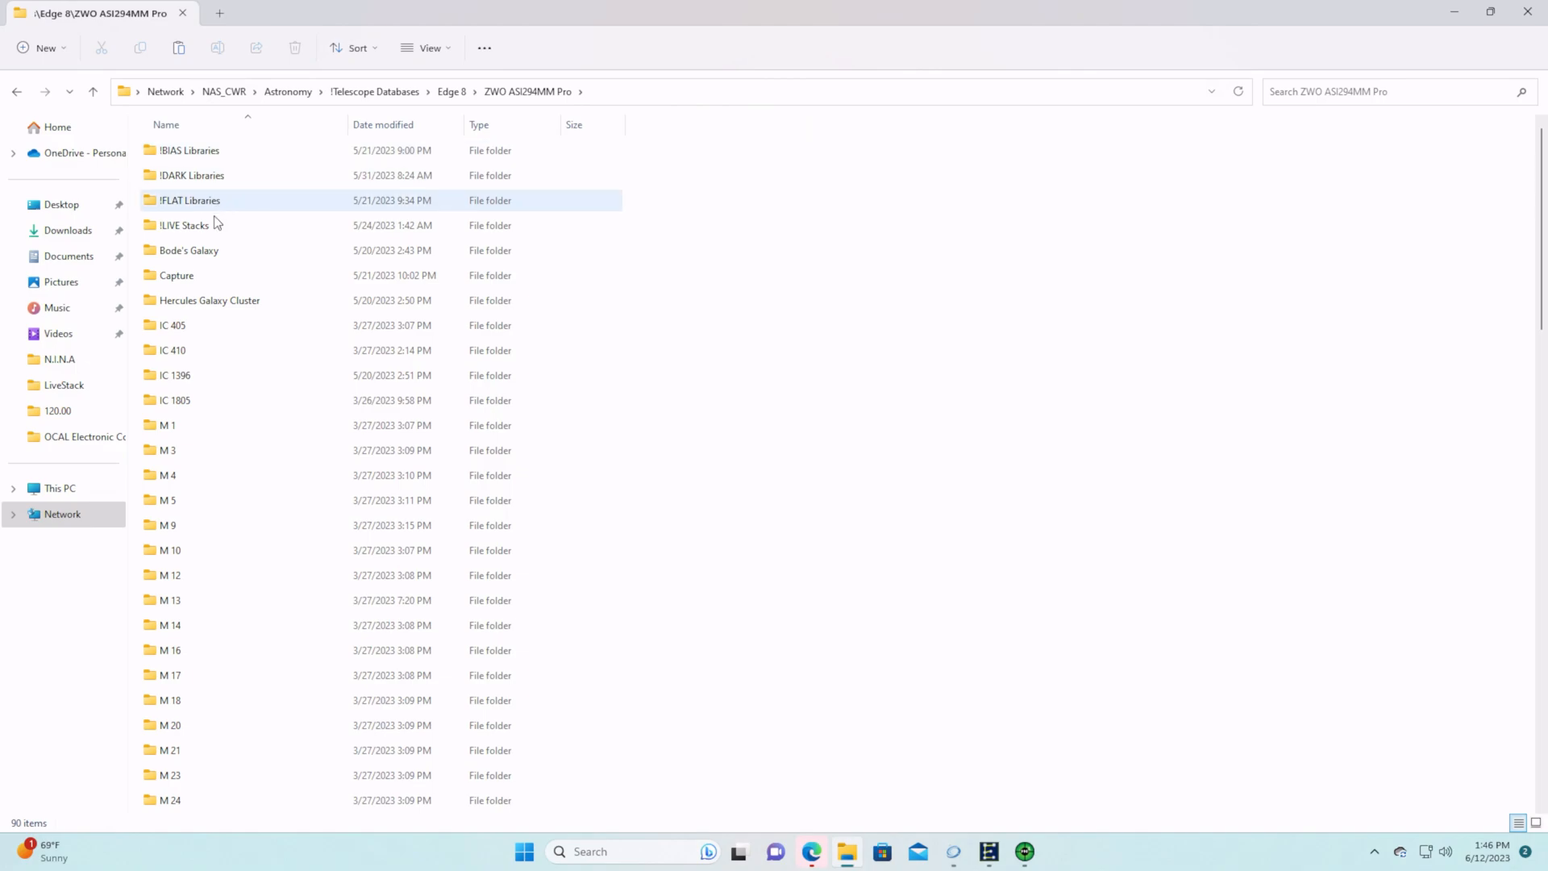
left_click(189, 150)
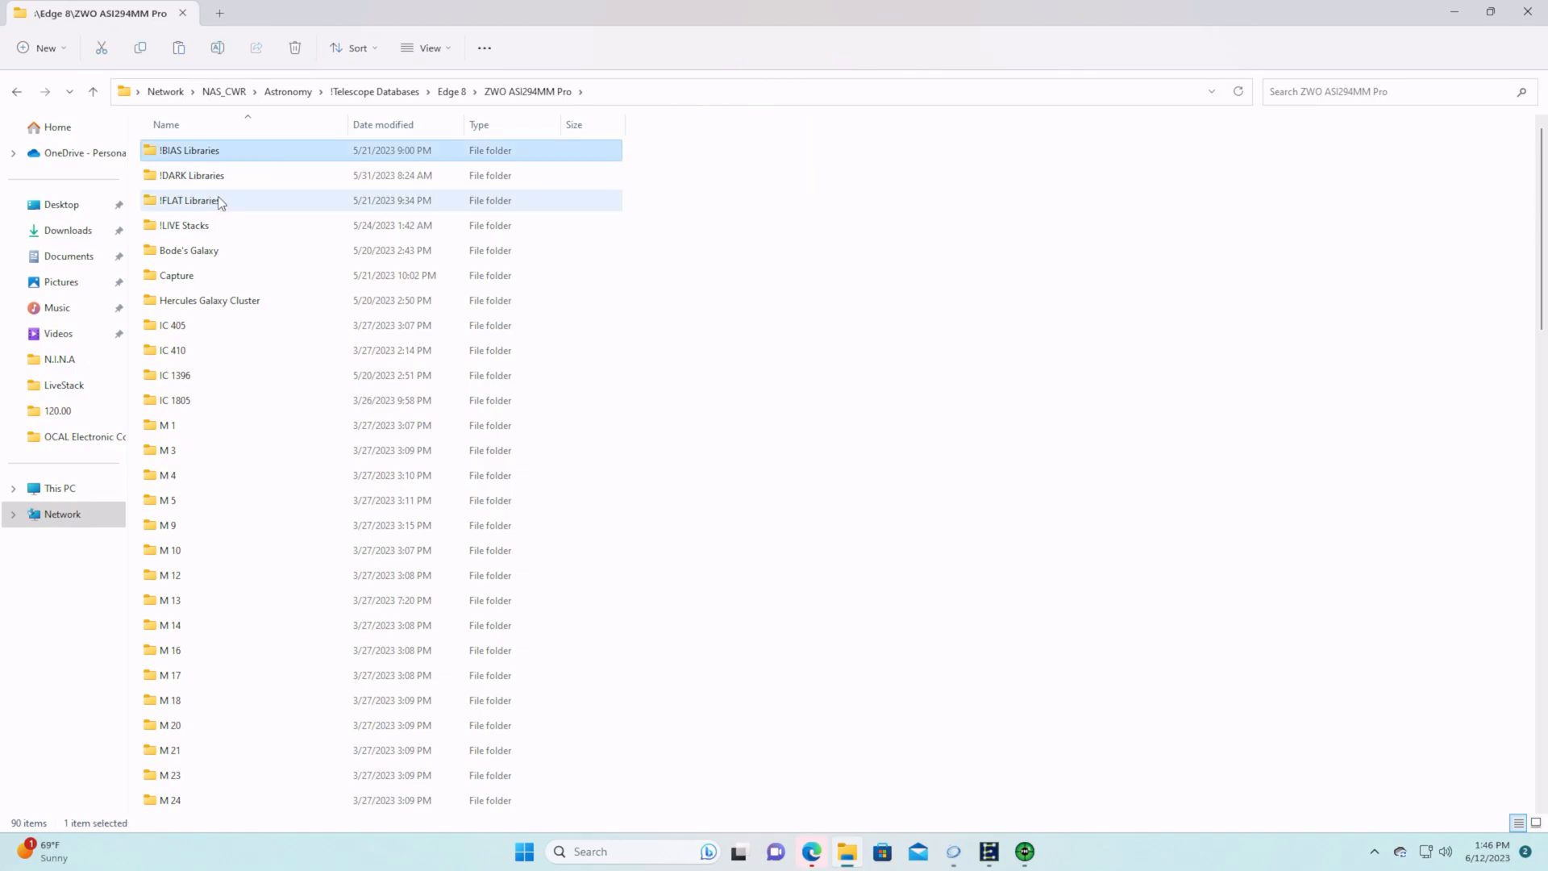
left_click(191, 200)
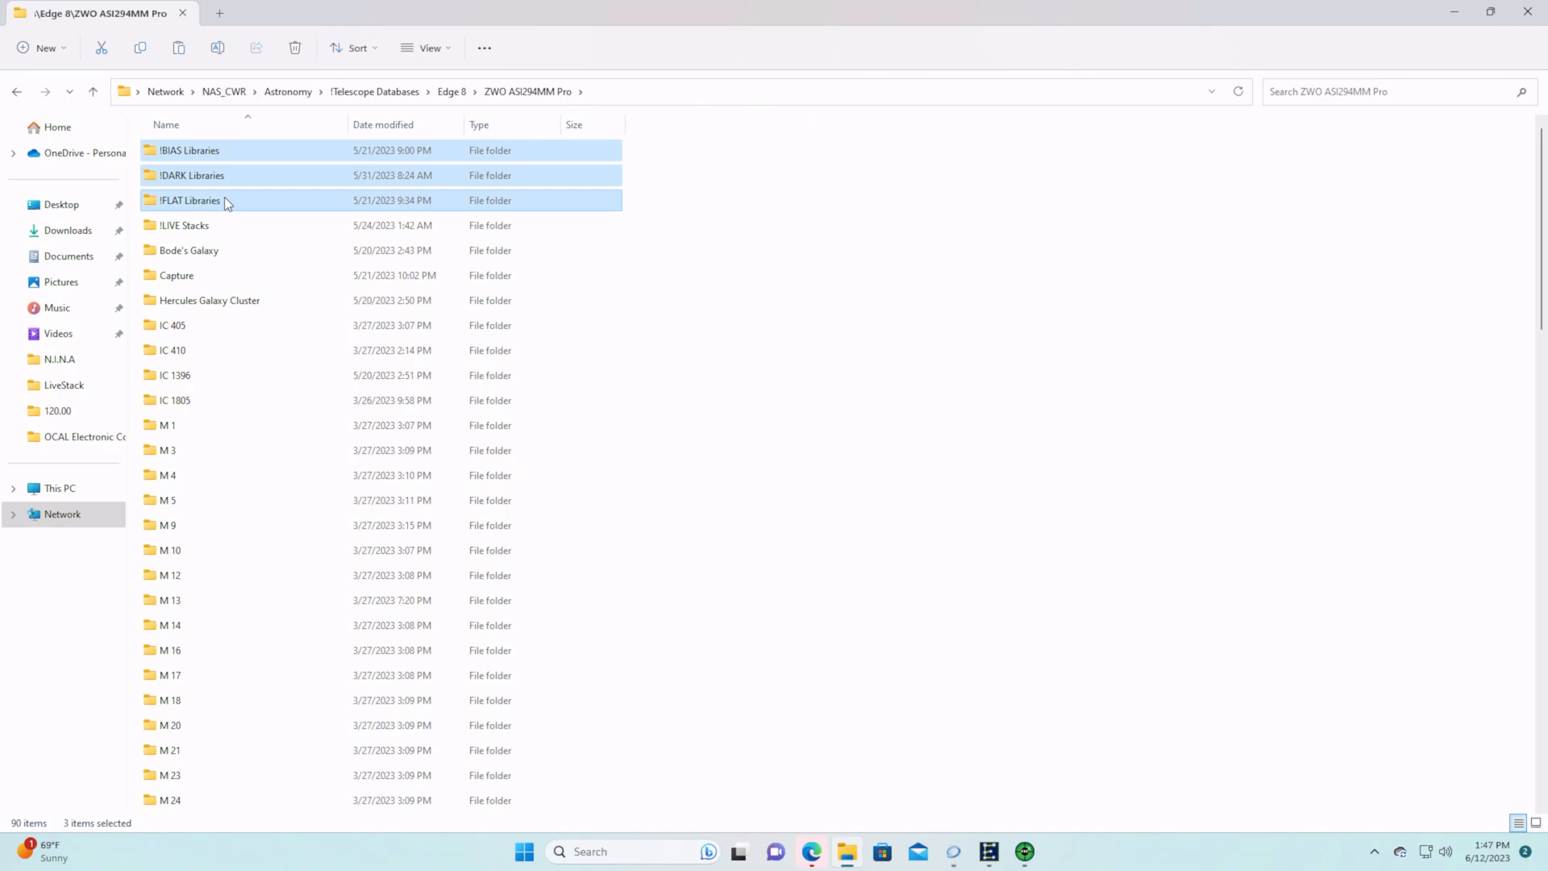
left_click(183, 226)
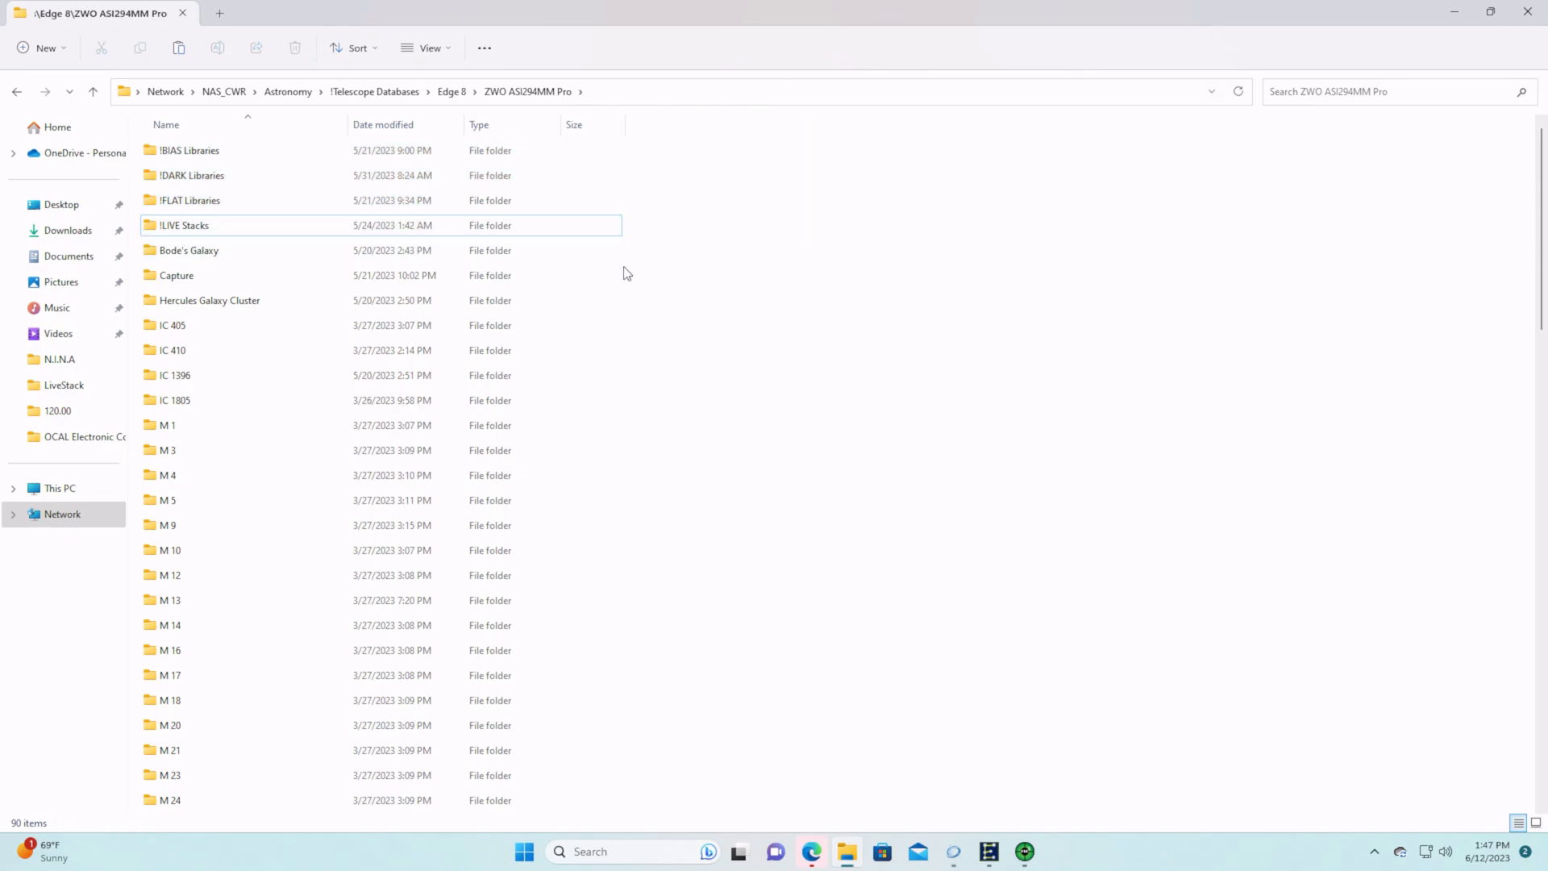
scroll("down", 3)
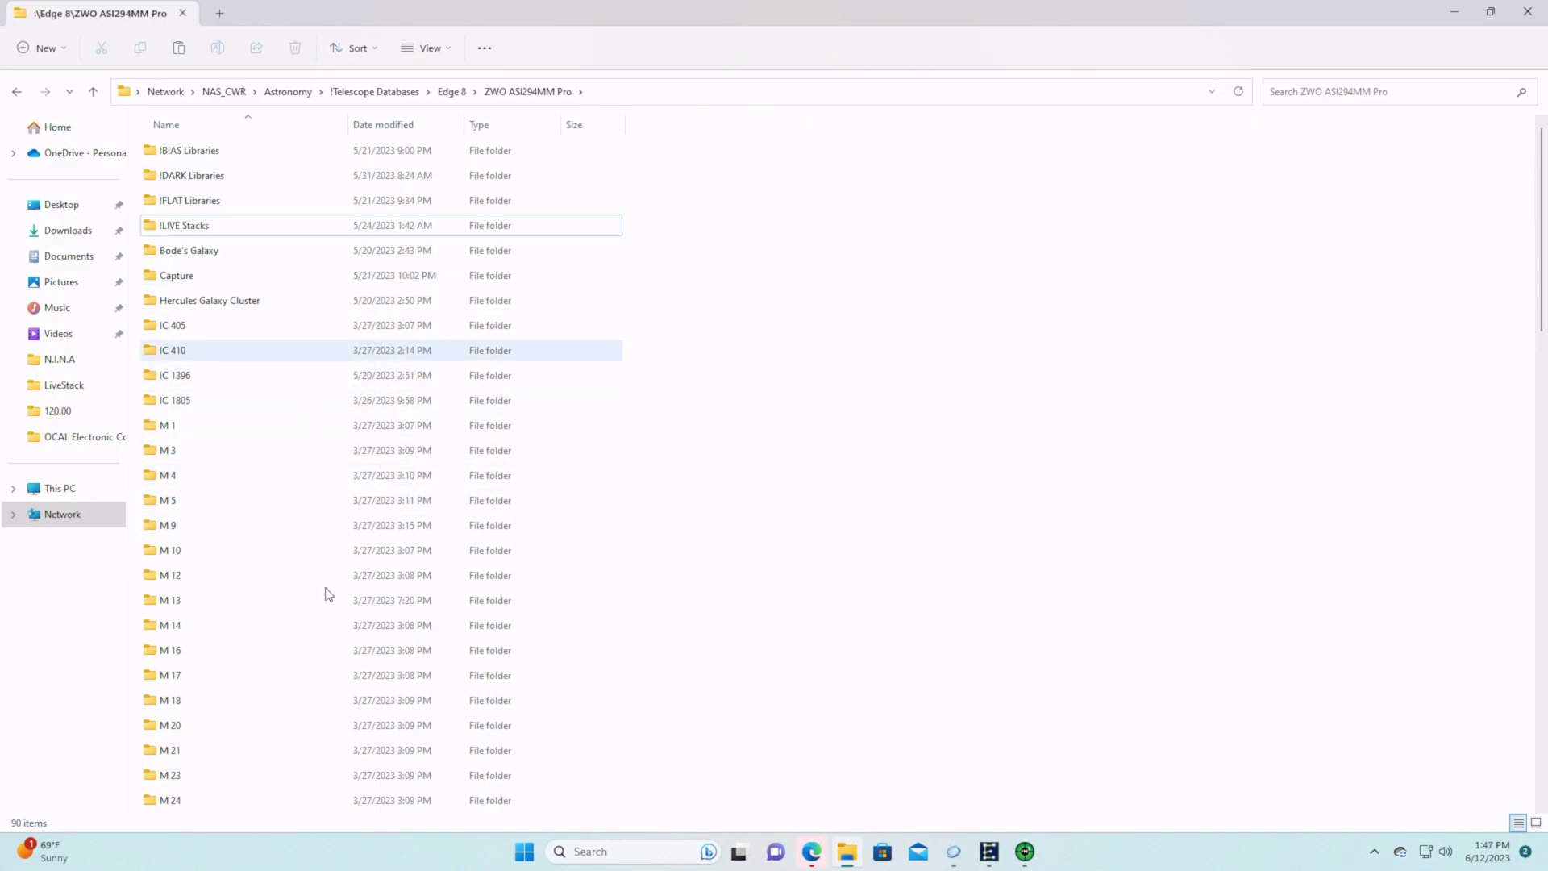
left_click(168, 474)
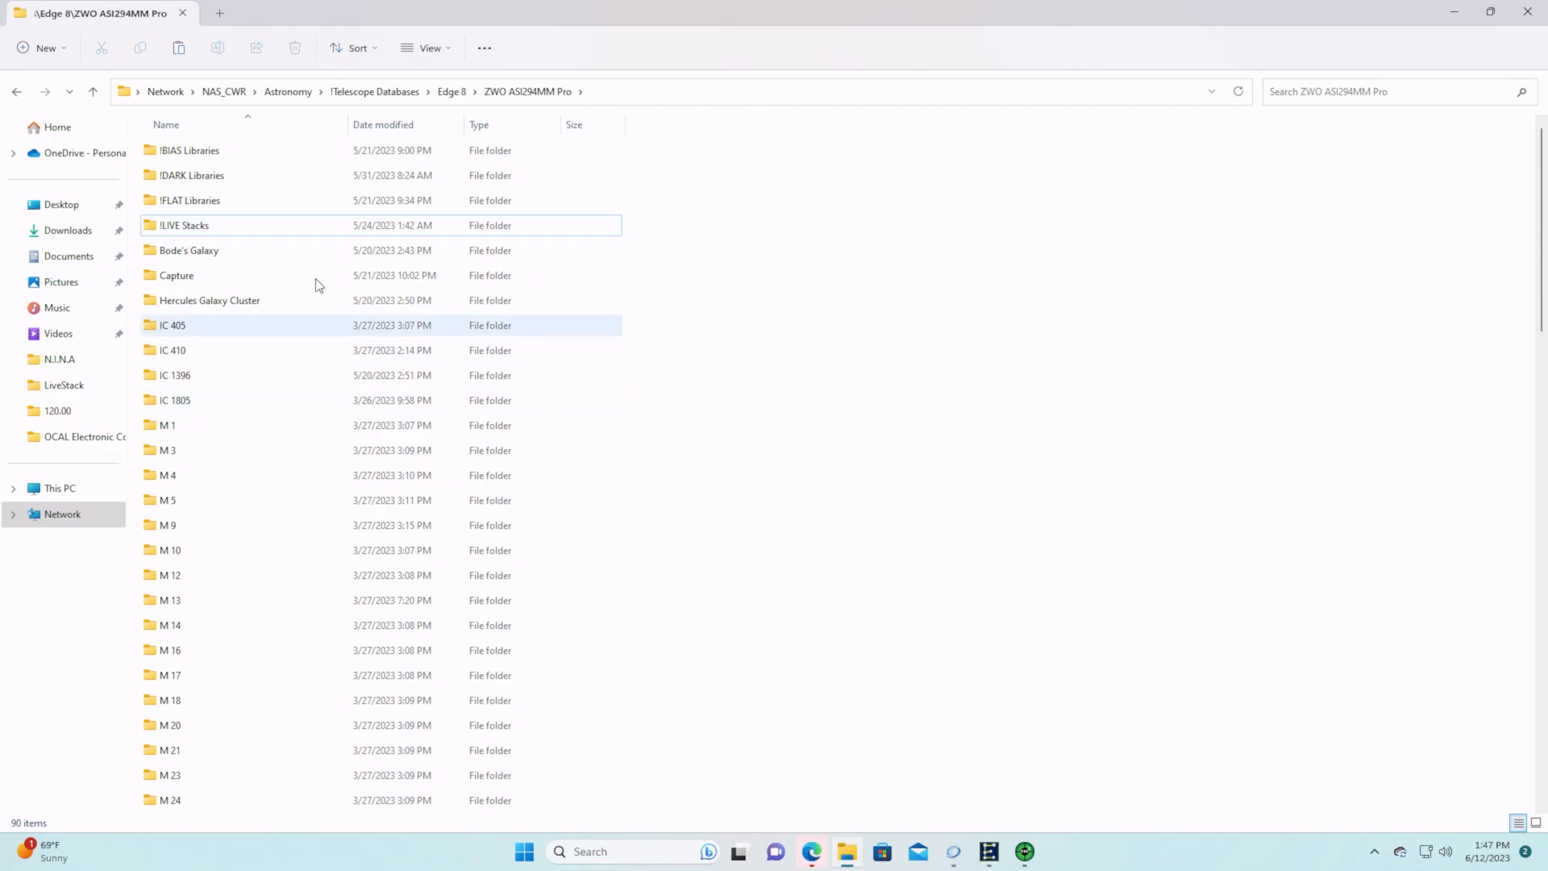
left_click(174, 376)
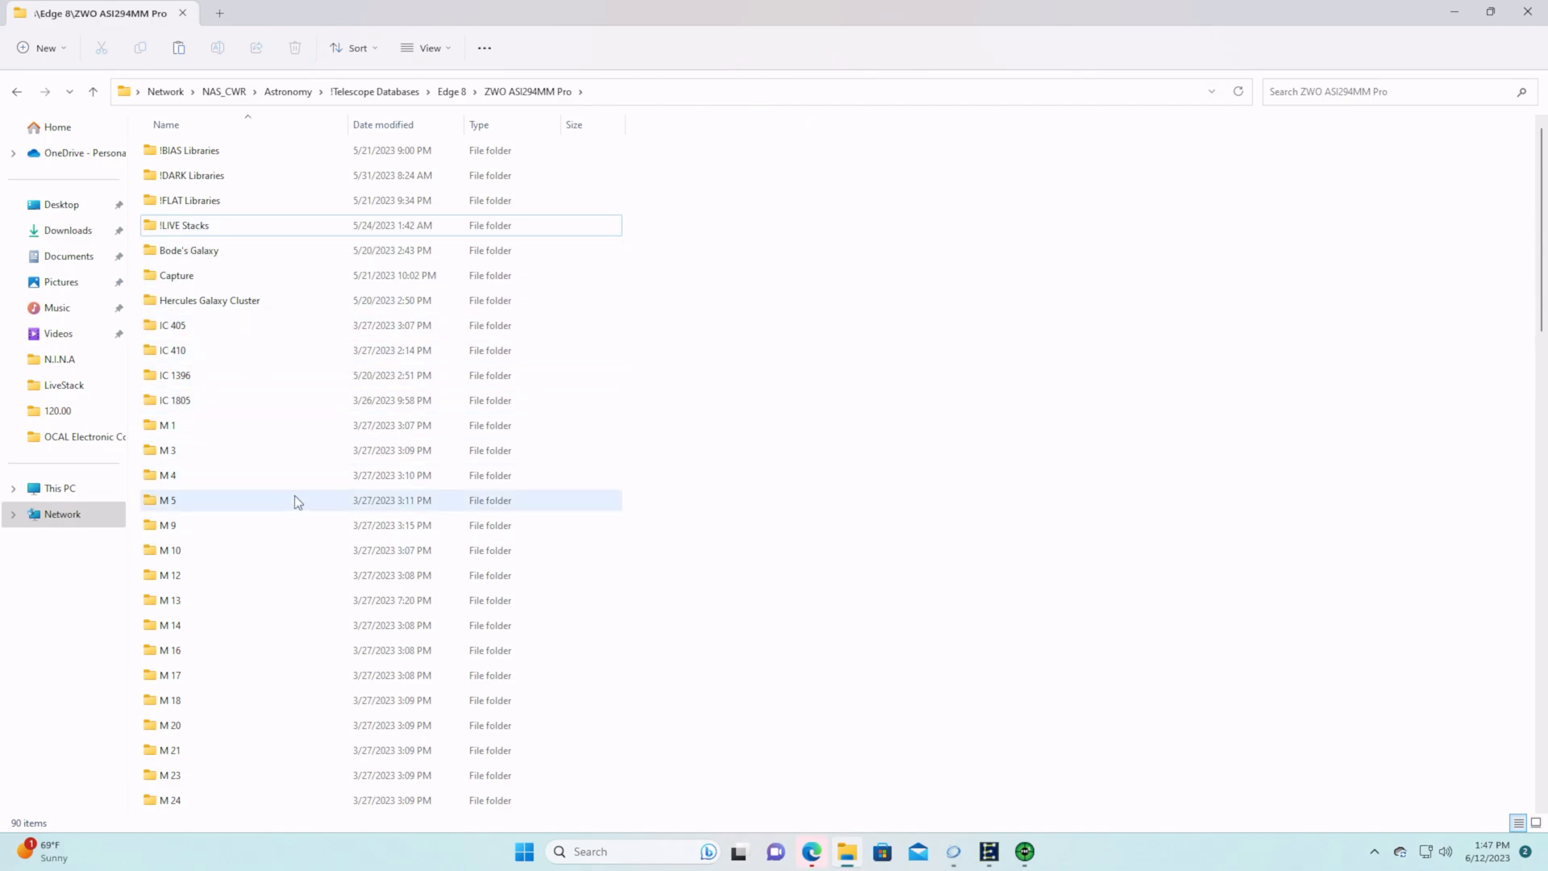
mouse_move(276, 384)
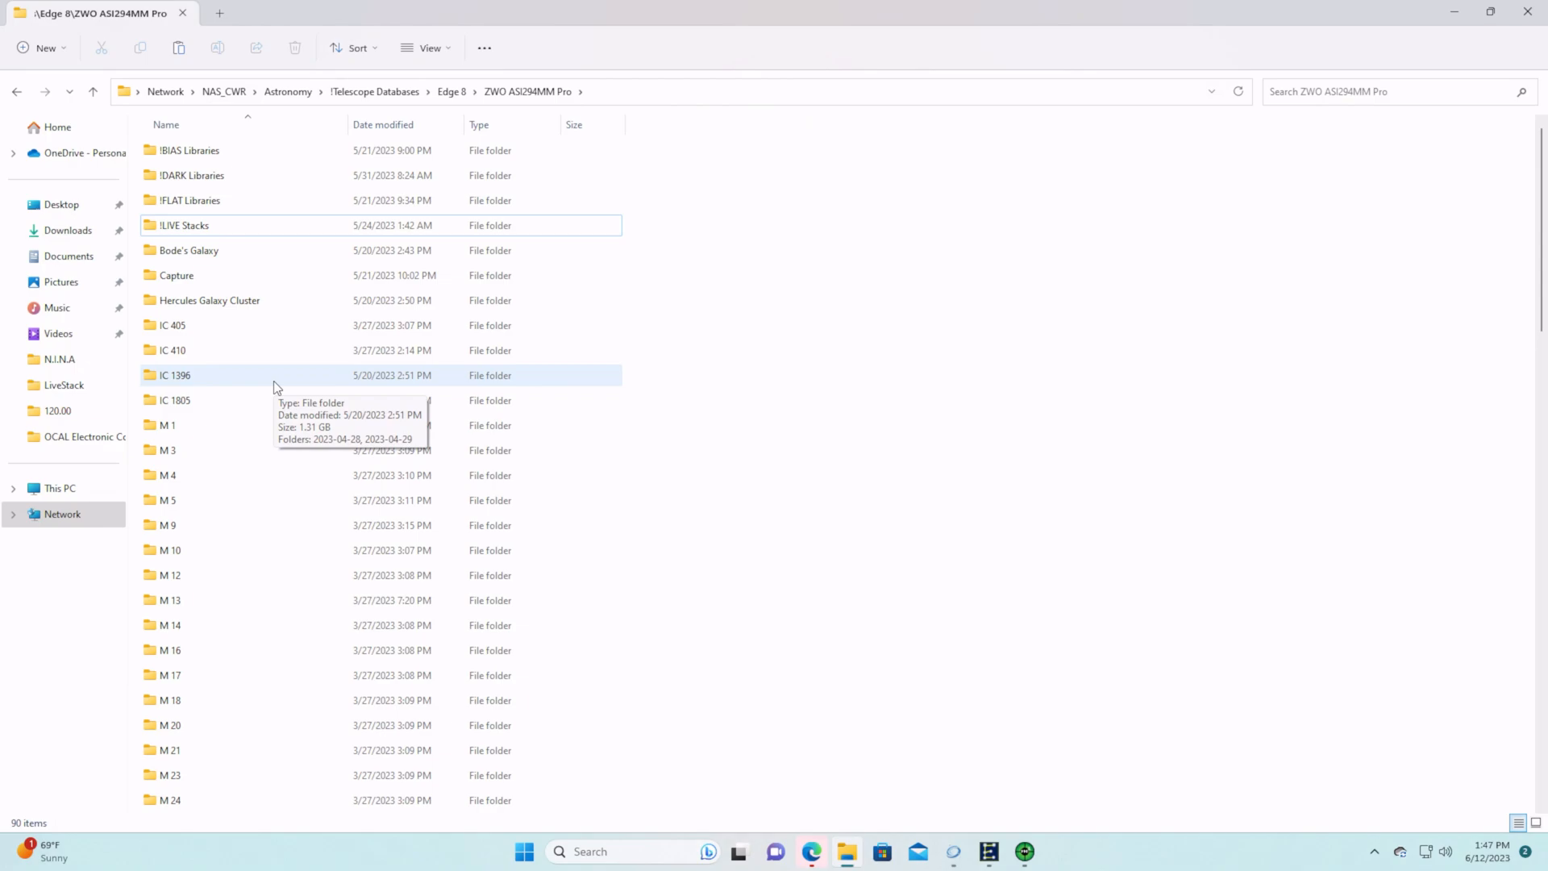
left_click(174, 376)
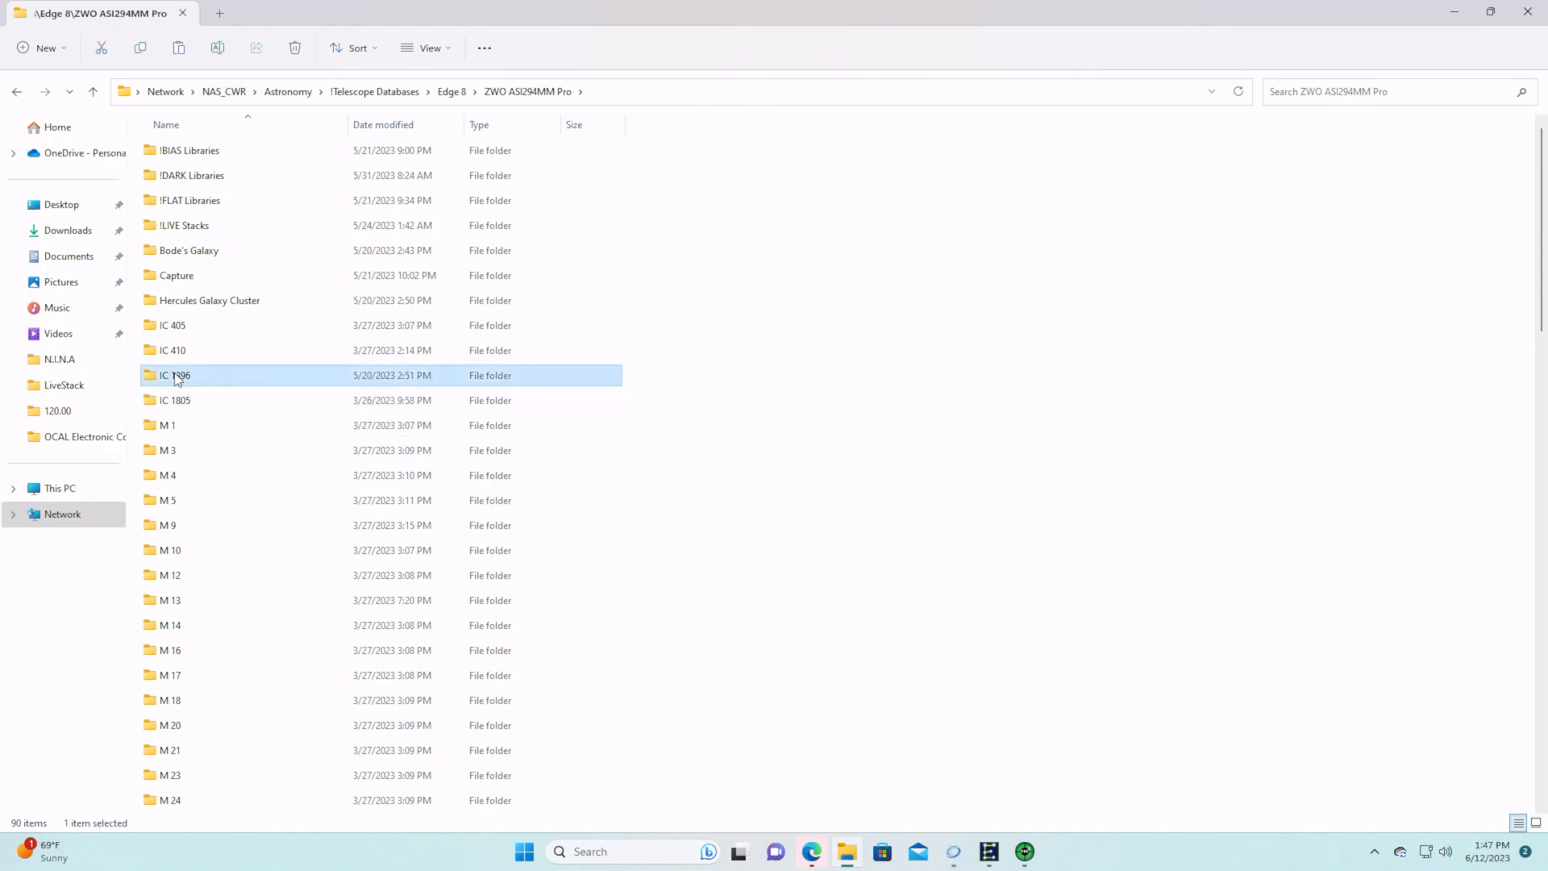
mouse_move(216, 380)
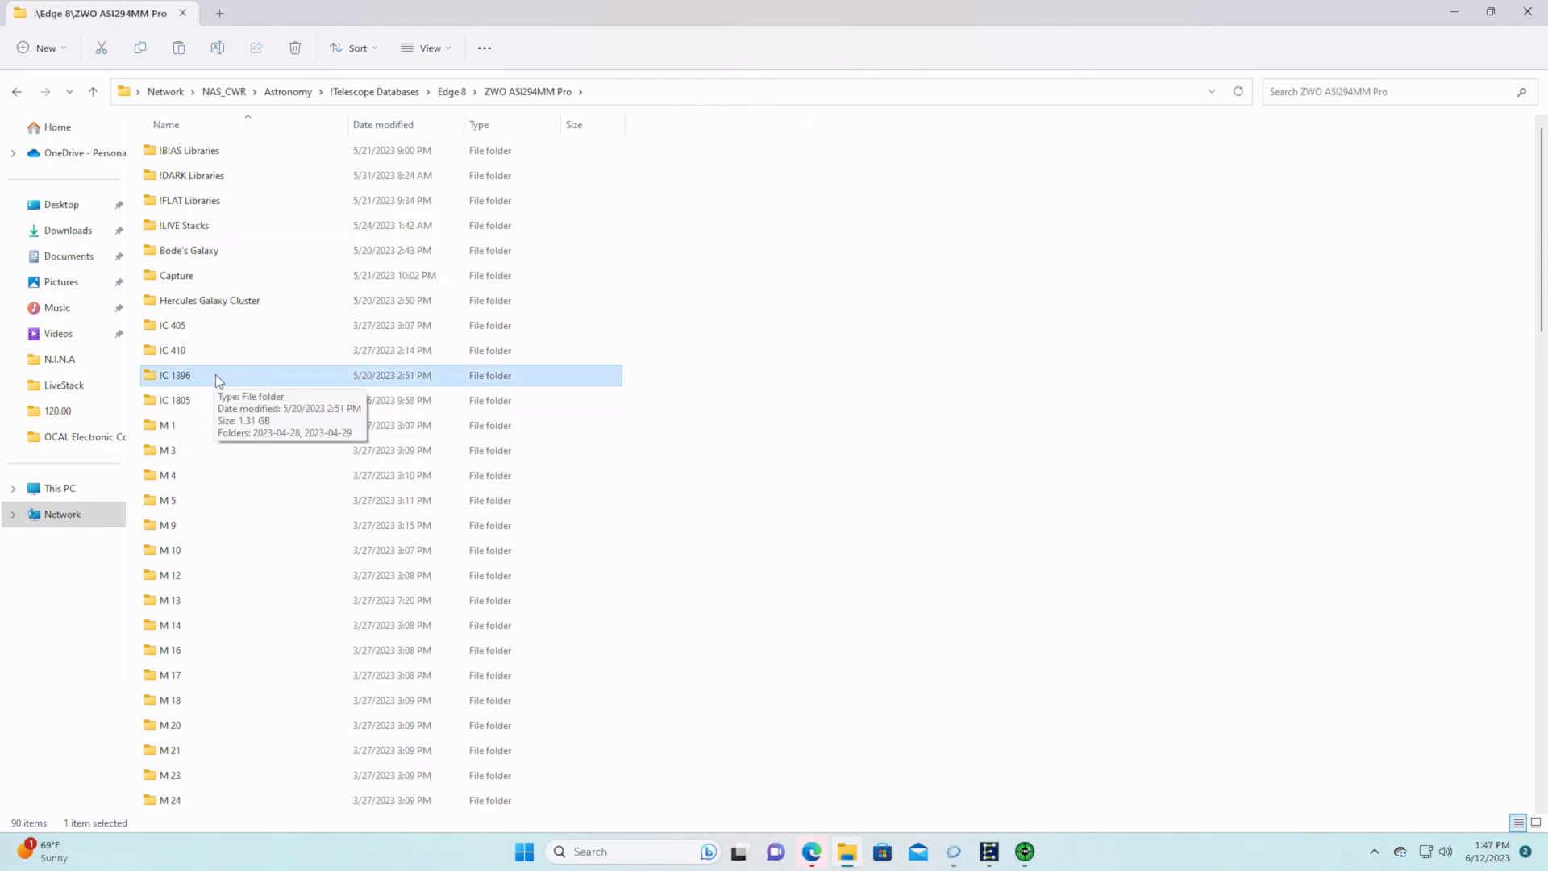
Peek at IC 1396, then browse !FLAT Libraries > 2023-04-29 to its DarkFlats folder and return
double_click(174, 376)
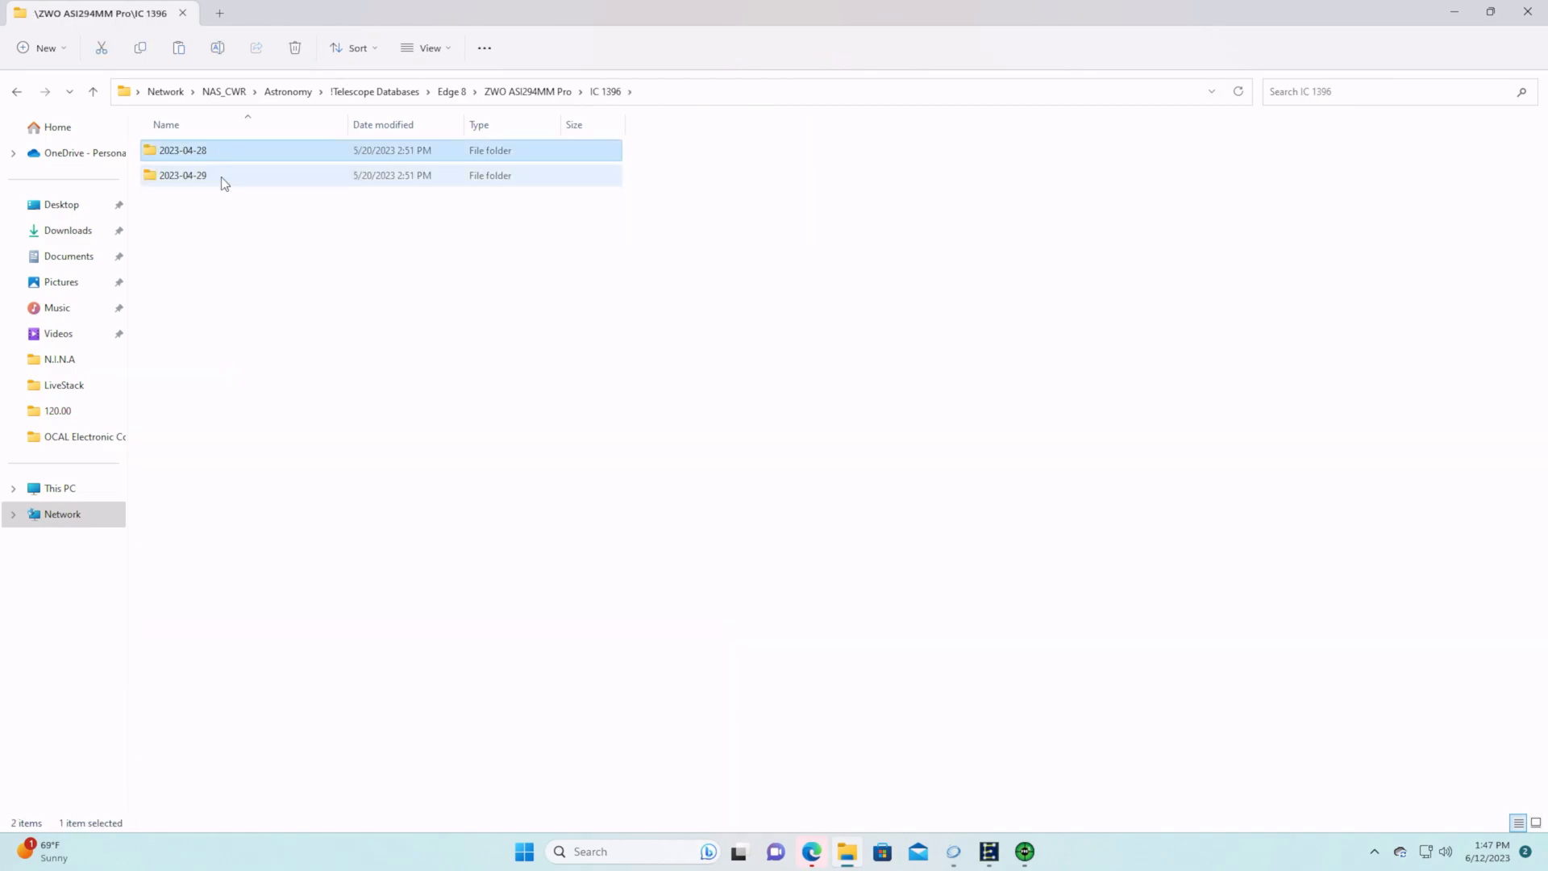
left_click(182, 174)
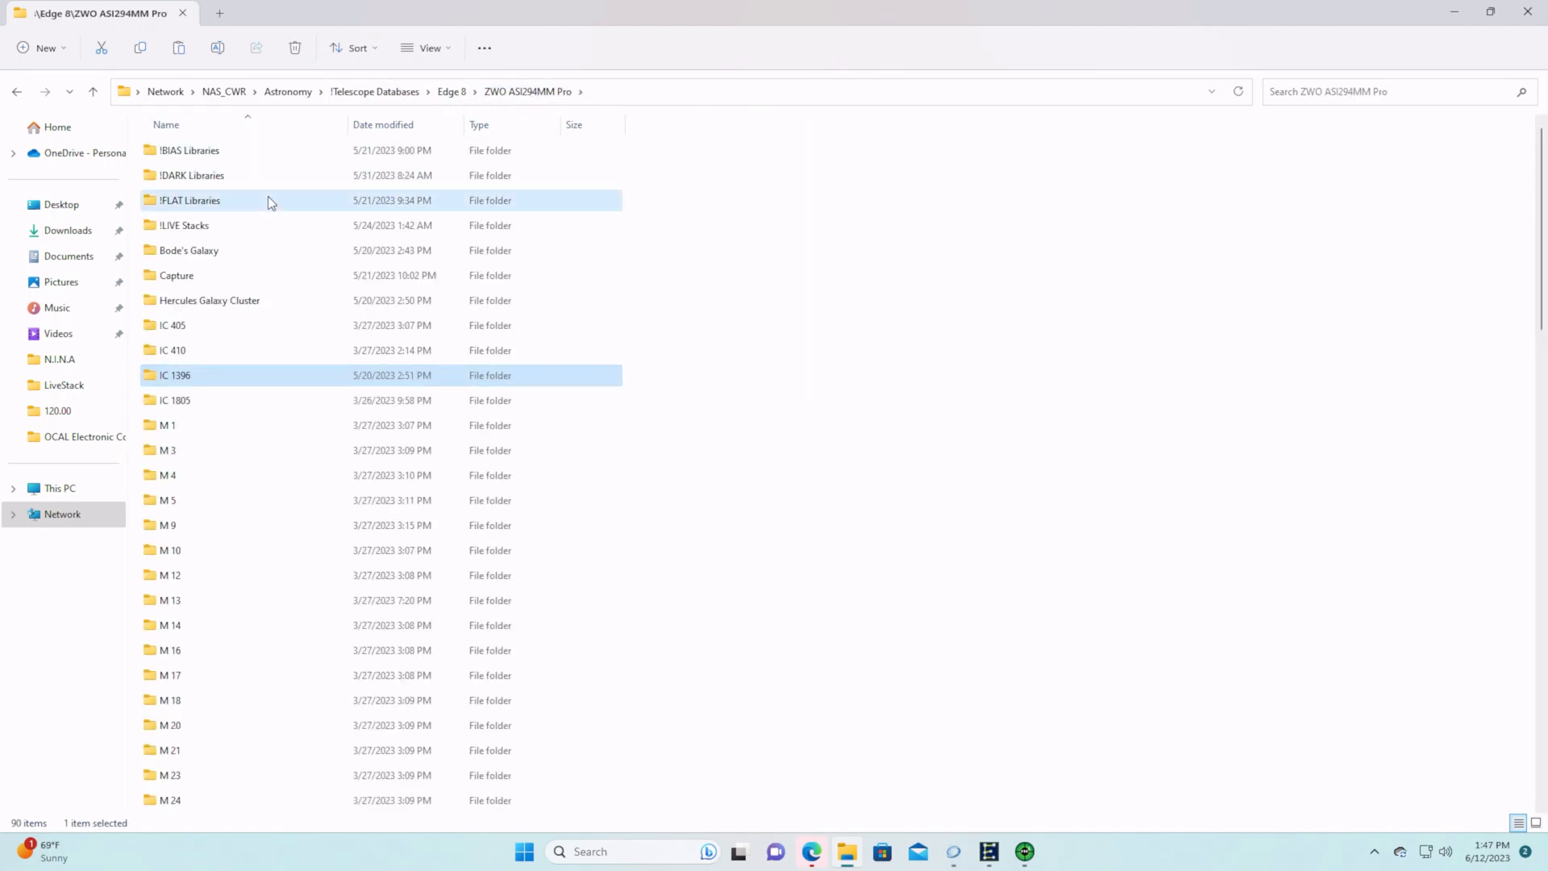
double_click(189, 200)
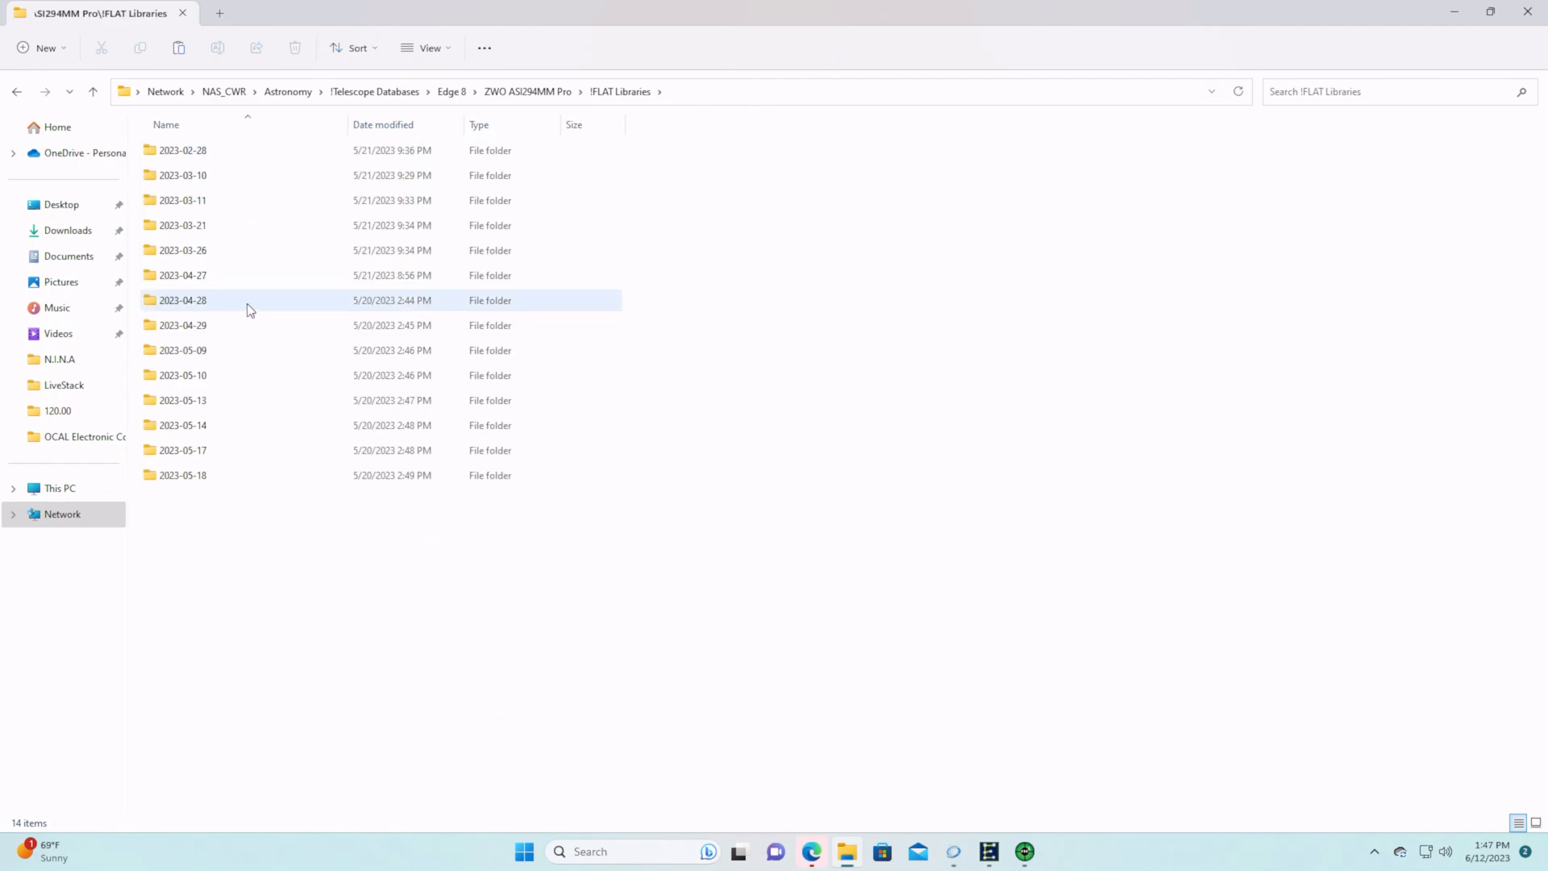
left_click(182, 325)
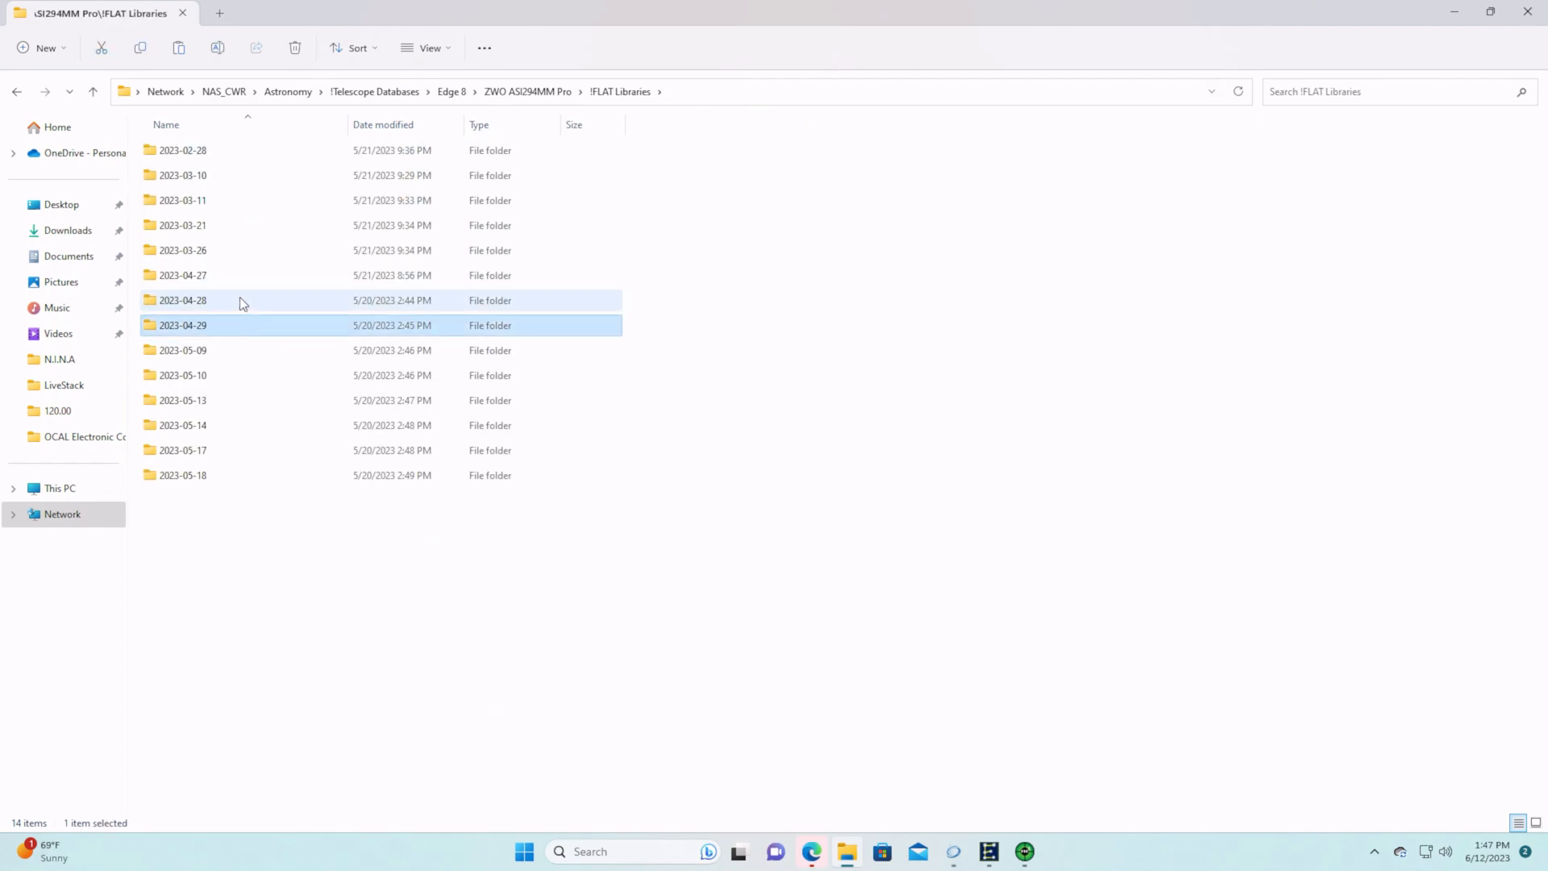
double_click(182, 300)
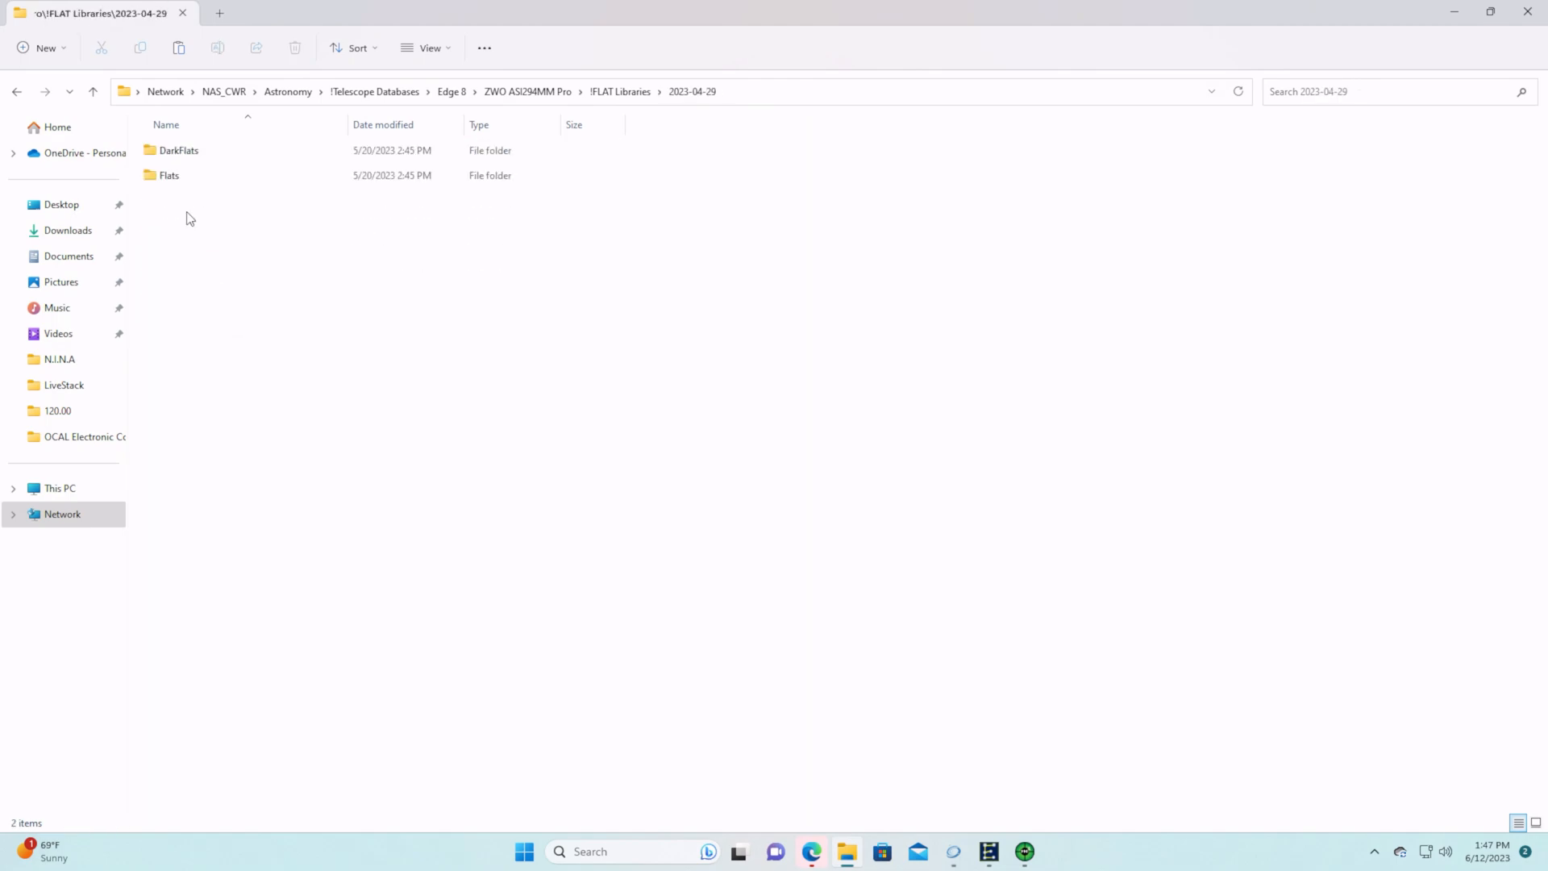
left_click(179, 150)
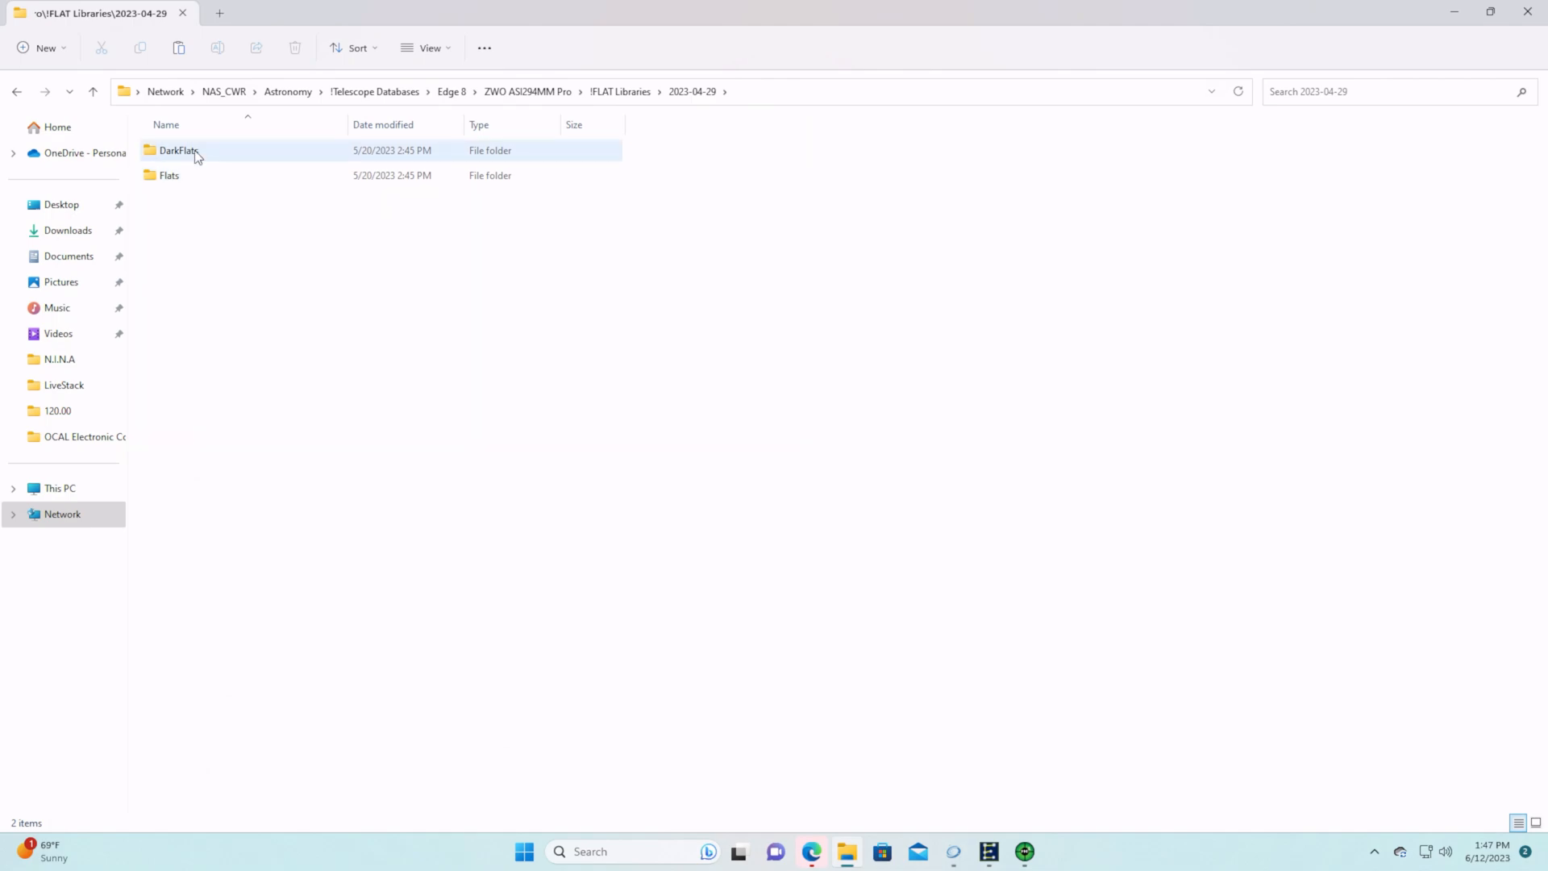
left_click(179, 150)
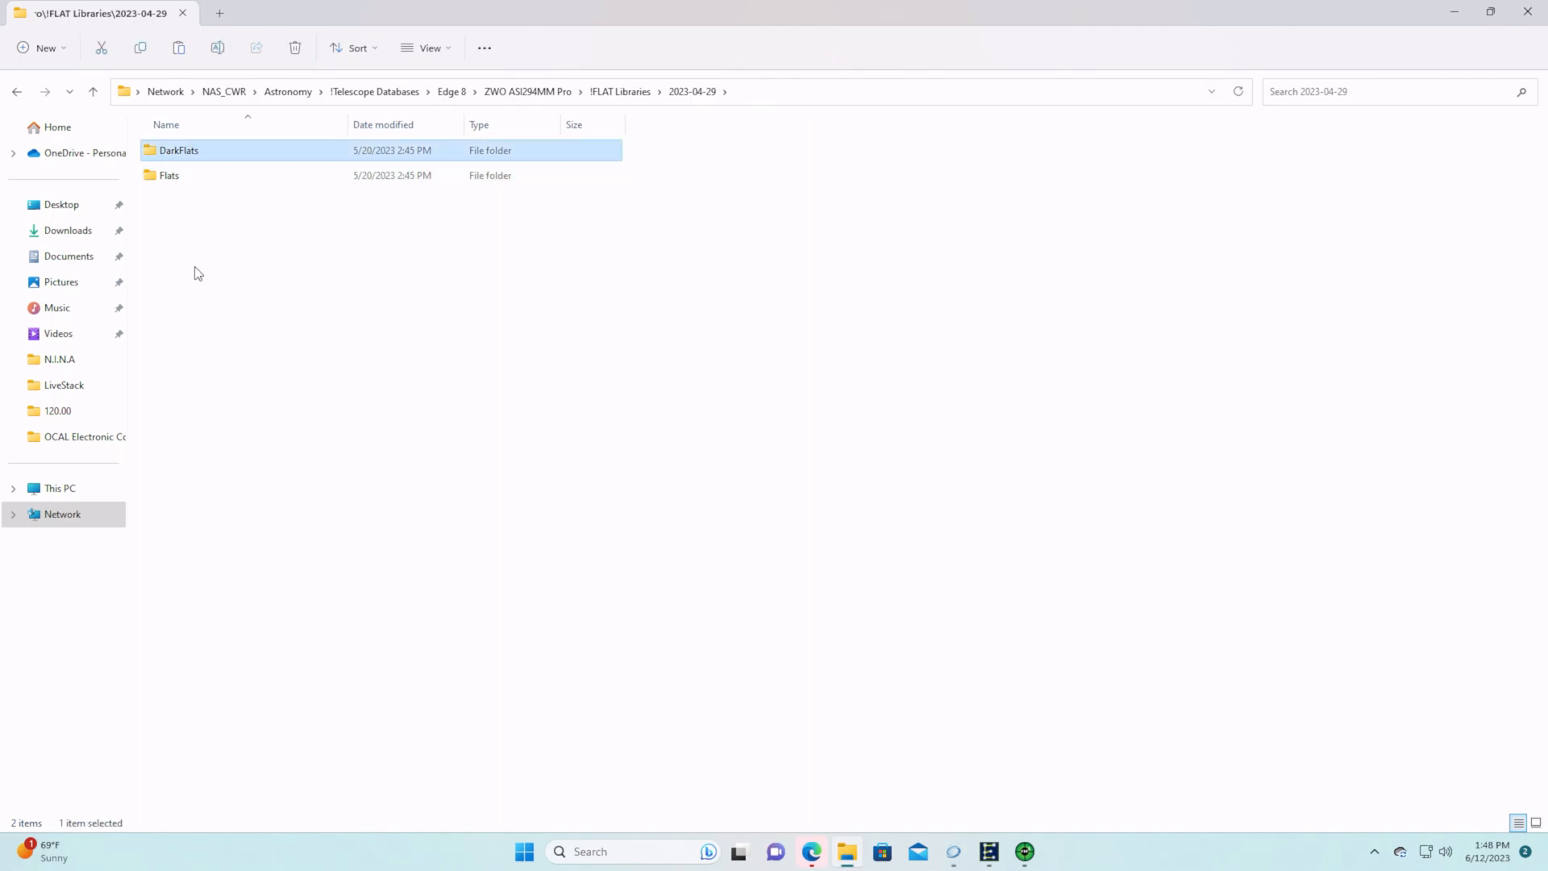
left_click(527, 90)
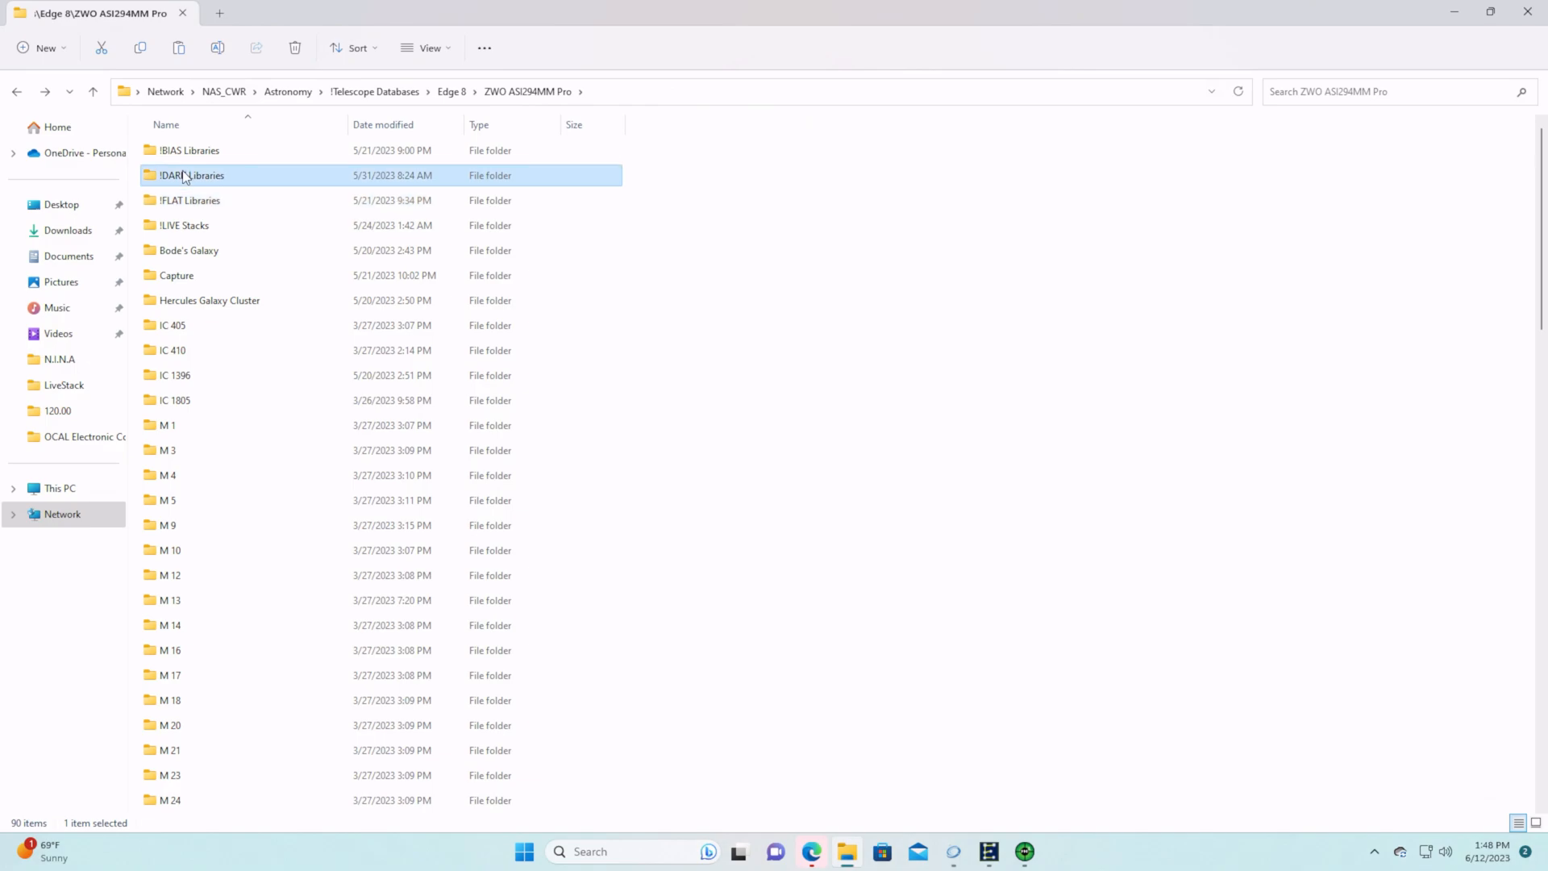
Browse !DARK Libraries' 900s dark frames, then reopen !FLAT Libraries > 2023-04-29
double_click(192, 174)
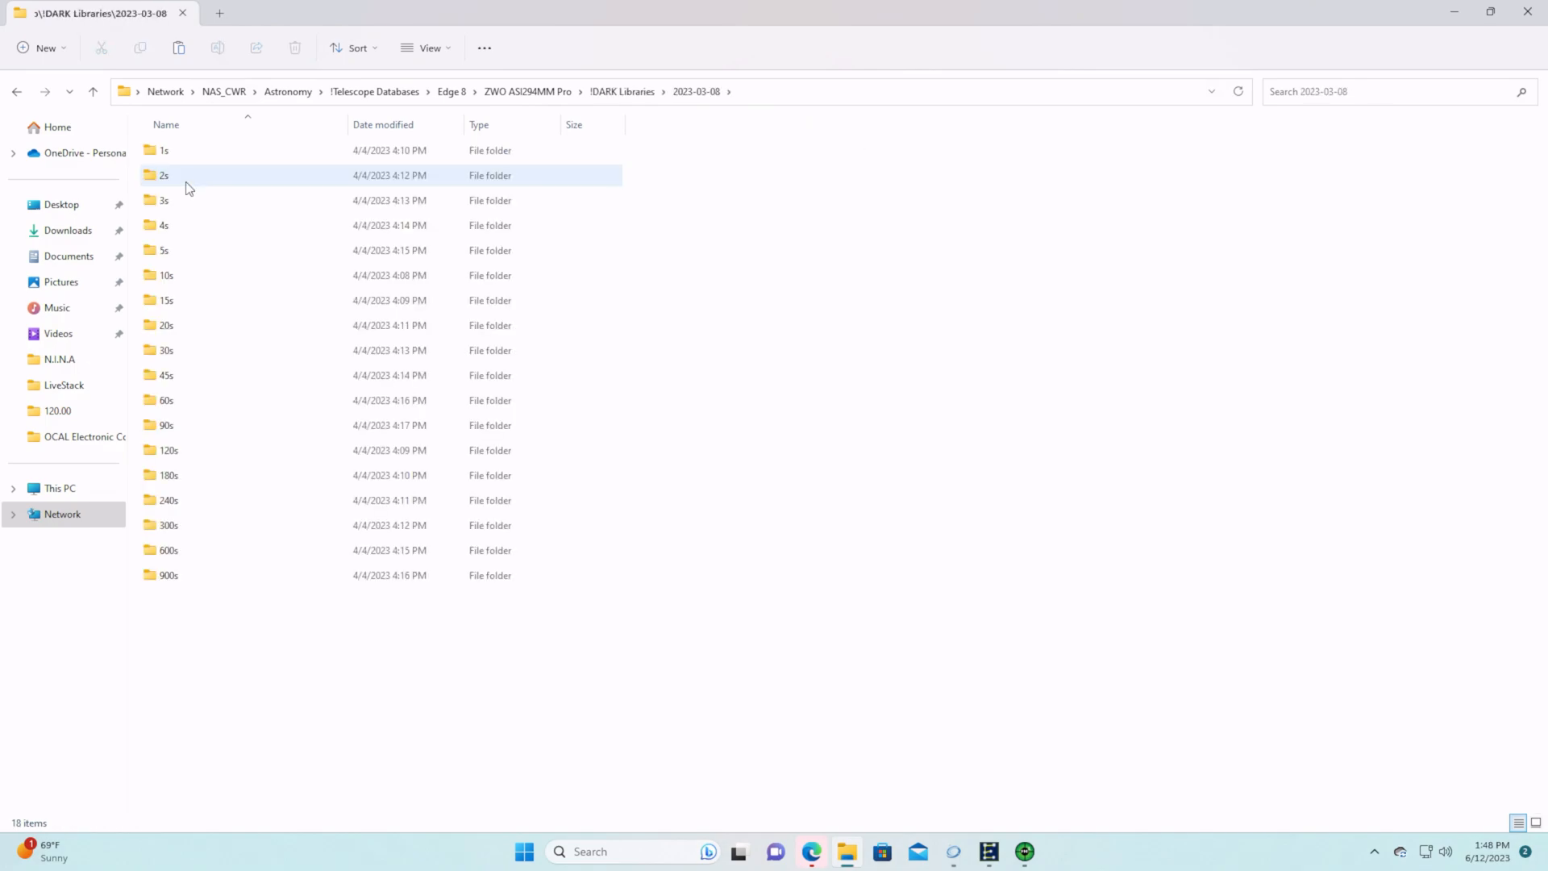
left_click(168, 576)
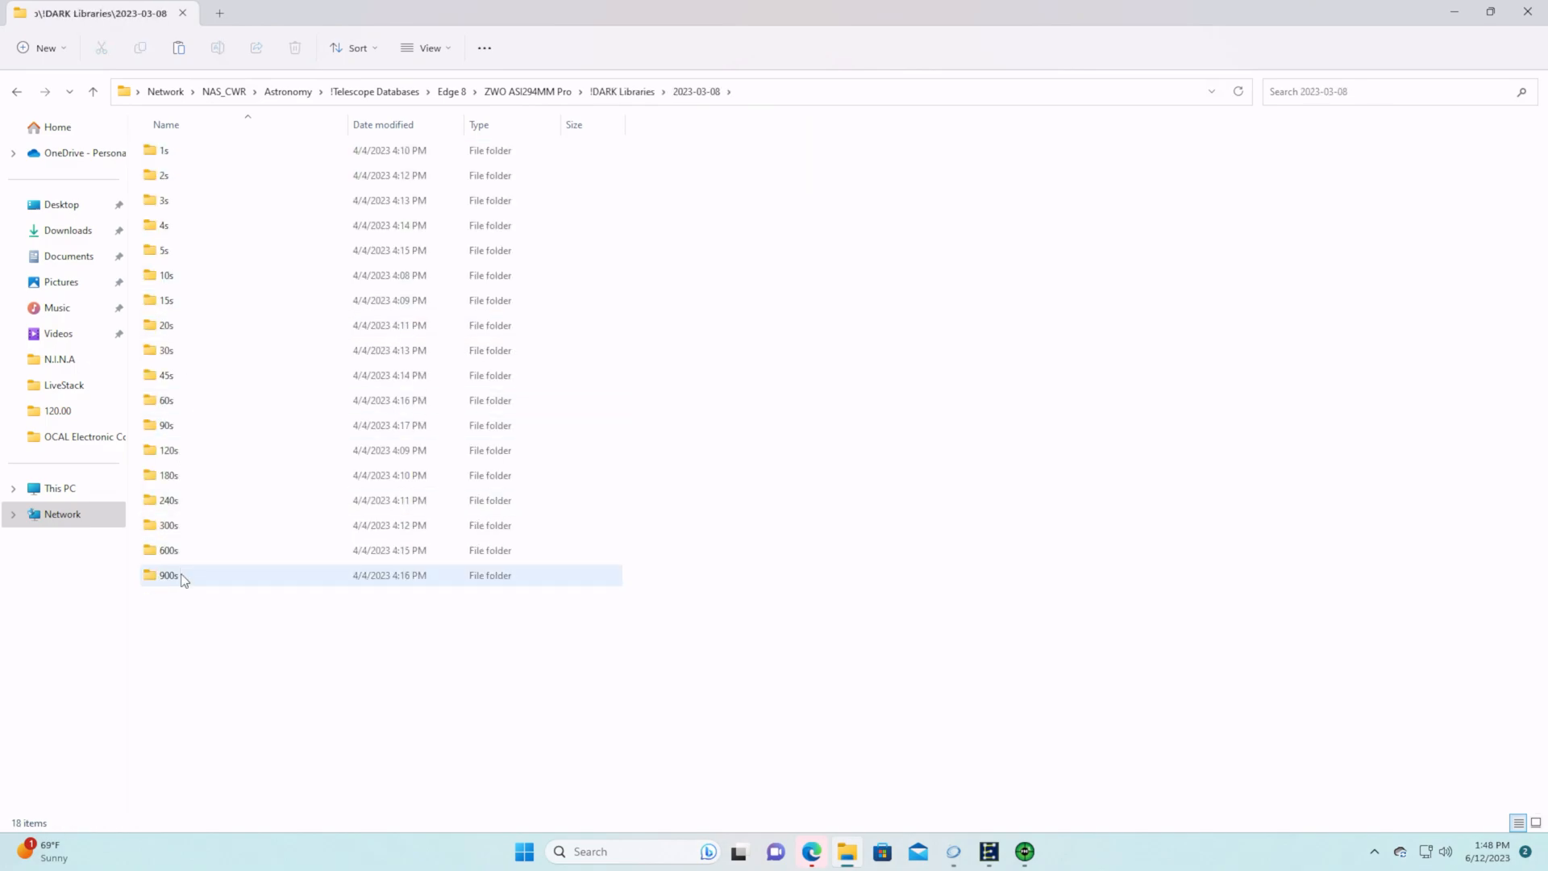
double_click(166, 574)
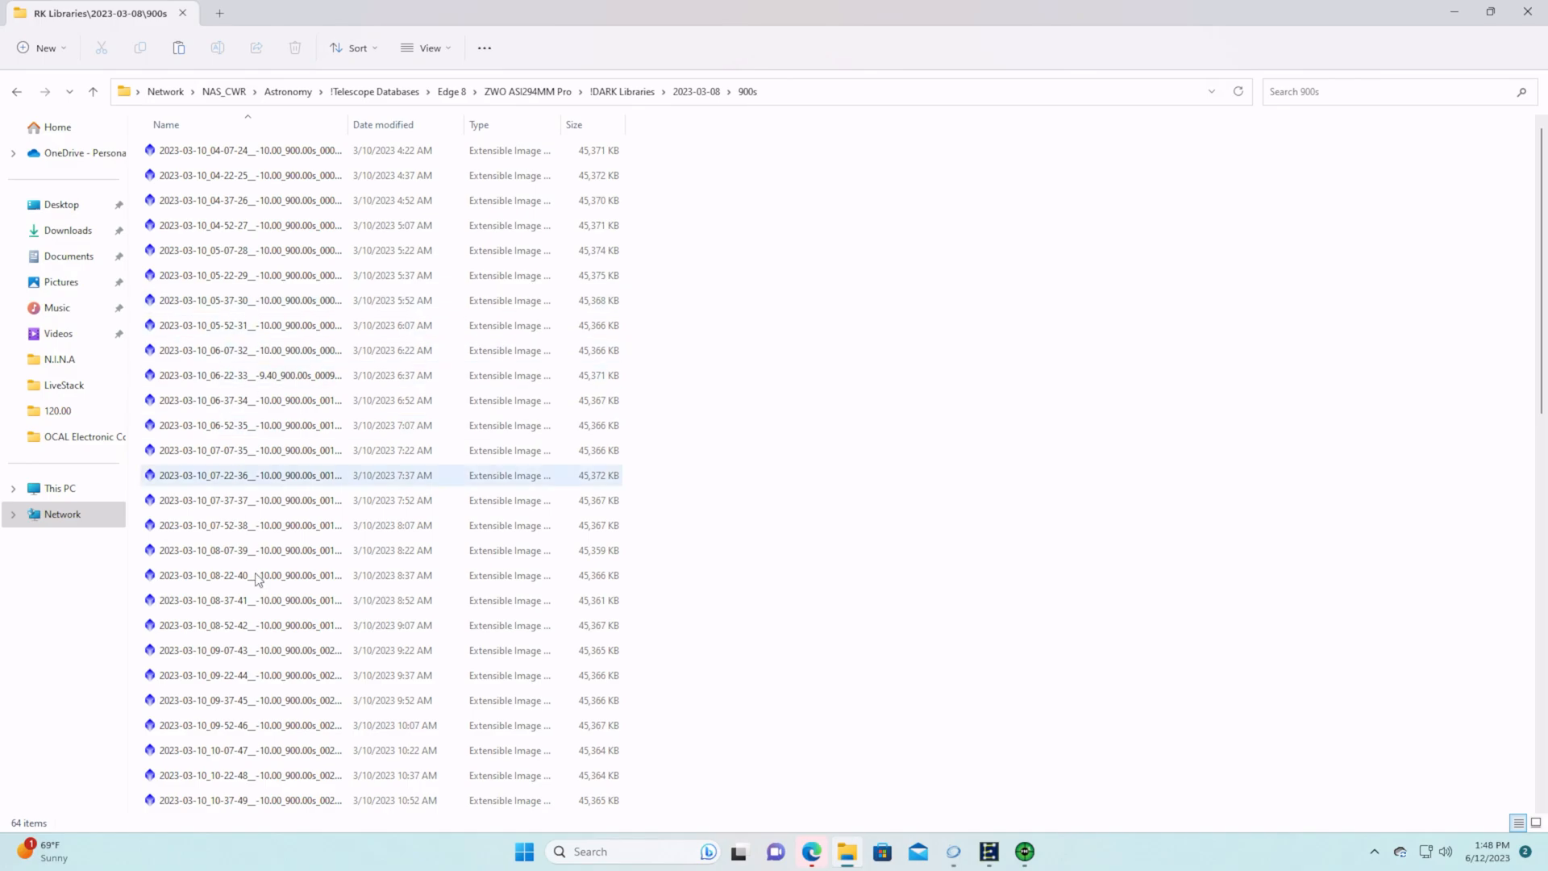
left_click(621, 90)
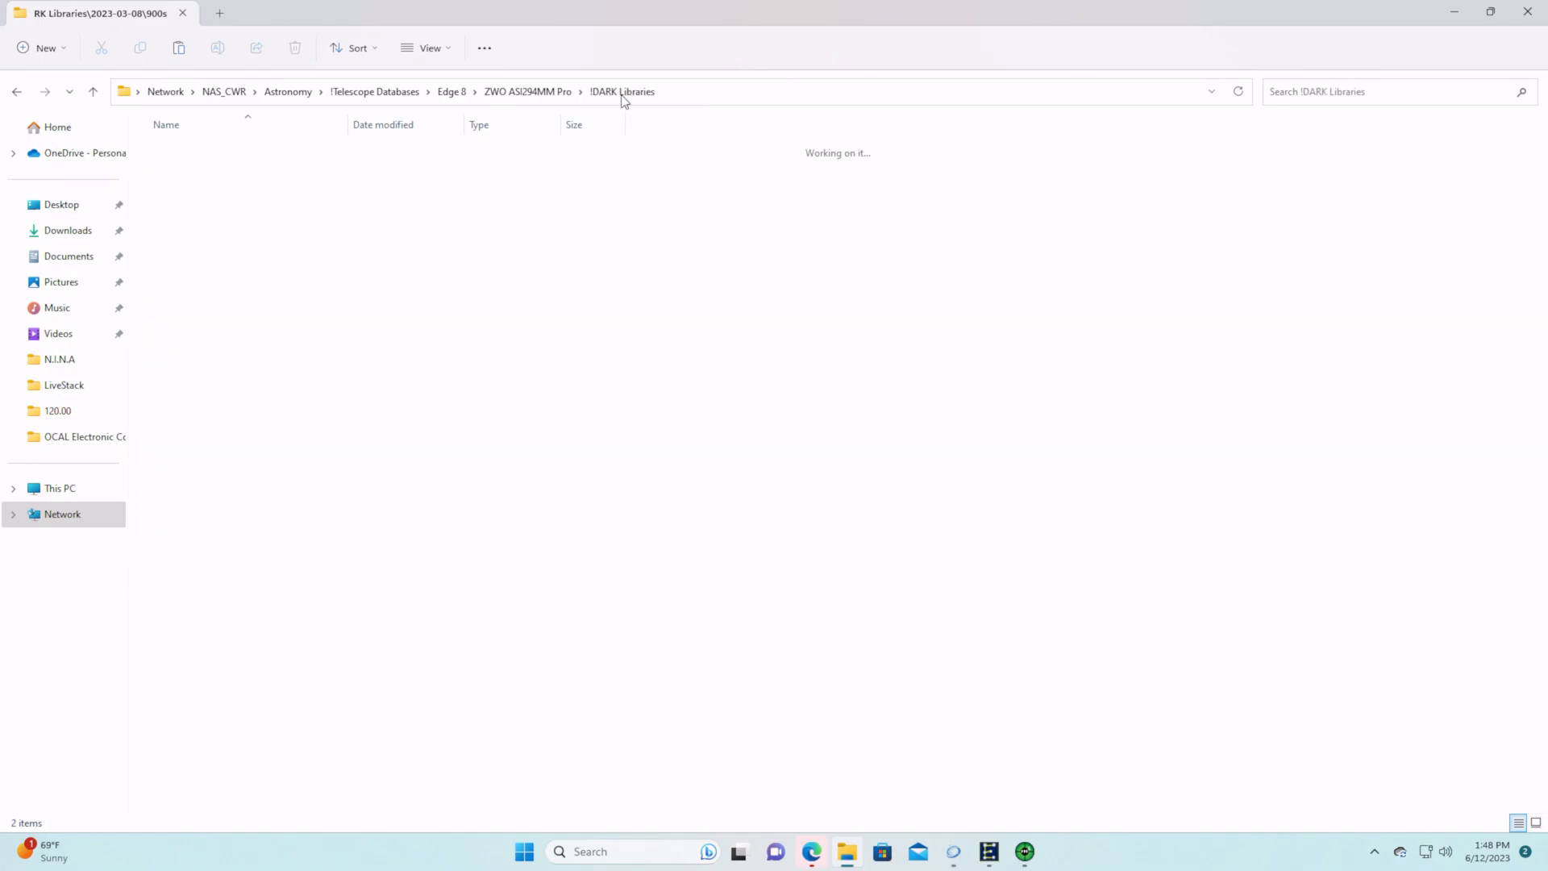
left_click(528, 90)
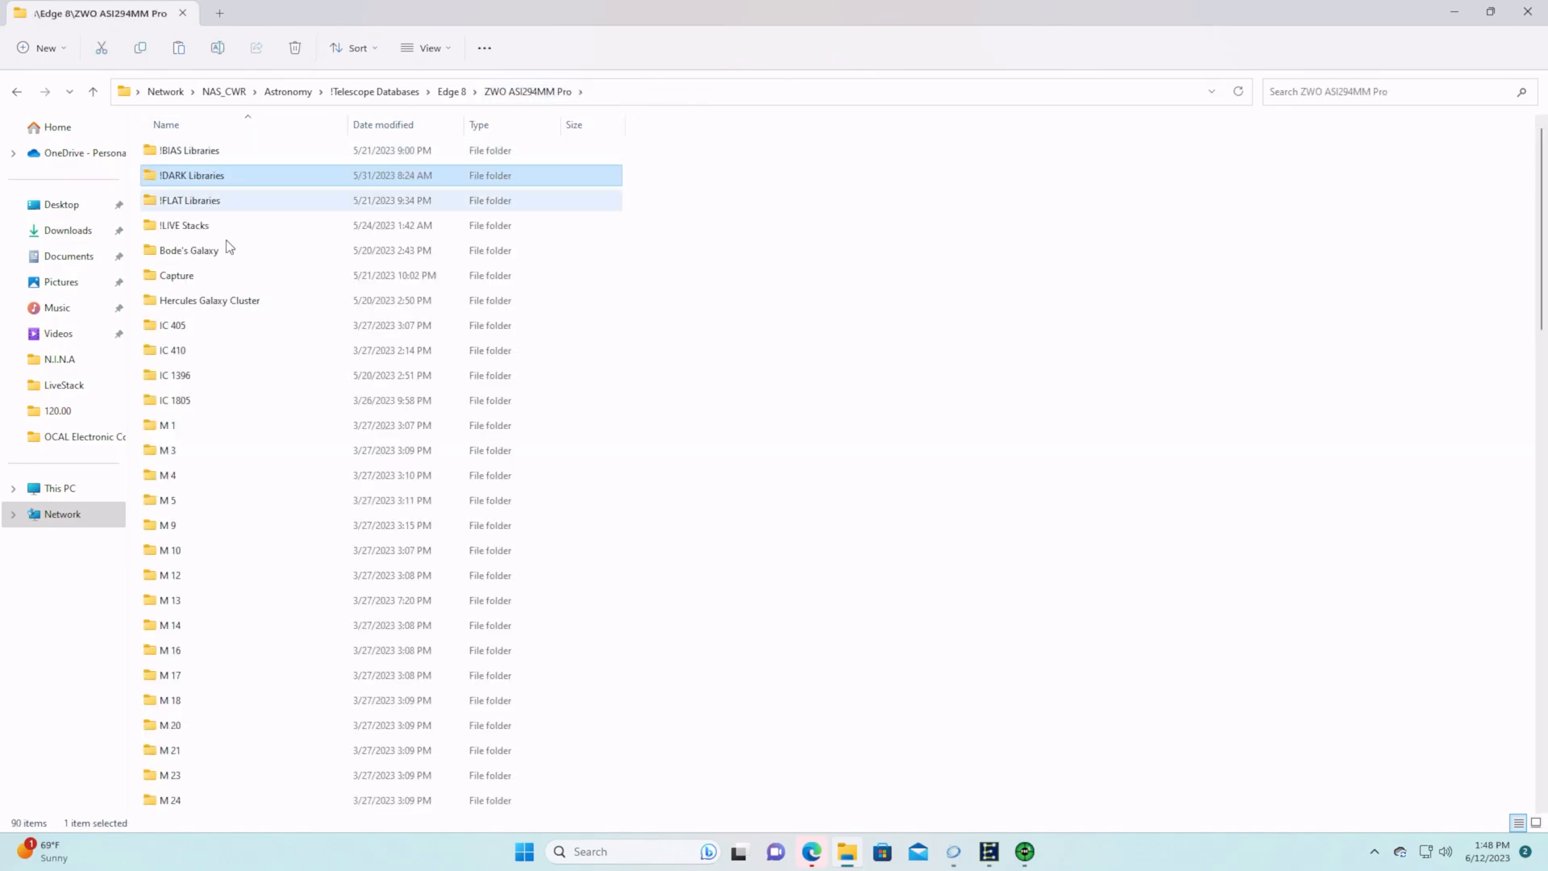
double_click(190, 200)
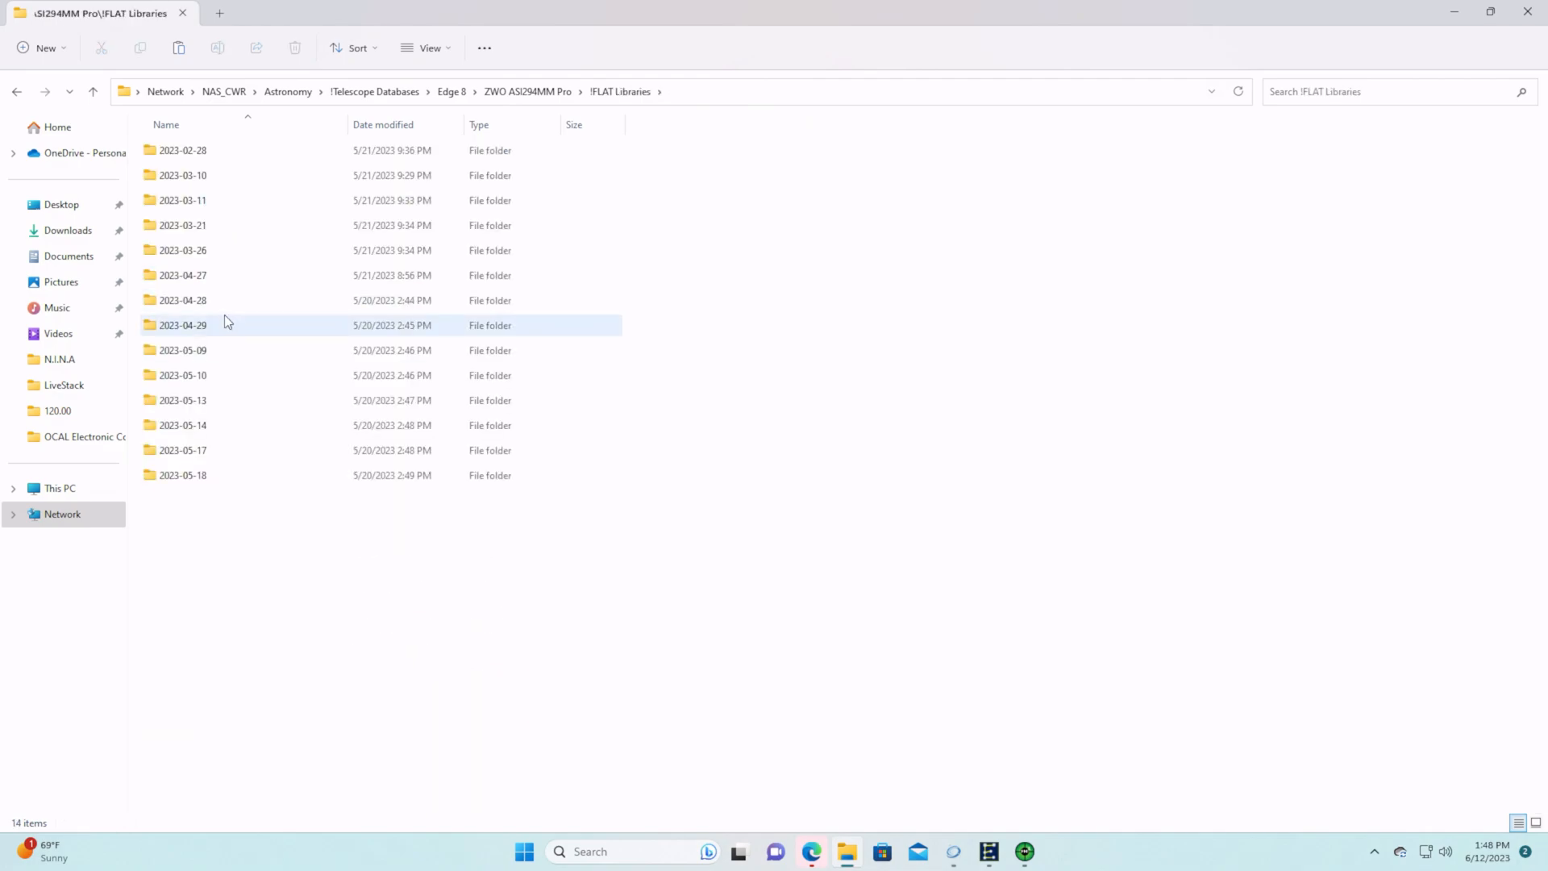
double_click(182, 325)
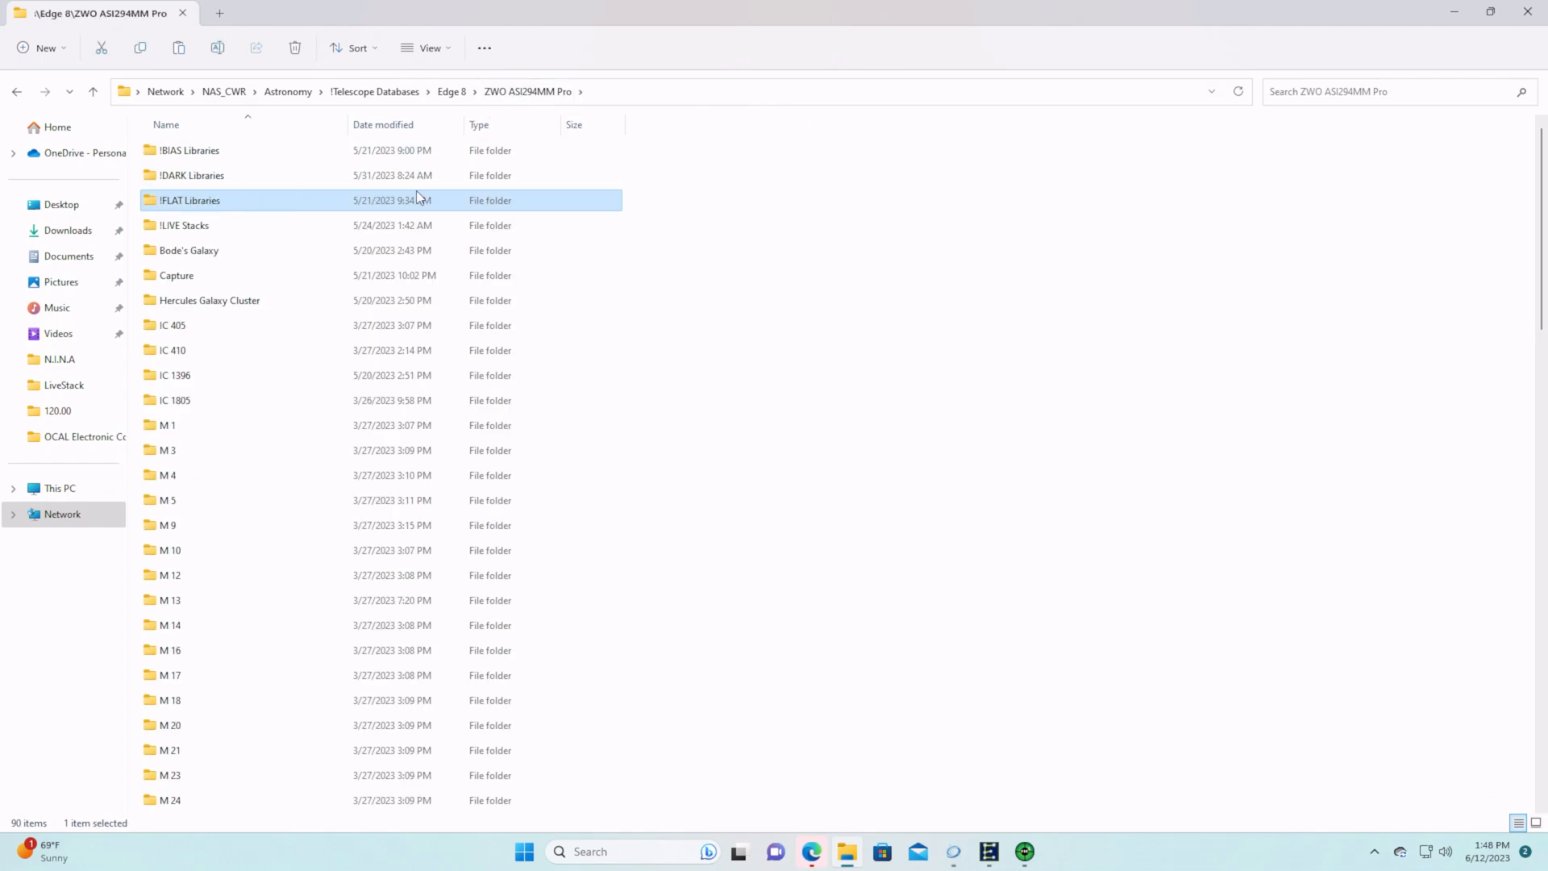
mouse_move(522, 208)
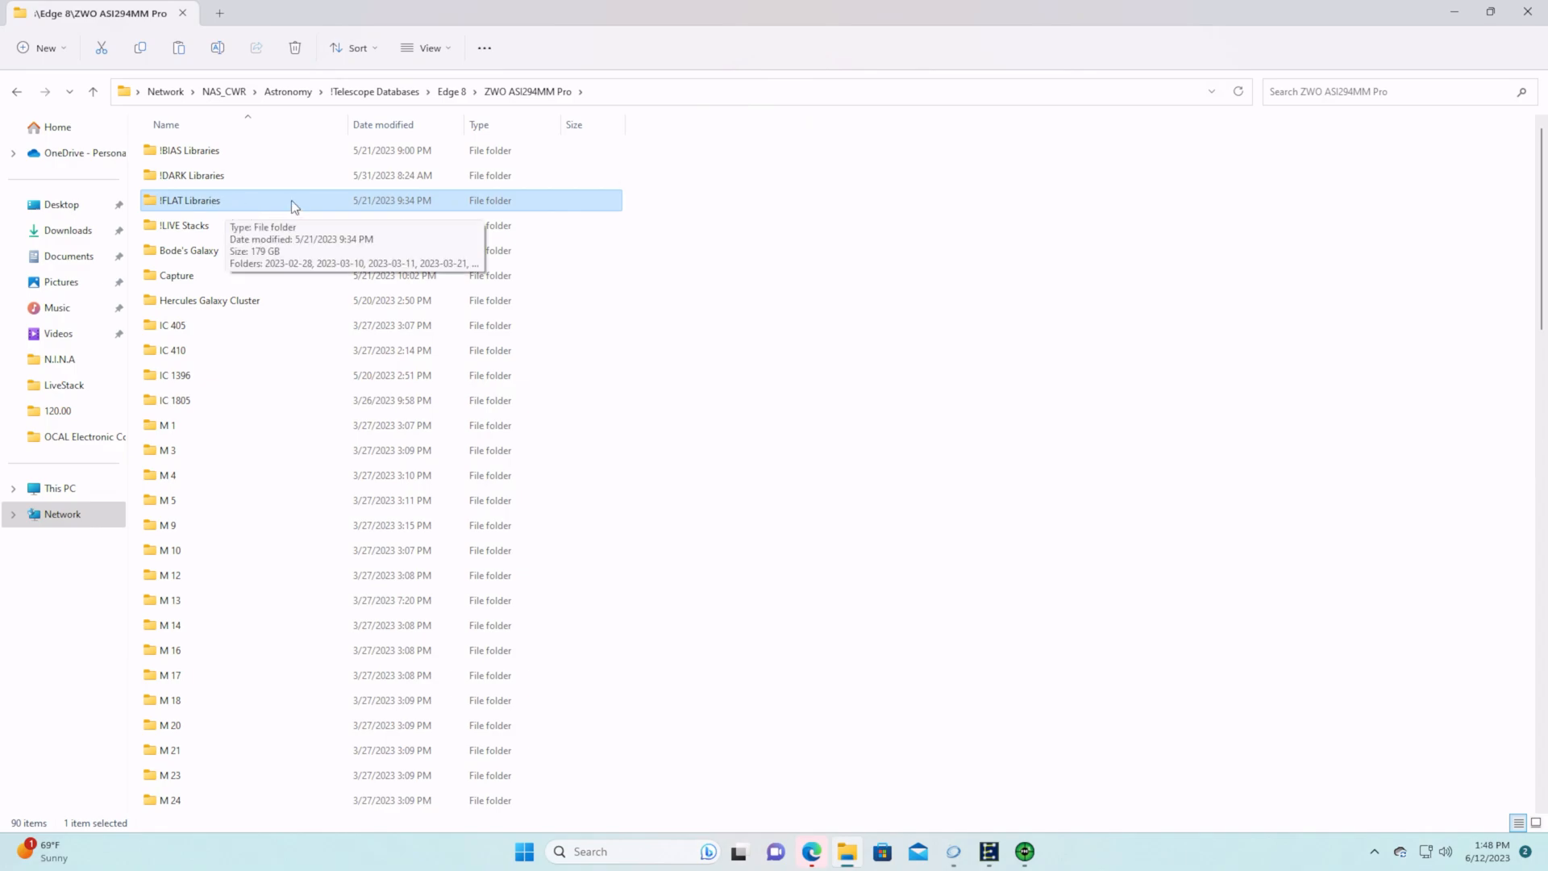
mouse_move(236, 208)
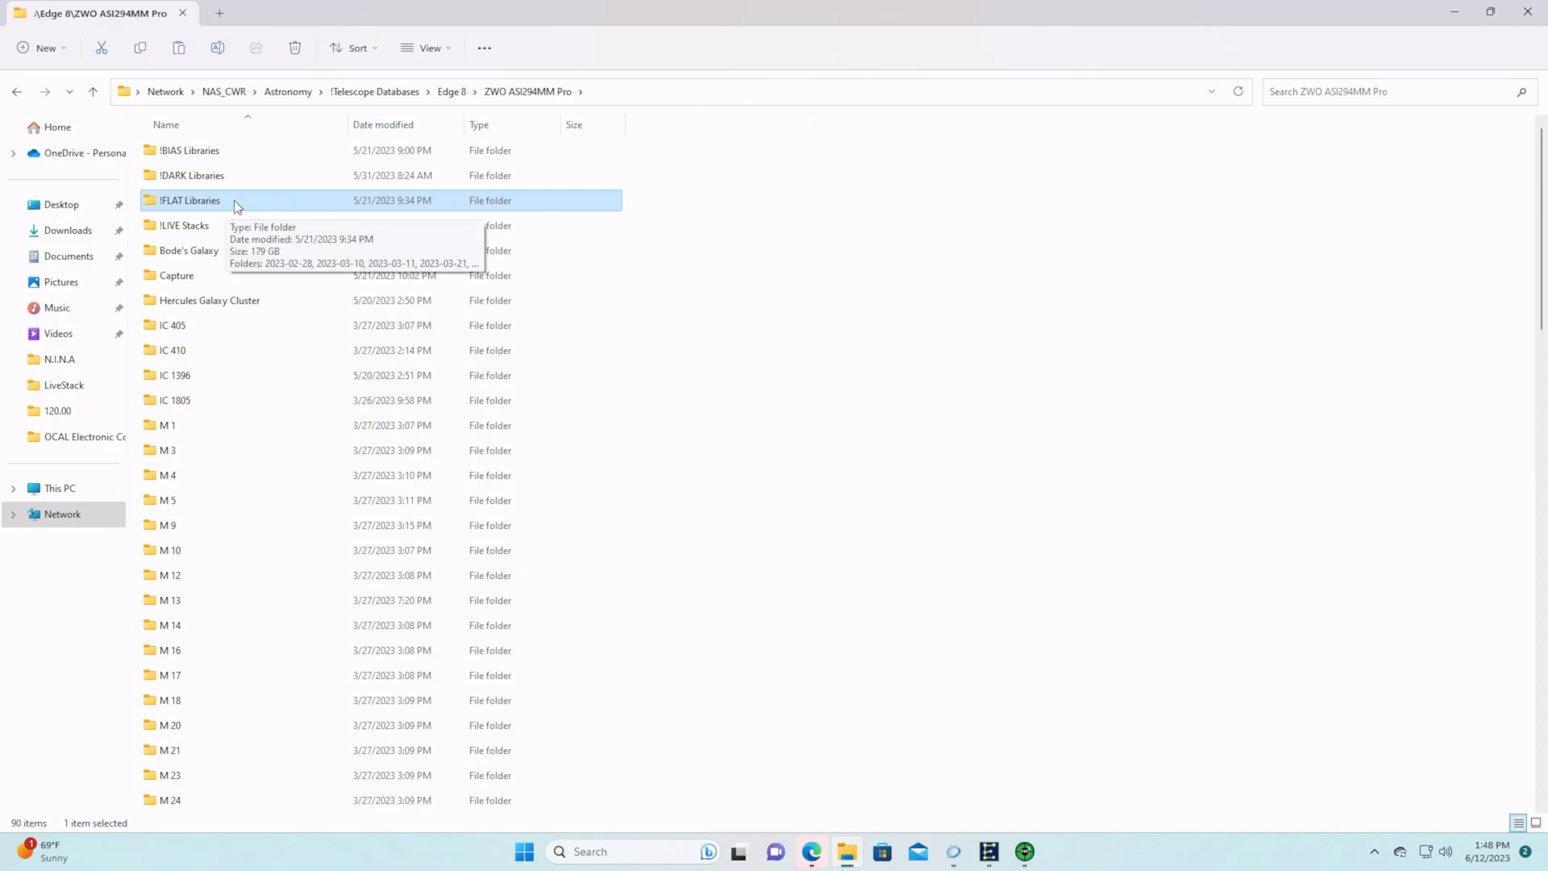
mouse_move(327, 205)
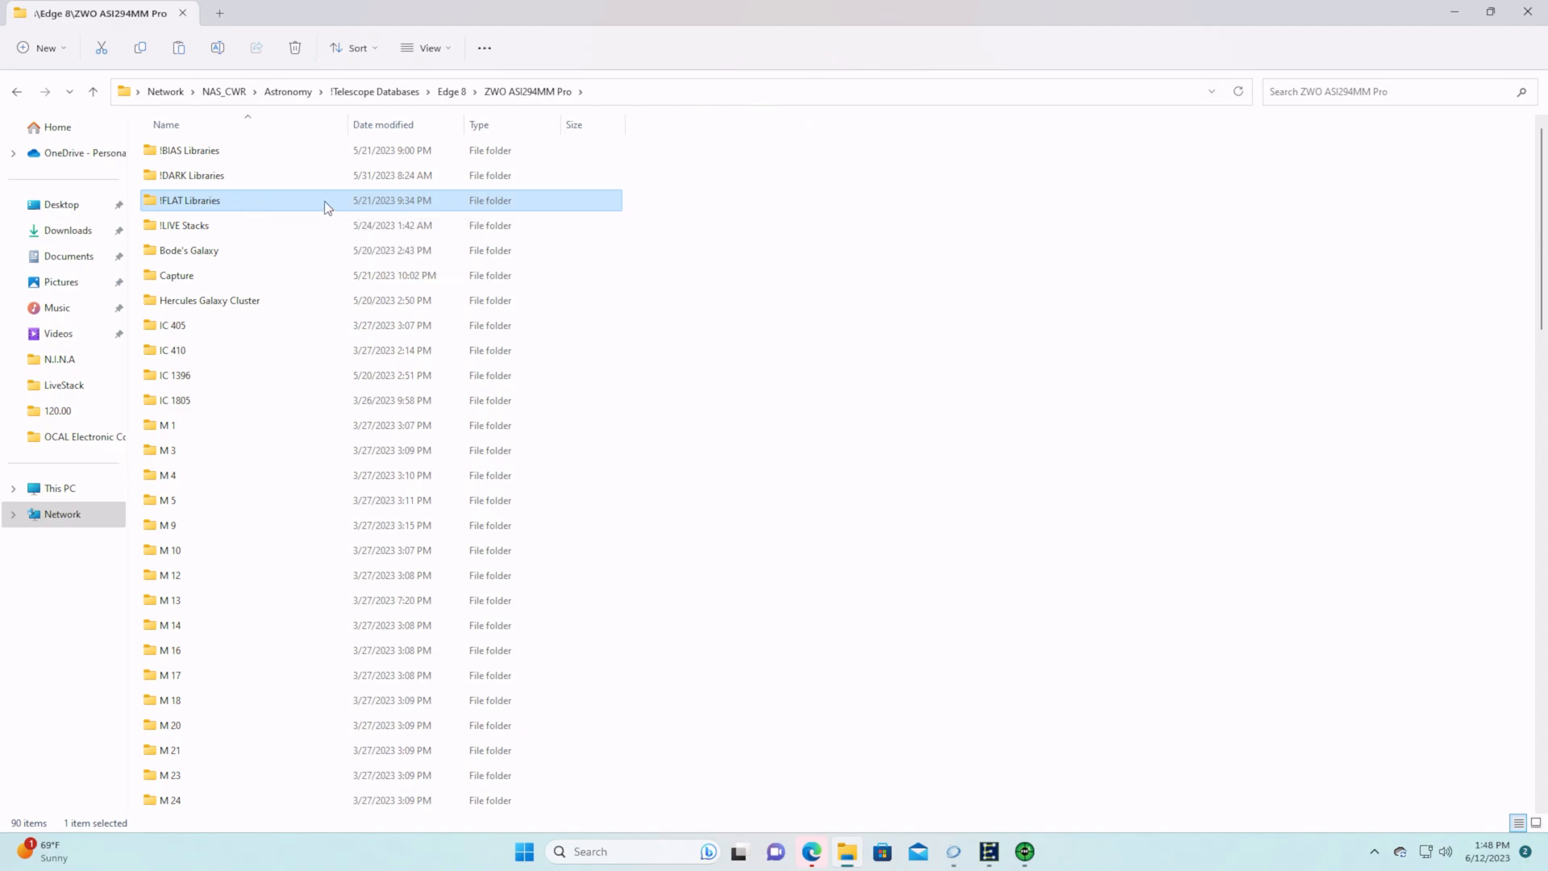
mouse_move(336, 195)
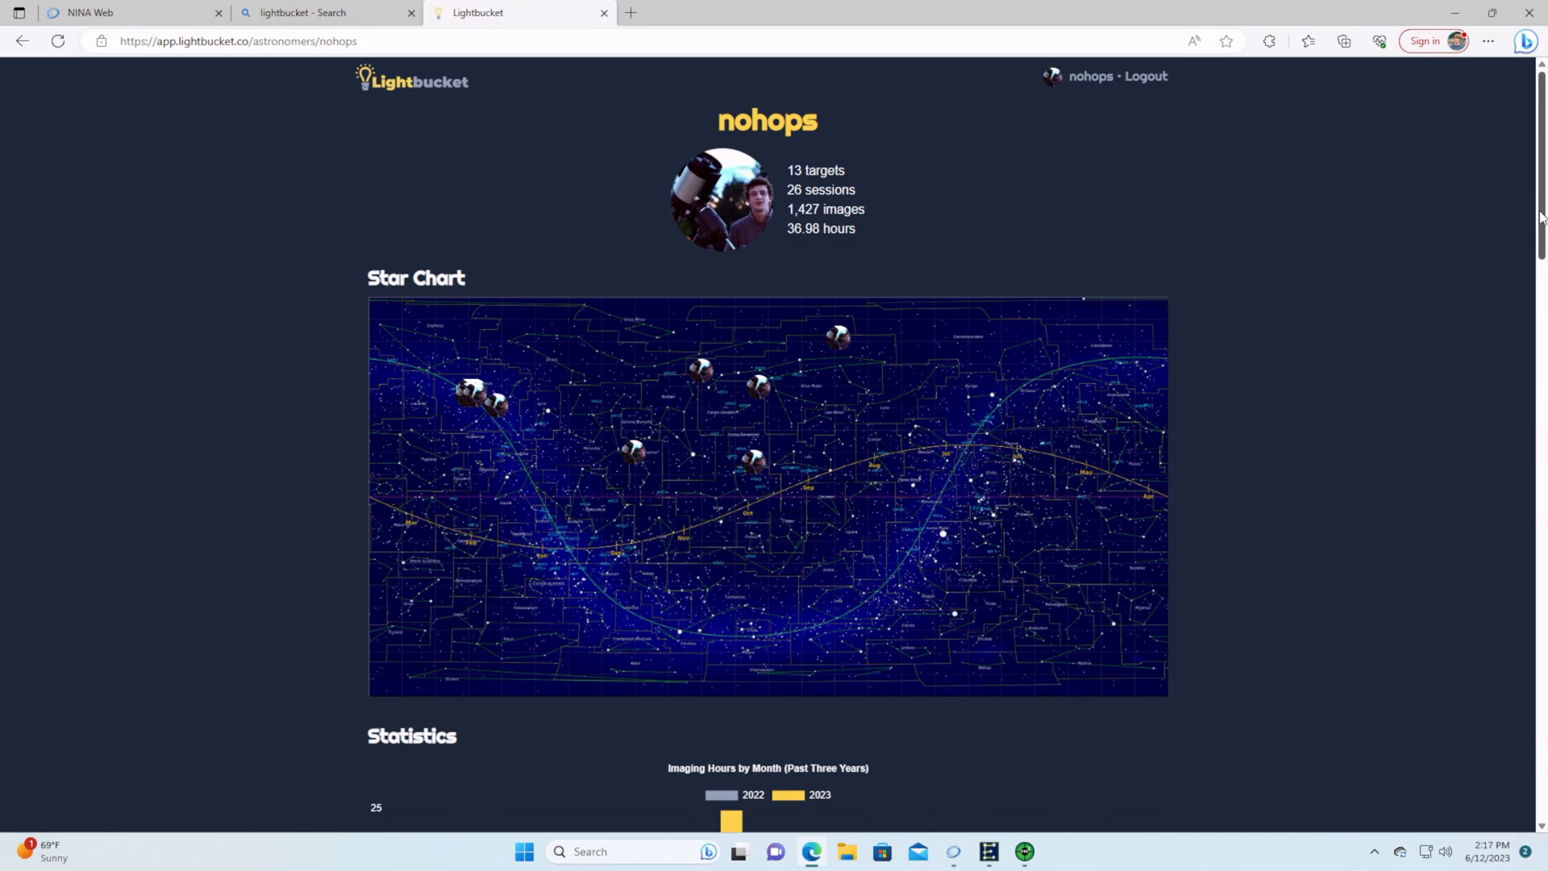
Scroll down the Lightbucket profile past the star chart, imaging hours, targets and sessions
scroll("down", 3)
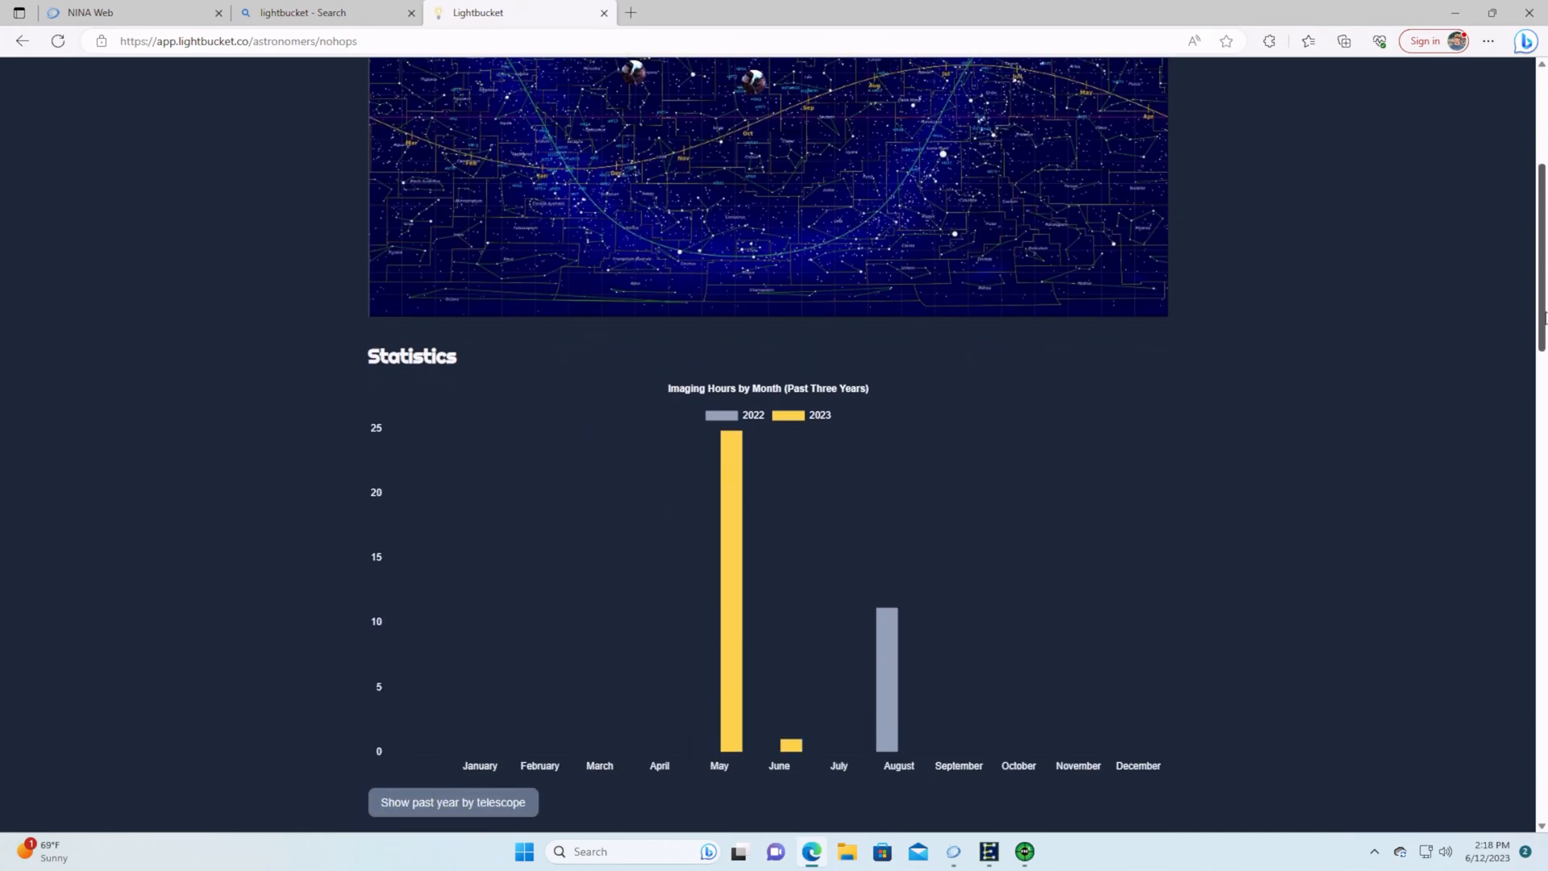
scroll("down", 3)
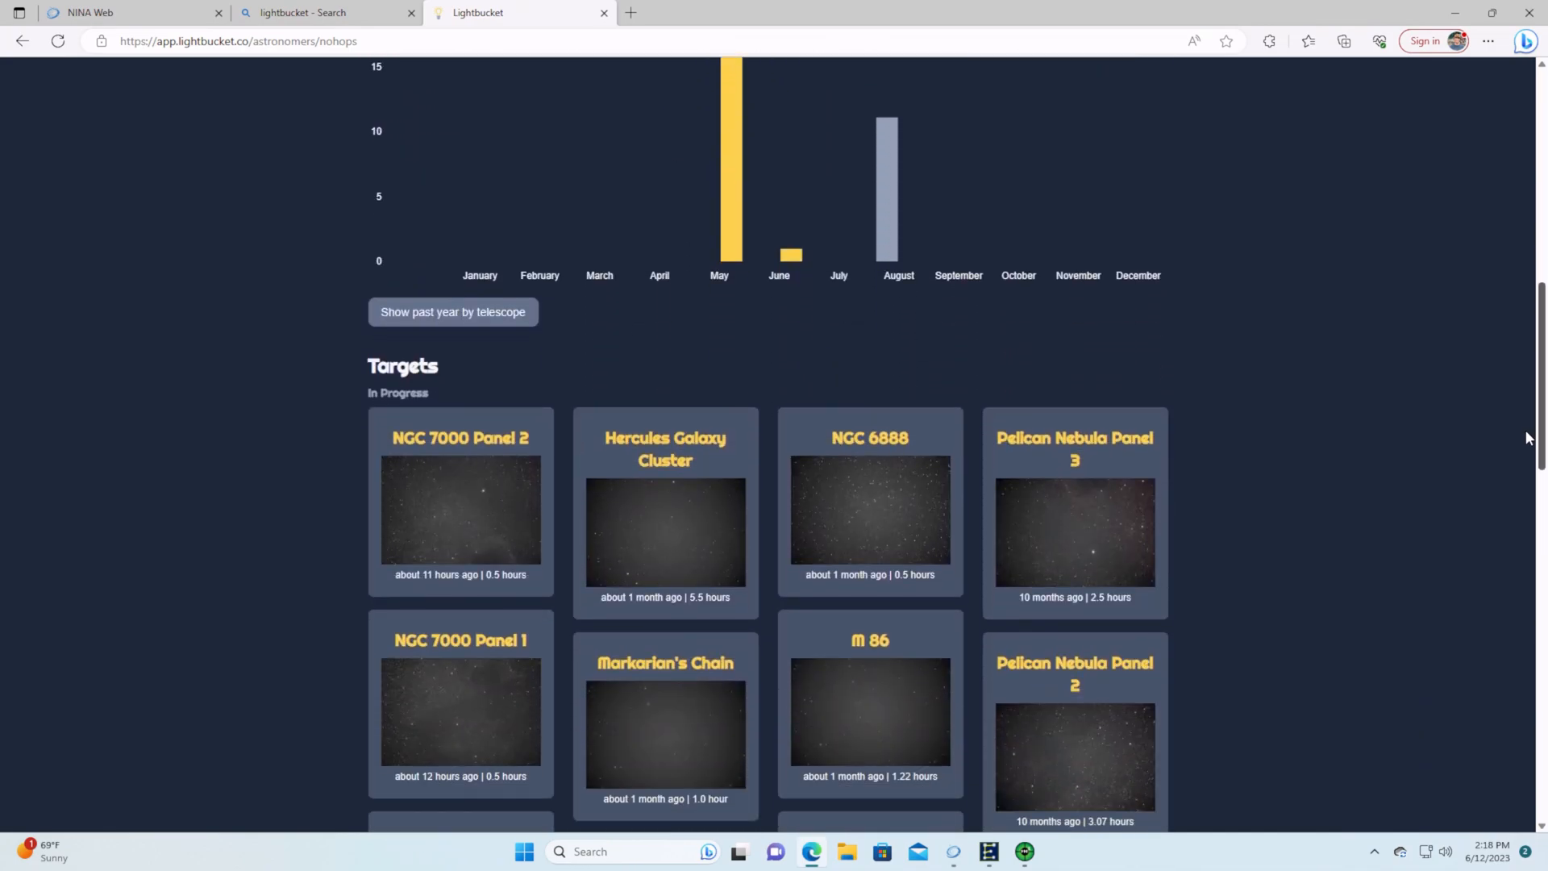
scroll("down", 3)
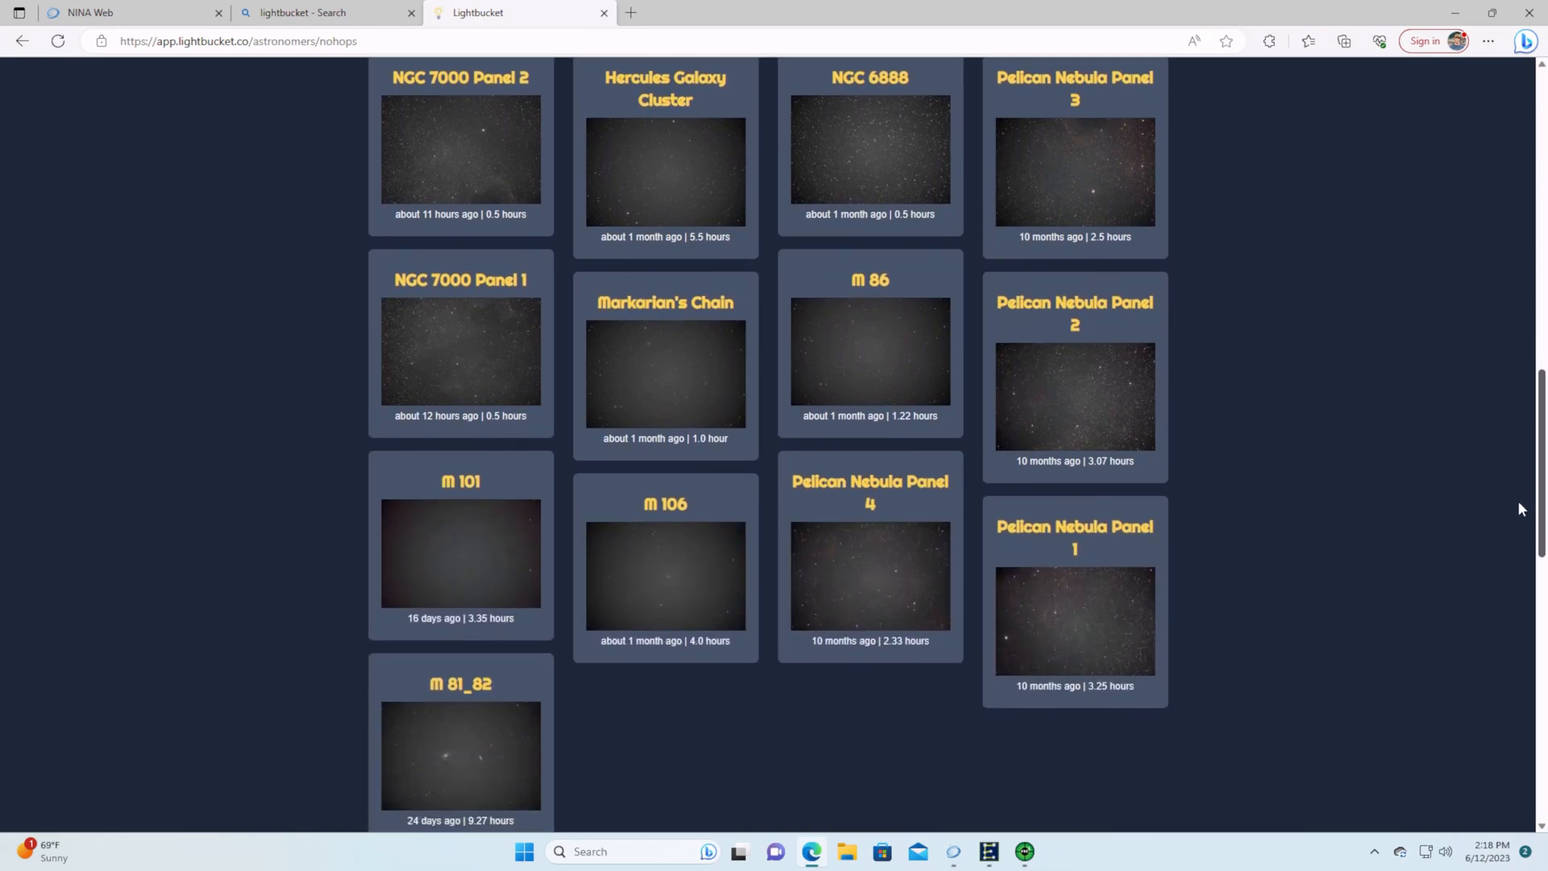
scroll("down", 3)
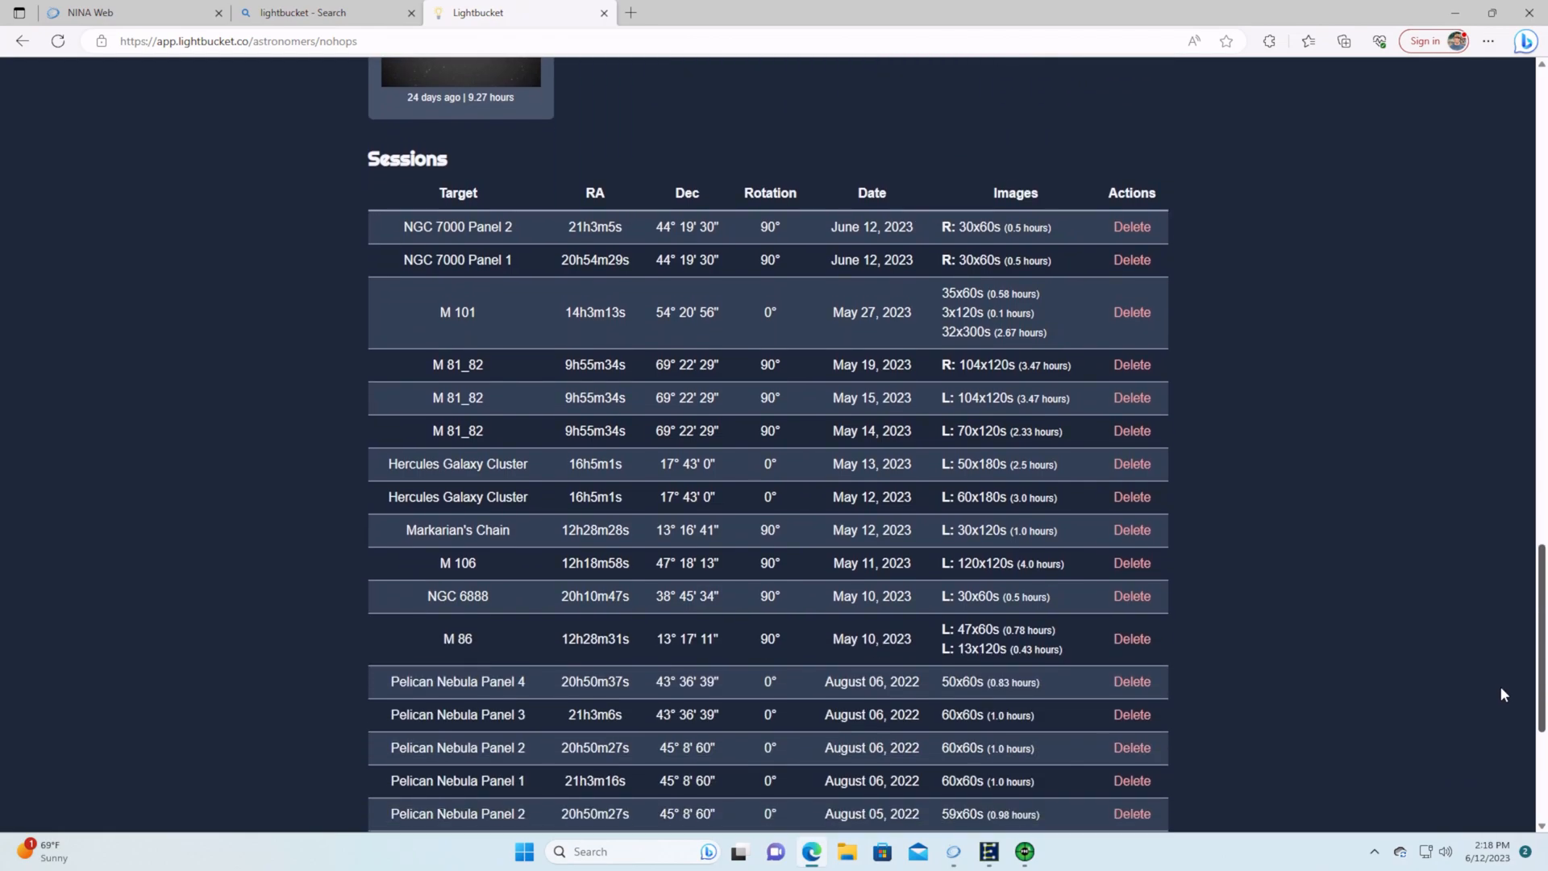
scroll("down", 3)
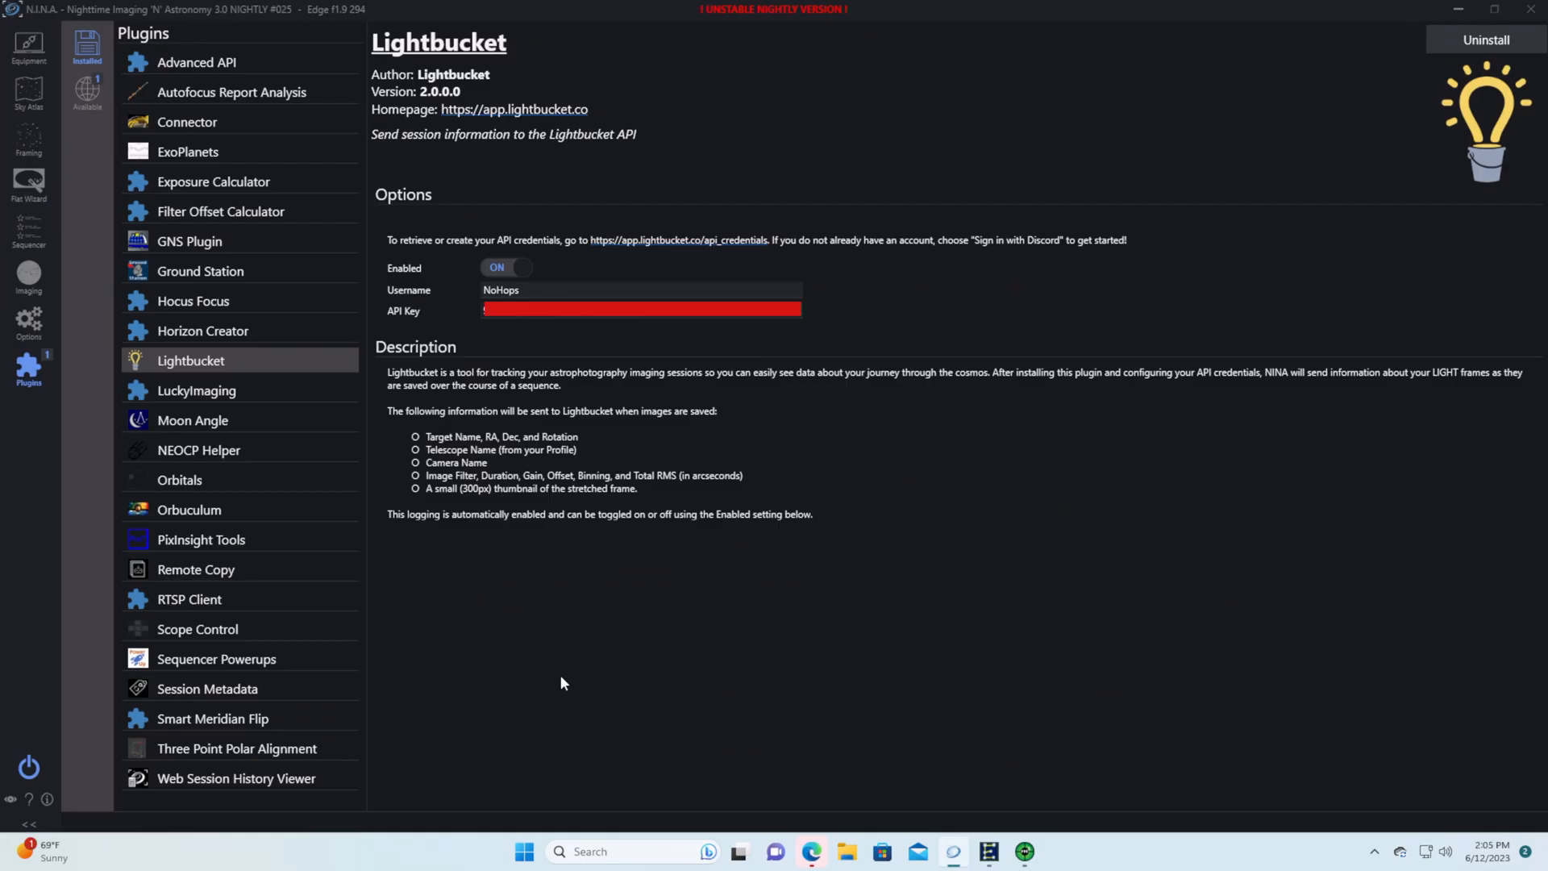
mouse_move(553, 679)
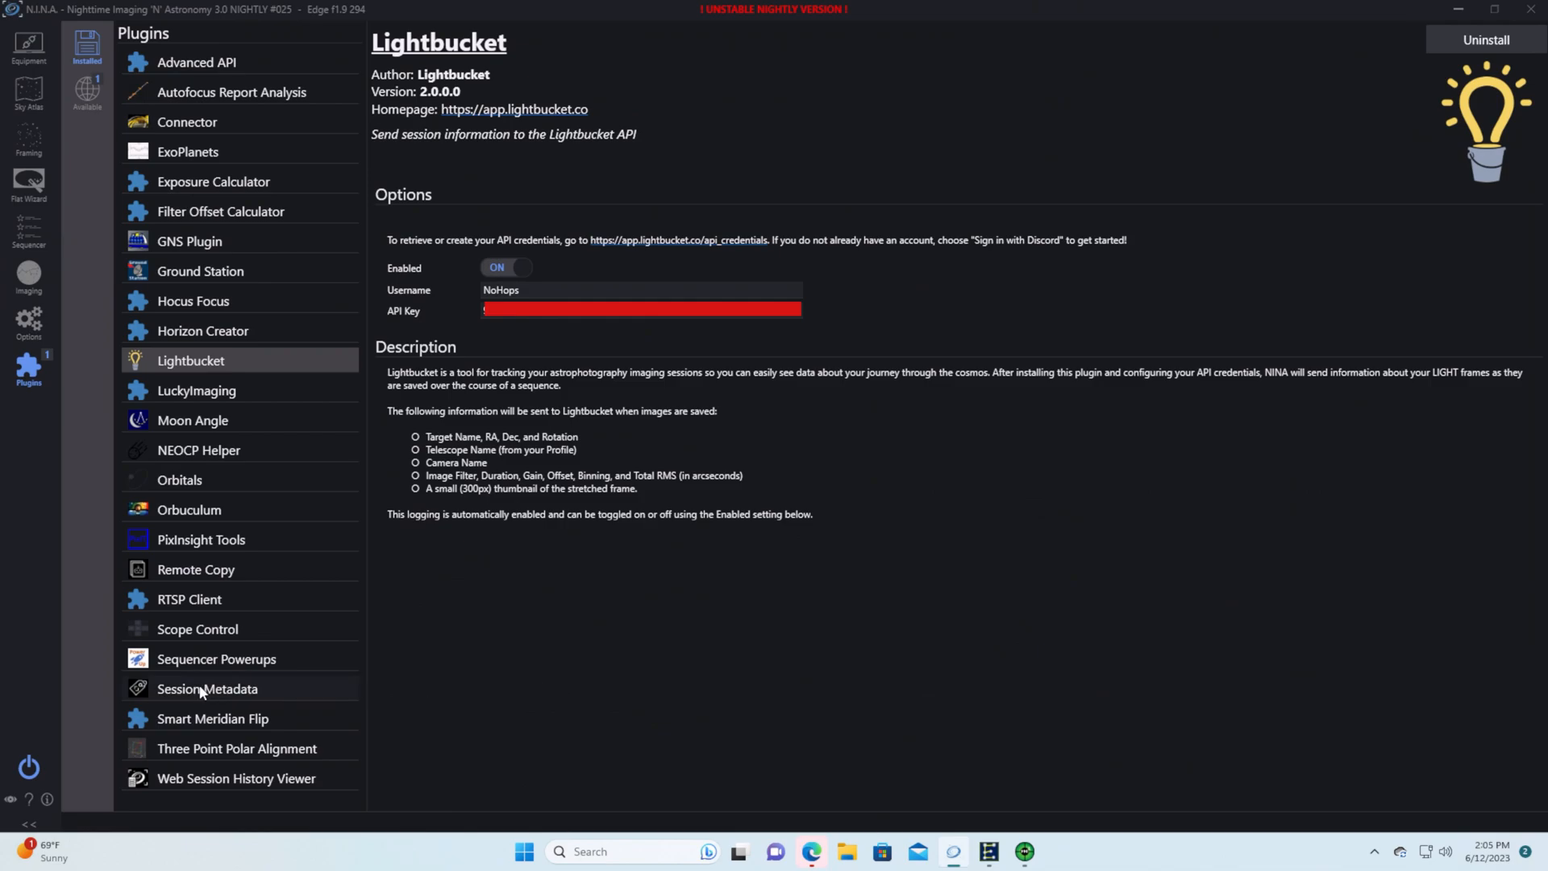
Show the Session Metadata plugin with CSV and weather metrics enabled, JSON off
left_click(208, 689)
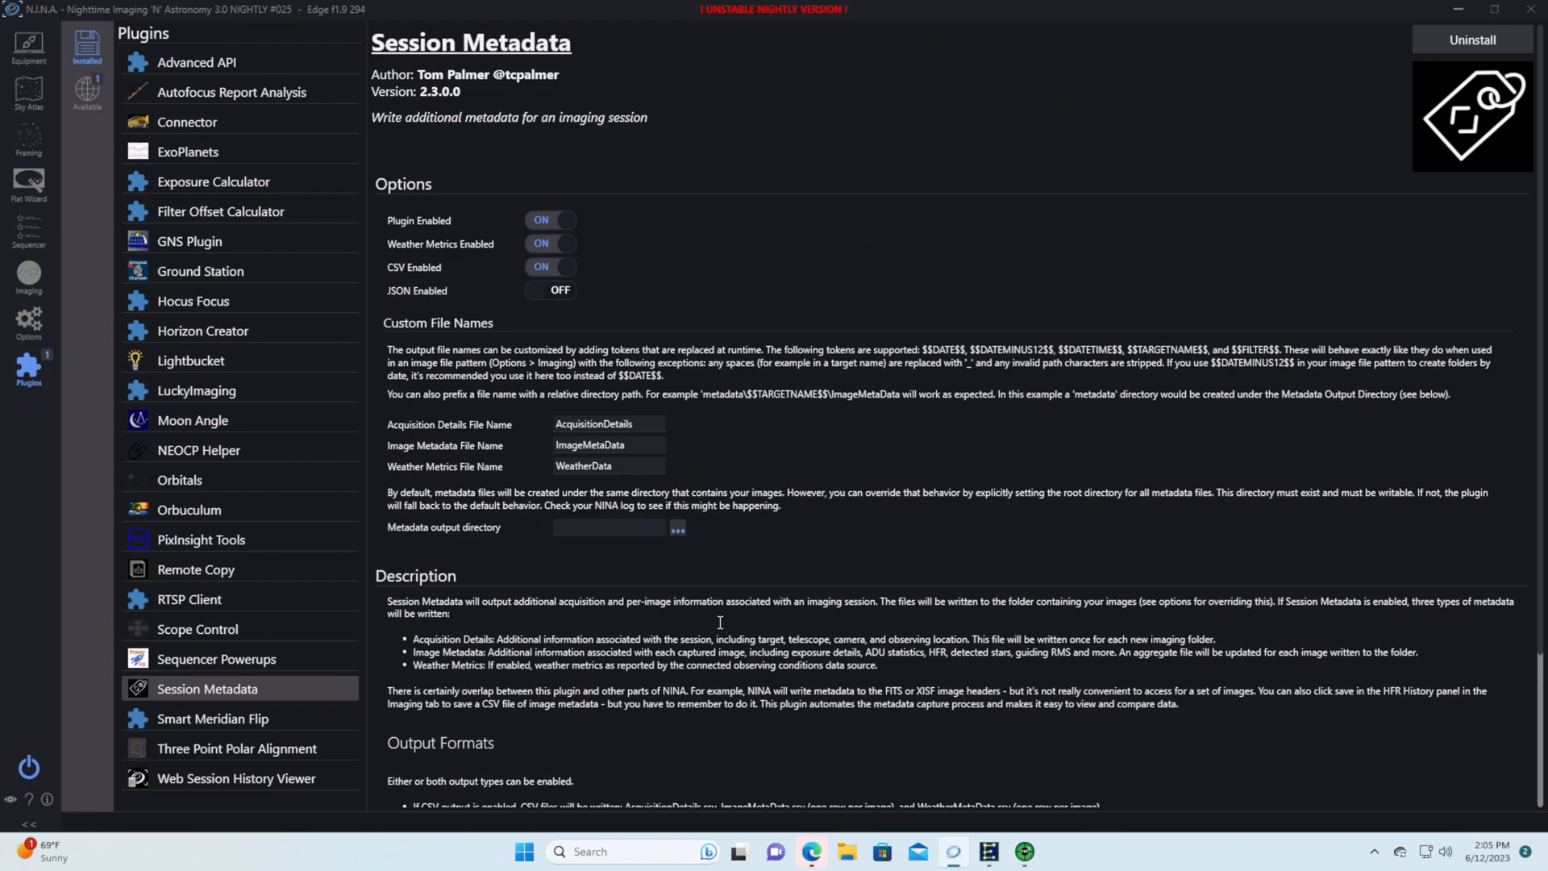
mouse_move(450, 403)
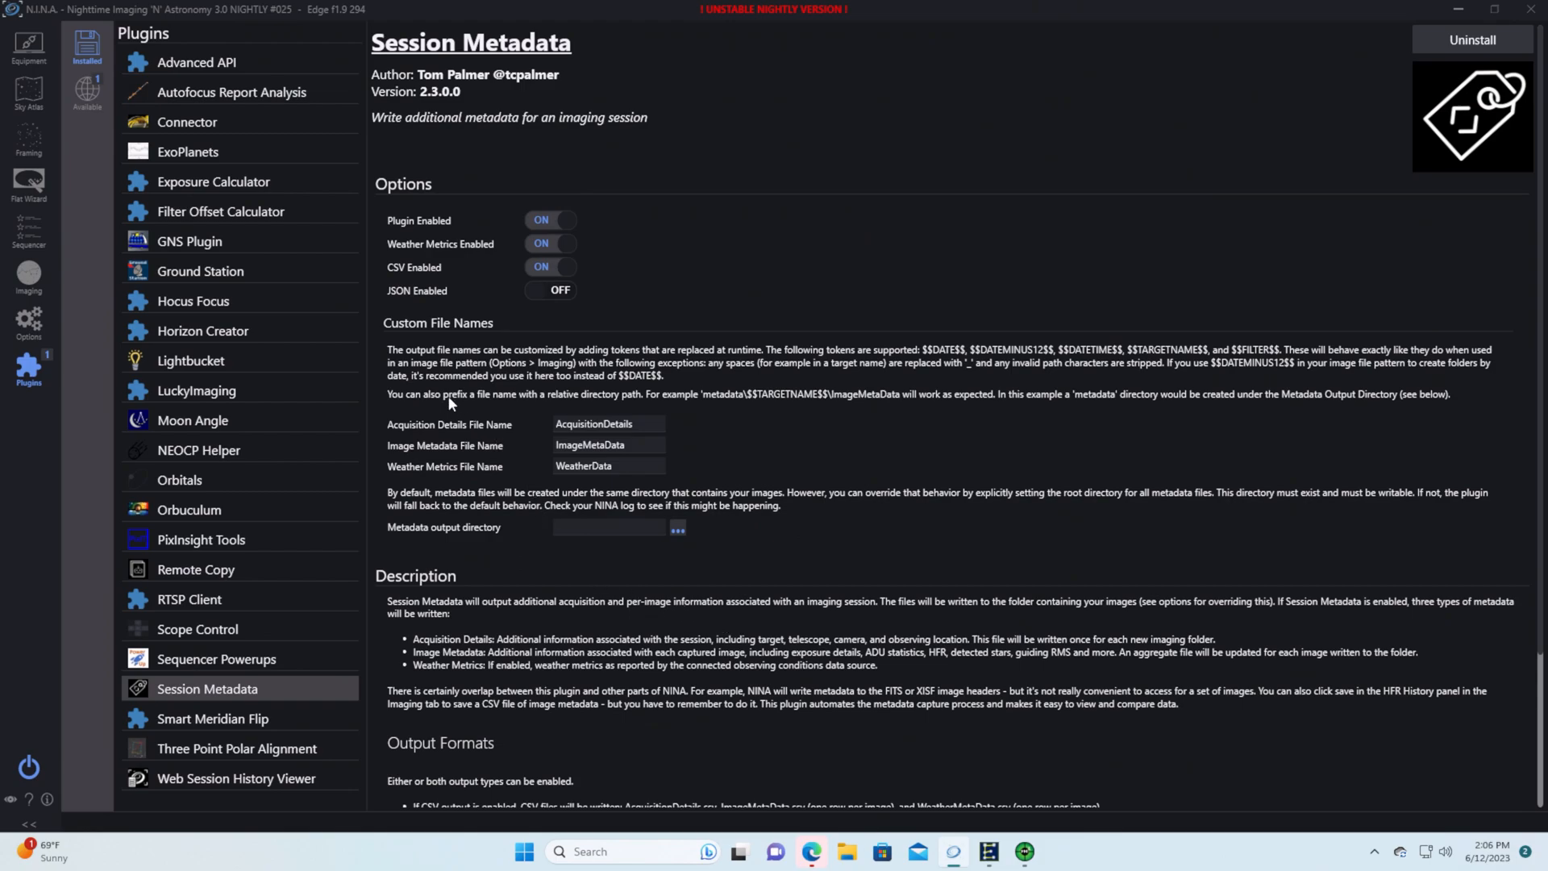
mouse_move(490, 235)
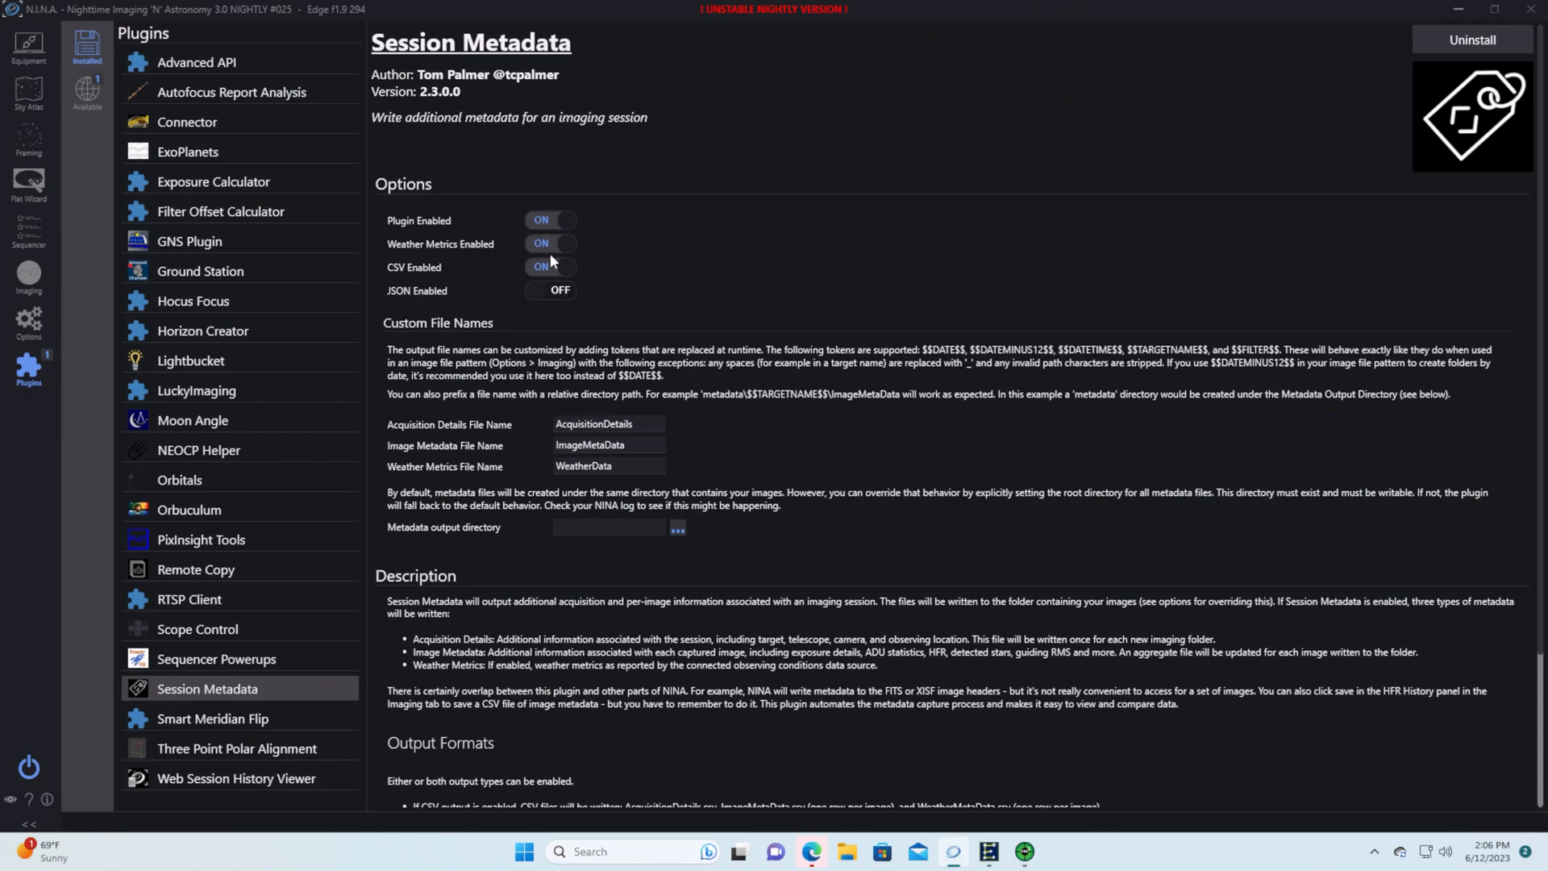
mouse_move(555, 269)
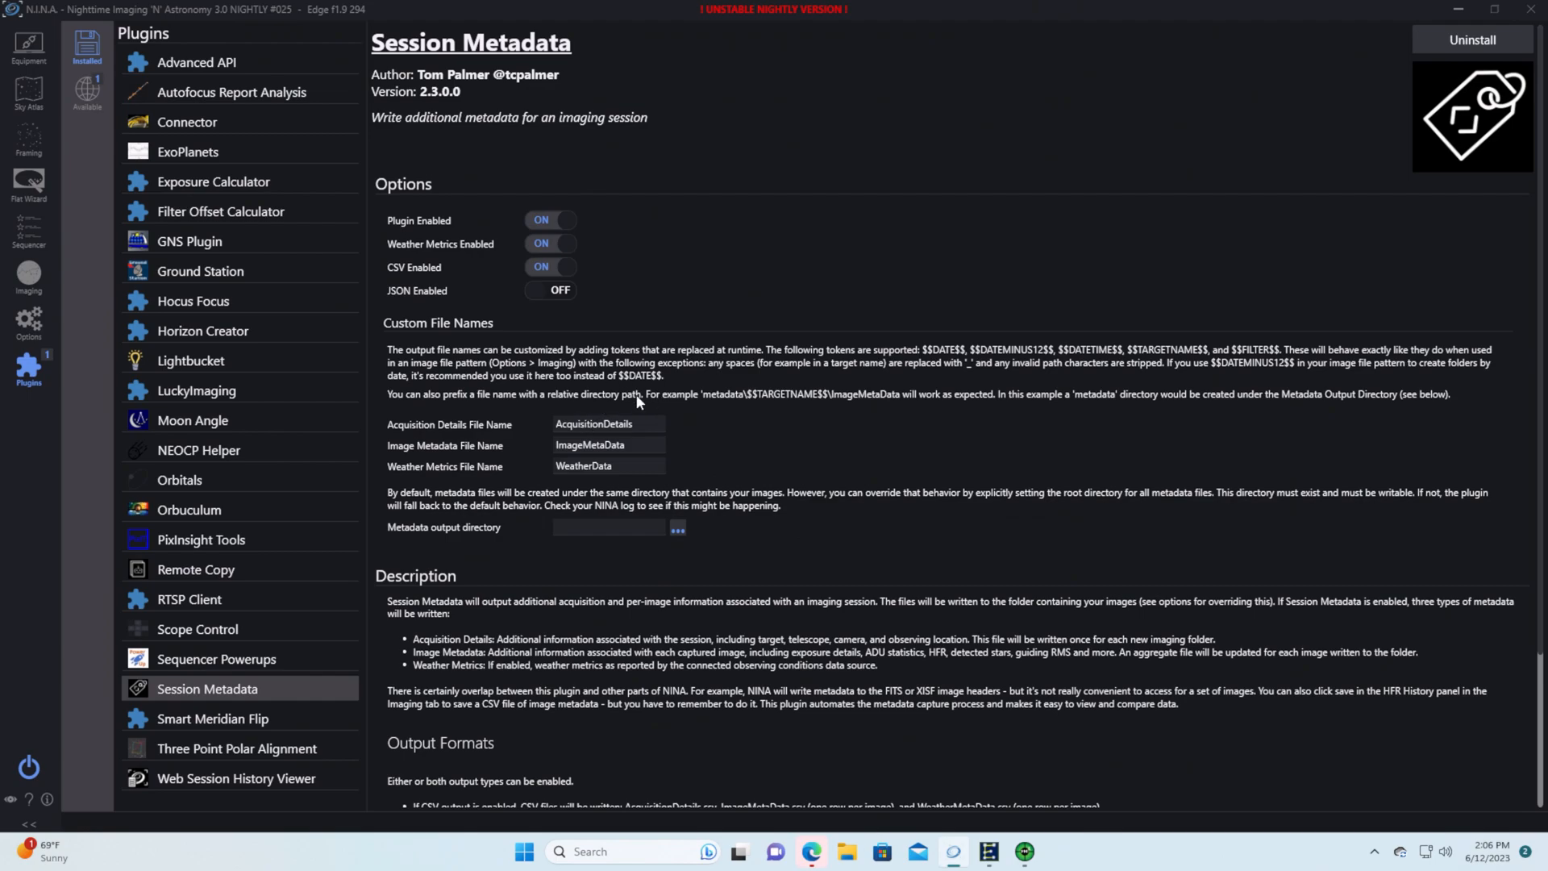
mouse_move(846, 358)
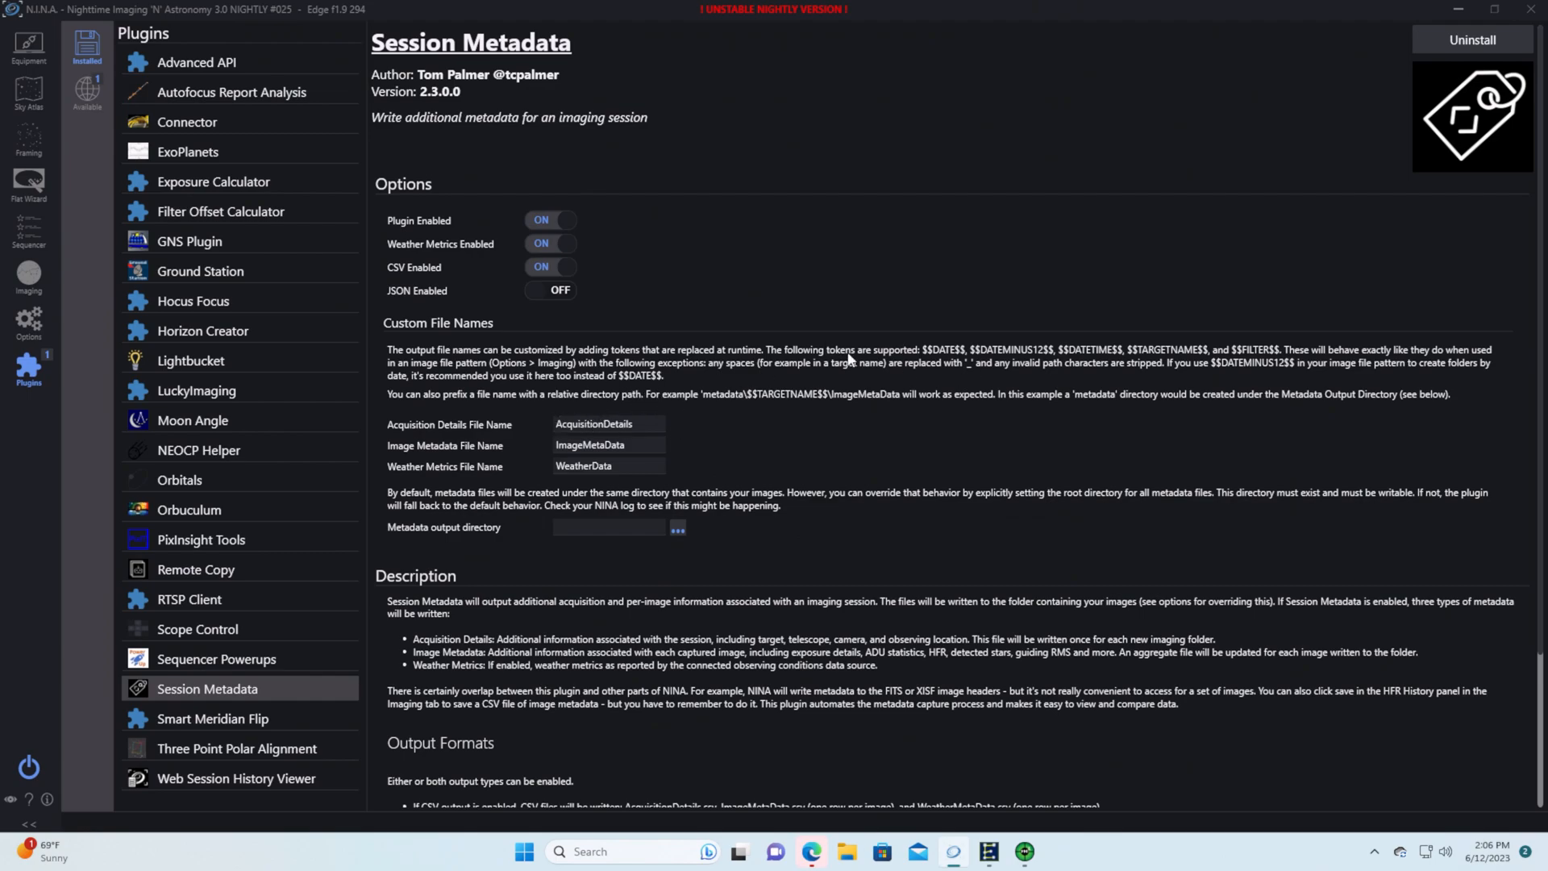
mouse_move(1242, 363)
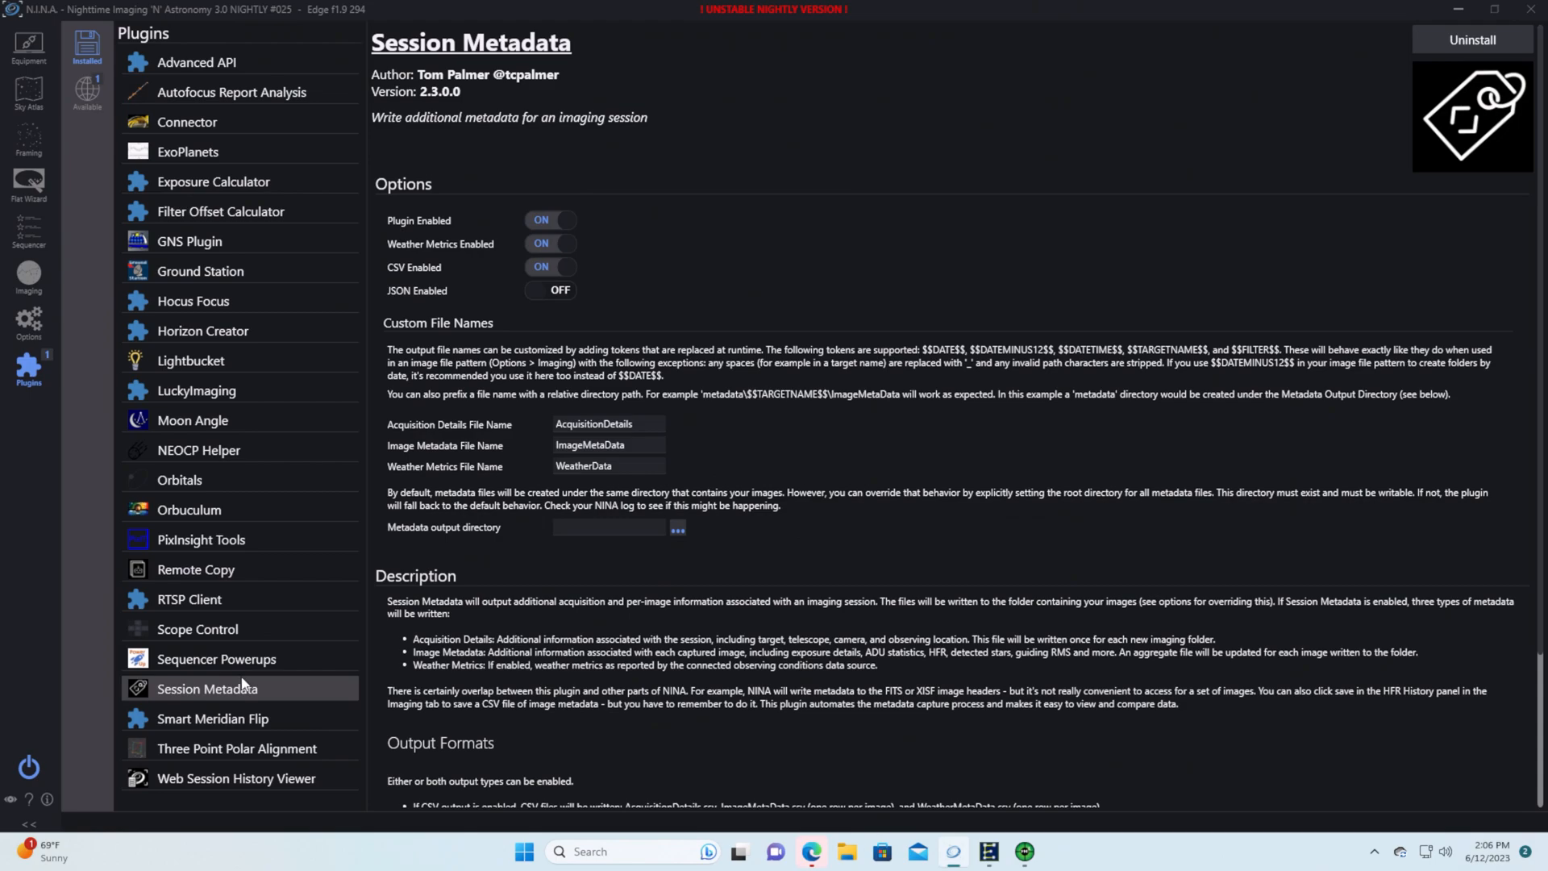
Select the Web Session History Viewer plugin and follow its web server URL into the browser
left_click(236, 777)
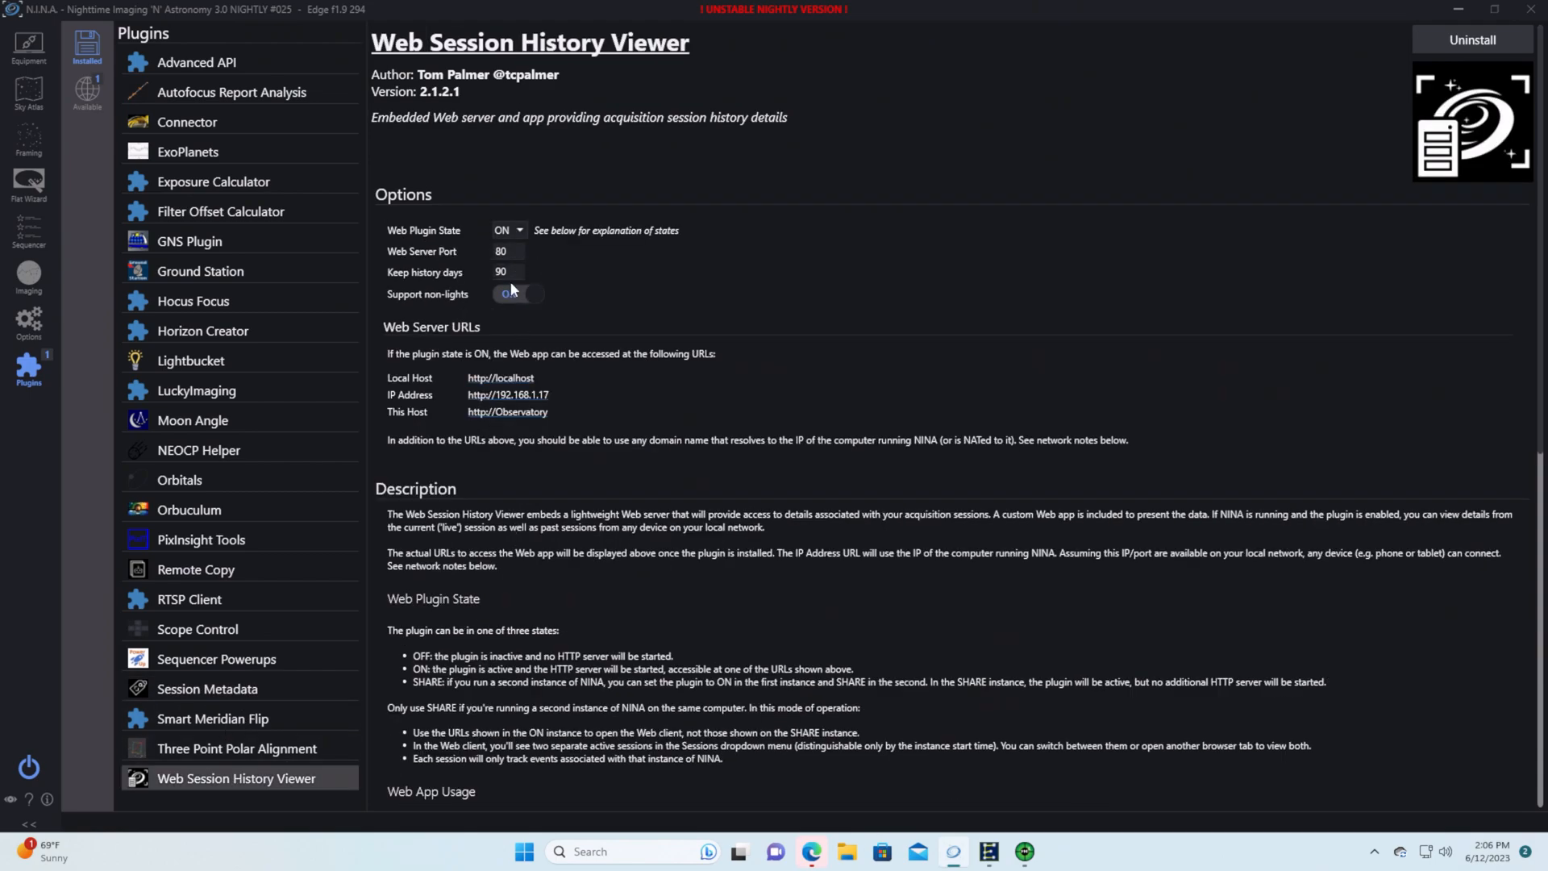
left_click(516, 293)
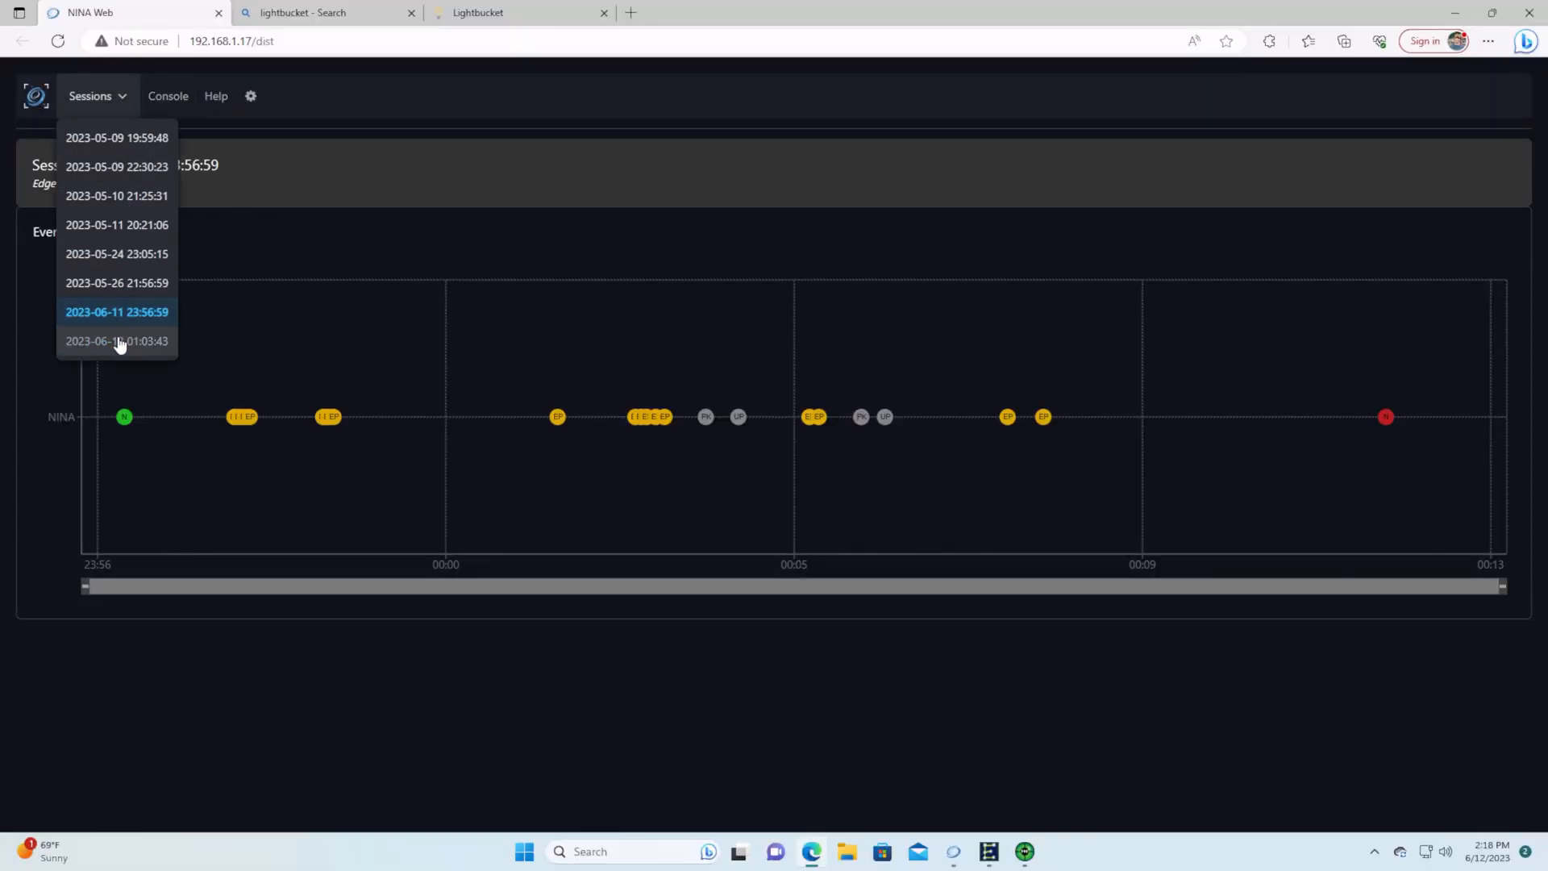
left_click(117, 341)
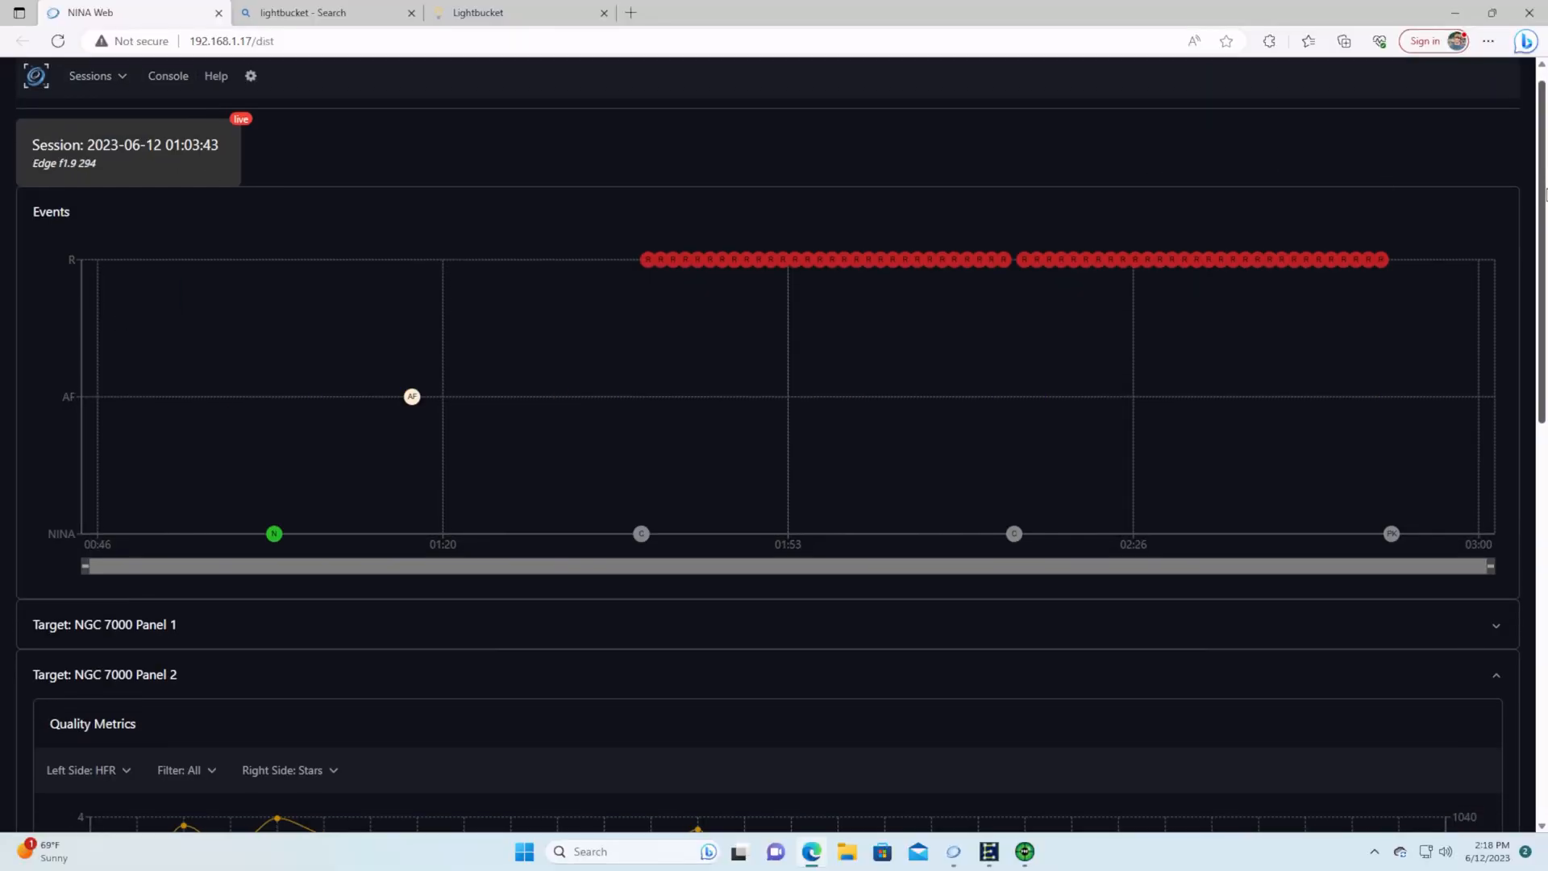
scroll("down", 3)
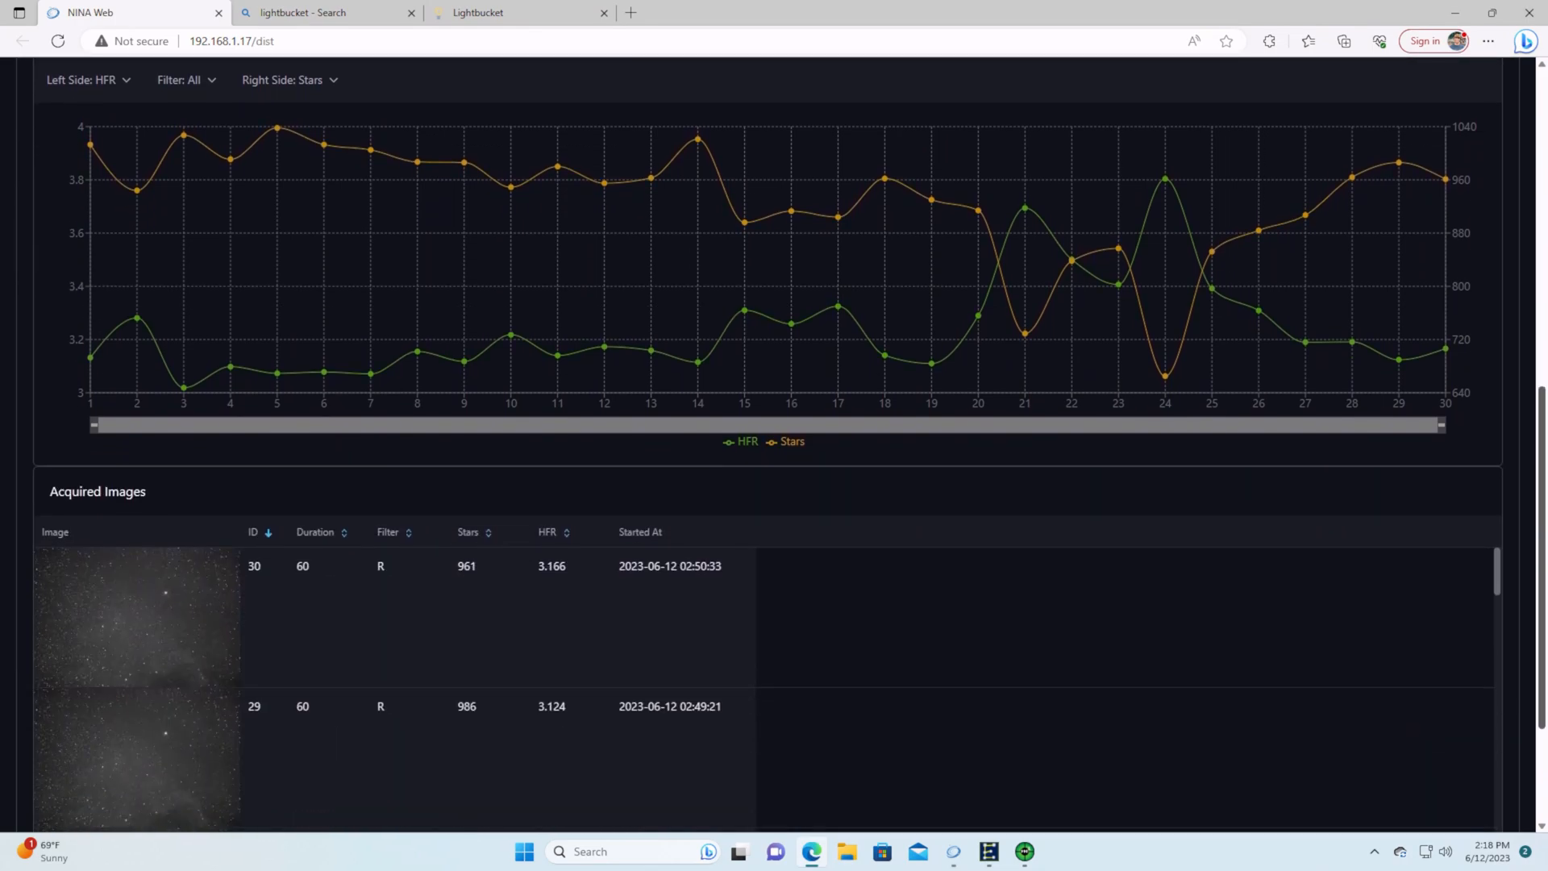
scroll("down", 3)
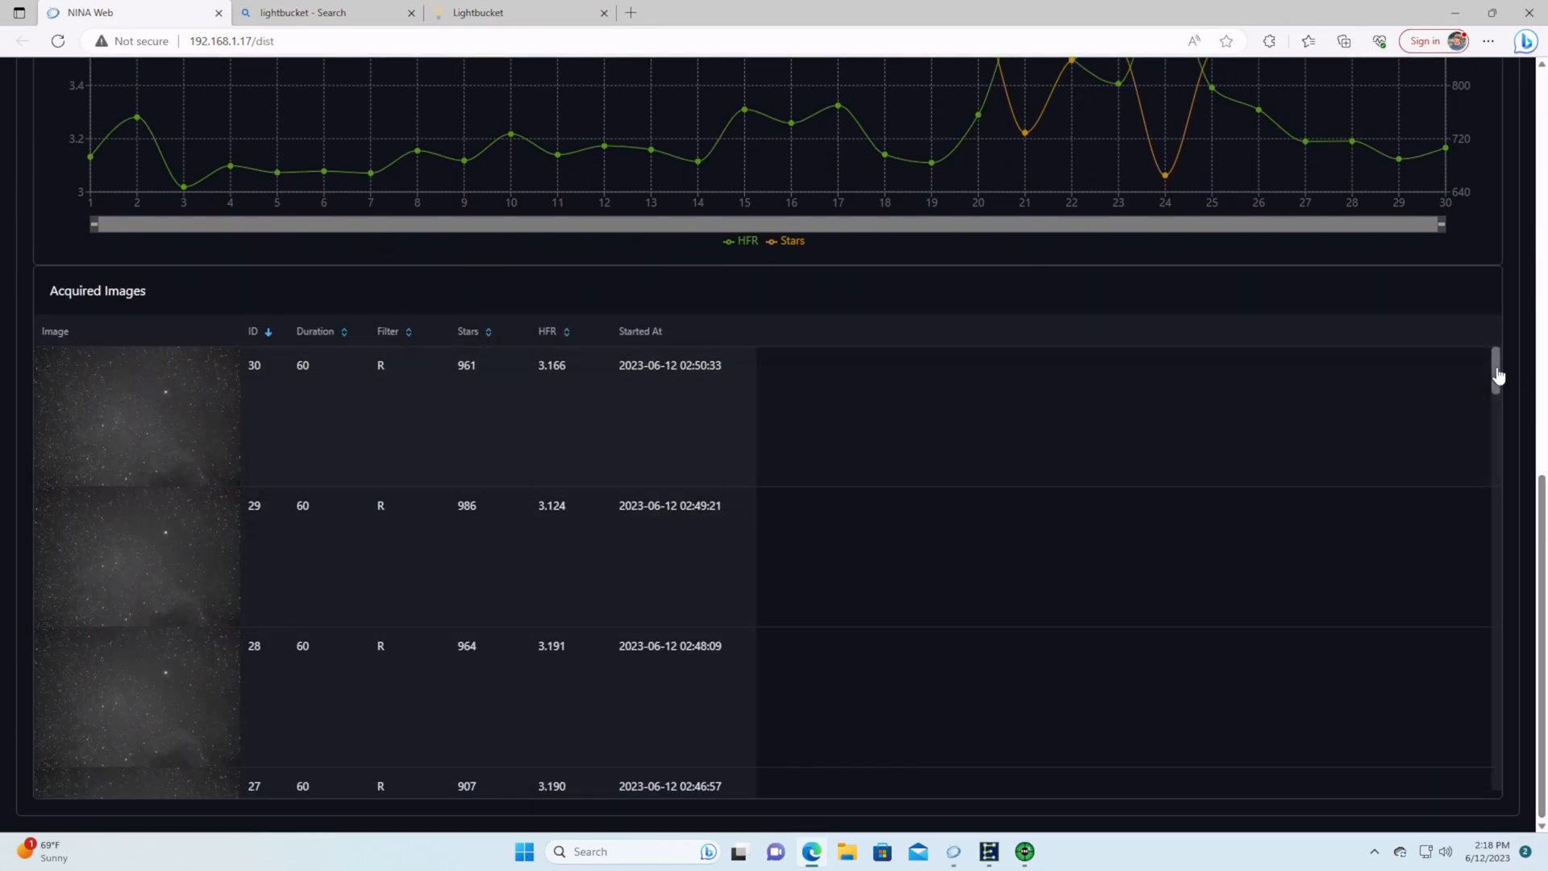
scroll("down", 3)
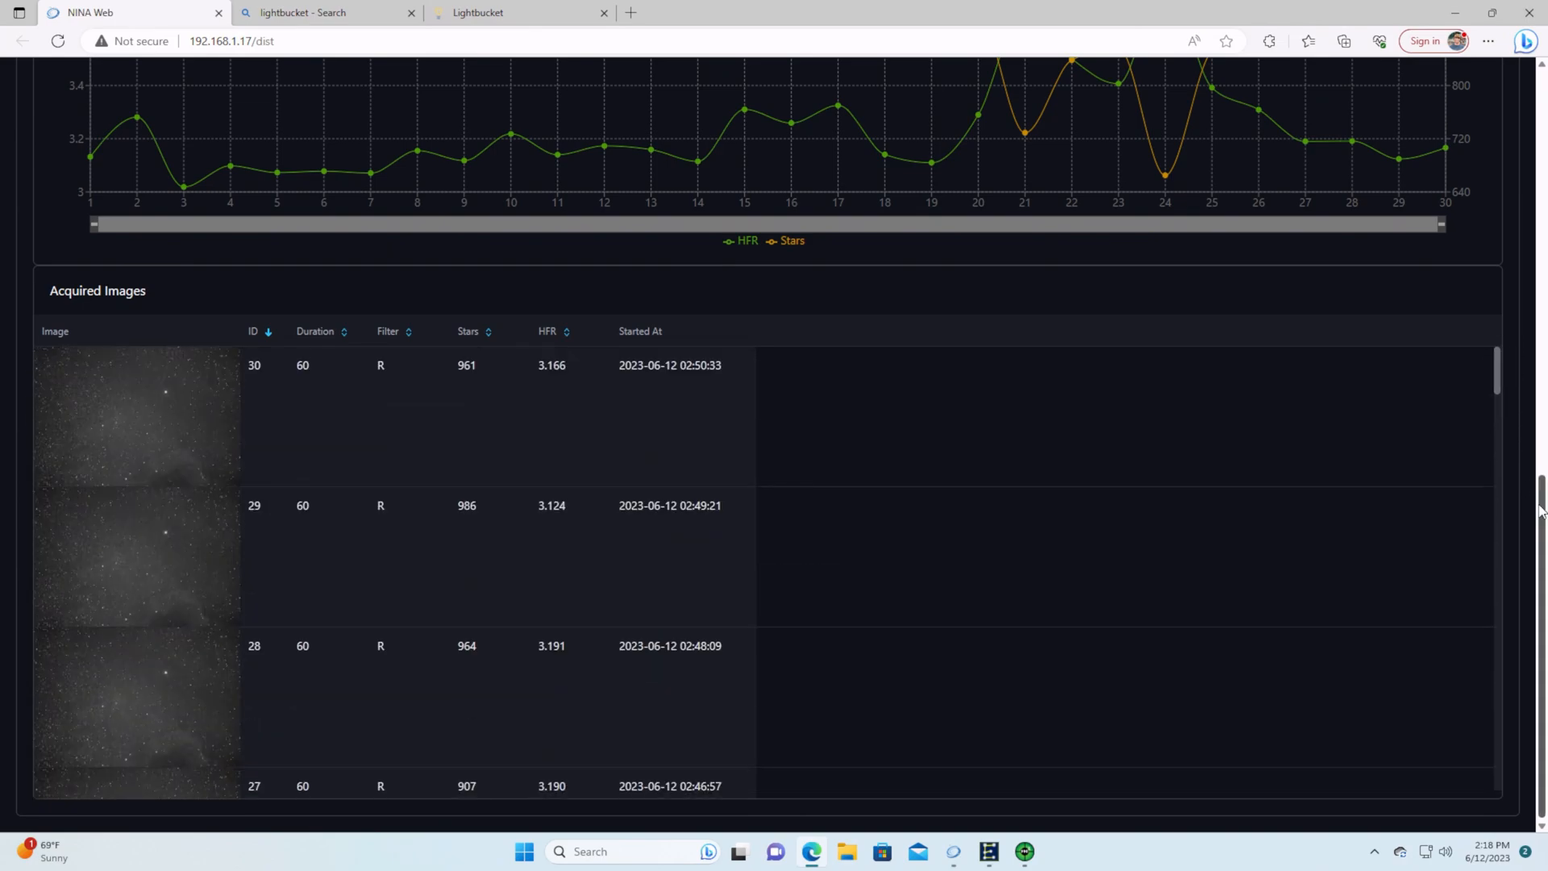
scroll("down", 3)
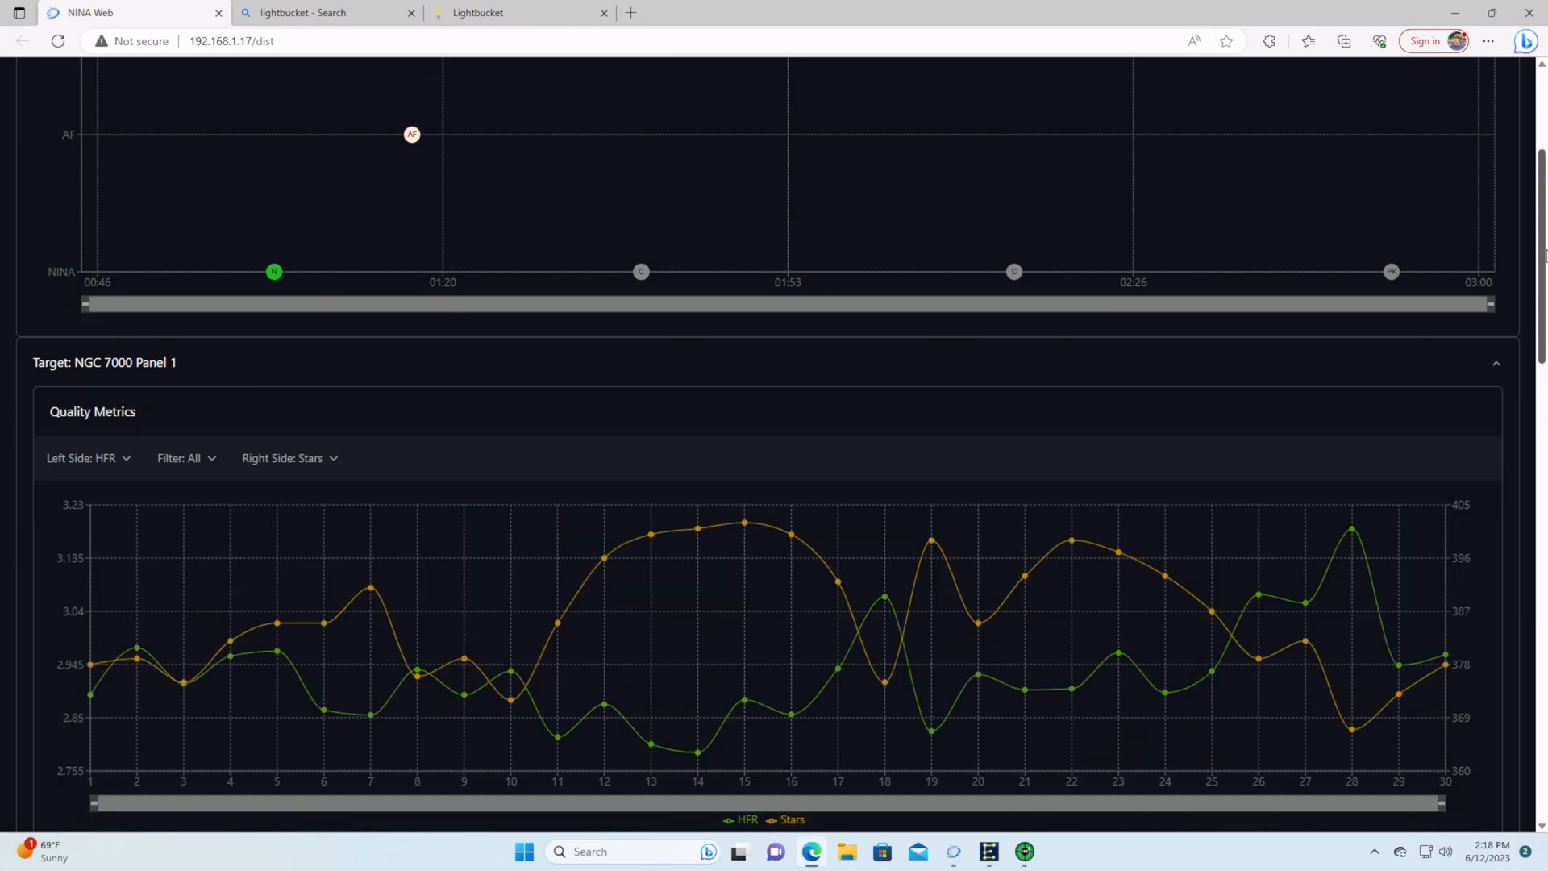
scroll("down", 3)
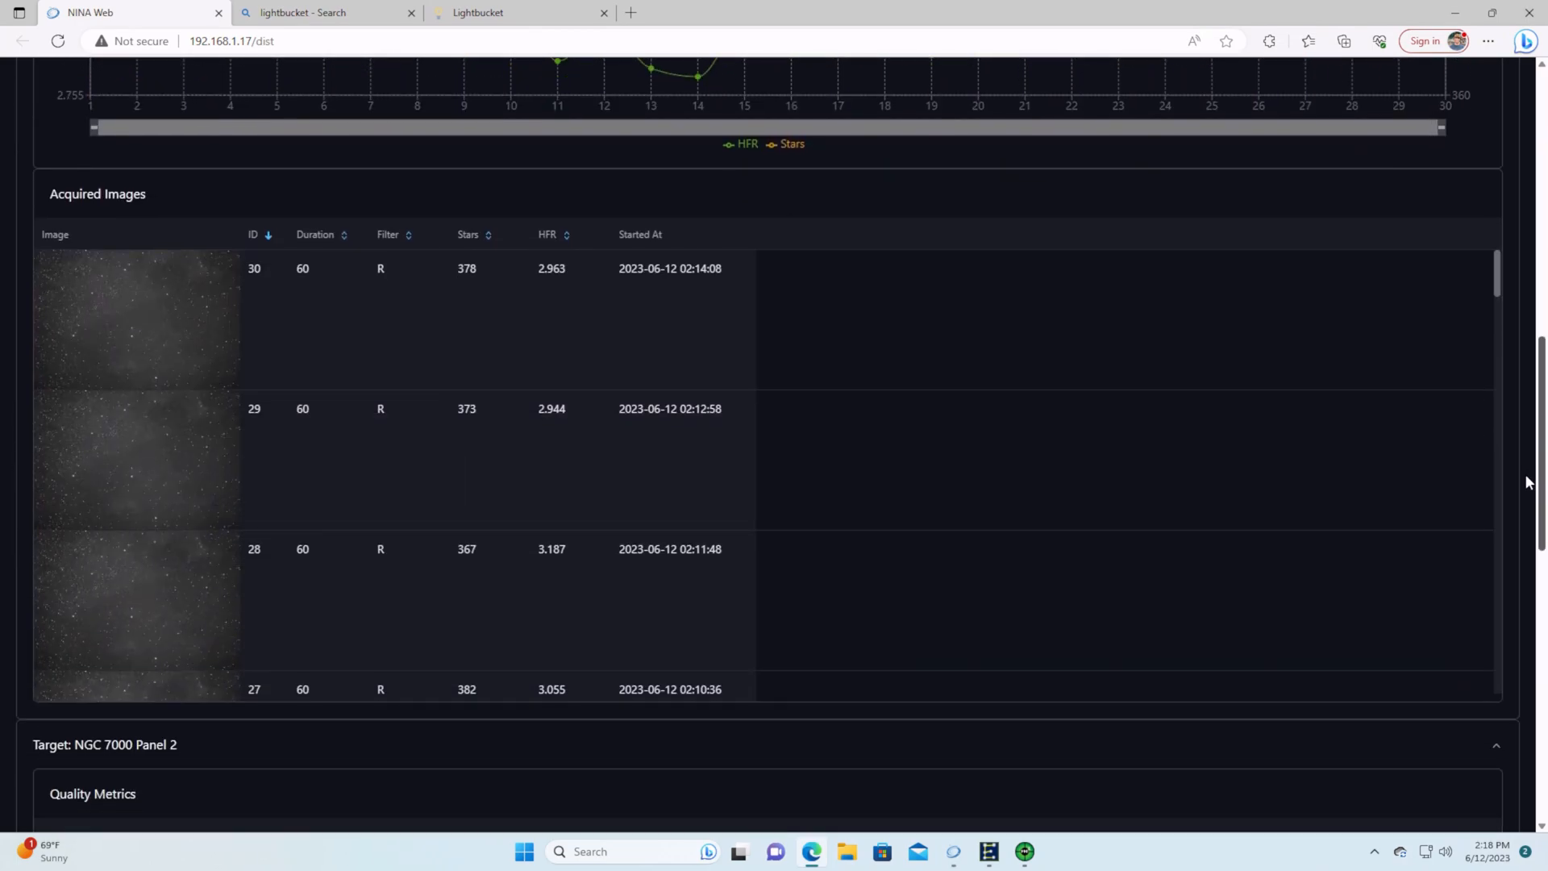
scroll("down", 3)
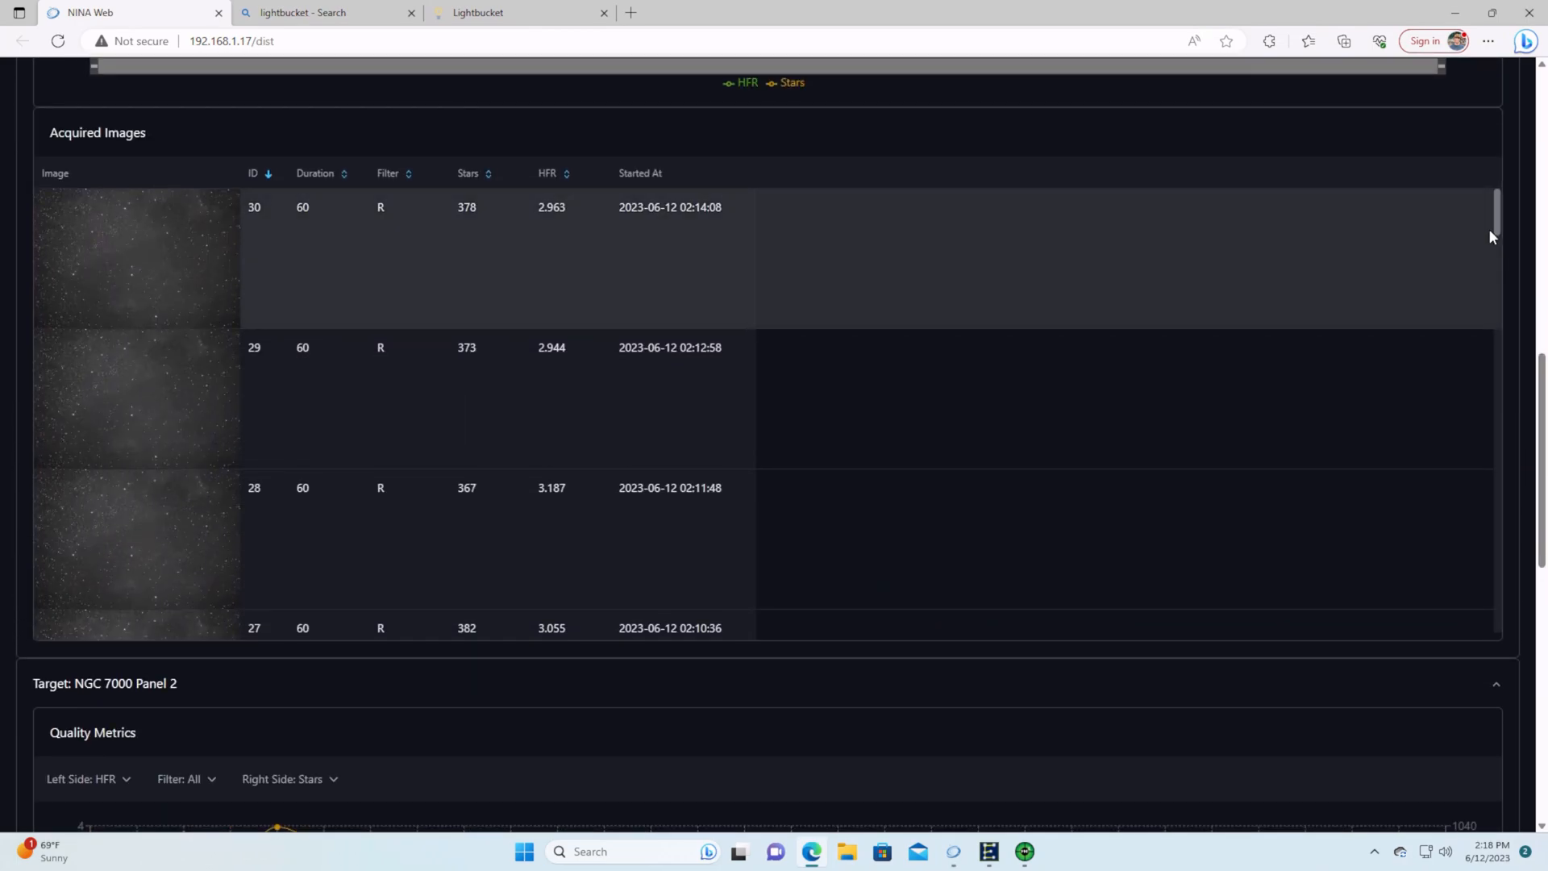
scroll("down", 3)
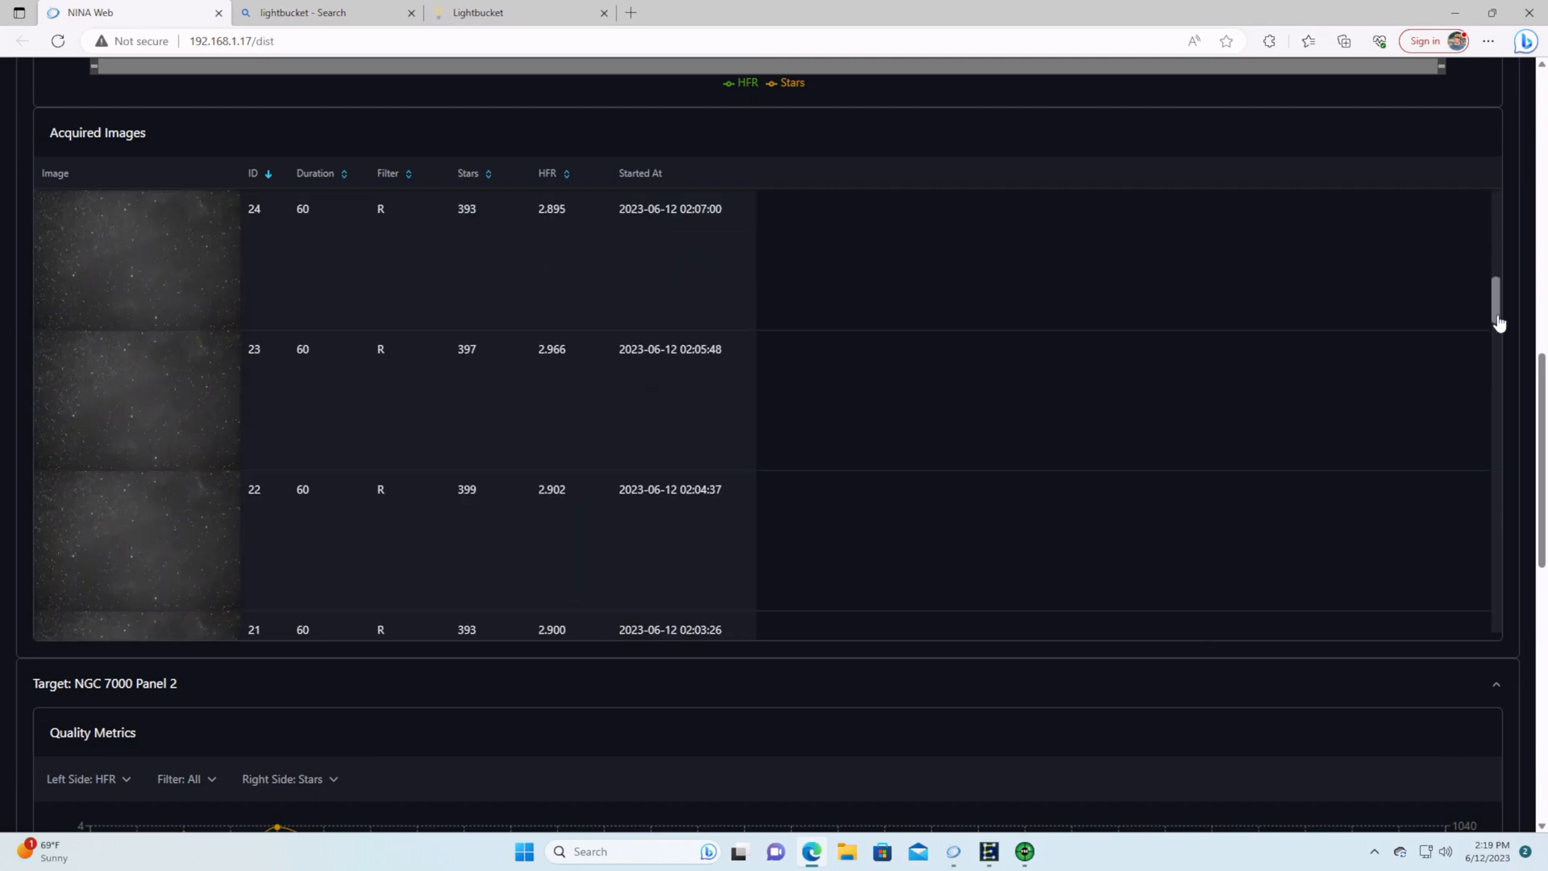